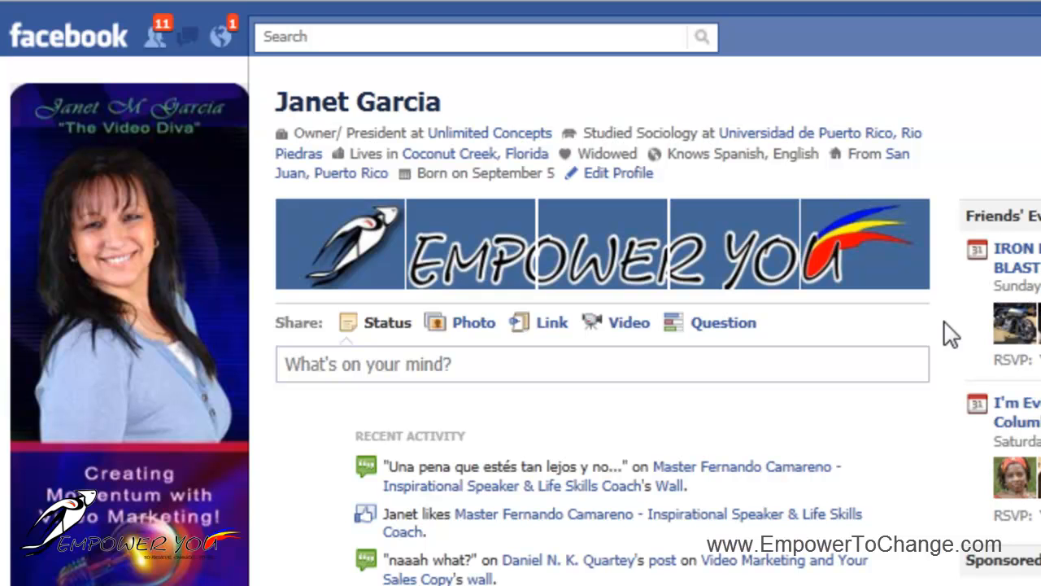
mouse_move(833, 293)
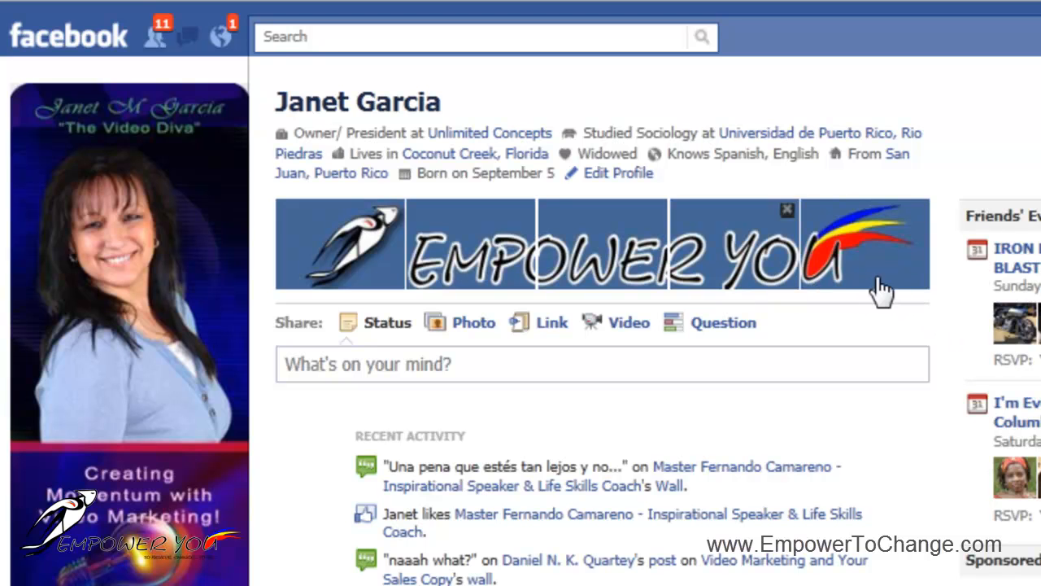
mouse_move(787, 291)
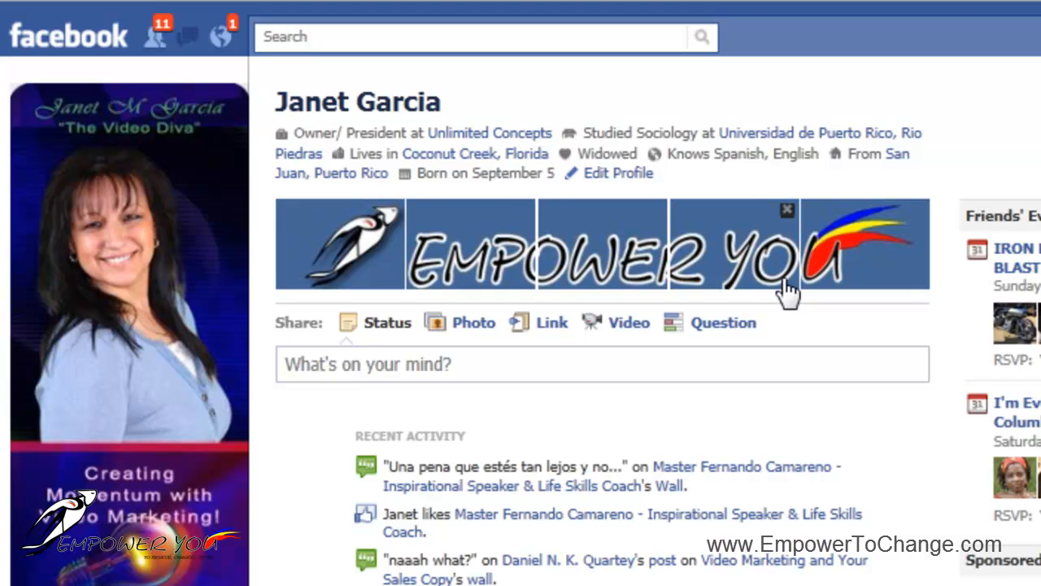
mouse_move(850, 91)
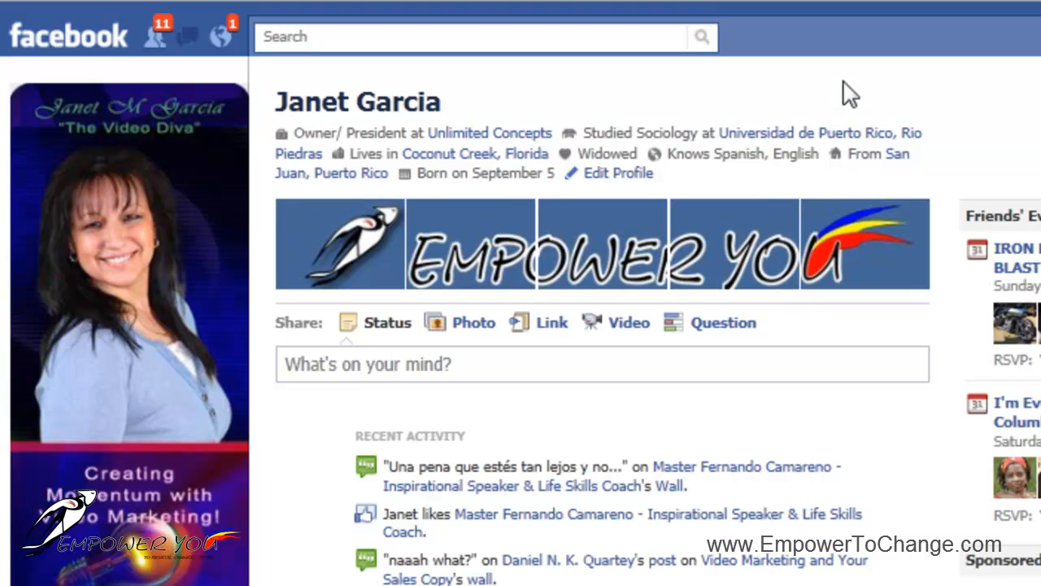
mouse_move(794, 87)
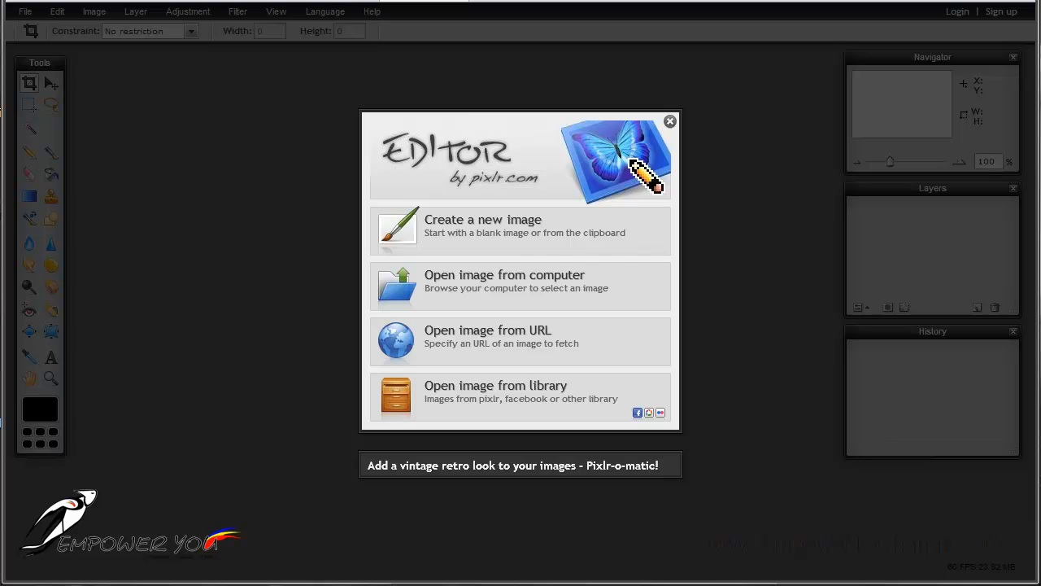
mouse_move(521, 194)
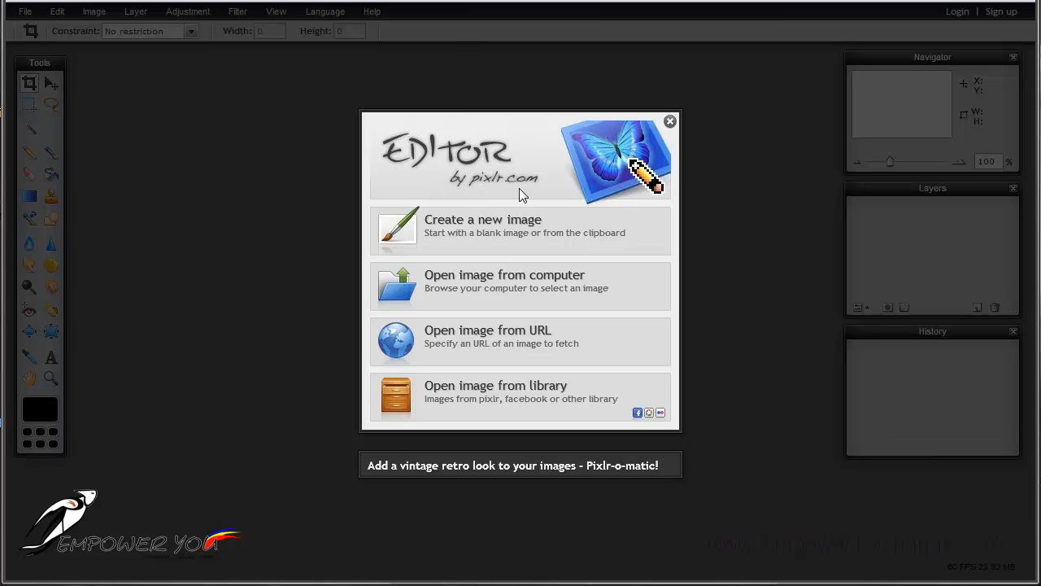
mouse_move(480, 340)
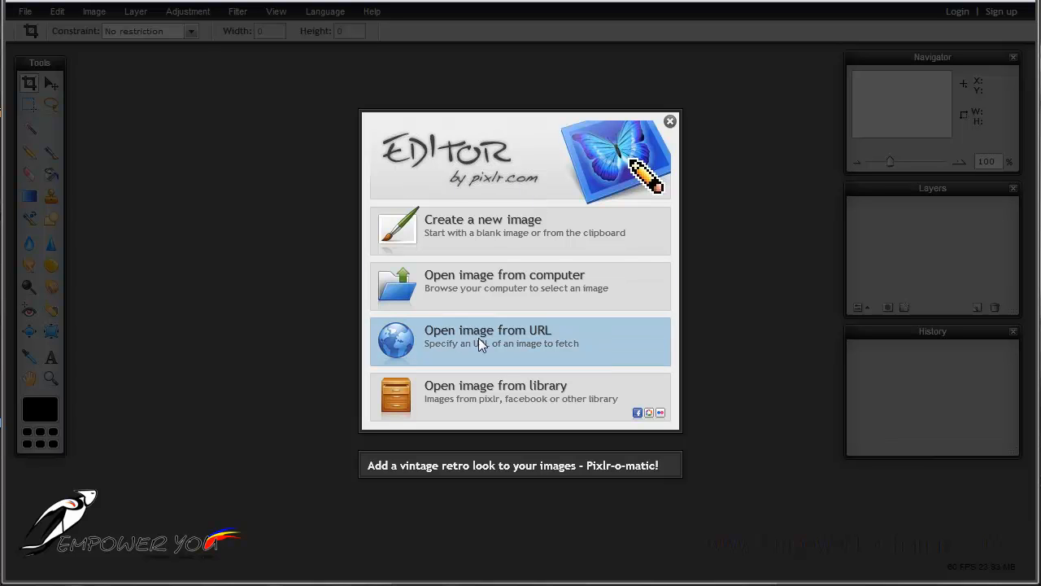
mouse_move(556, 273)
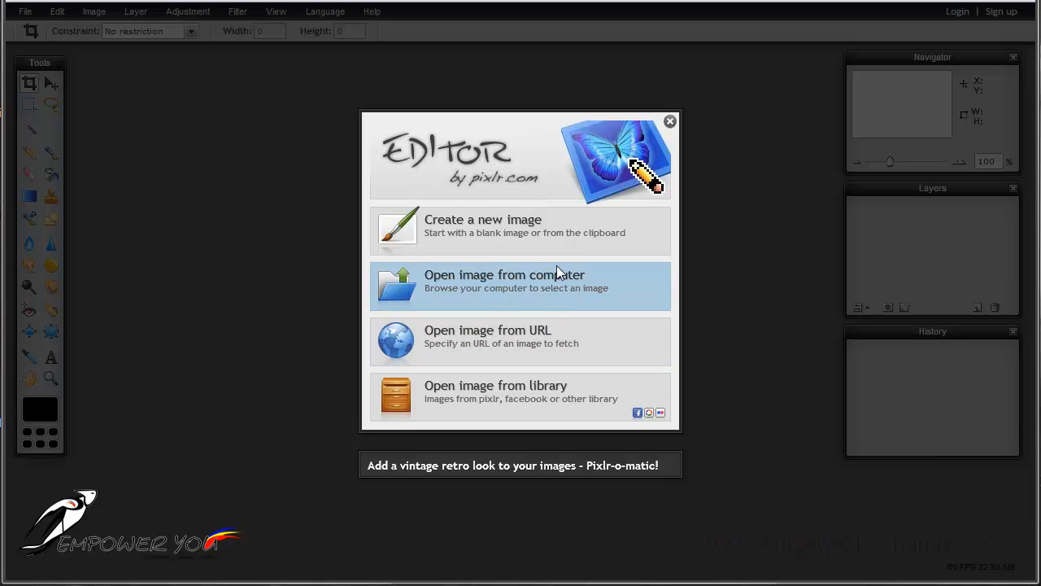
mouse_move(520, 231)
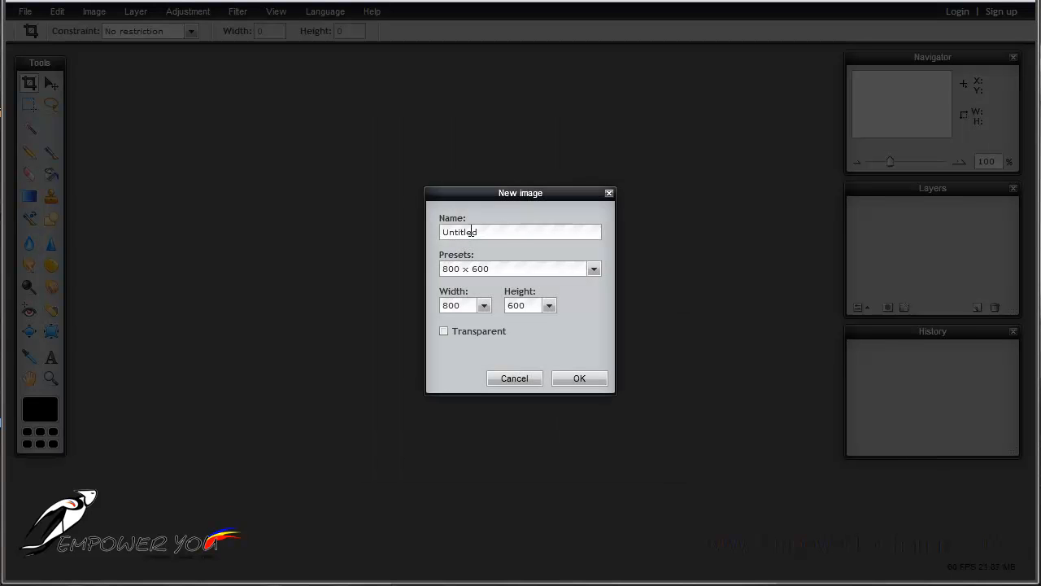
Enter a width of 491 pixels and a height of 68 pixels for the new image.
triple_click(459, 306)
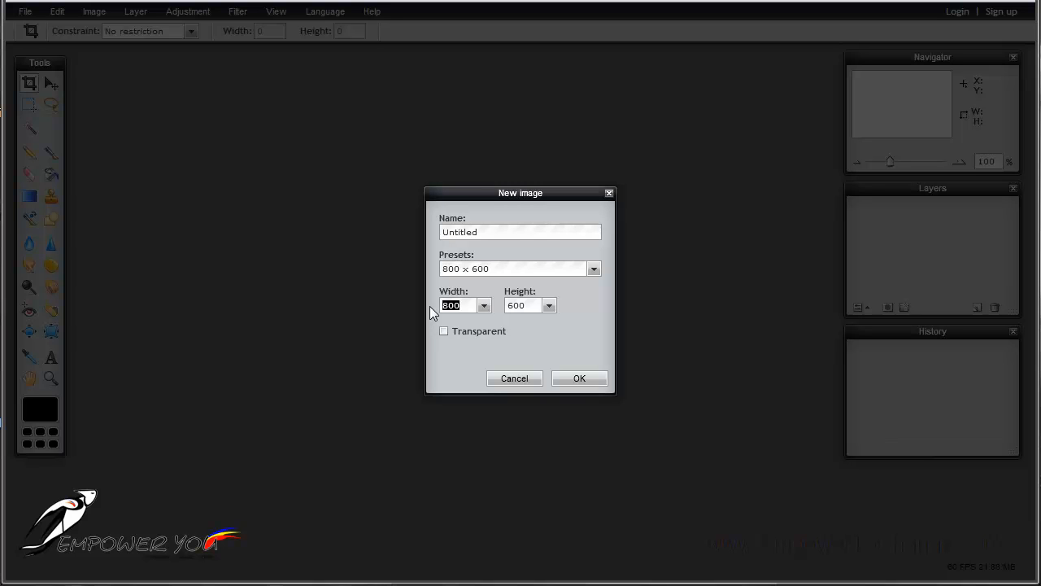
type("491")
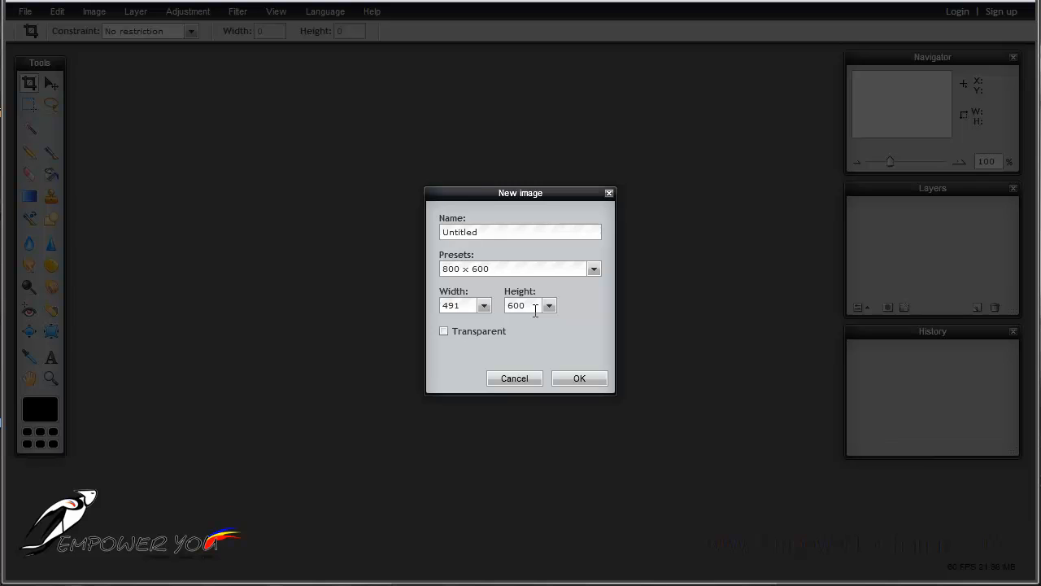
triple_click(523, 305)
type("68")
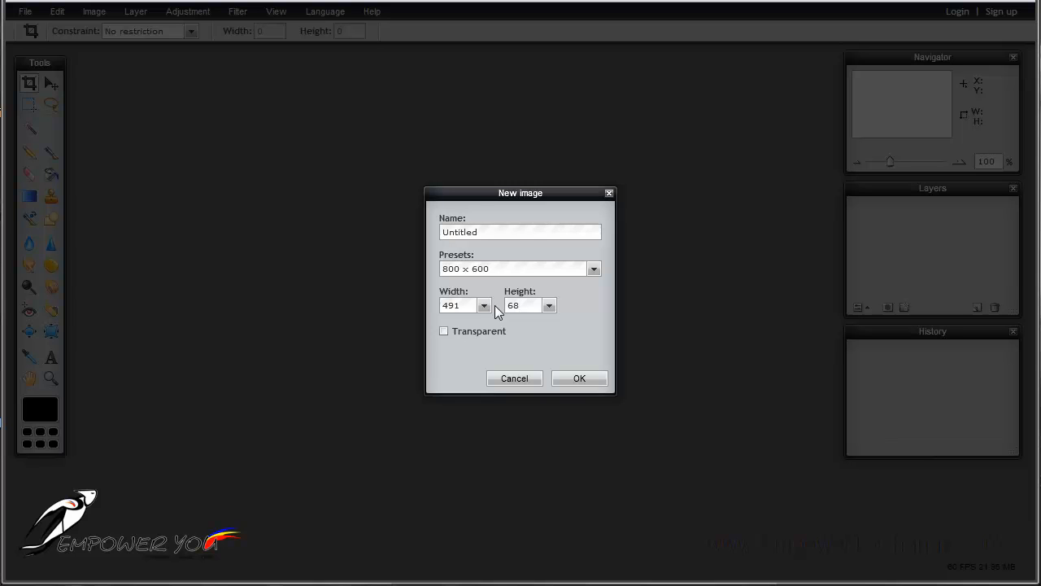
mouse_move(579, 377)
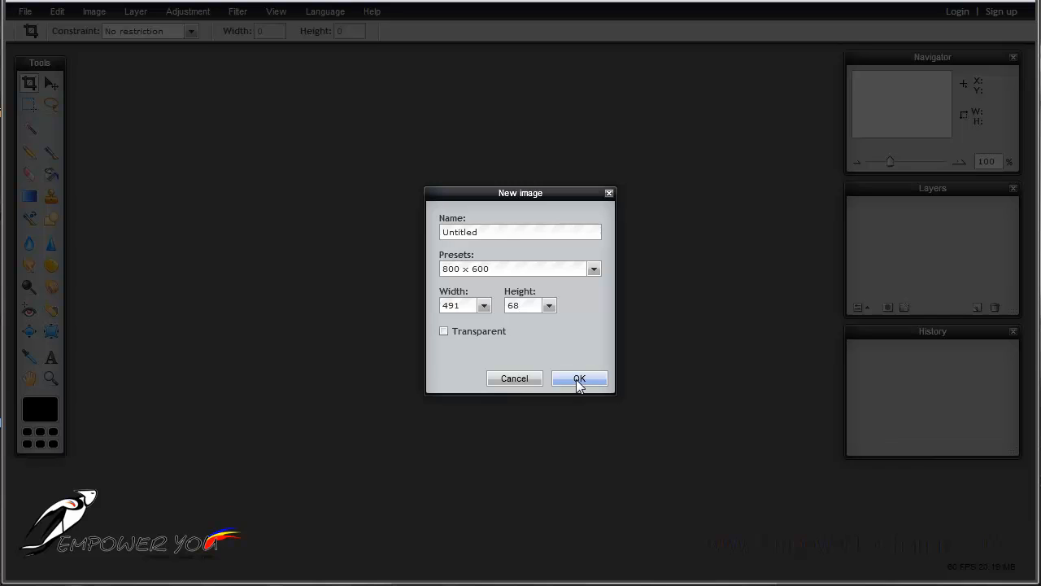
Create the blank 491 × 68 image and arrange its window so the whole canvas shows.
left_click(579, 377)
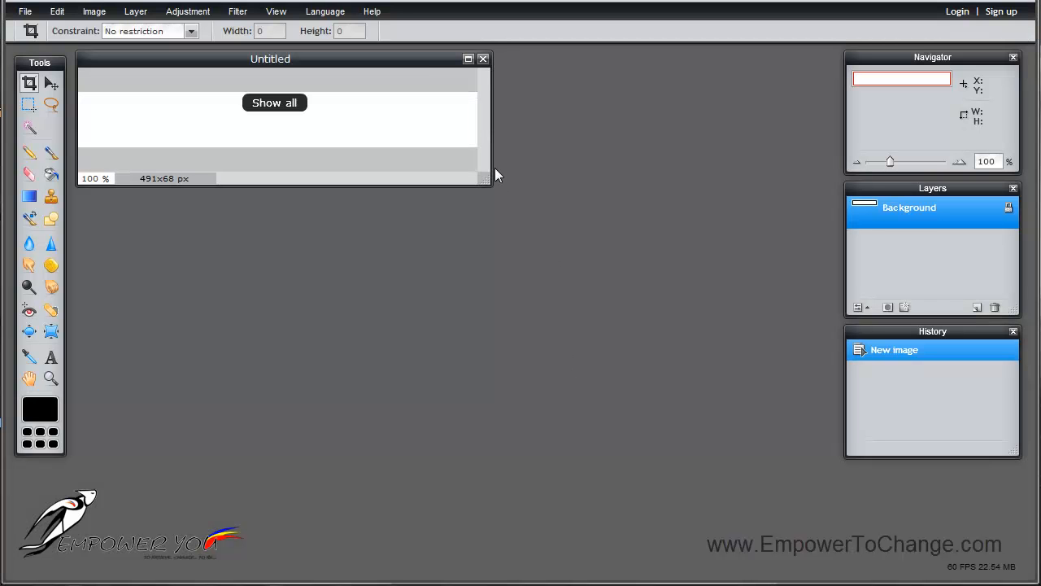
left_click_drag(485, 182, 626, 214)
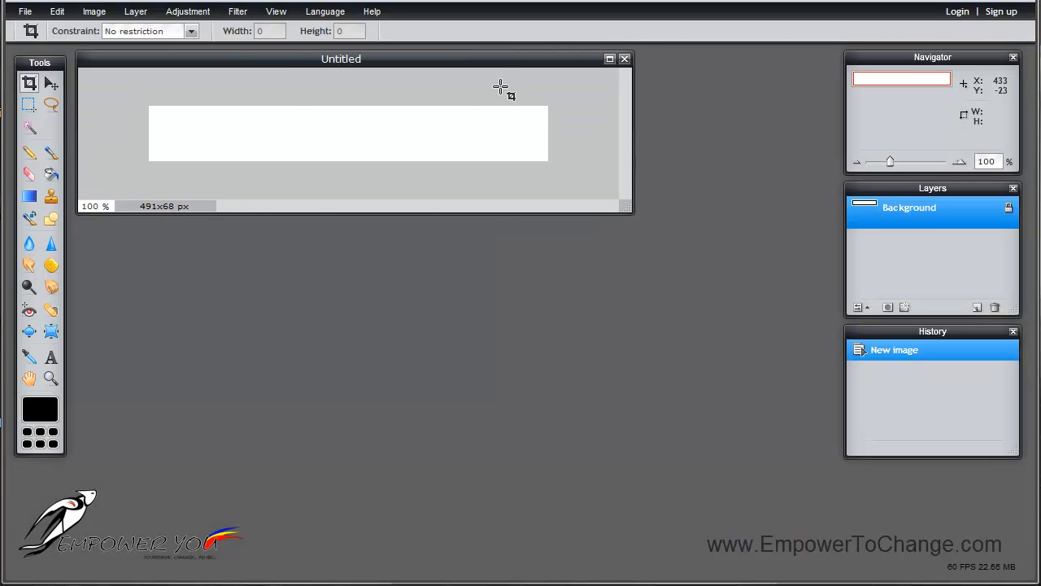
left_click_drag(341, 59, 426, 66)
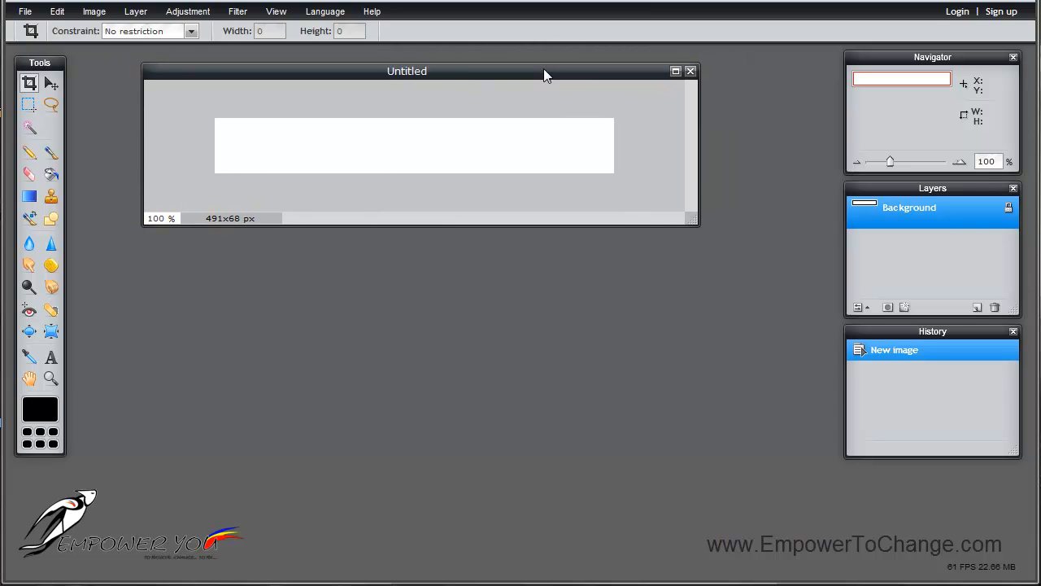
mouse_move(410, 176)
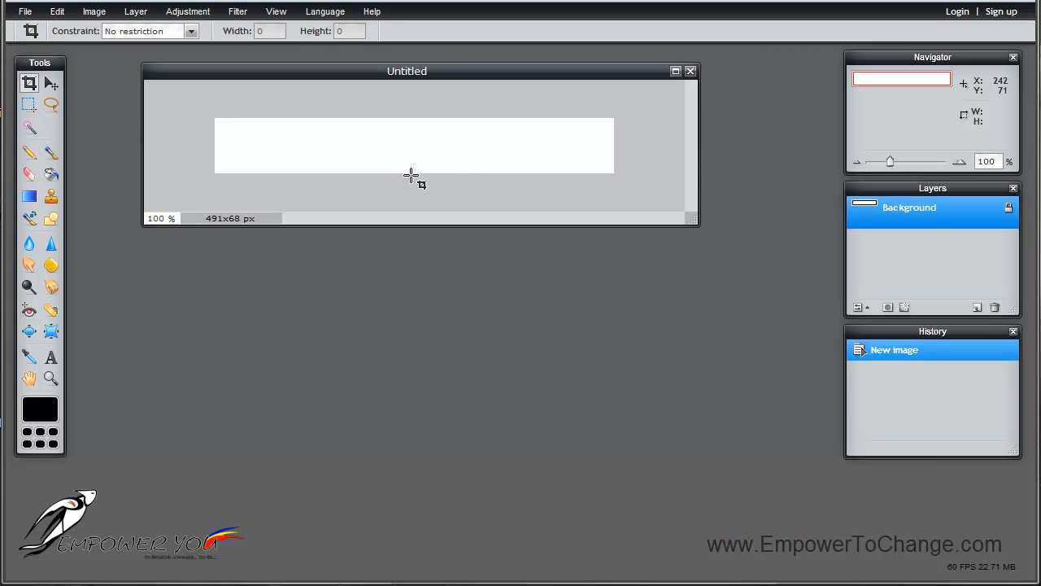
mouse_move(953, 332)
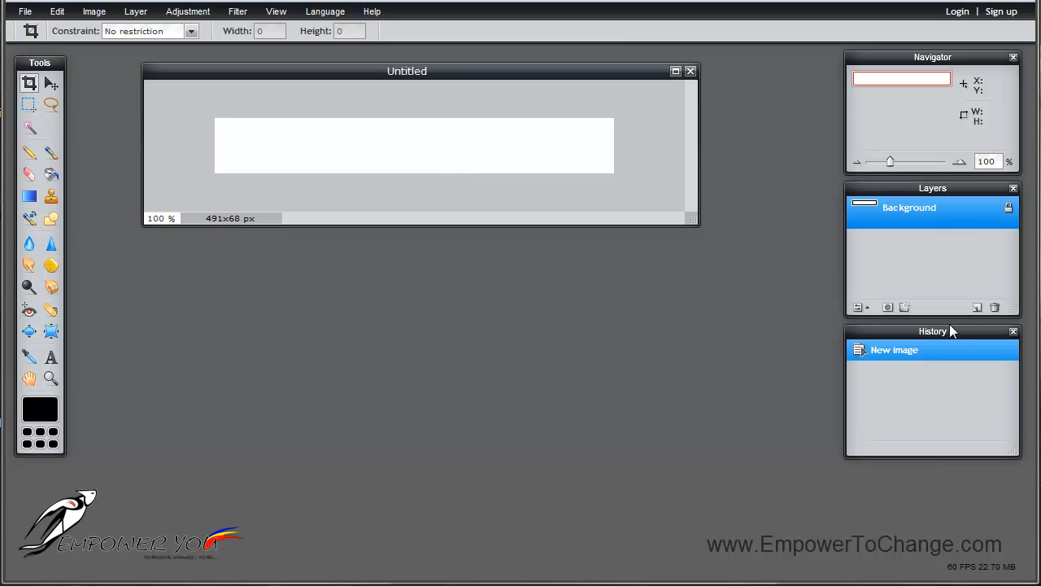
mouse_move(299, 298)
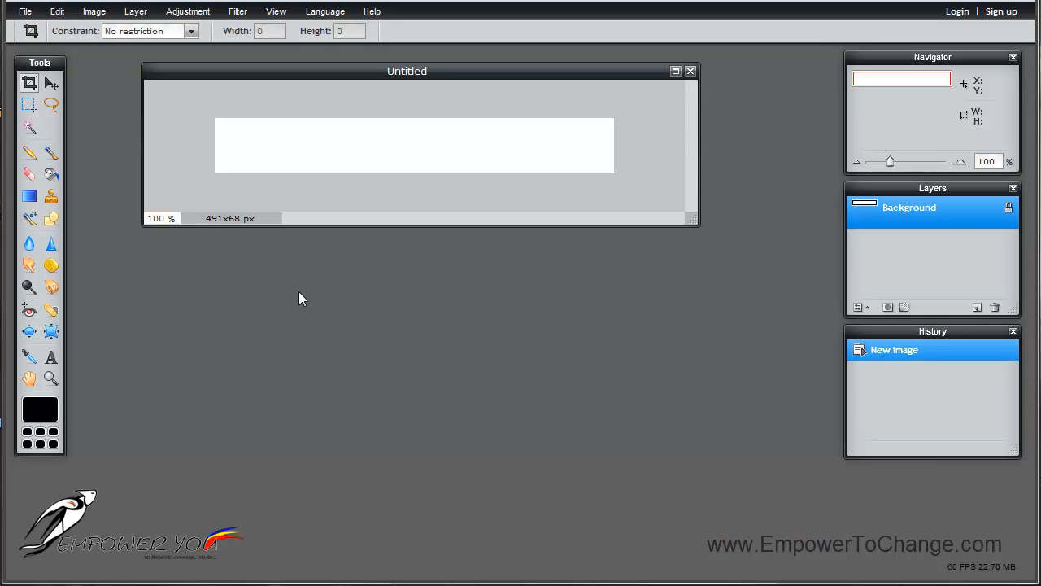
mouse_move(276, 221)
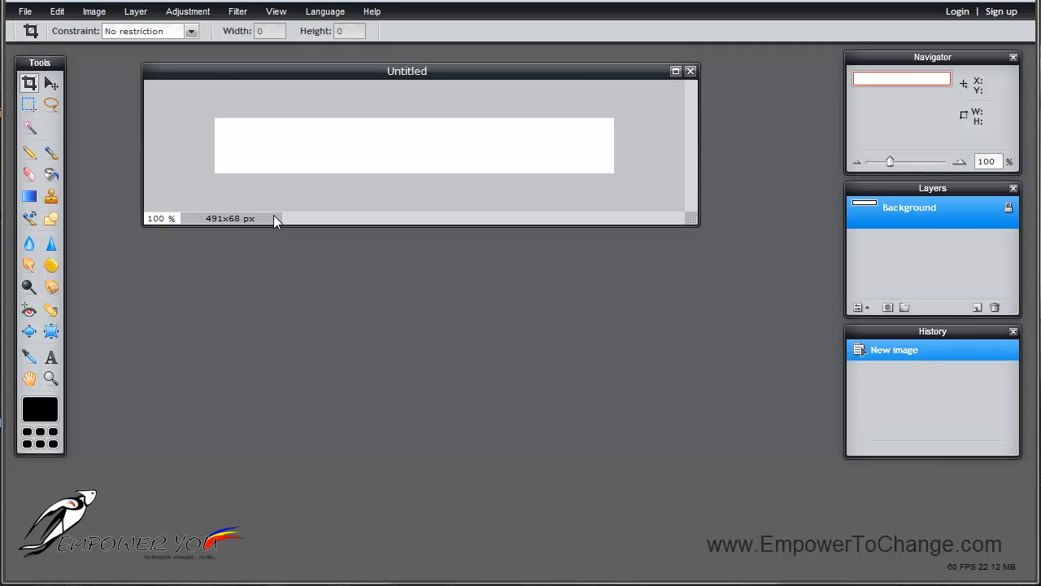
mouse_move(234, 127)
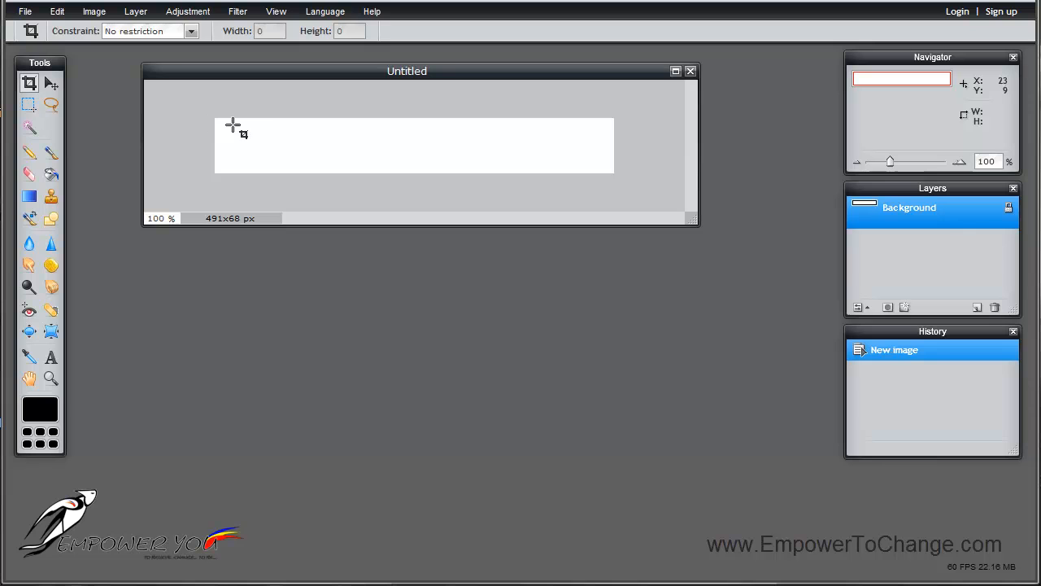
mouse_move(420, 150)
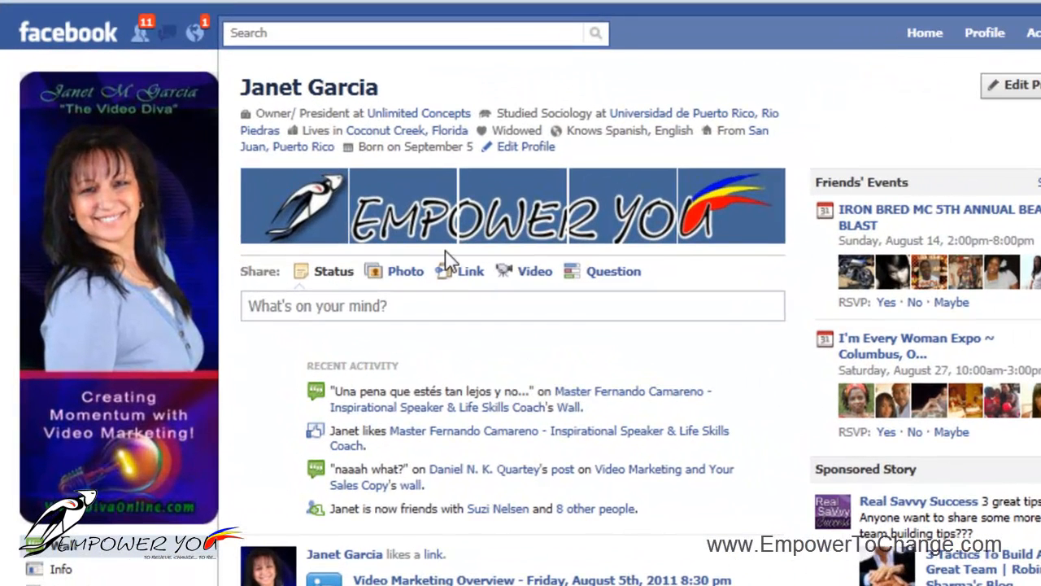
mouse_move(690, 267)
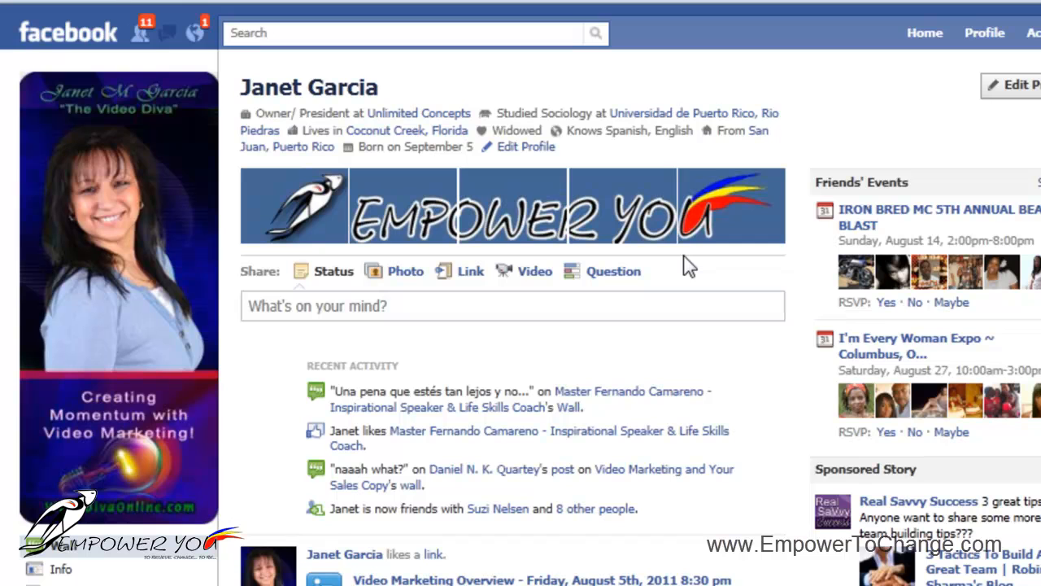
mouse_move(350, 257)
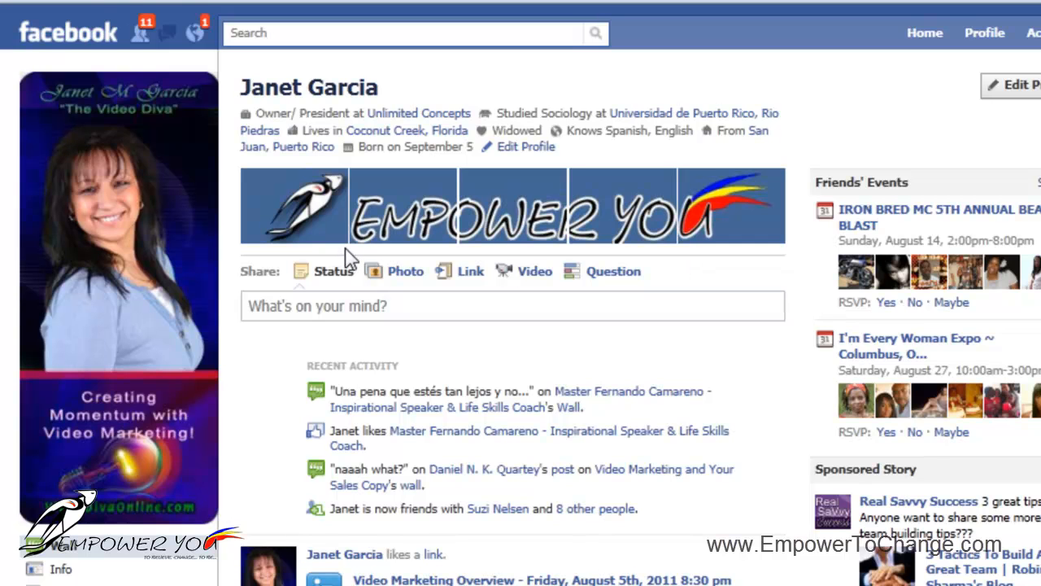
mouse_move(455, 266)
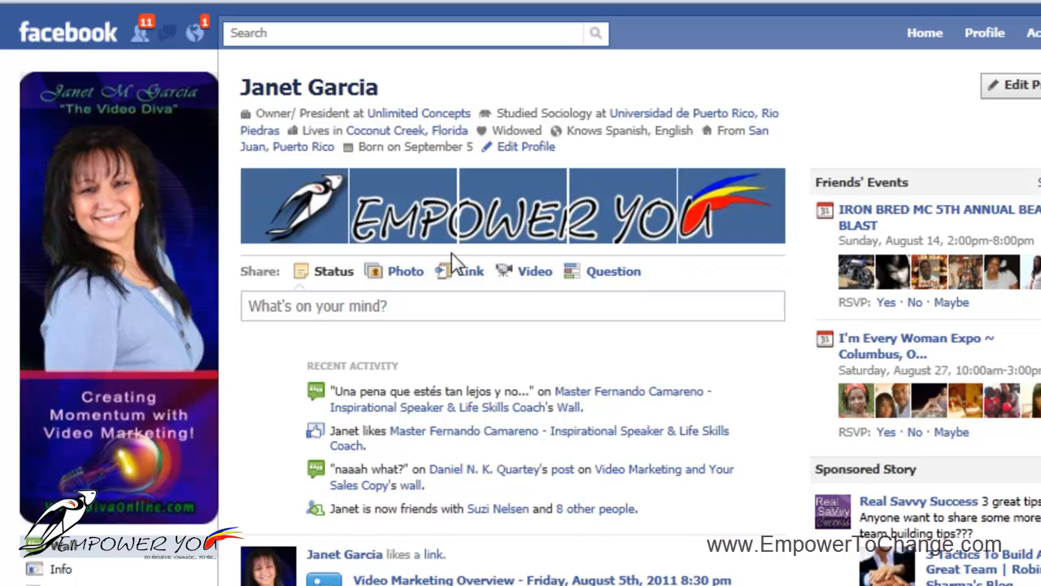
mouse_move(573, 269)
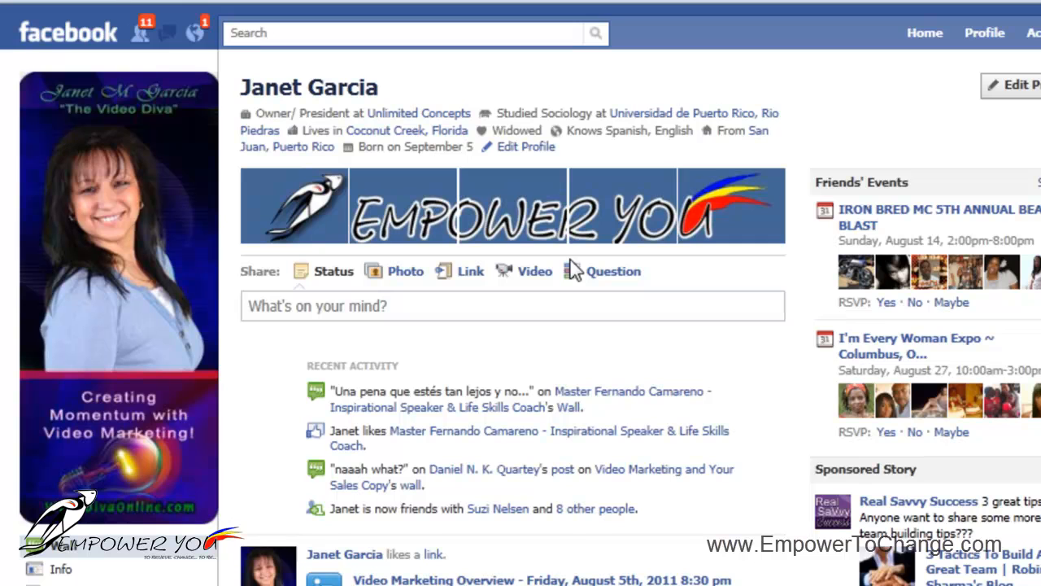
mouse_move(572, 268)
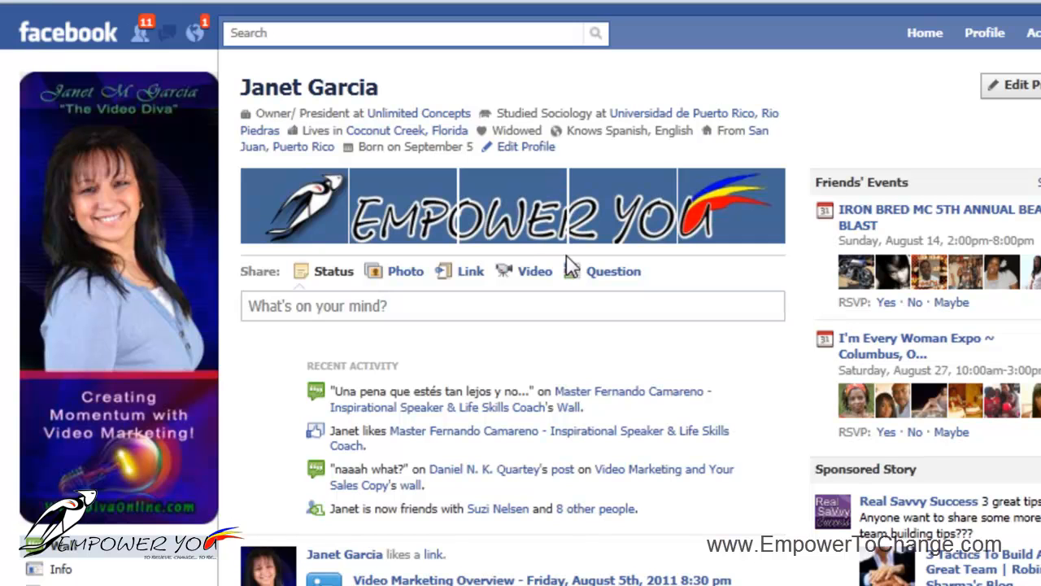
mouse_move(410, 261)
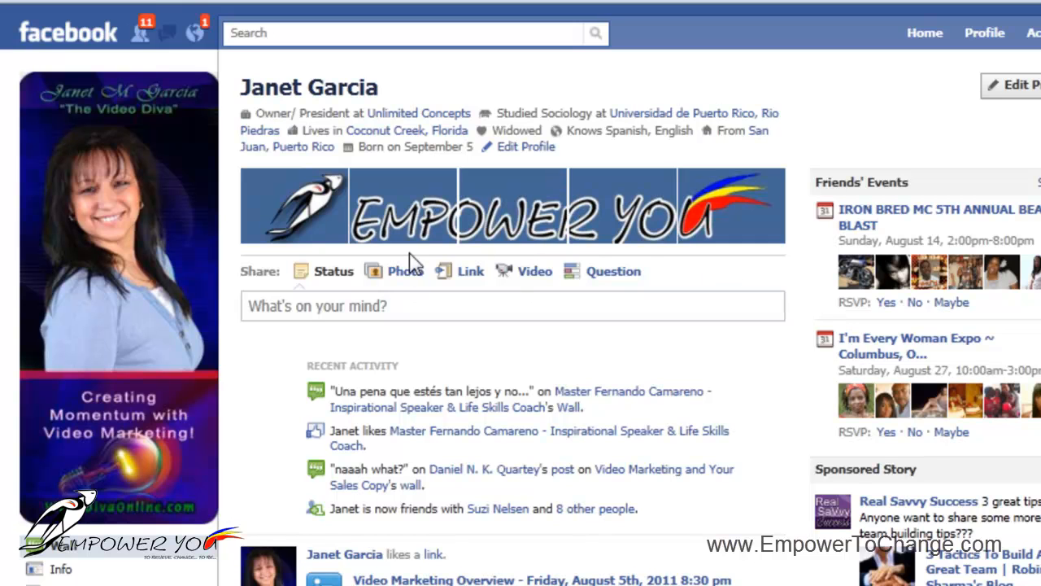
mouse_move(533, 268)
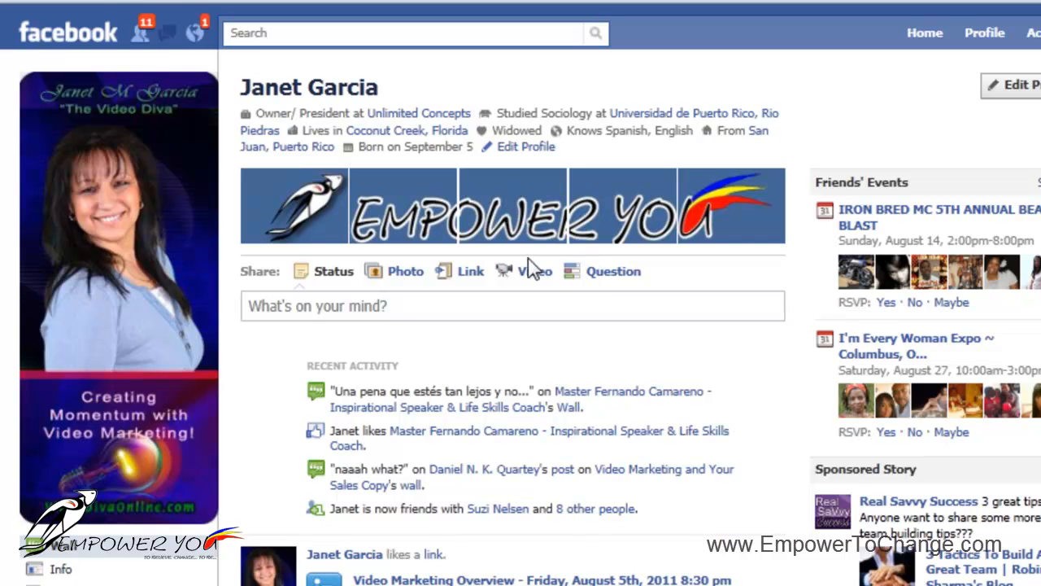
mouse_move(332, 268)
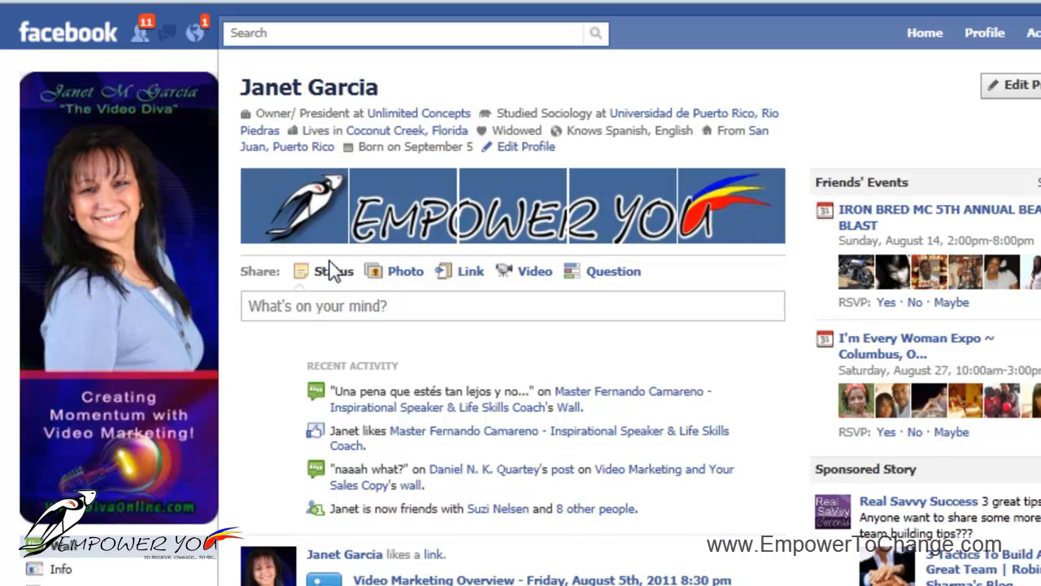
mouse_move(465, 258)
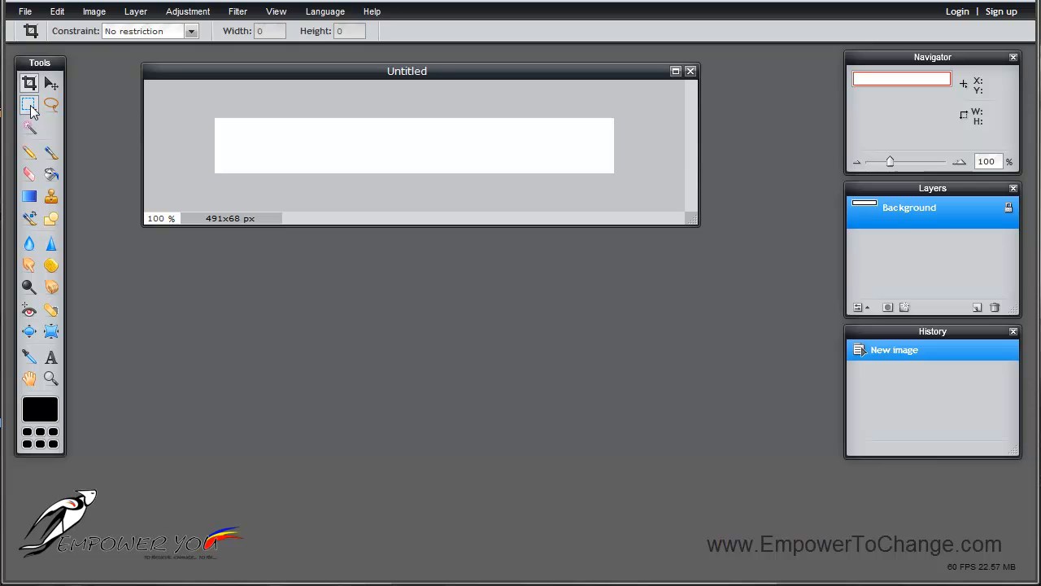
left_click(29, 104)
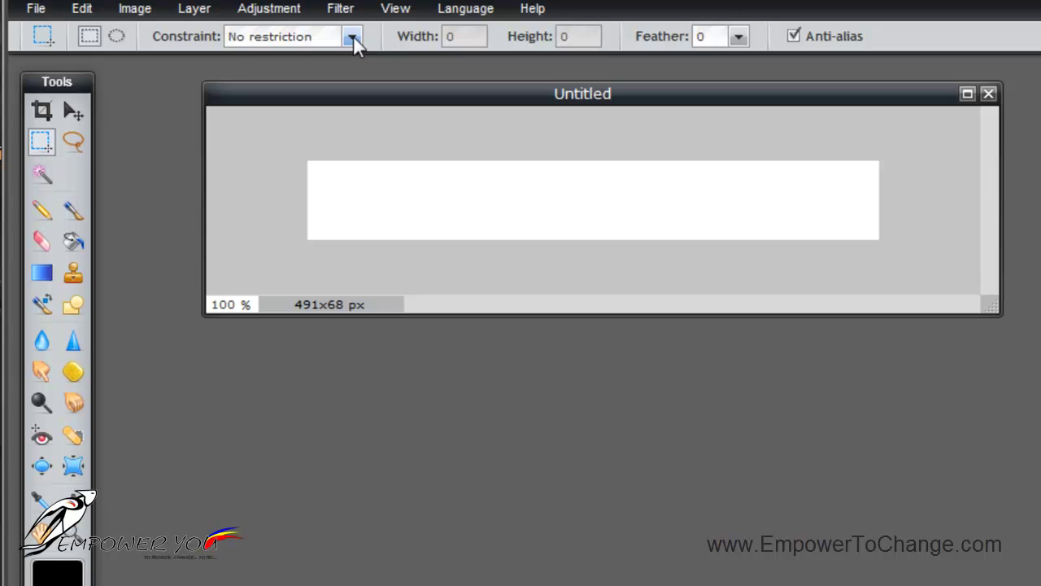
mouse_move(485, 49)
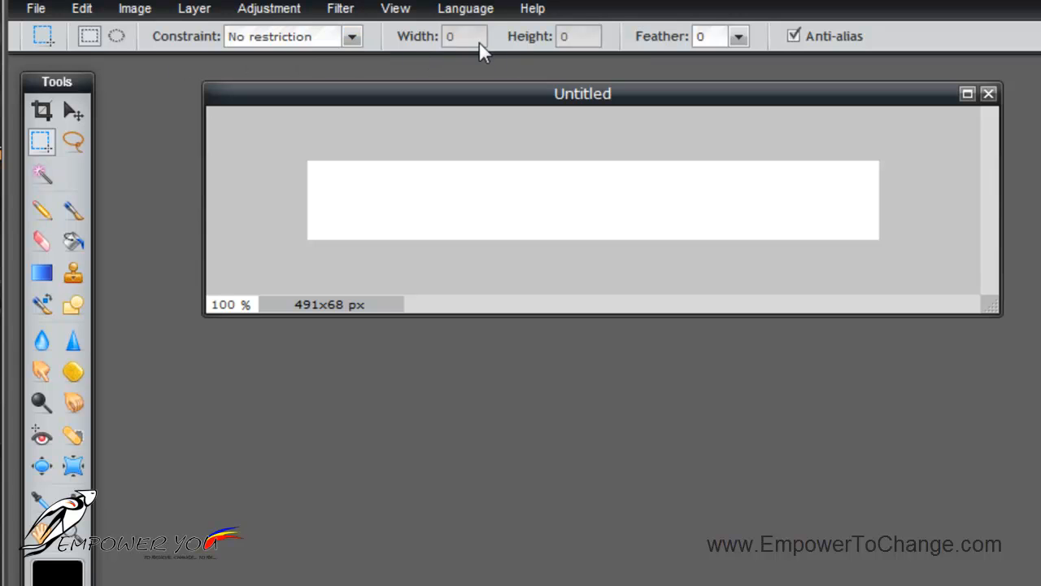
left_click(395, 10)
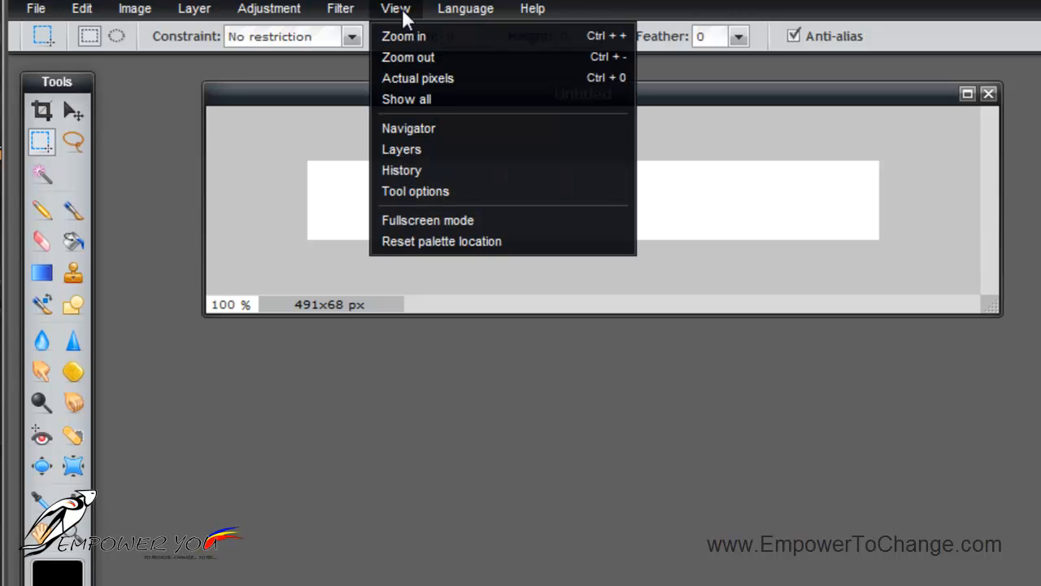
mouse_move(421, 192)
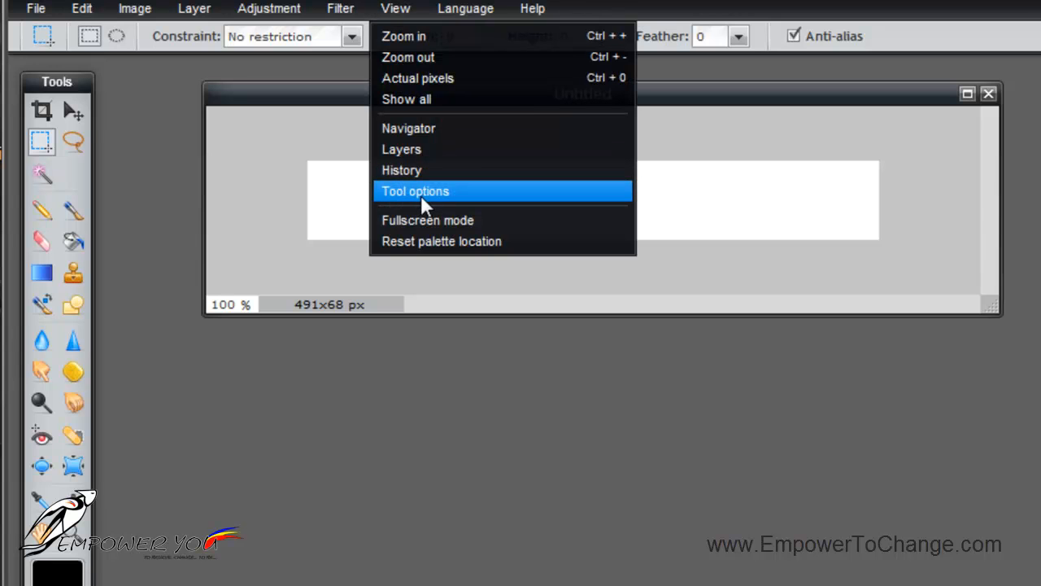
mouse_move(277, 85)
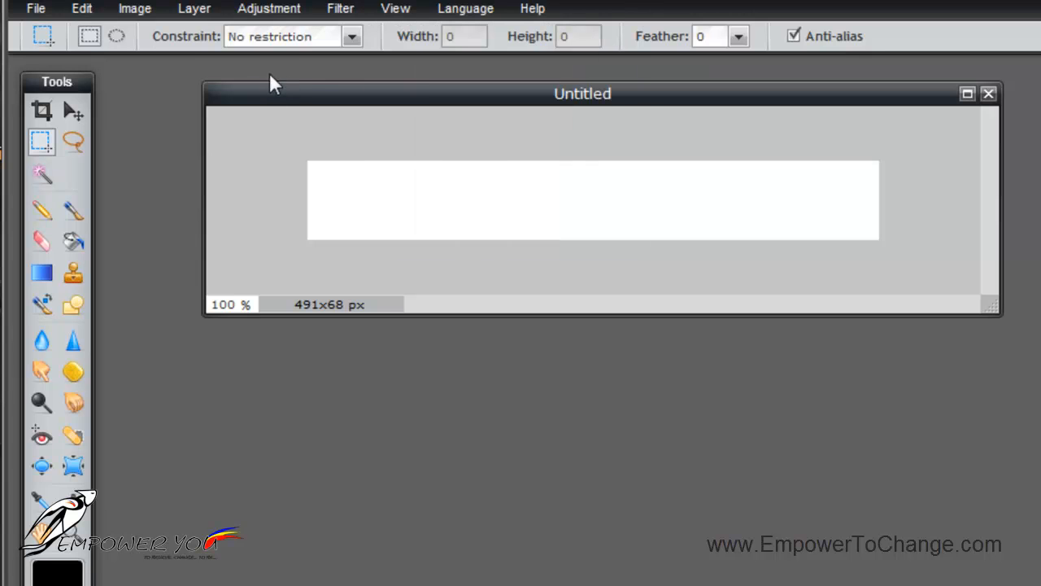
mouse_move(351, 36)
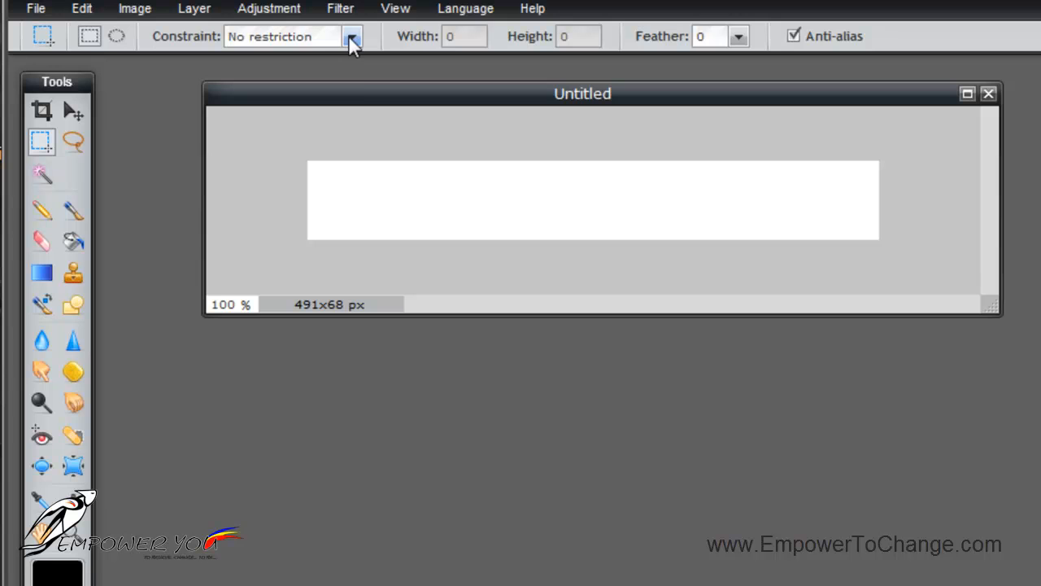
Constrain rectangle selections to a fixed size of 97 by 68 pixels.
left_click(351, 36)
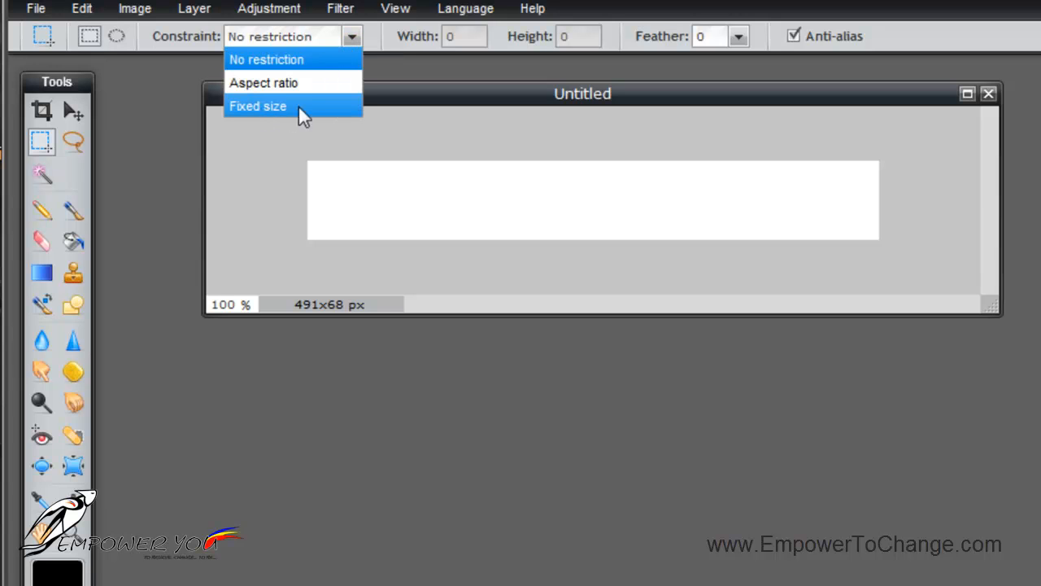
mouse_move(280, 117)
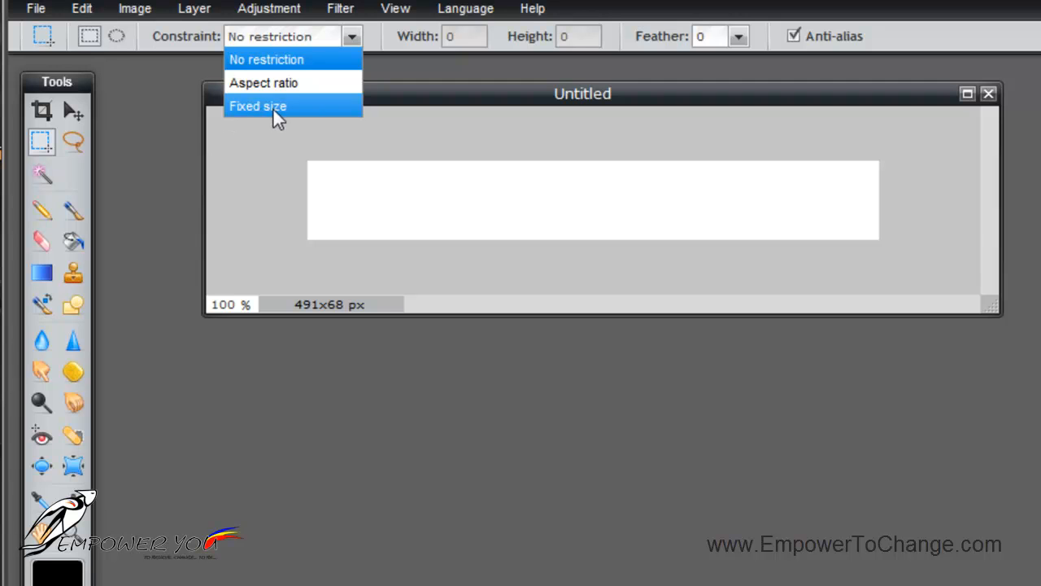
left_click(257, 106)
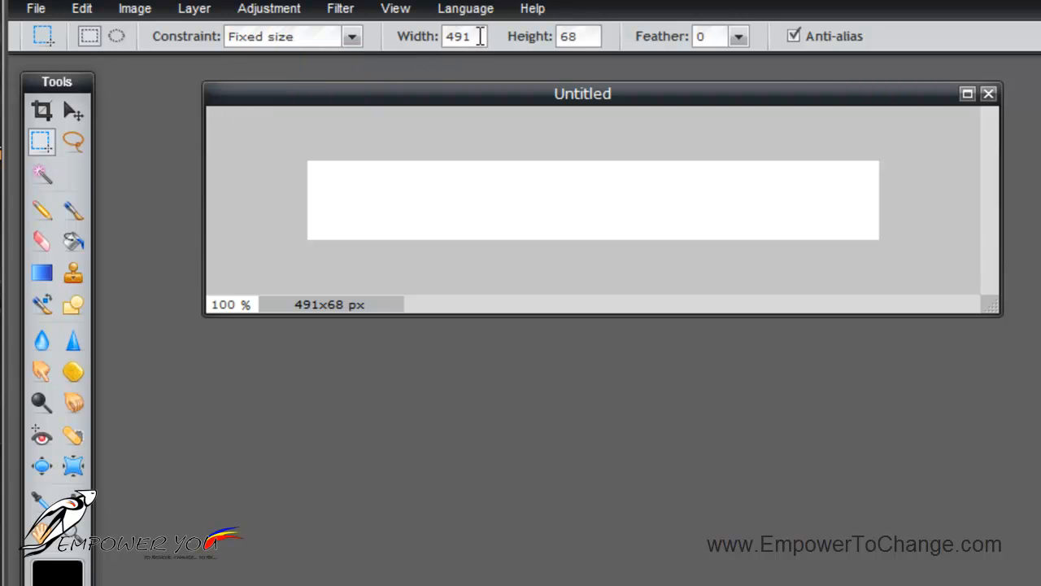
triple_click(458, 36)
type("97")
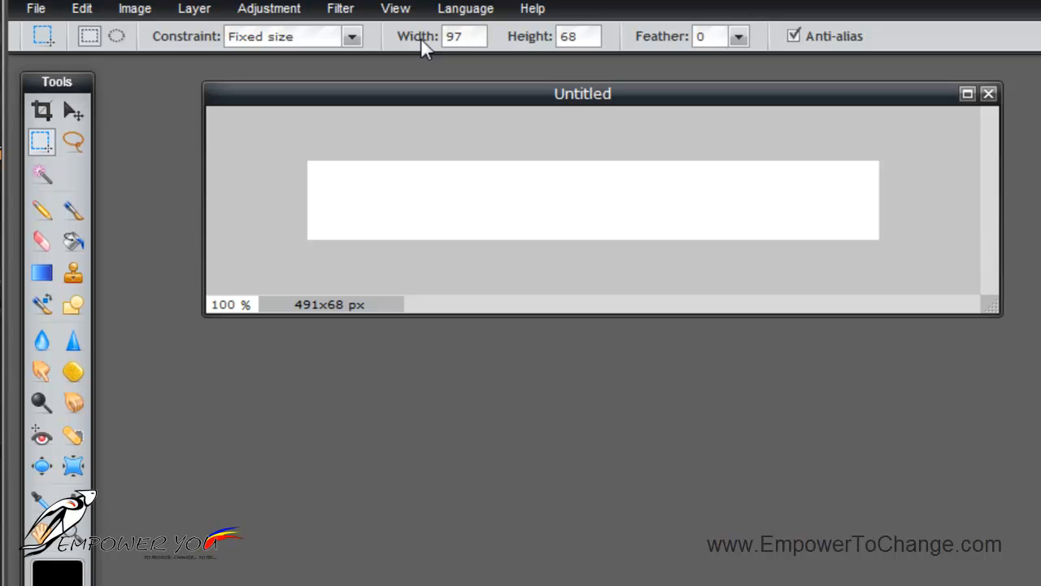
mouse_move(406, 203)
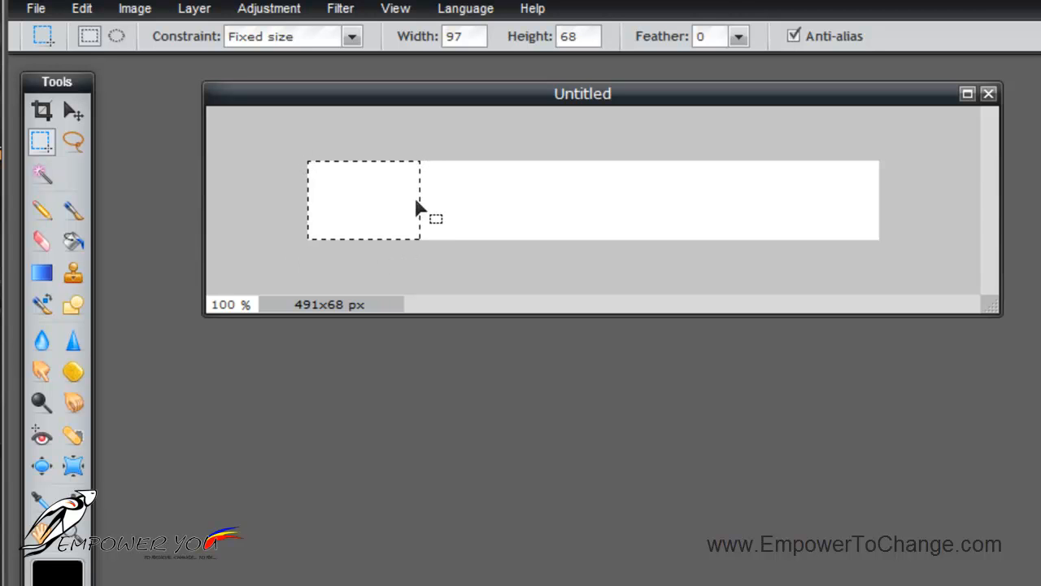
mouse_move(342, 208)
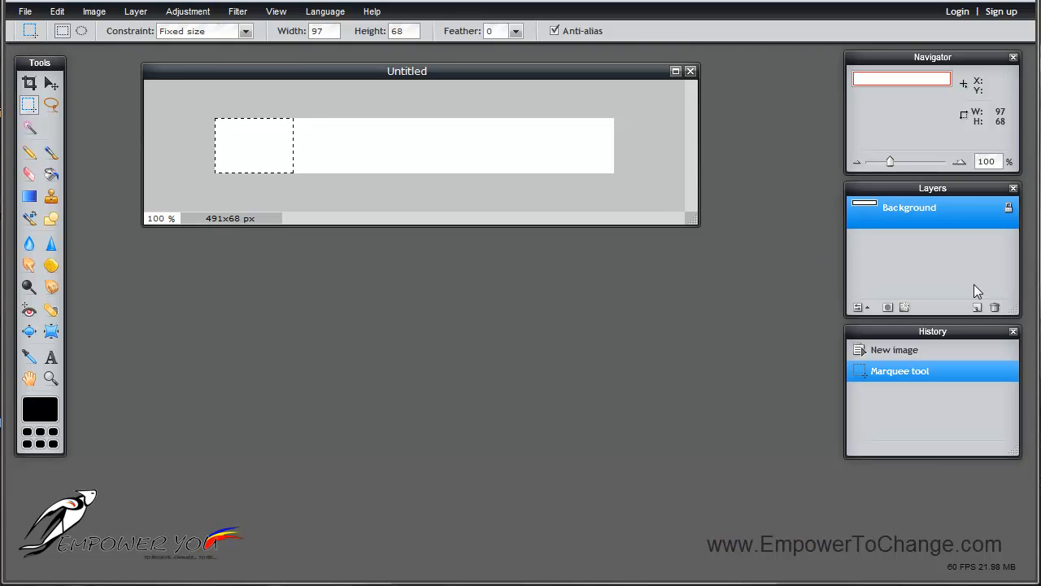
mouse_move(978, 312)
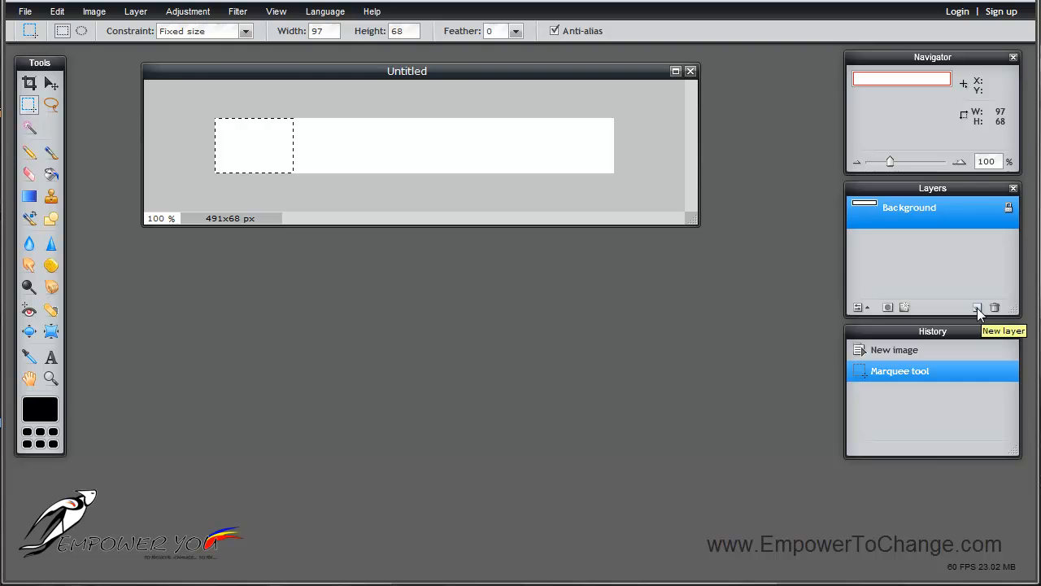
Add a new empty Layer 1 above the 97 × 68 selection at the canvas's left end.
left_click(976, 306)
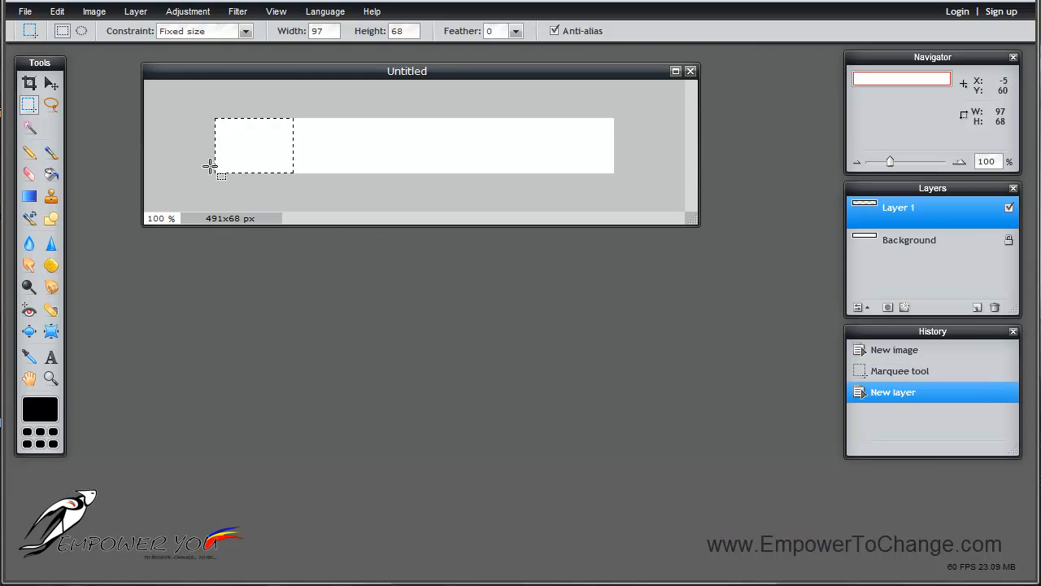
mouse_move(250, 140)
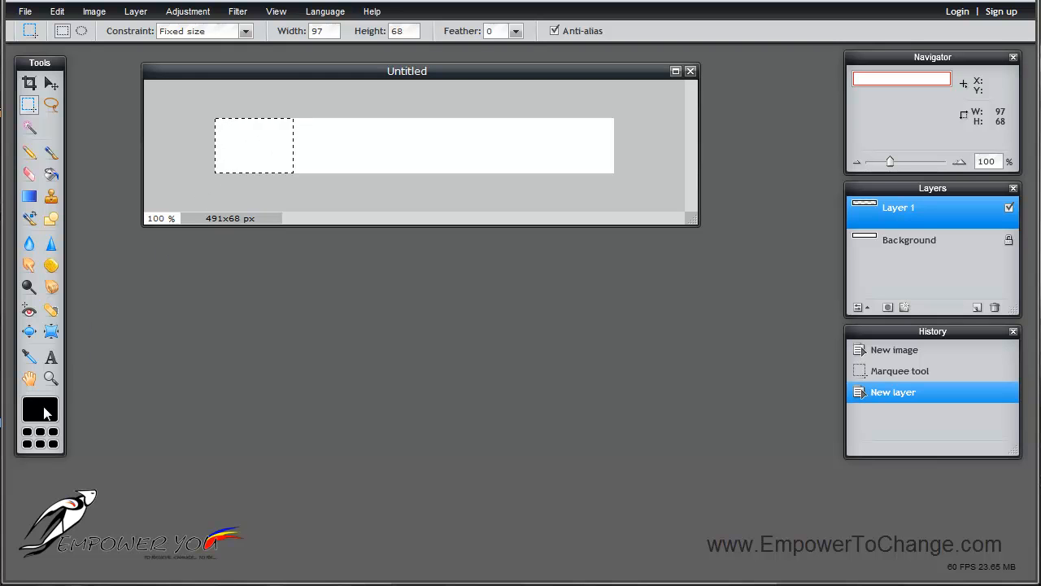
Choose bright pink (#ff00cc) as the foreground painting colour.
left_click(29, 410)
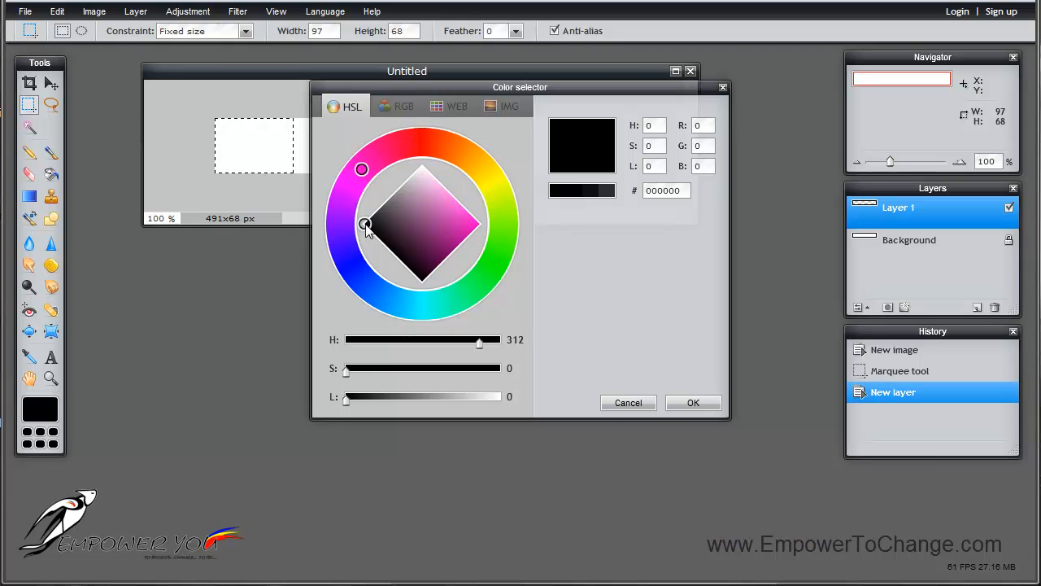
left_click(478, 224)
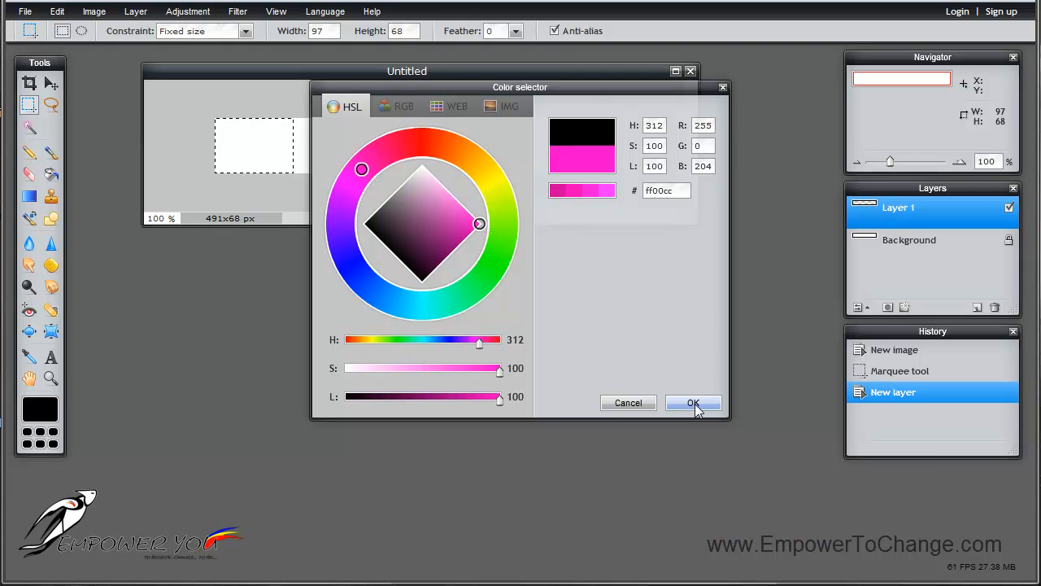
left_click(693, 403)
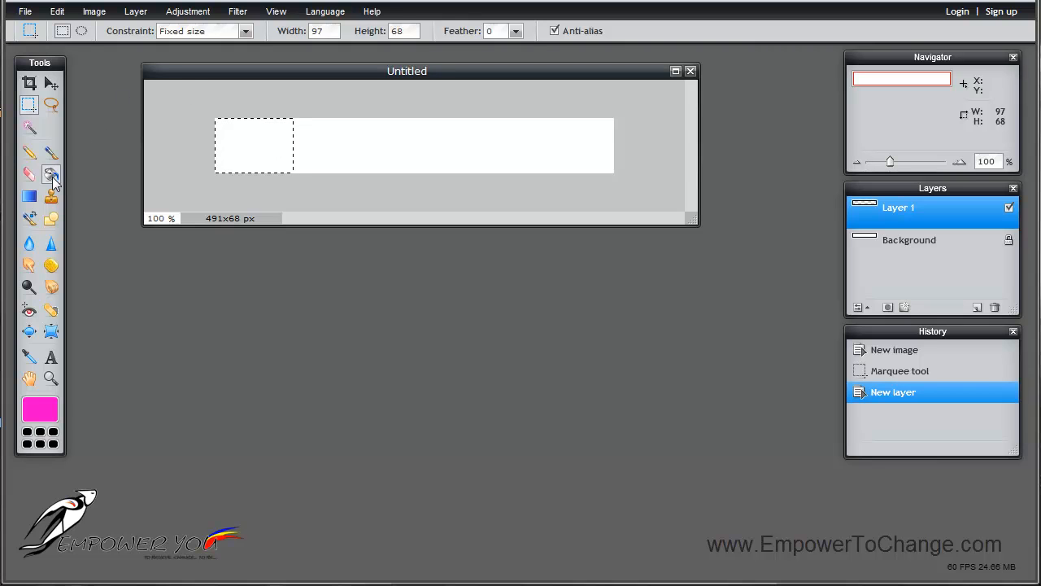
Fill the selected left 97 × 68 block with pink using the Paint Bucket, then deselect all.
left_click(50, 172)
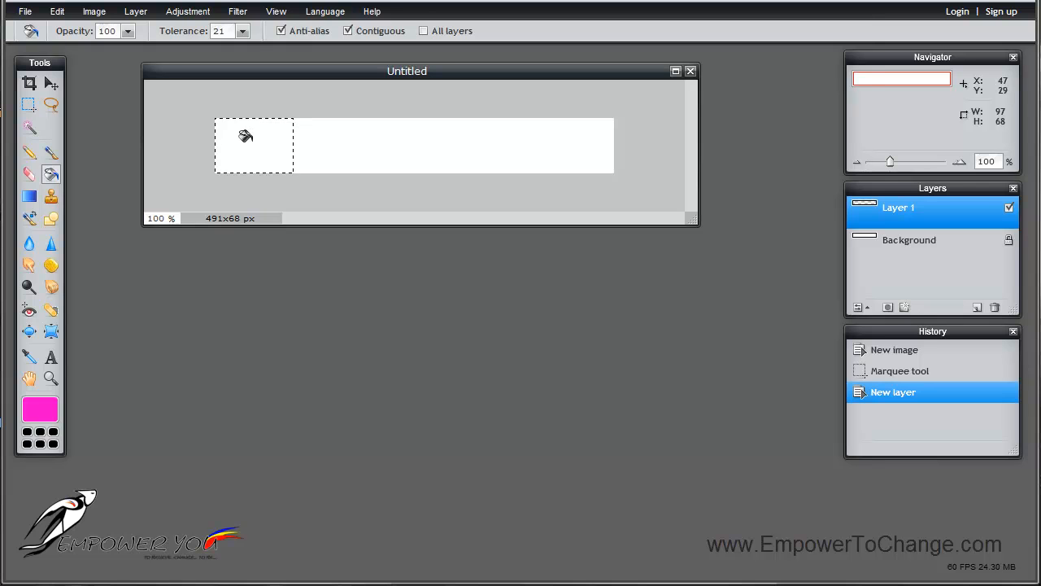
left_click(253, 146)
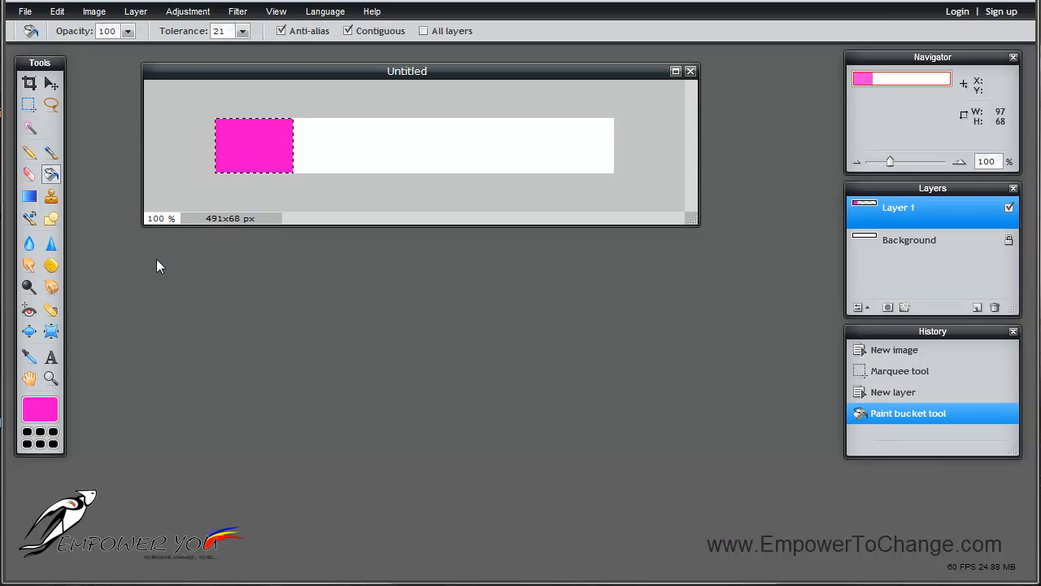
mouse_move(113, 85)
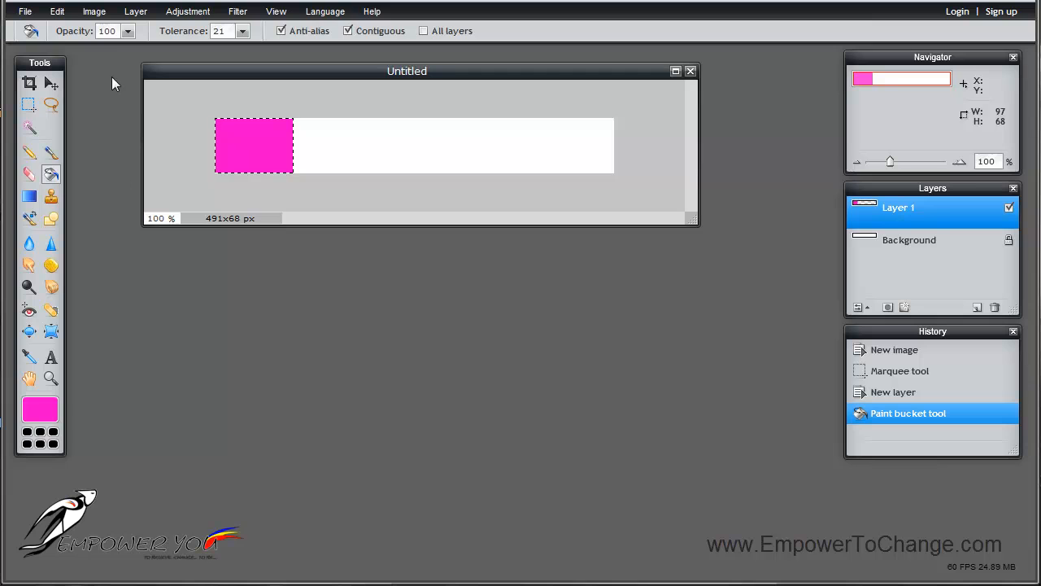
mouse_move(94, 10)
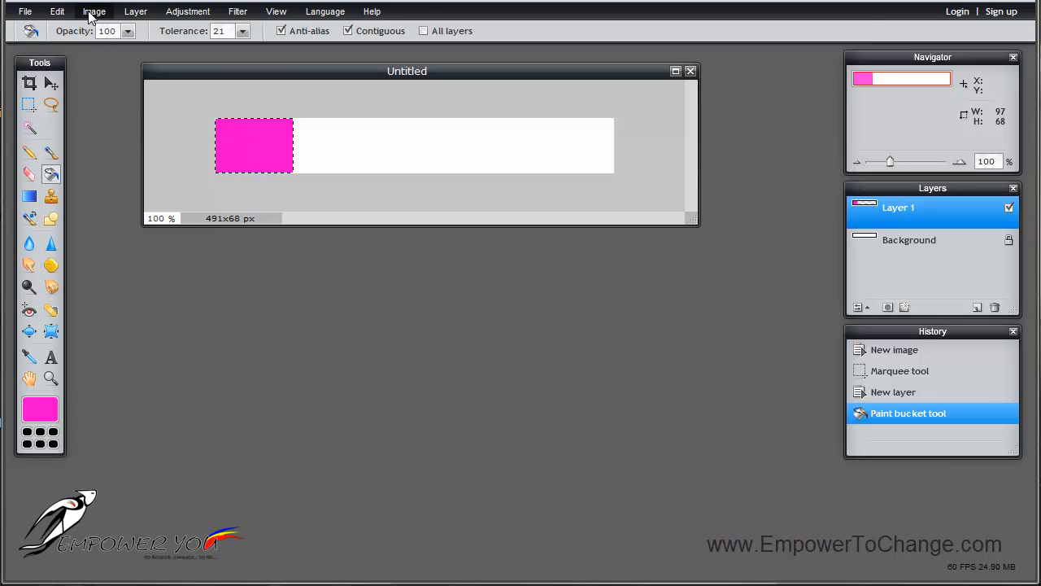
mouse_move(57, 9)
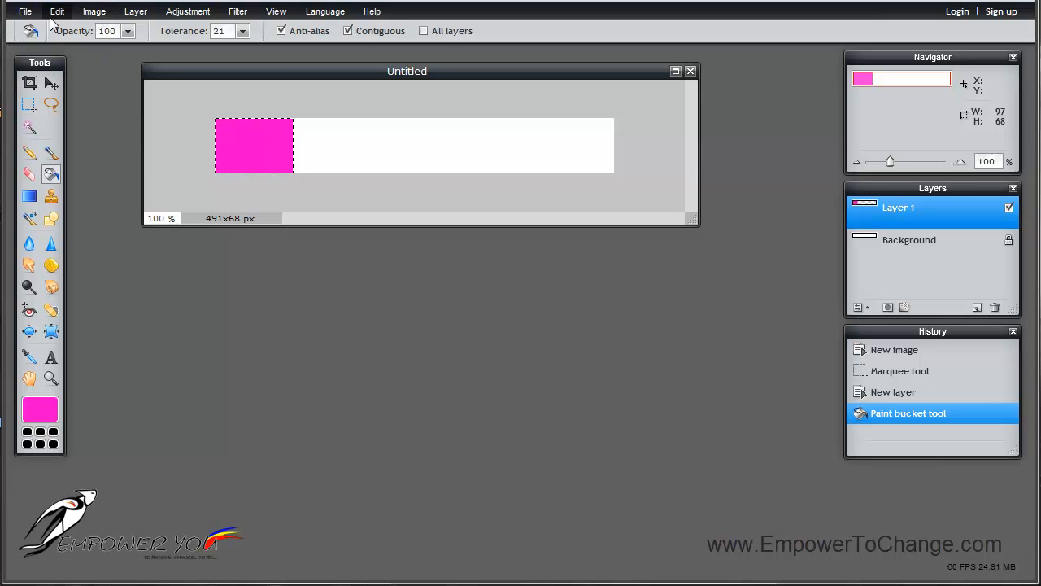
left_click(56, 9)
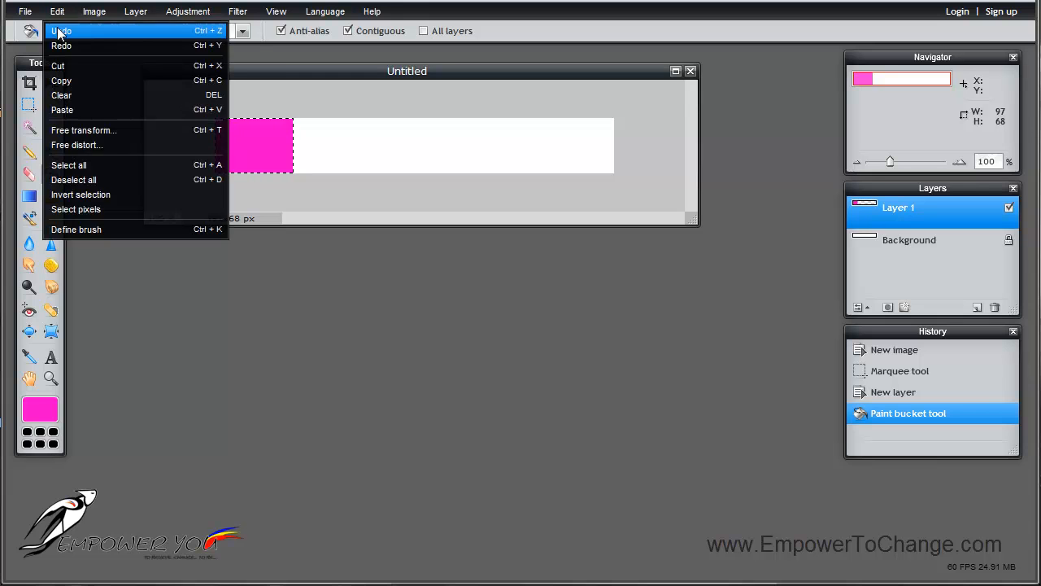
mouse_move(88, 166)
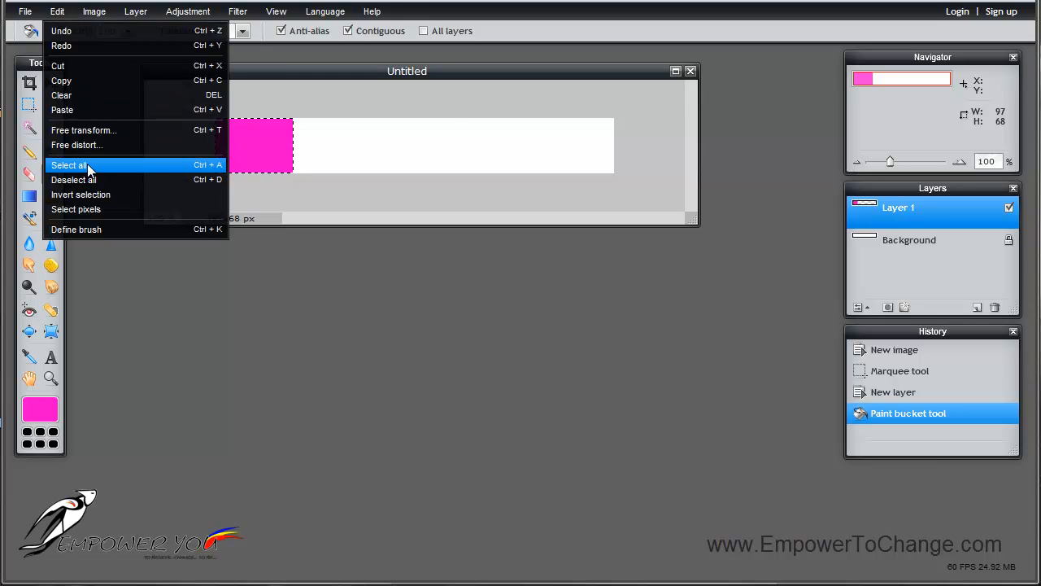
left_click(73, 179)
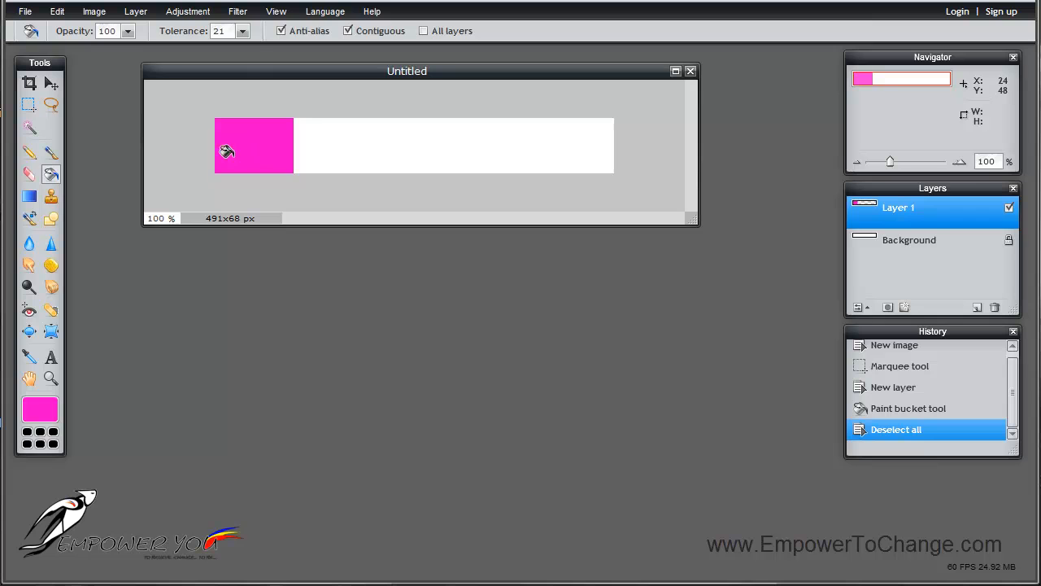
mouse_move(243, 158)
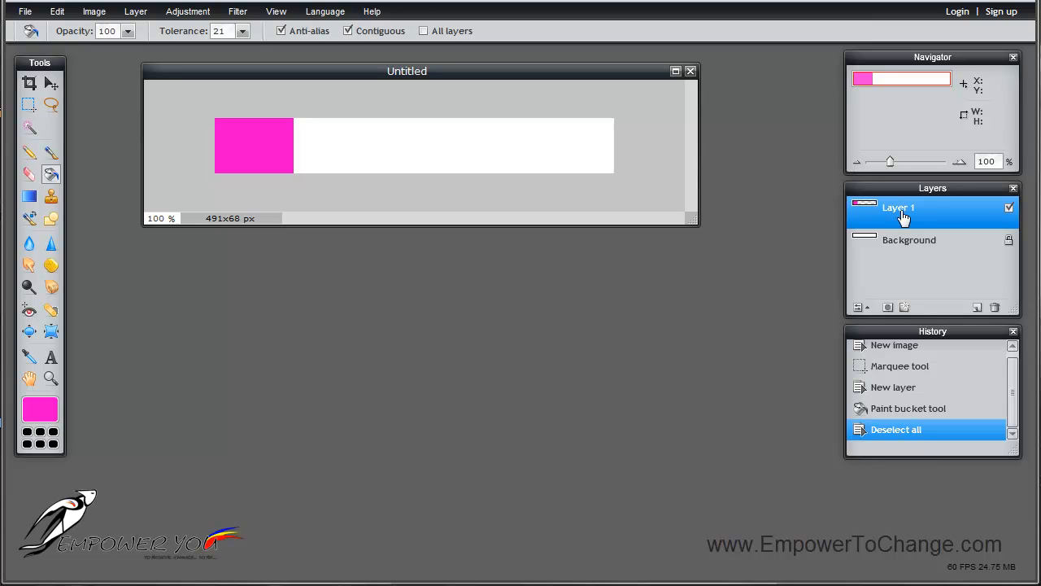
mouse_move(449, 162)
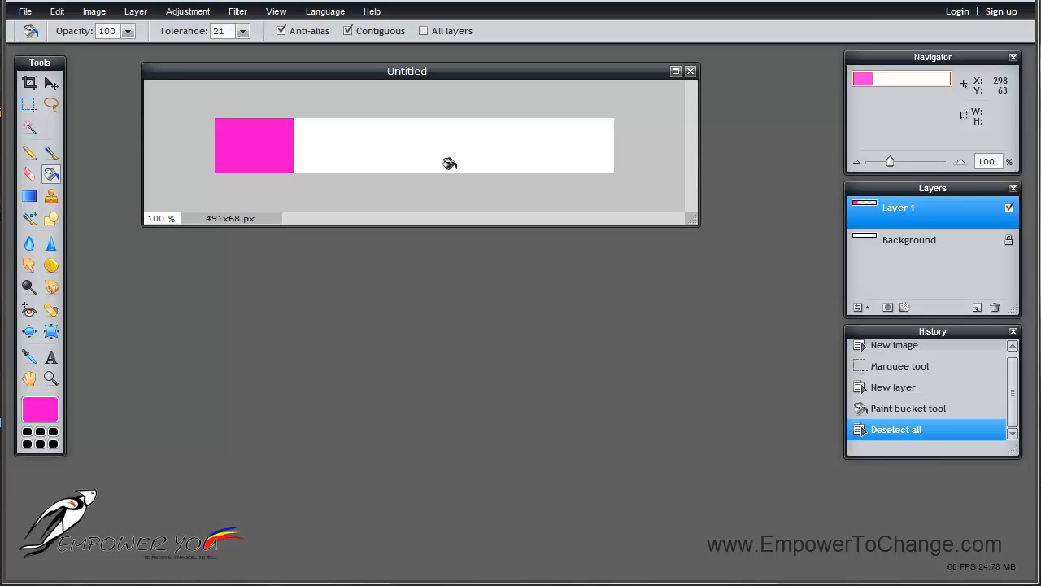
mouse_move(146, 83)
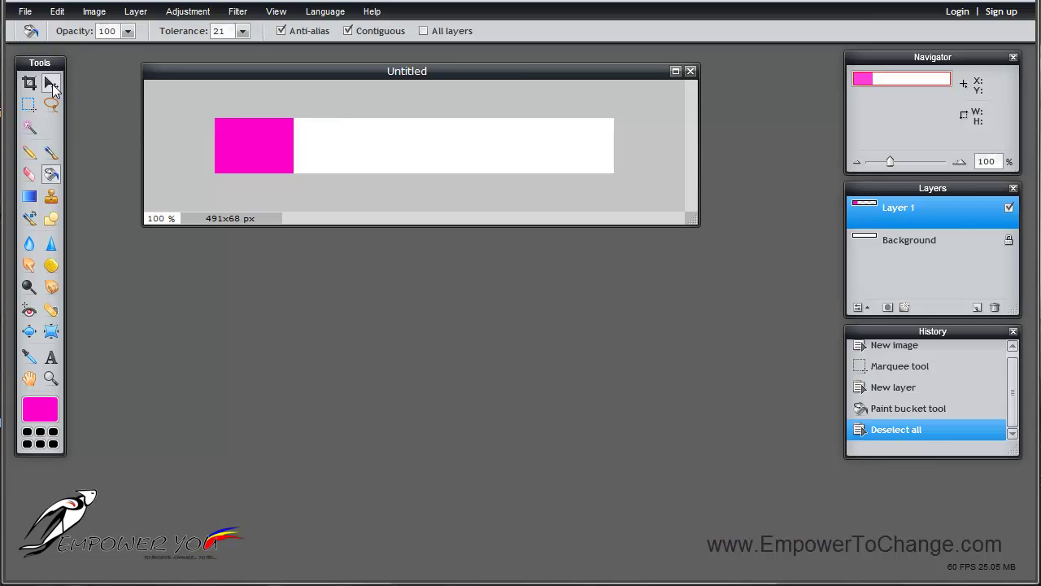
Duplicate the pink block layer and place each copy beside the last until the strip is filled.
left_click(52, 85)
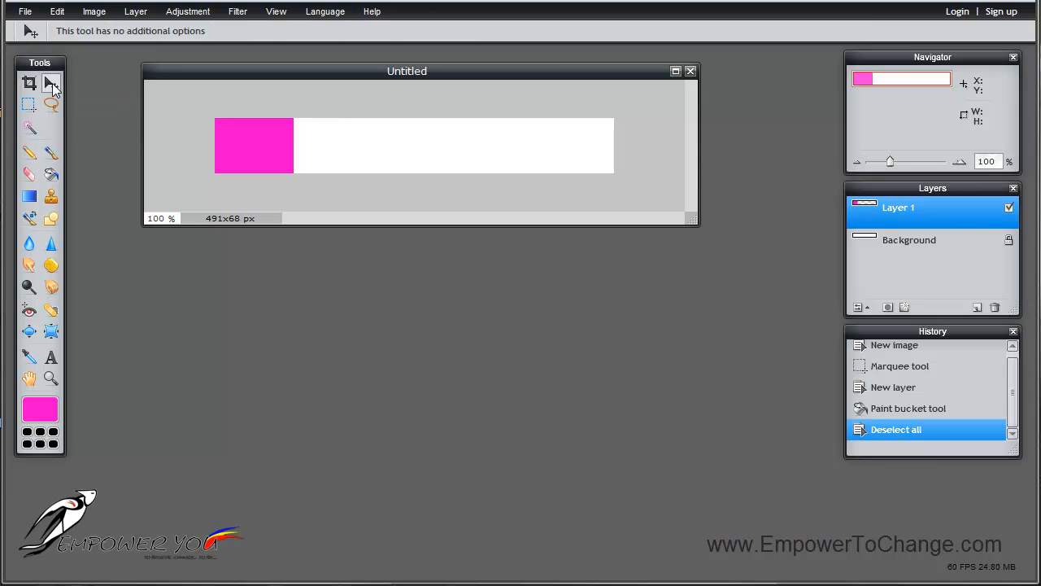
mouse_move(789, 225)
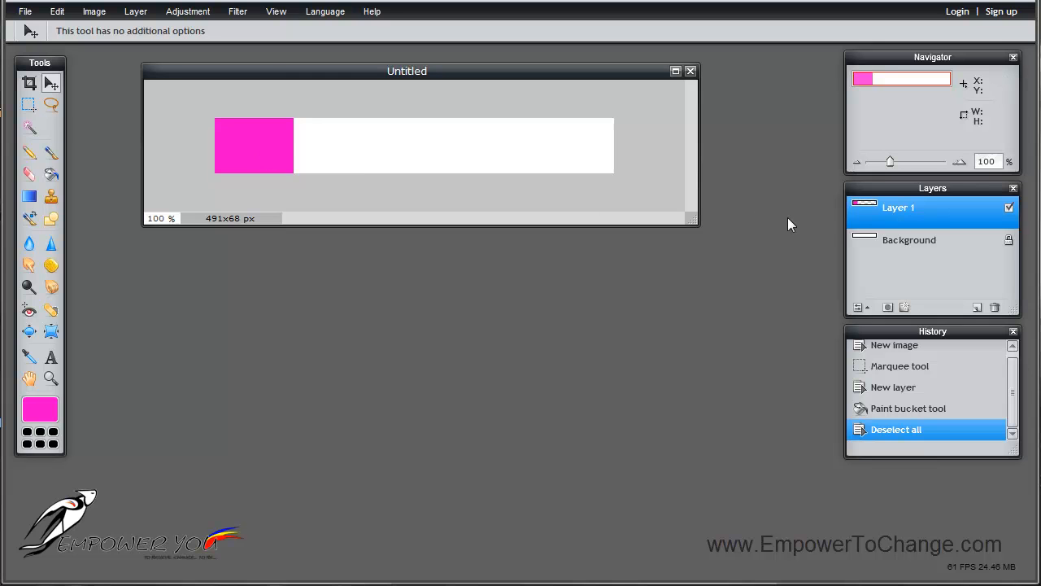
mouse_move(935, 221)
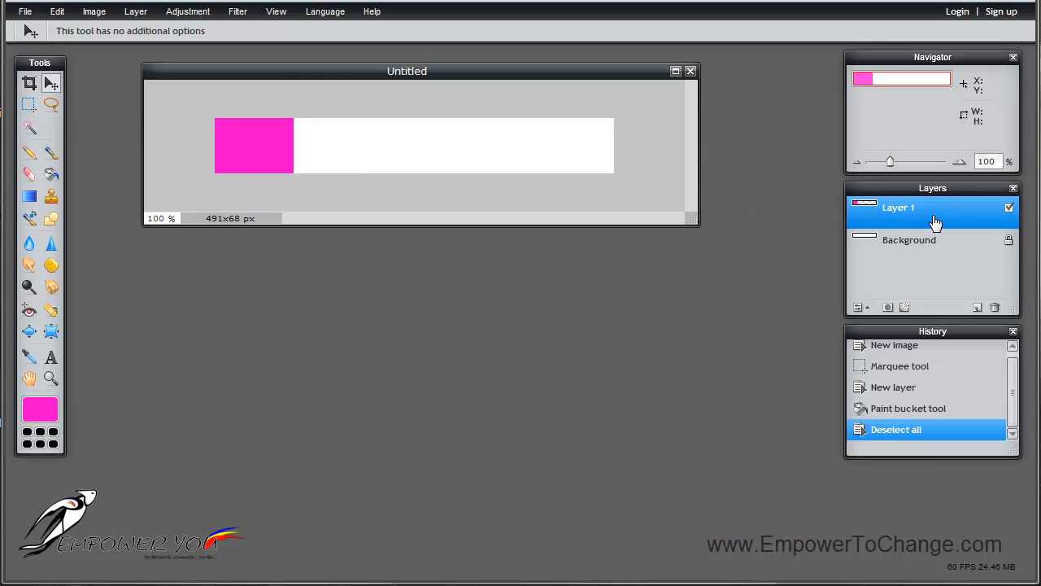
mouse_move(940, 220)
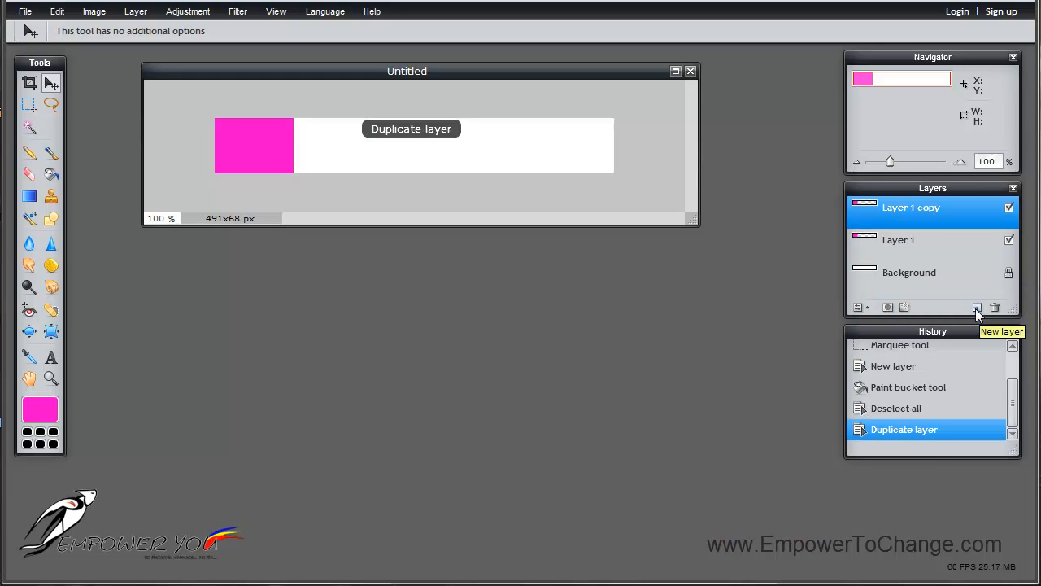
mouse_move(935, 249)
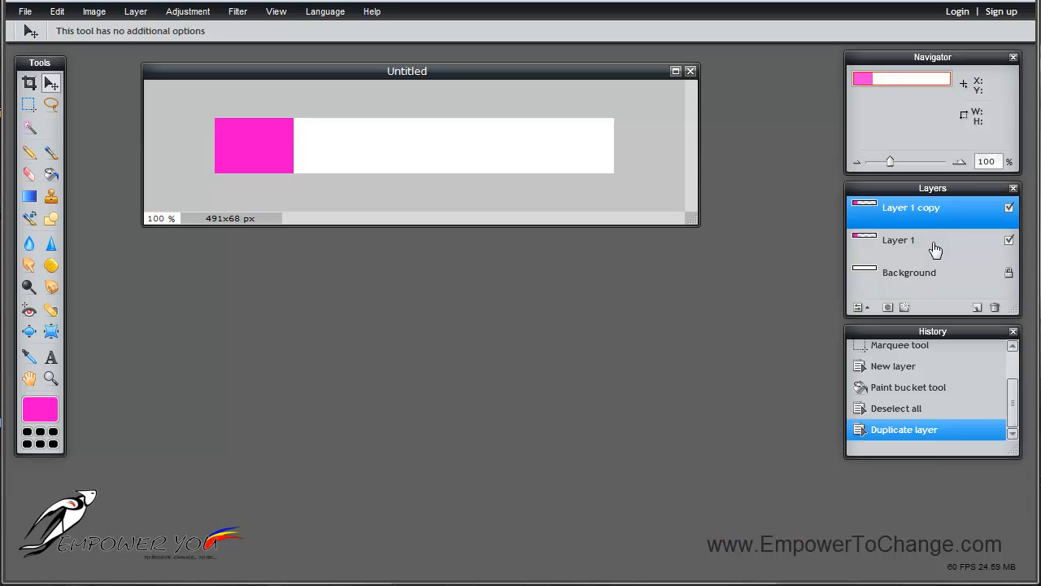
mouse_move(485, 153)
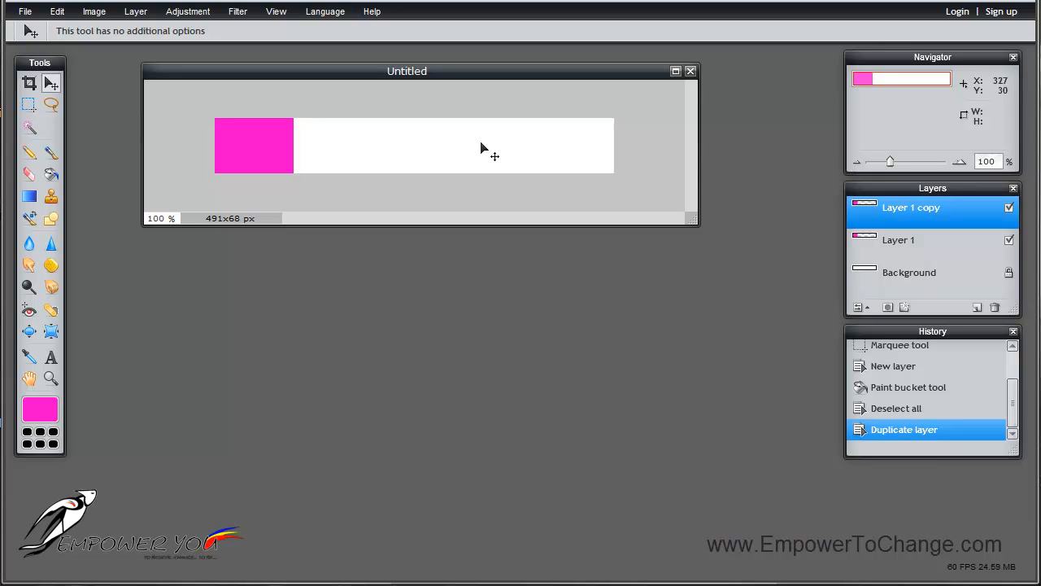
mouse_move(263, 146)
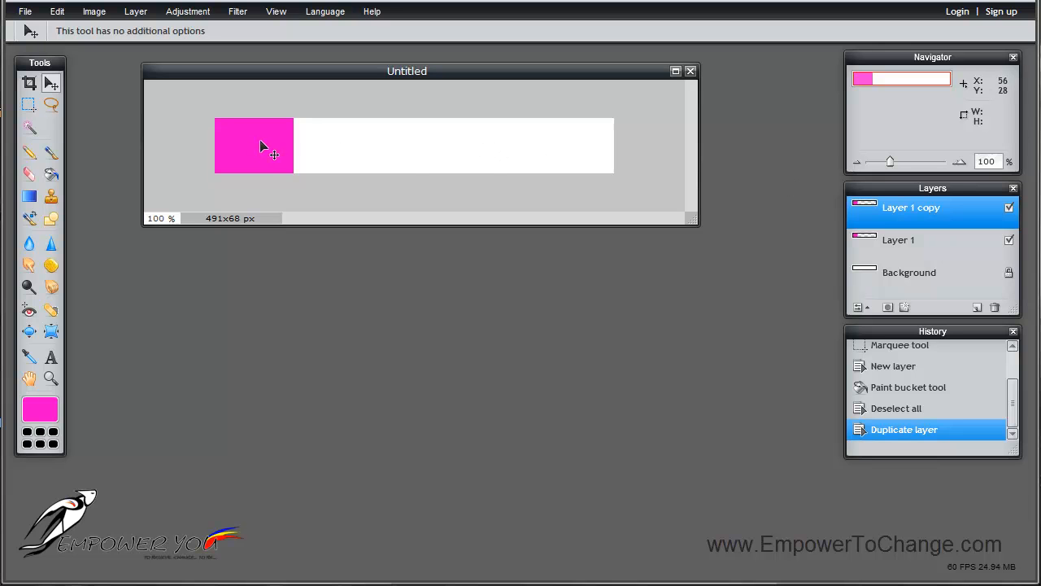
mouse_move(309, 159)
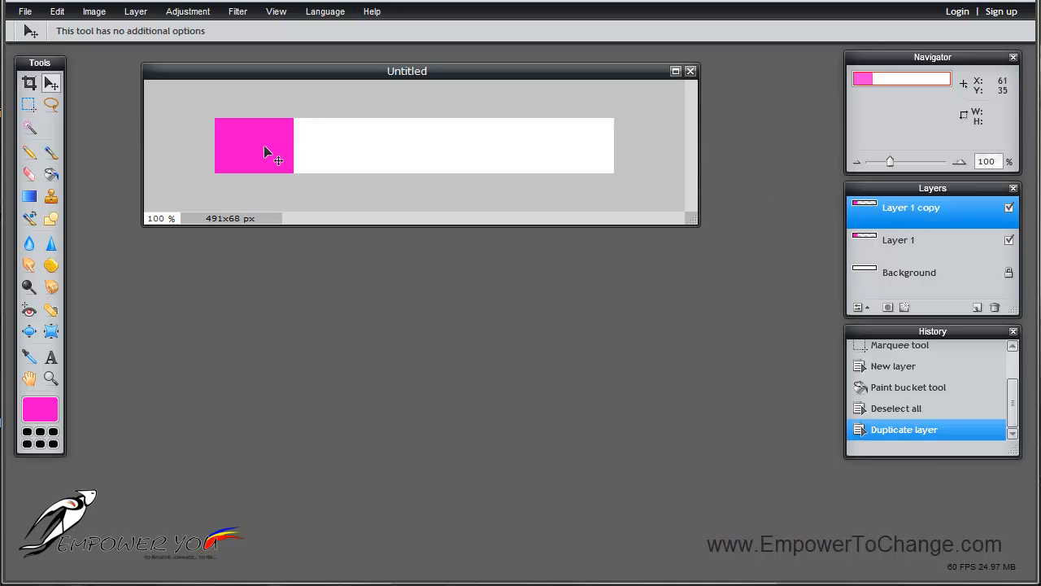
mouse_move(328, 149)
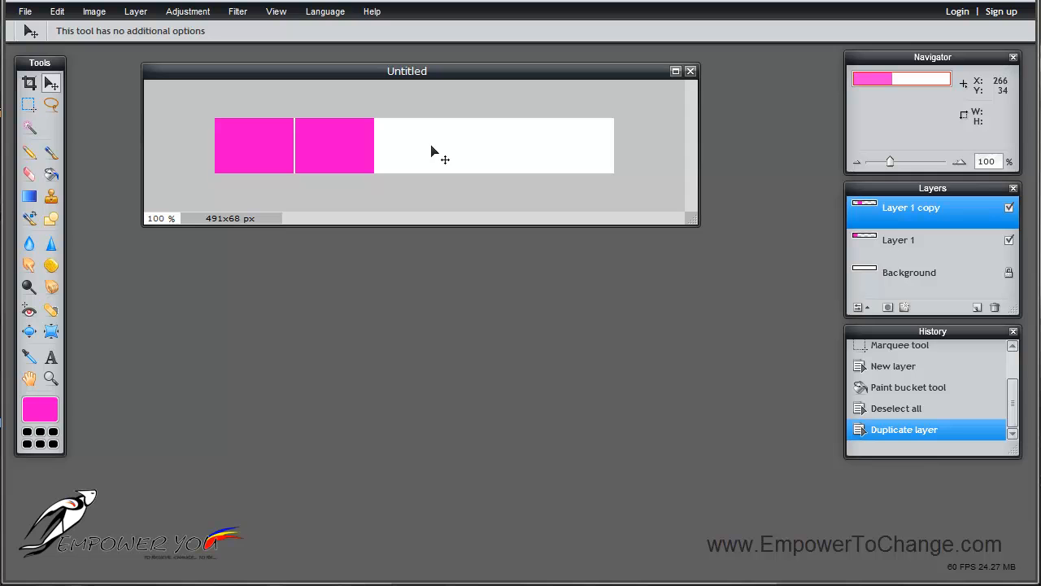
mouse_move(361, 159)
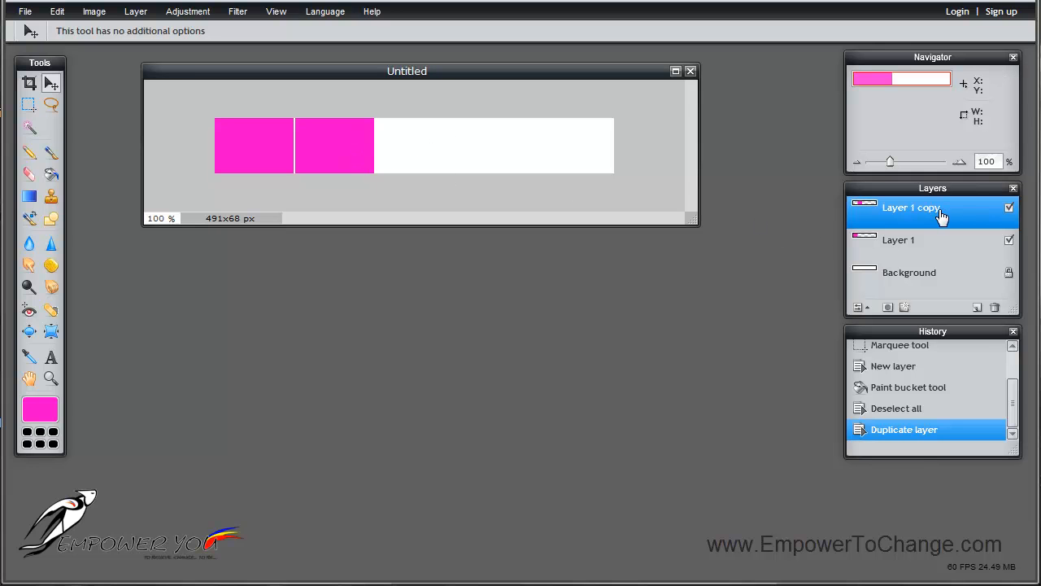
mouse_move(941, 218)
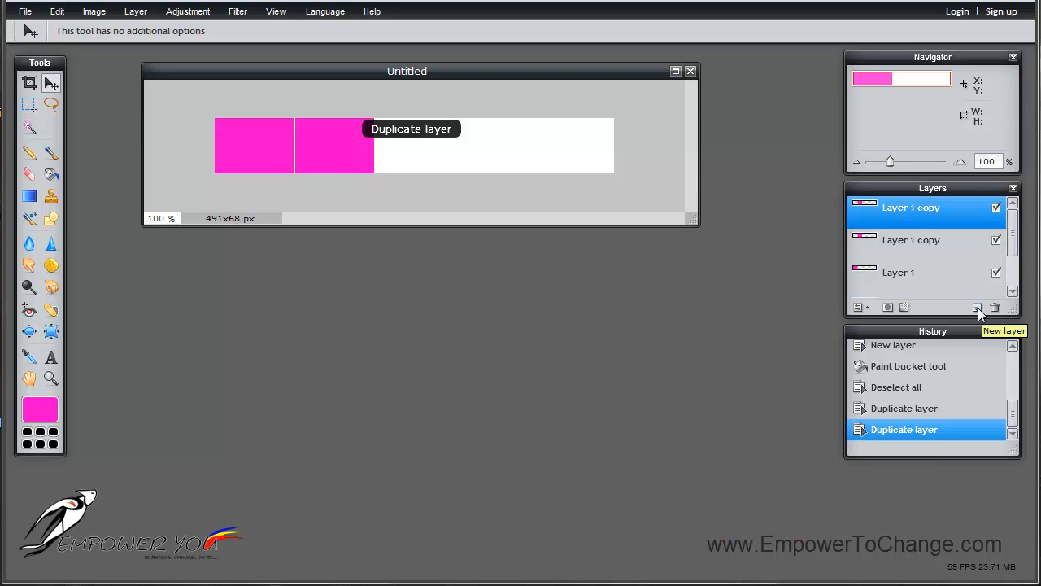
mouse_move(338, 153)
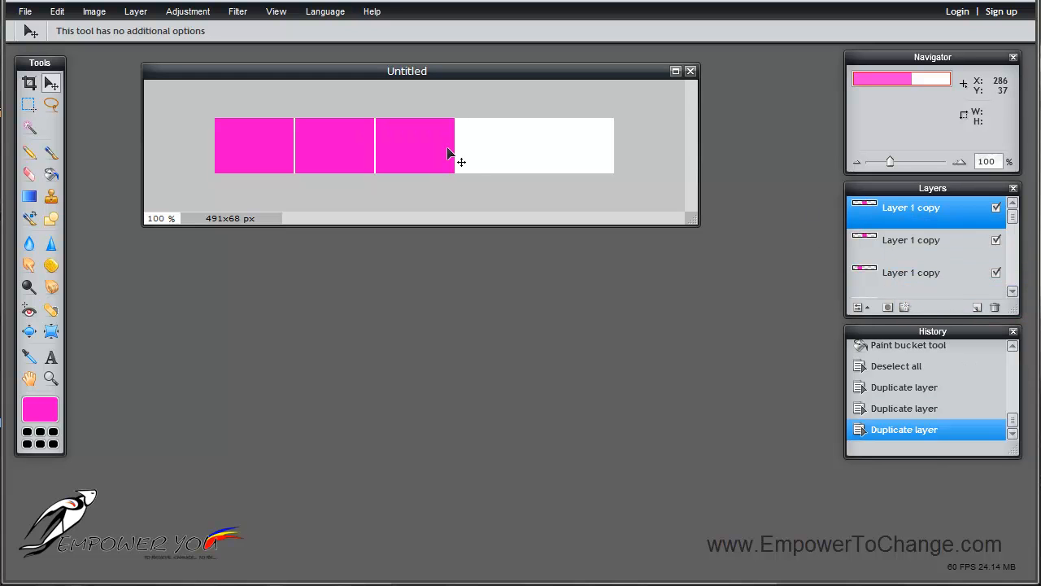
left_click(494, 145)
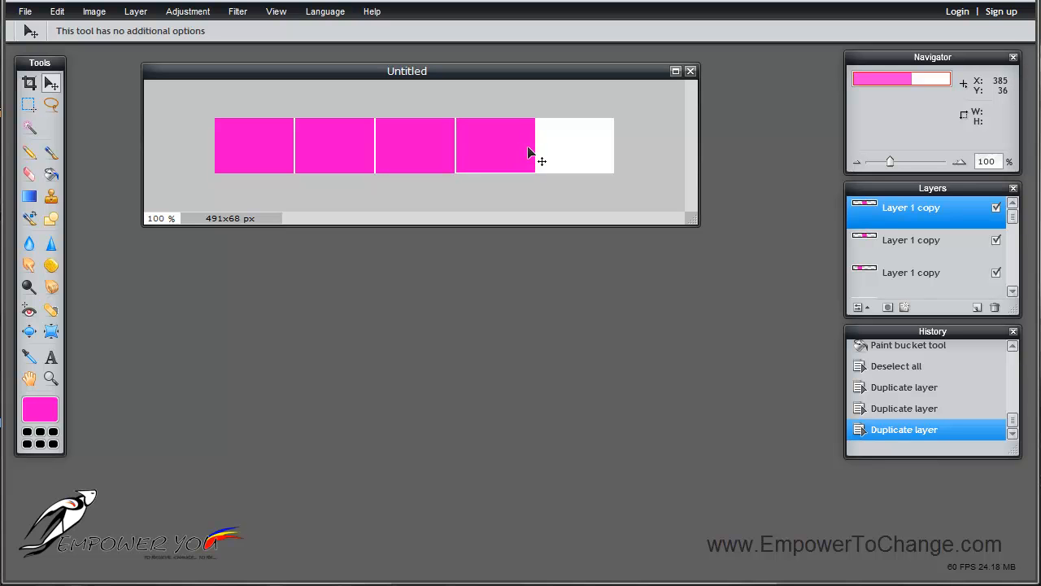
mouse_move(530, 161)
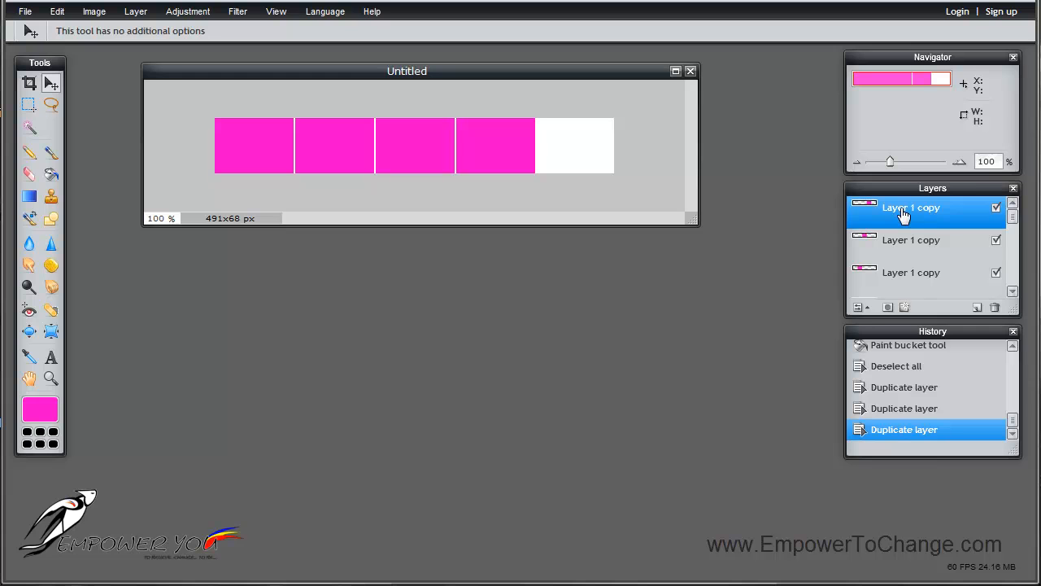
left_click(976, 307)
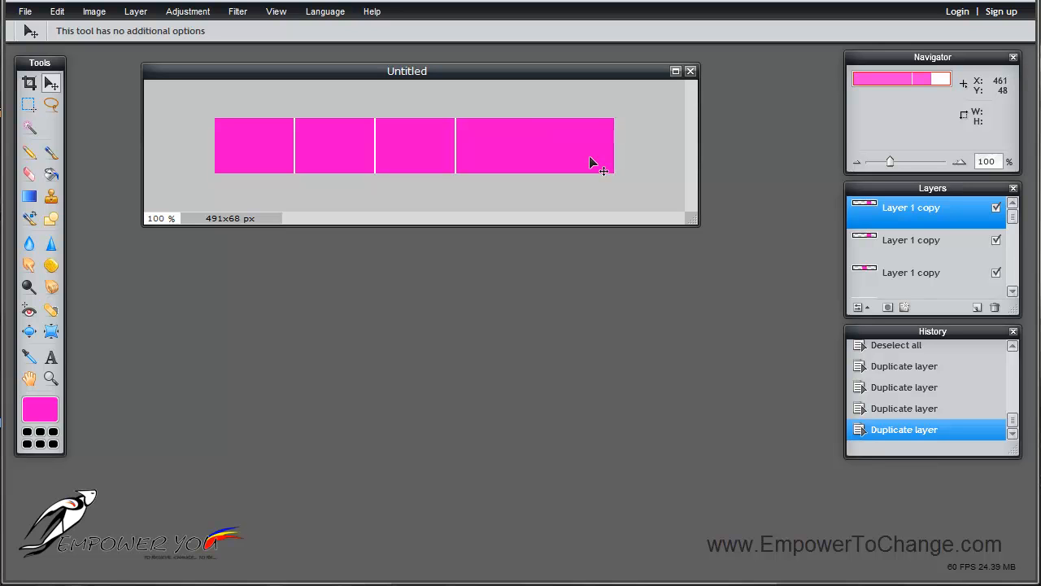
mouse_move(553, 163)
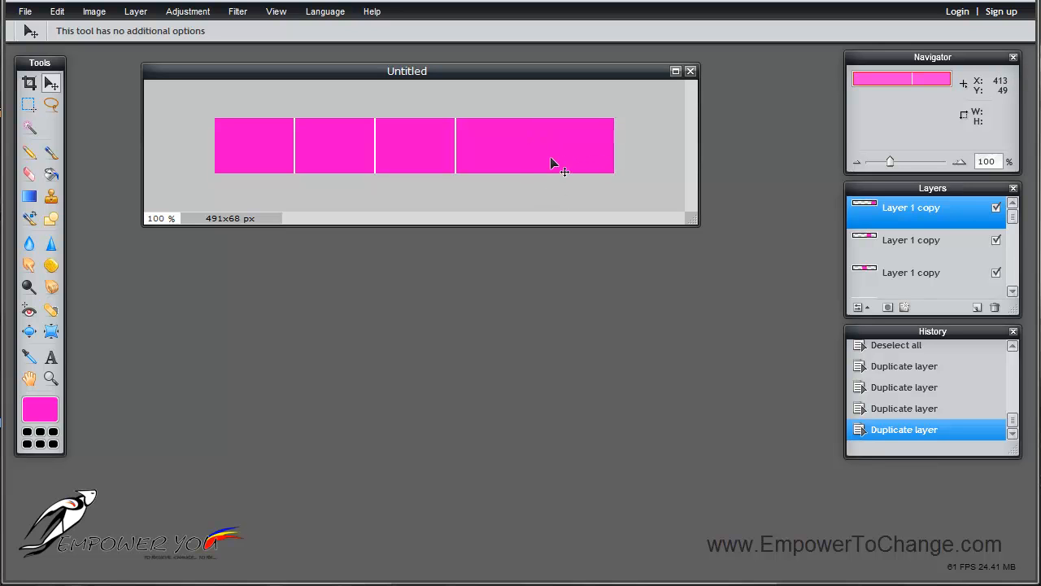
mouse_move(545, 192)
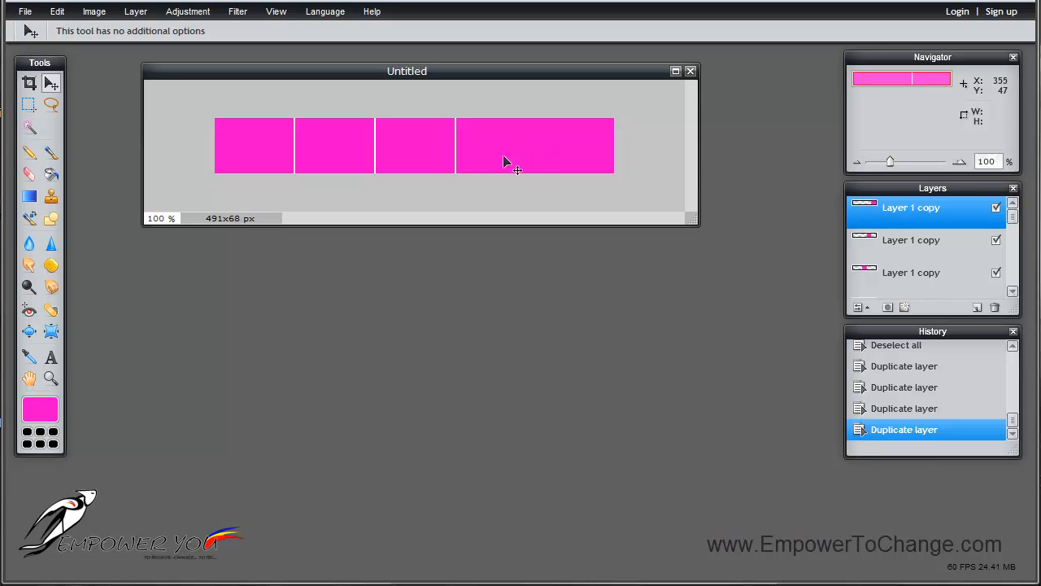
mouse_move(919, 248)
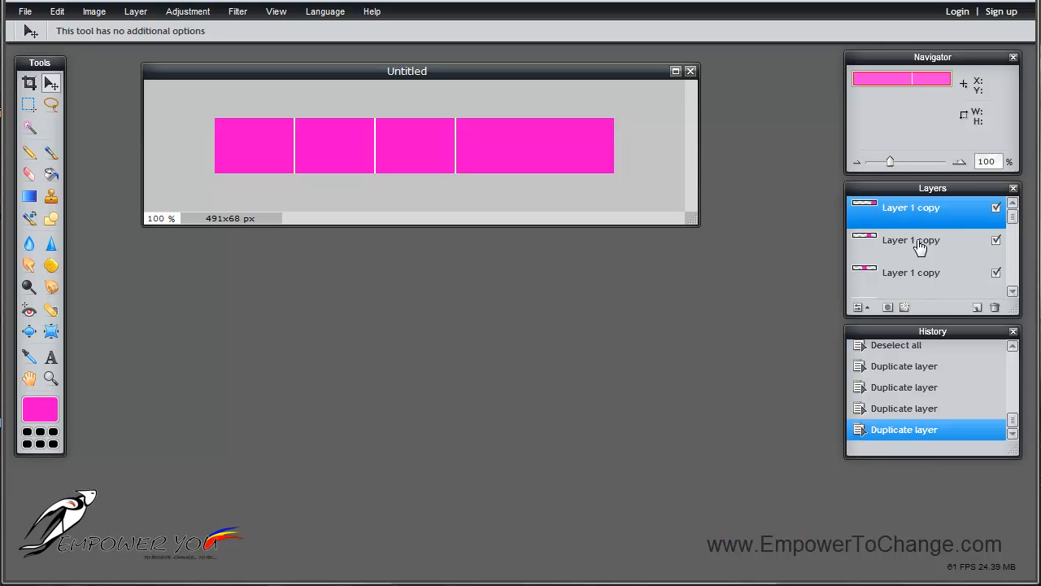
Nudge each Layer 1 copy so the five pink blocks sit evenly with thin gaps between them.
left_click(911, 241)
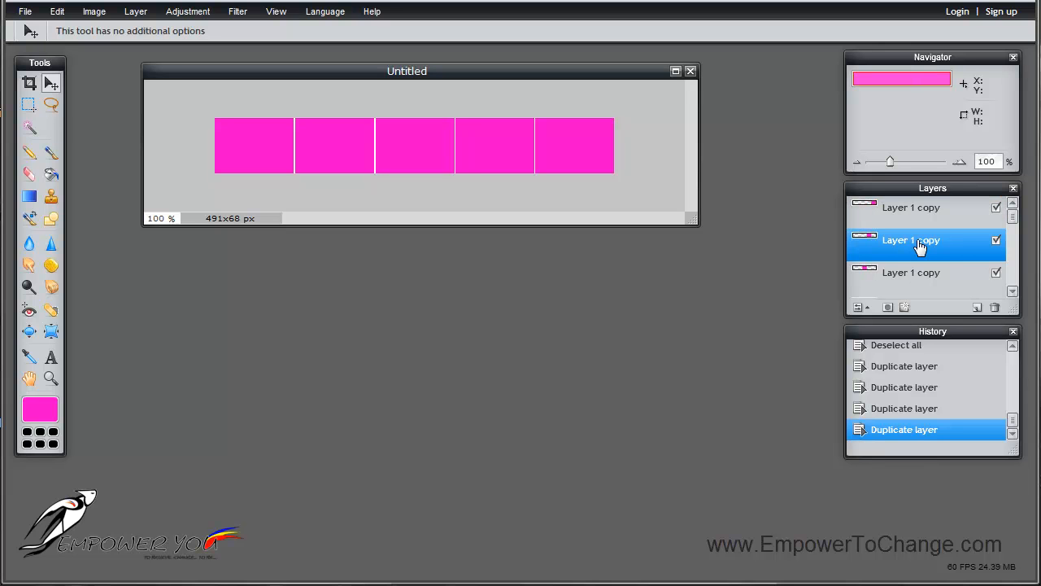
mouse_move(592, 202)
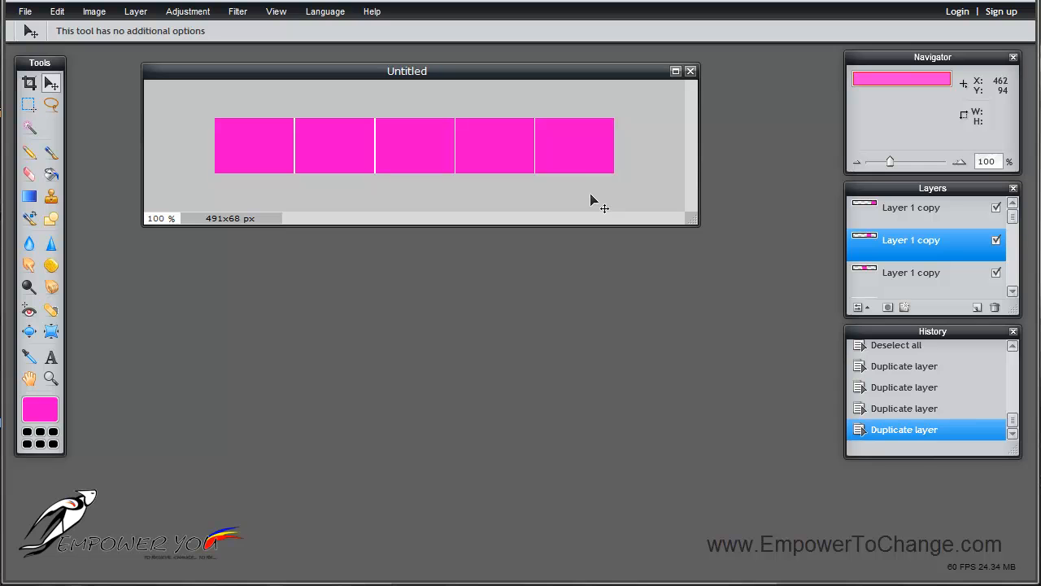
mouse_move(924, 280)
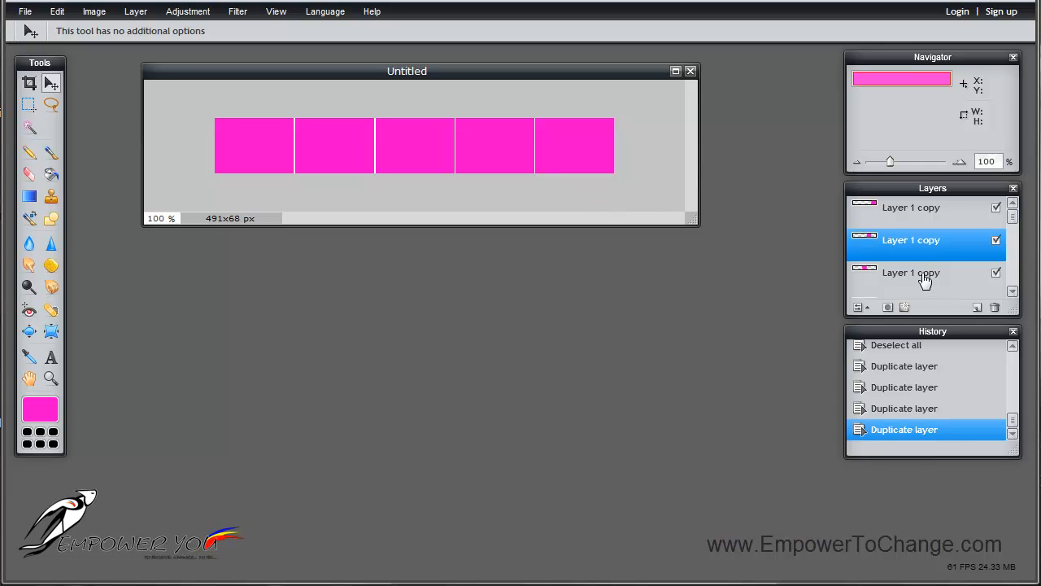
mouse_move(918, 280)
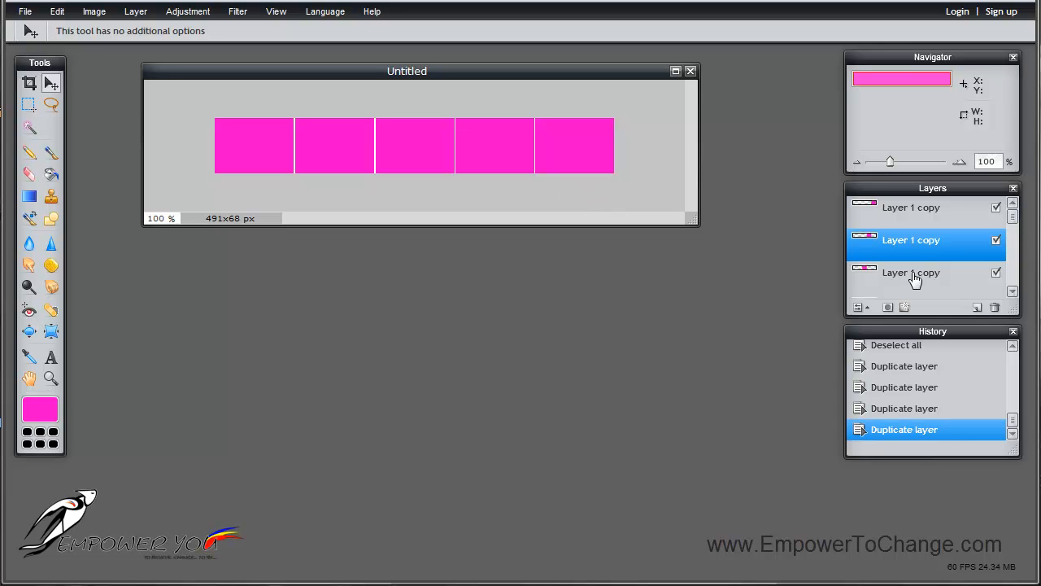
left_click(911, 274)
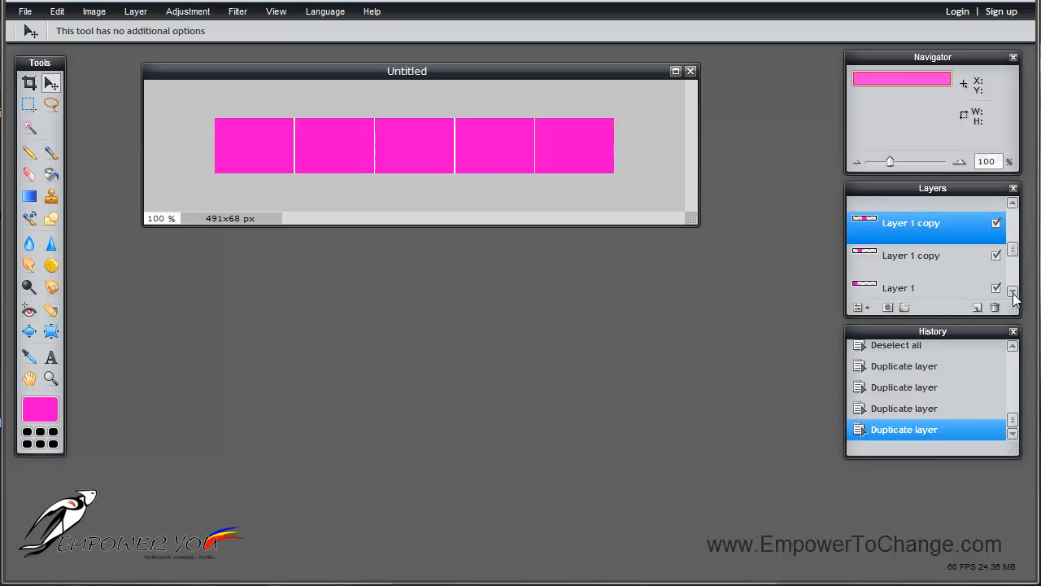
scroll("up", 3)
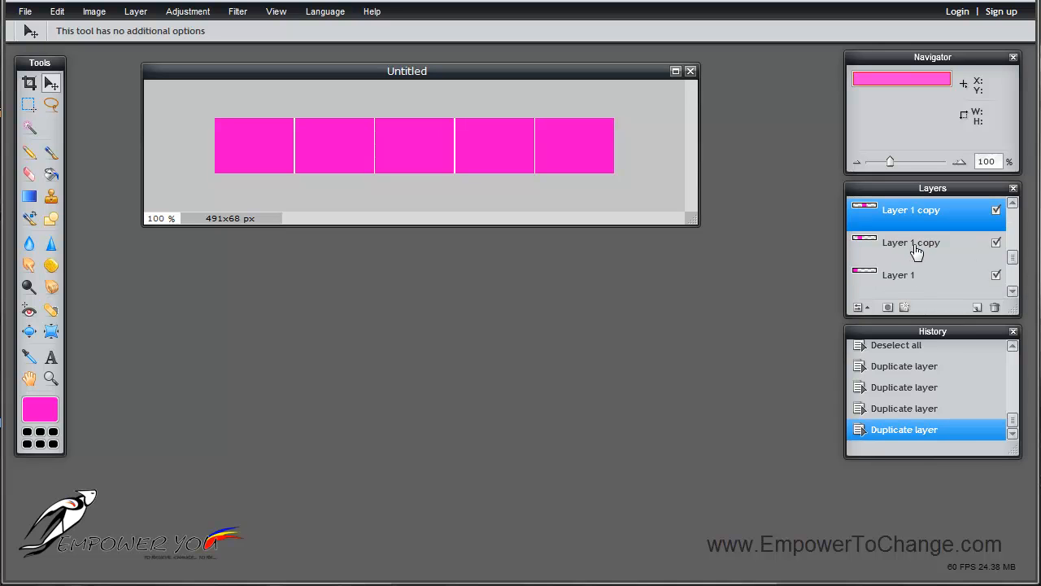
left_click(911, 242)
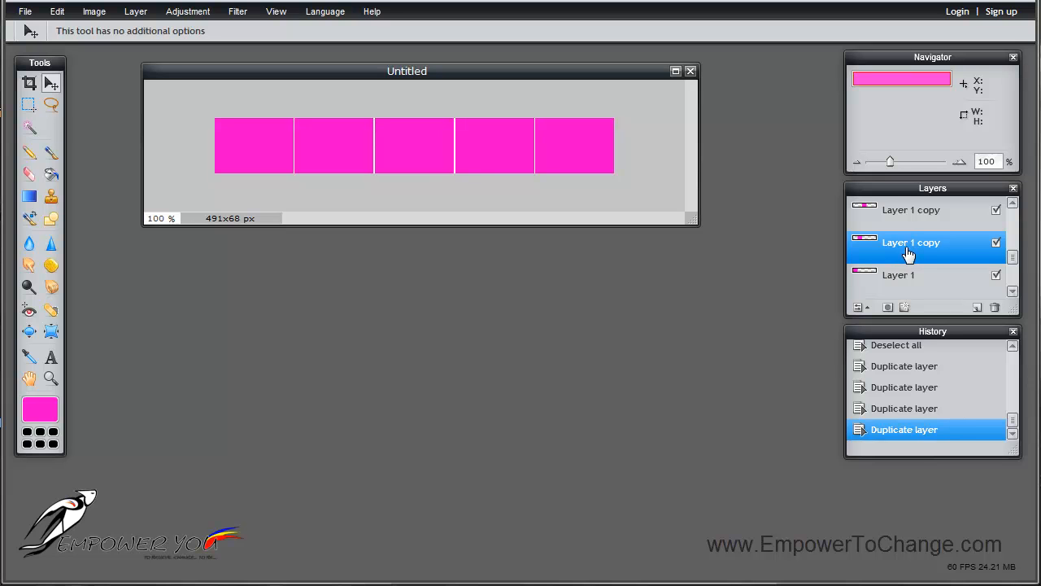
mouse_move(384, 182)
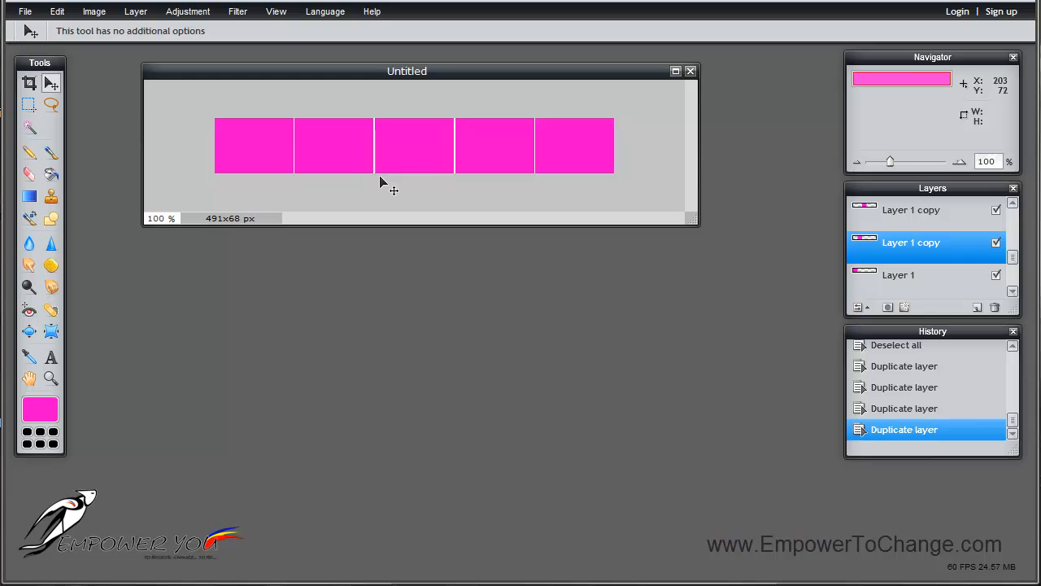
mouse_move(436, 188)
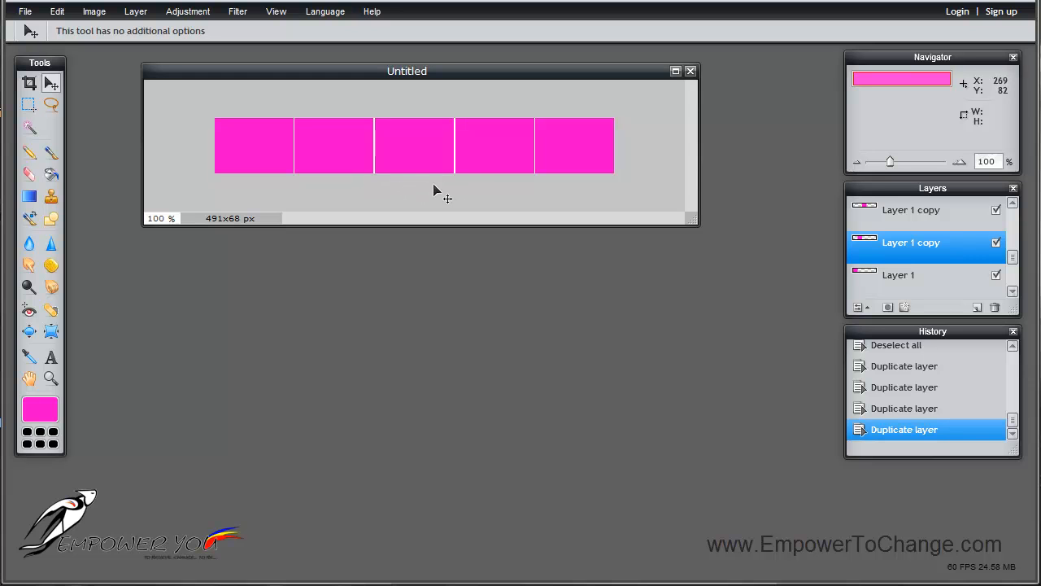
mouse_move(521, 202)
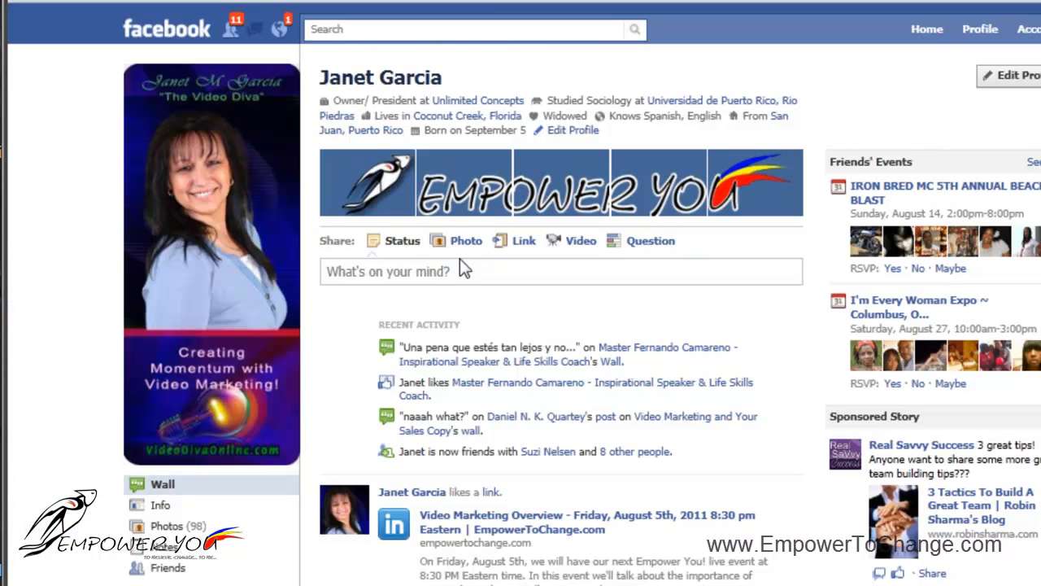
mouse_move(389, 164)
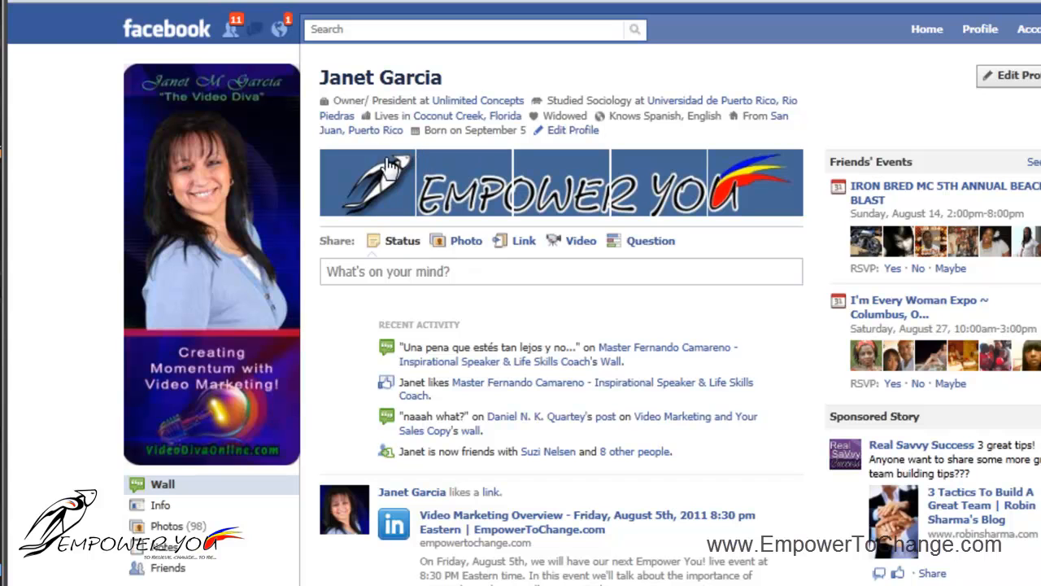
mouse_move(504, 152)
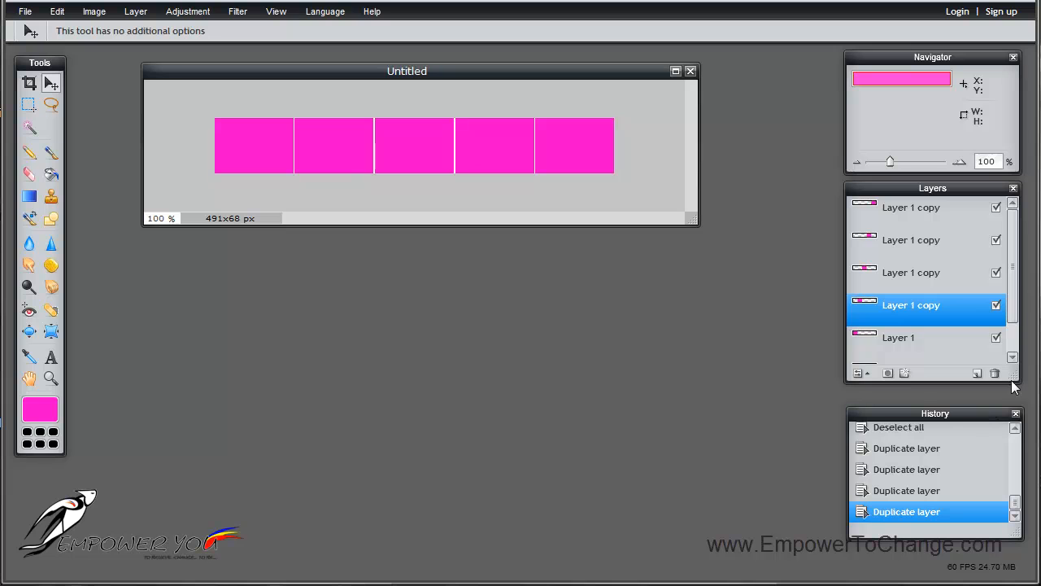
Flatten all five block layers into one Background layer via Layer > Flatten image.
scroll("down", 3)
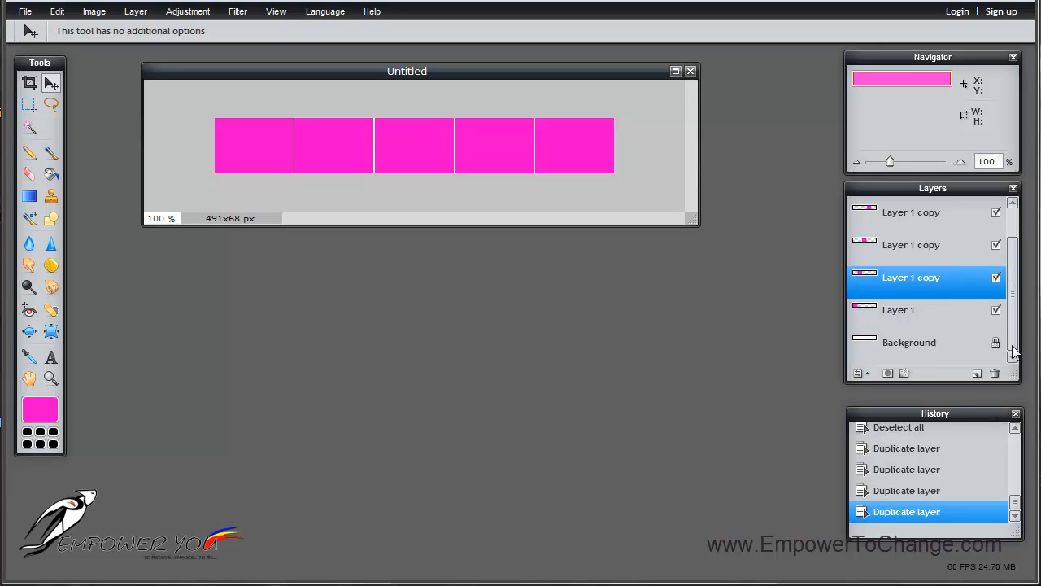
scroll("down", 3)
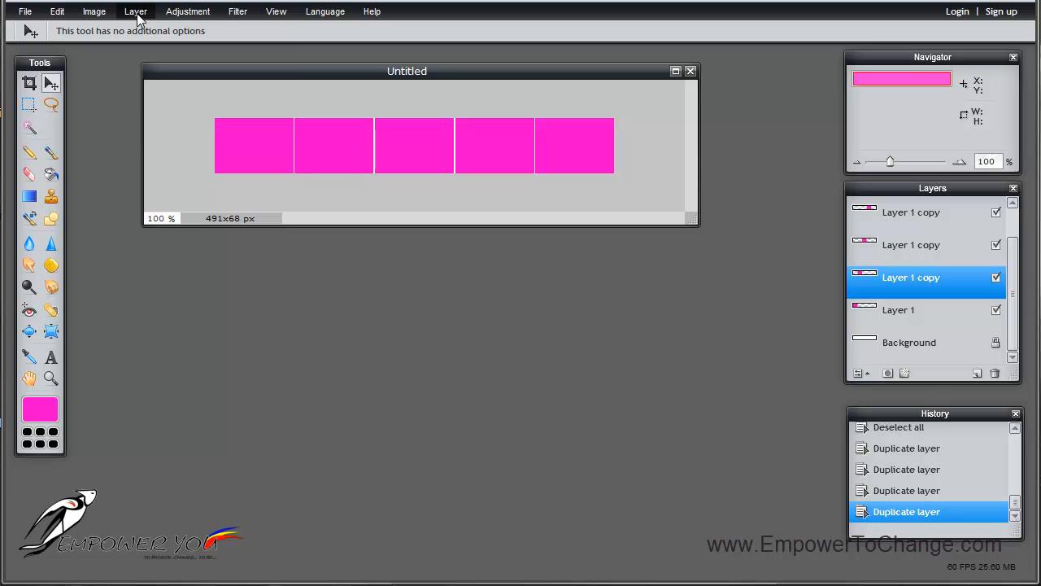
left_click(135, 10)
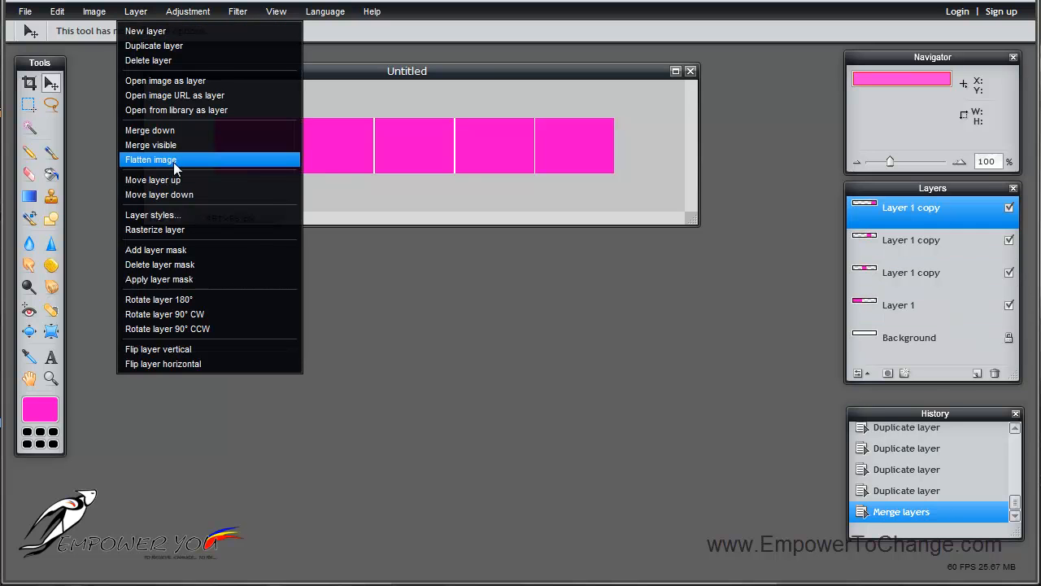
left_click(150, 160)
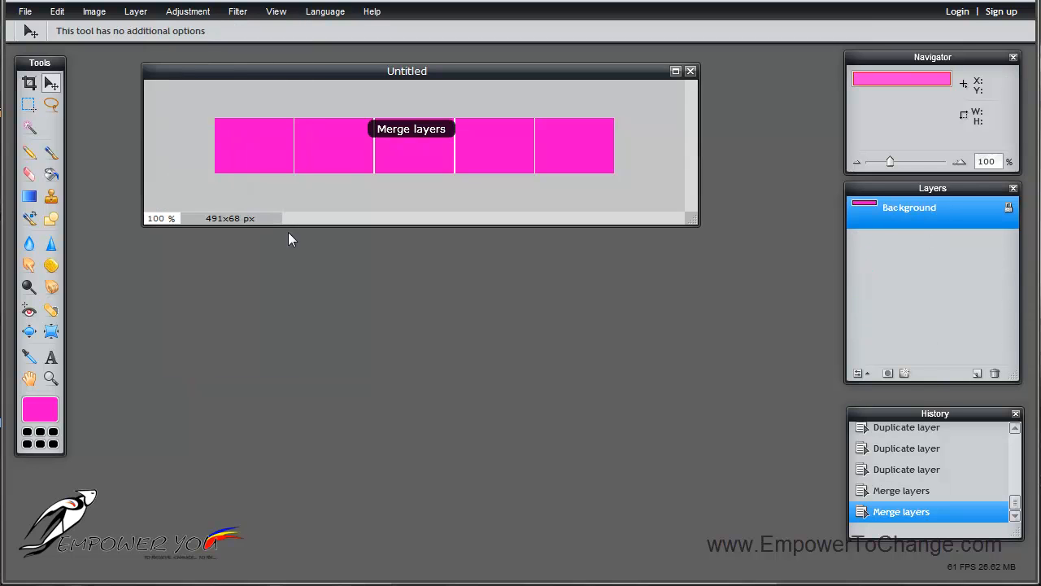
mouse_move(918, 213)
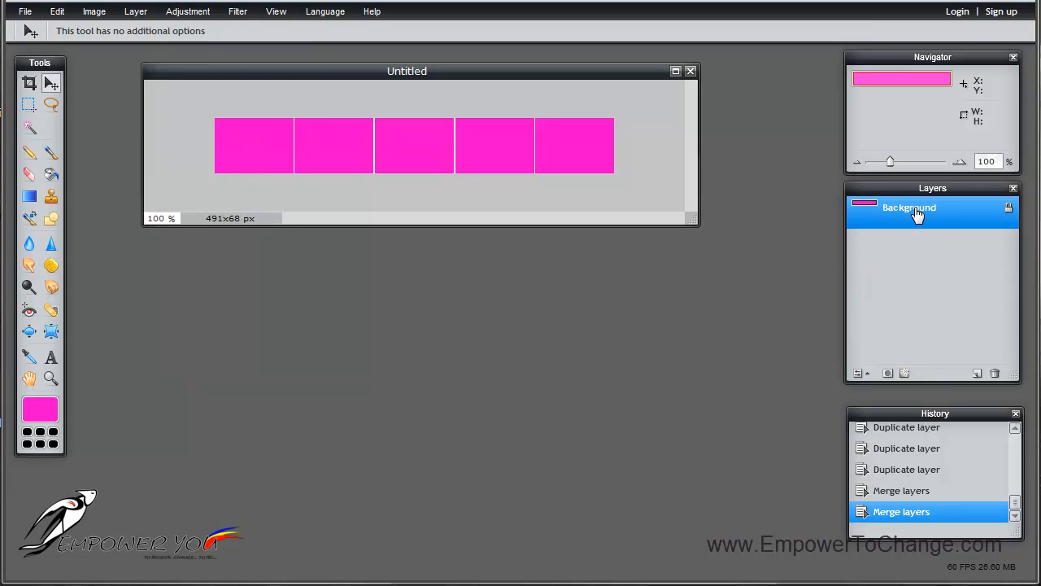
mouse_move(911, 220)
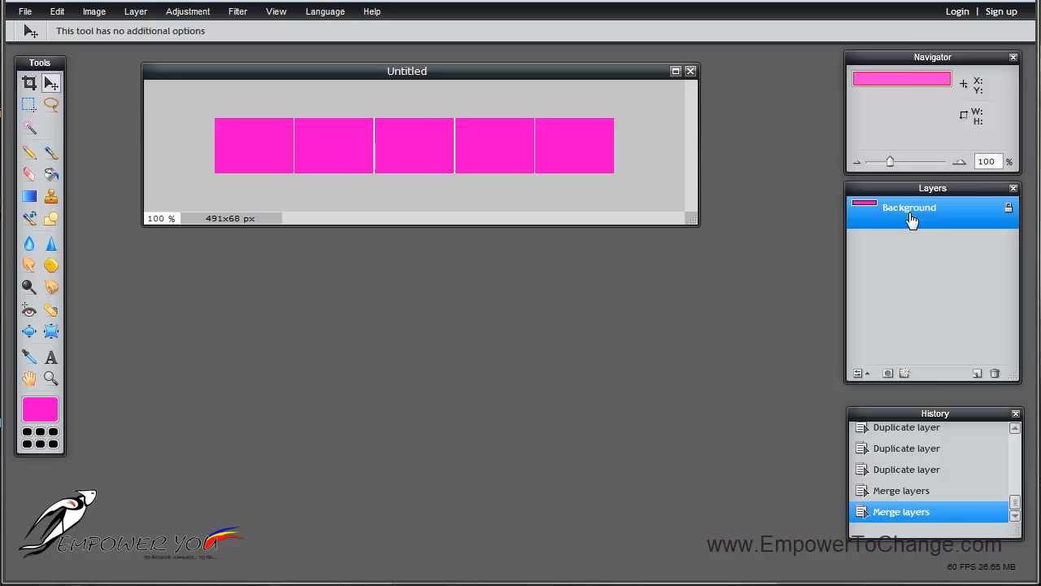
mouse_move(879, 222)
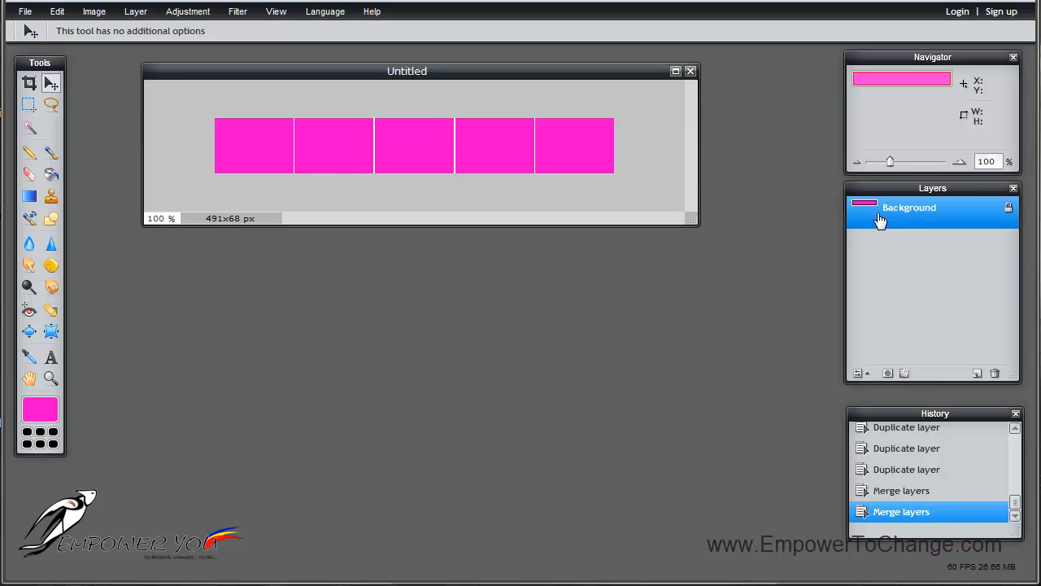
mouse_move(218, 161)
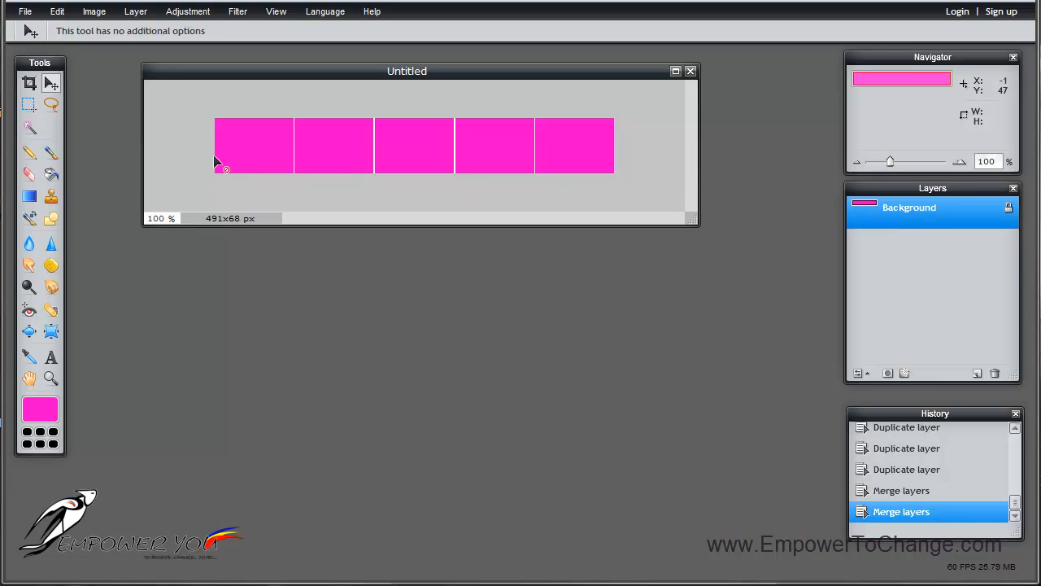
mouse_move(231, 166)
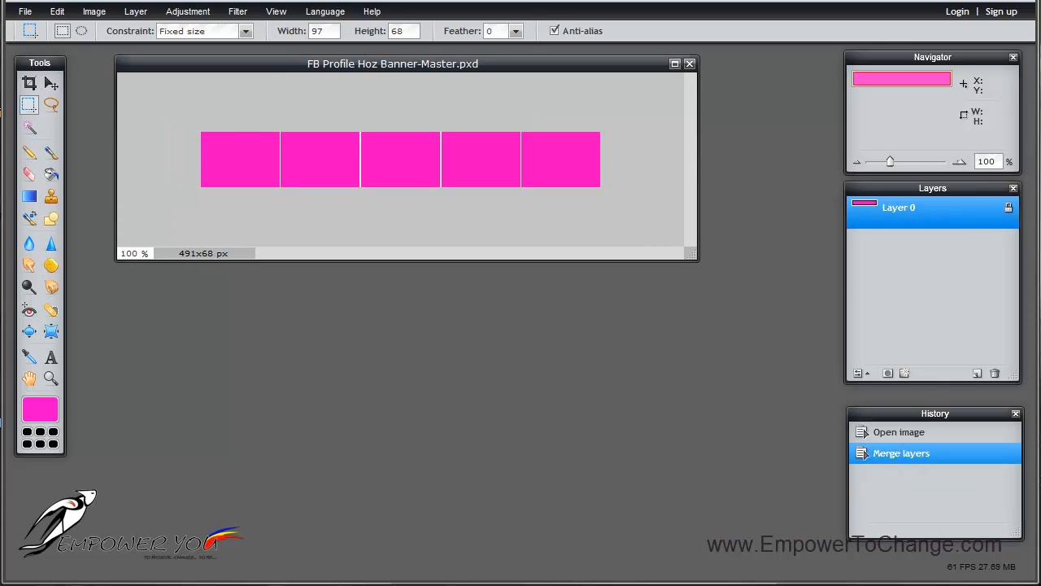
mouse_move(726, 273)
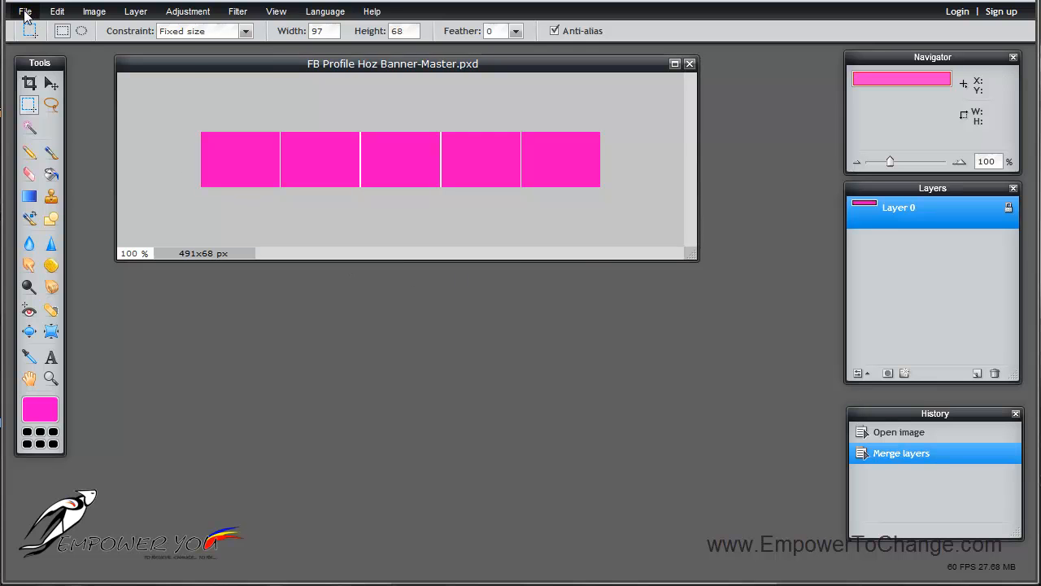
Load the friend's banner PNG via File > Open image beside the master template.
left_click(24, 10)
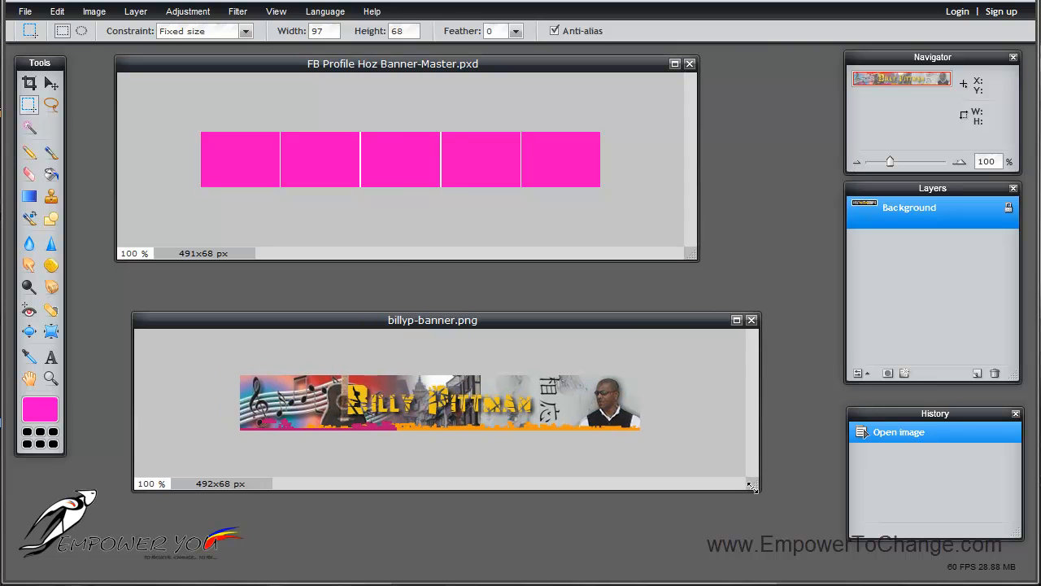
mouse_move(582, 377)
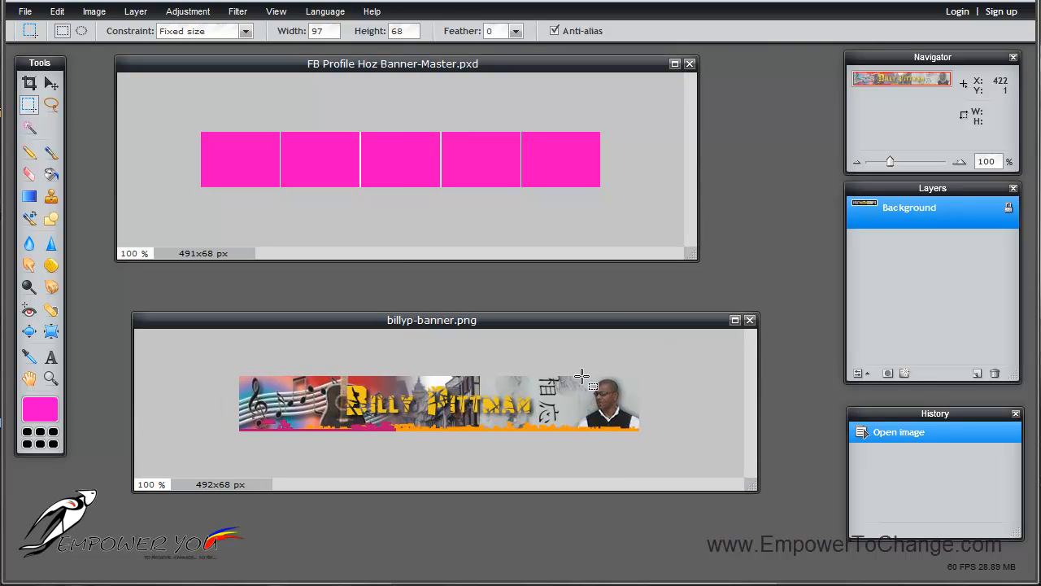
mouse_move(553, 194)
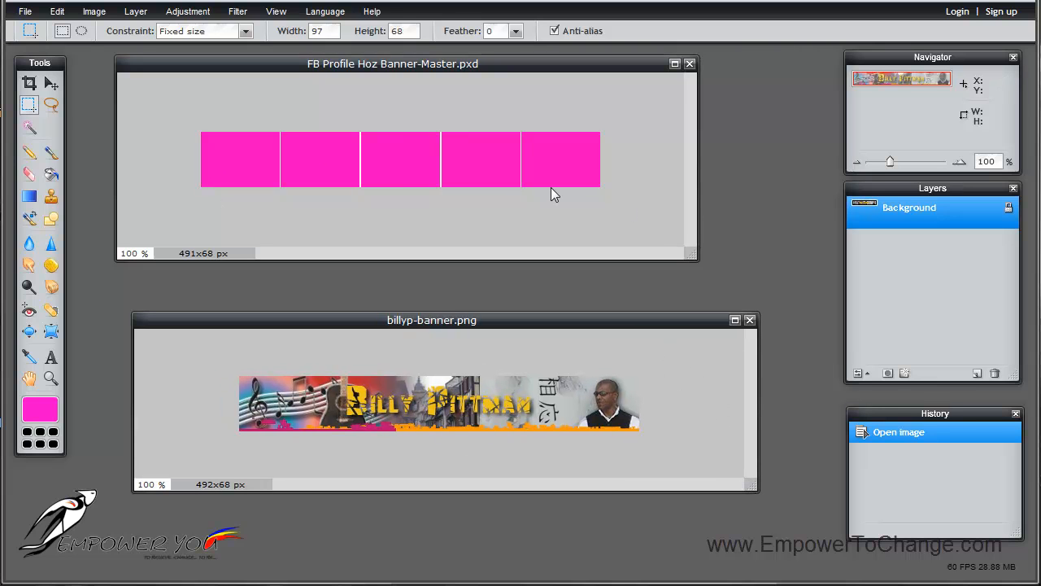
mouse_move(527, 182)
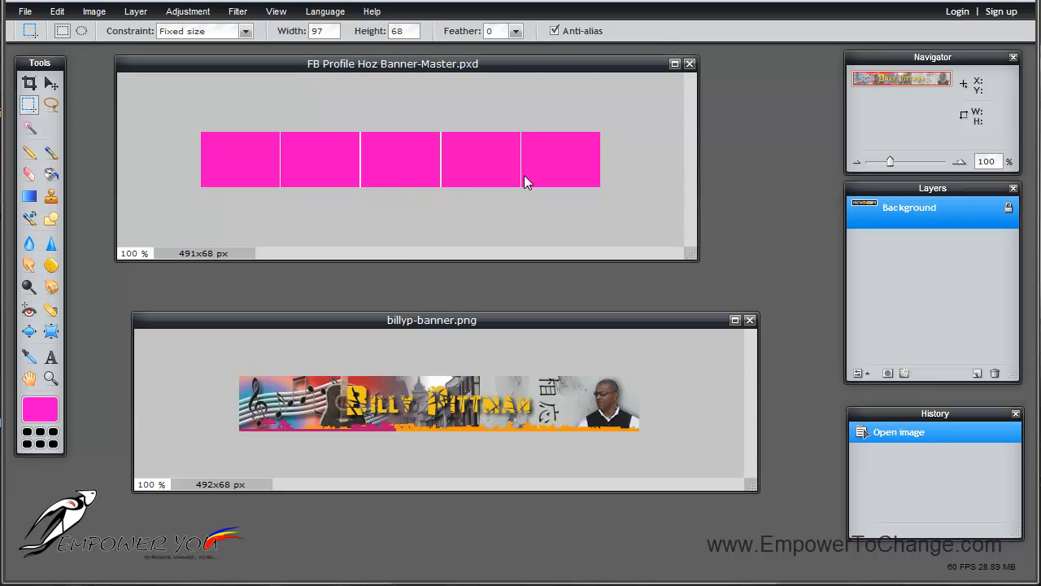
mouse_move(446, 202)
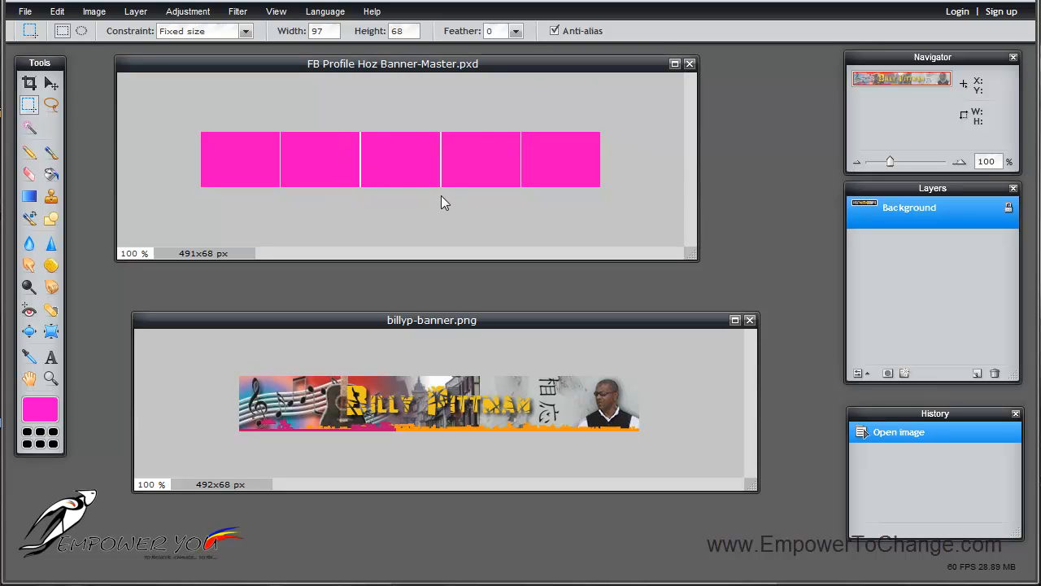
mouse_move(299, 405)
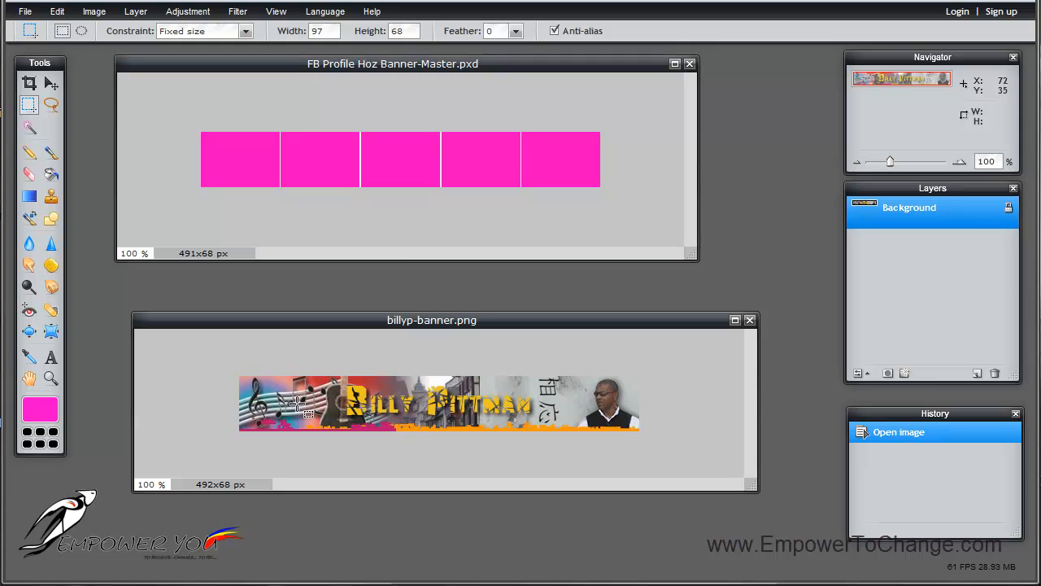
mouse_move(358, 419)
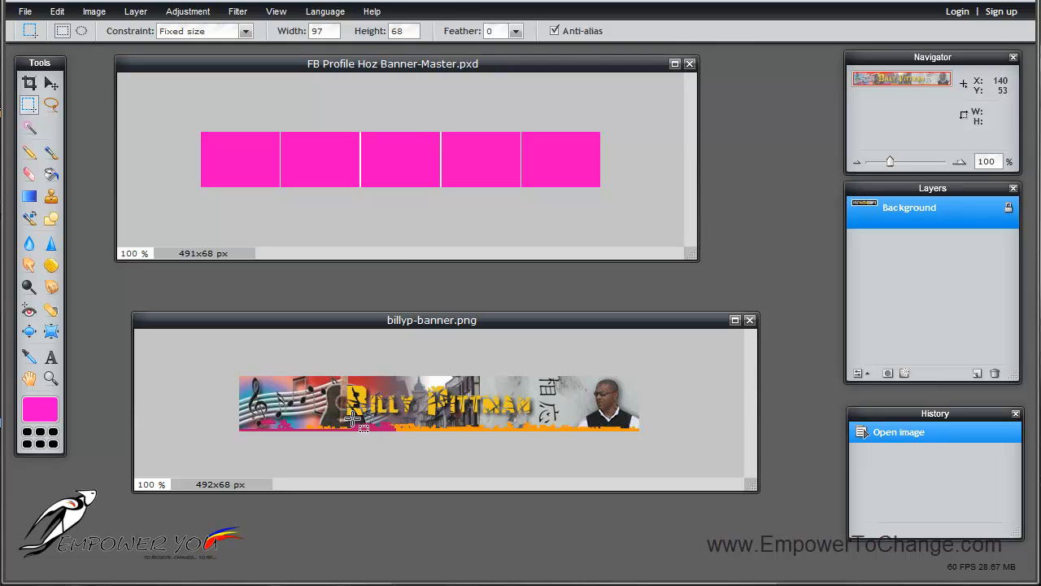
mouse_move(377, 416)
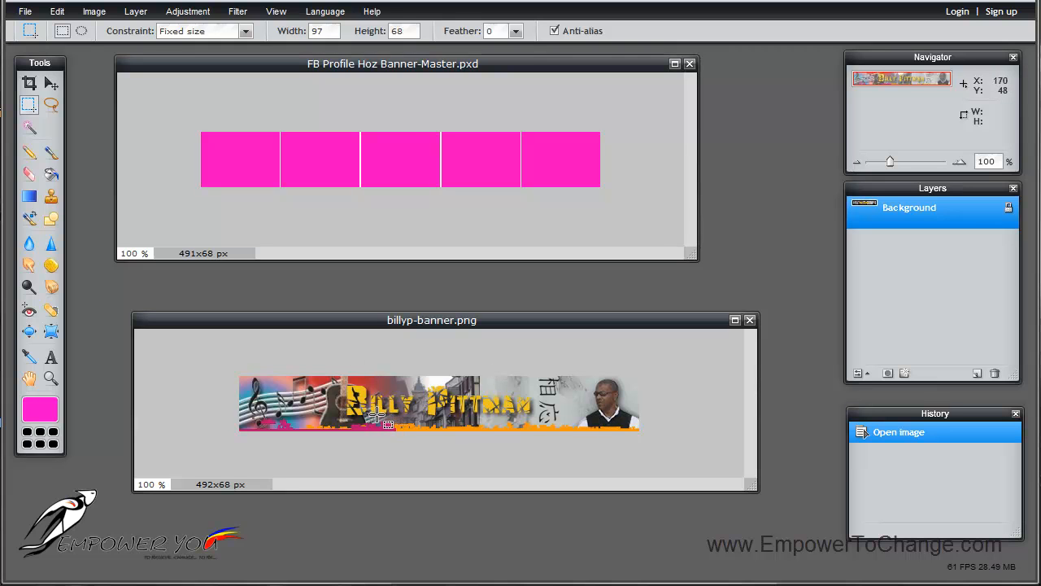
mouse_move(464, 410)
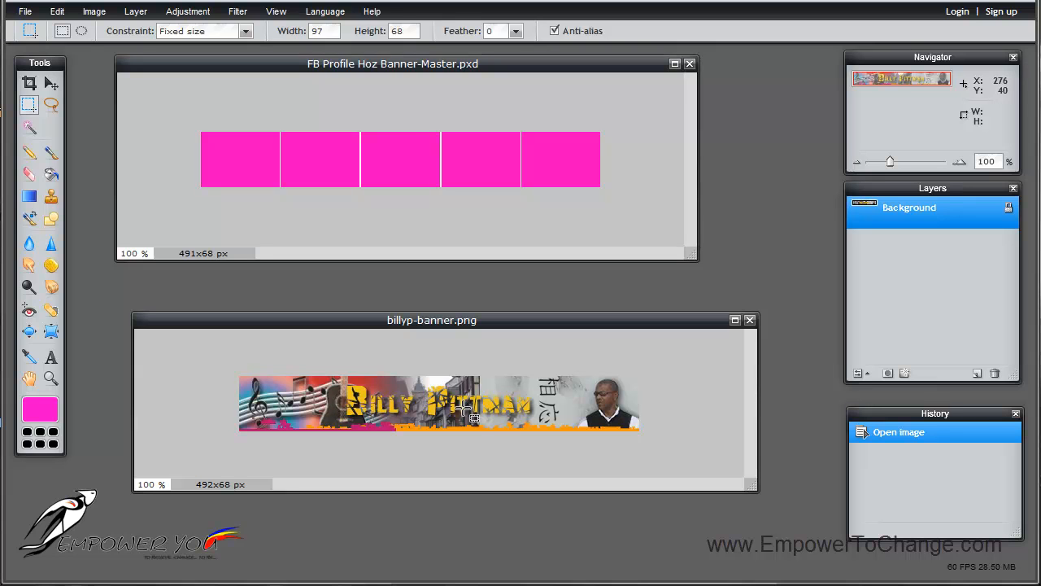
mouse_move(387, 179)
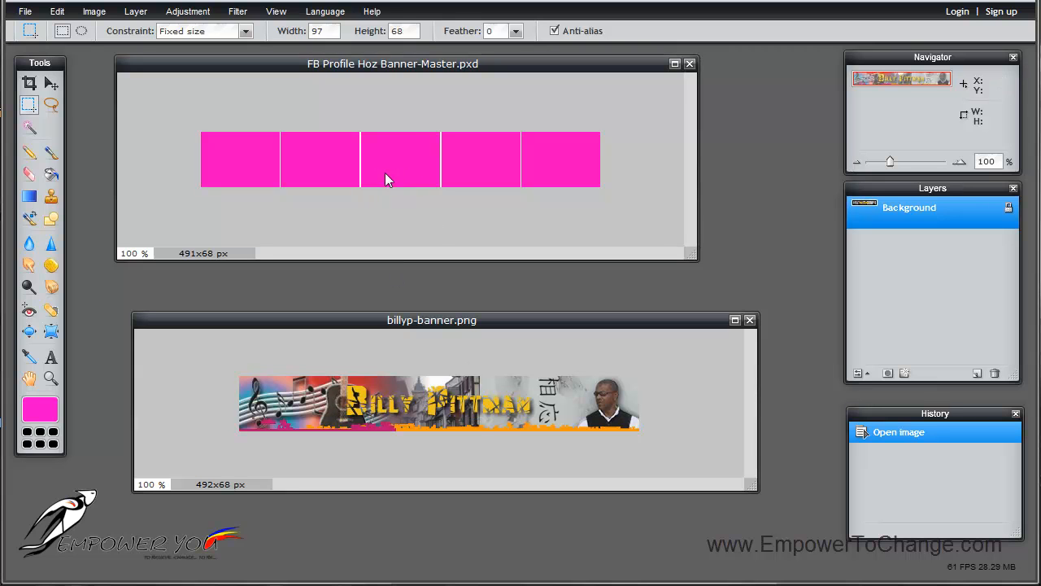
mouse_move(423, 170)
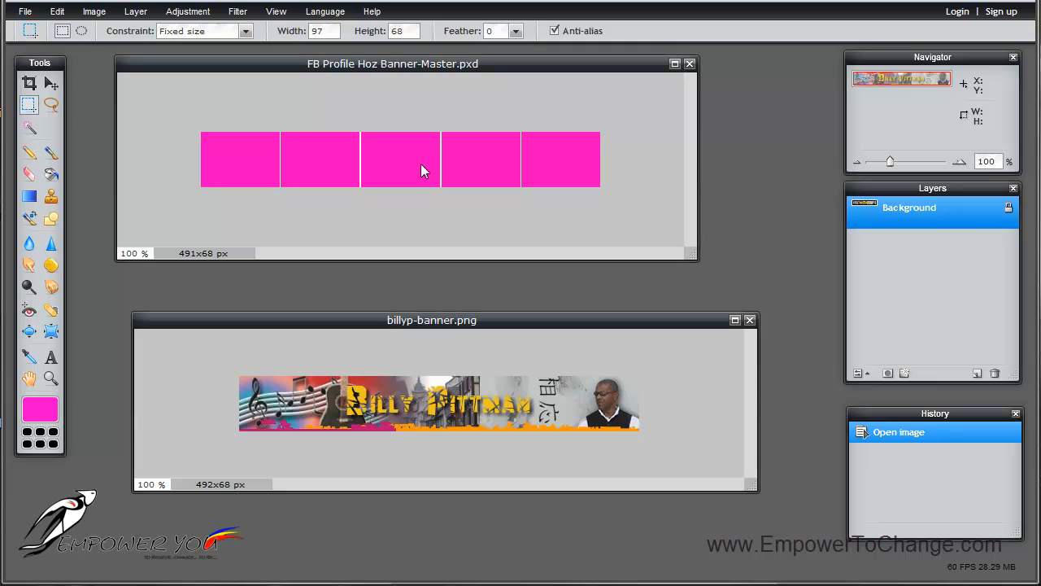
mouse_move(485, 399)
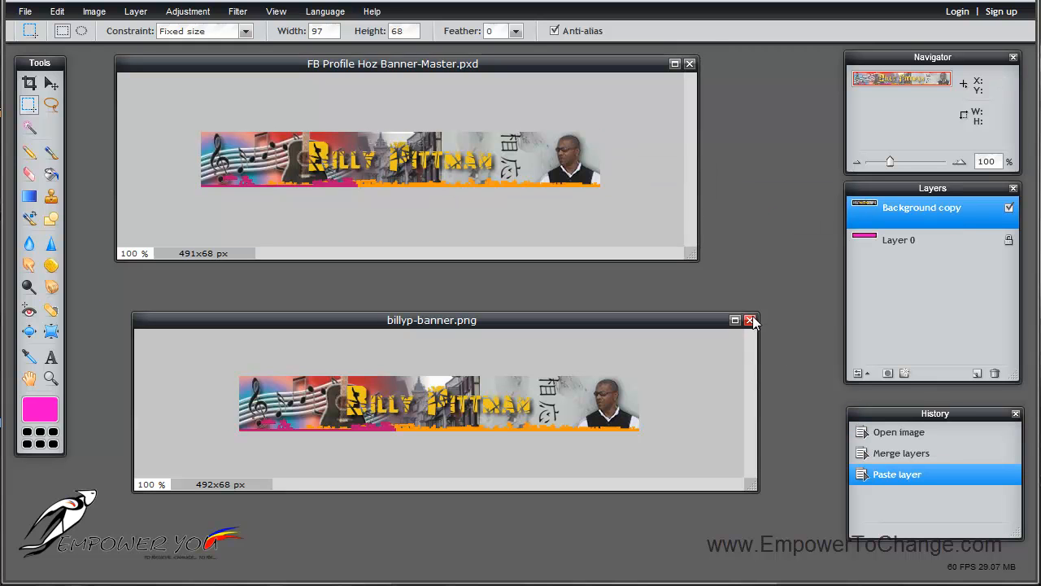
Close the separate banner image window, leaving the pasted banner layer in the template.
left_click(750, 319)
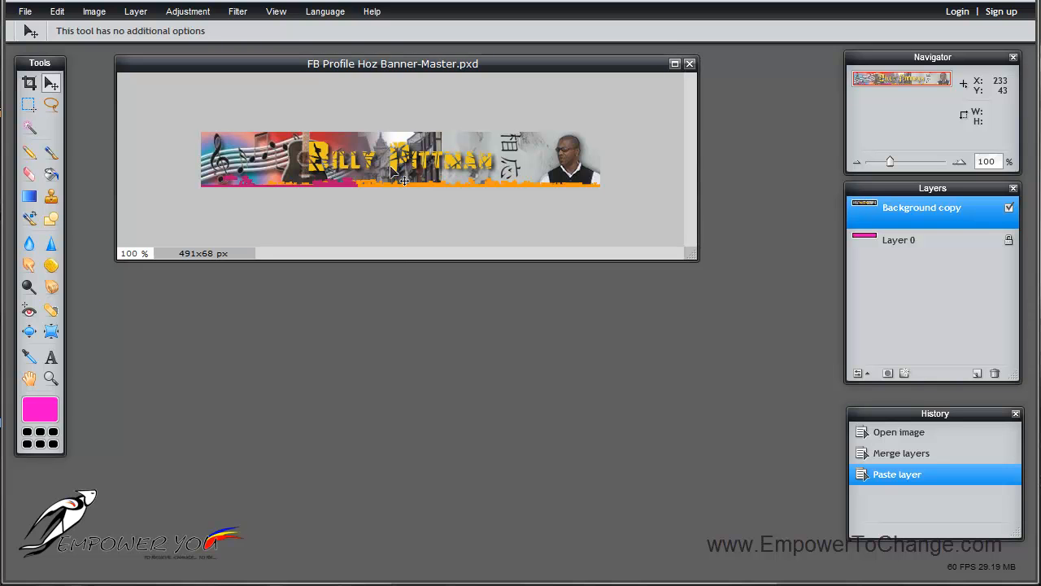
mouse_move(946, 296)
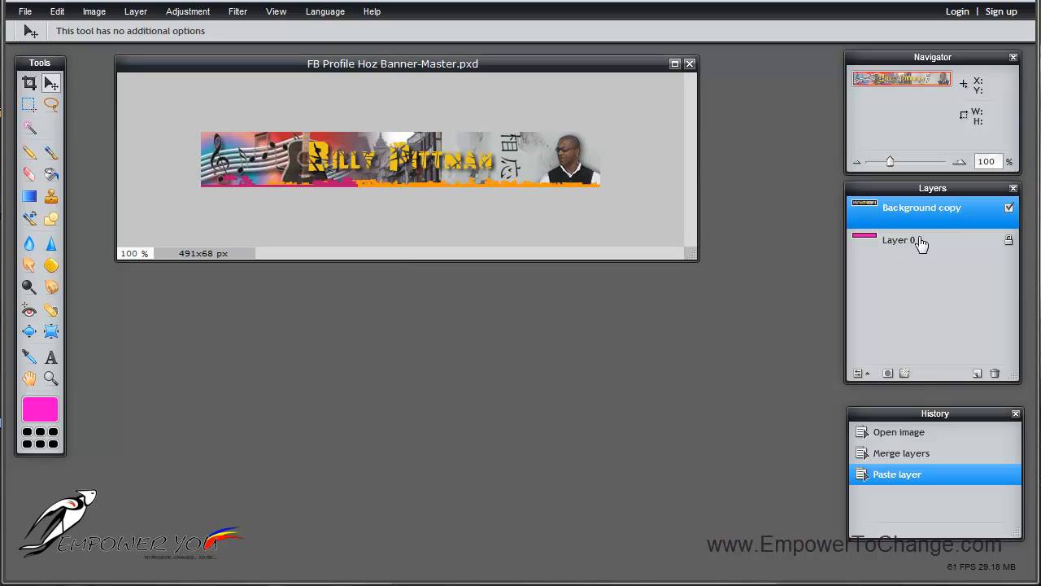
double_click(920, 208)
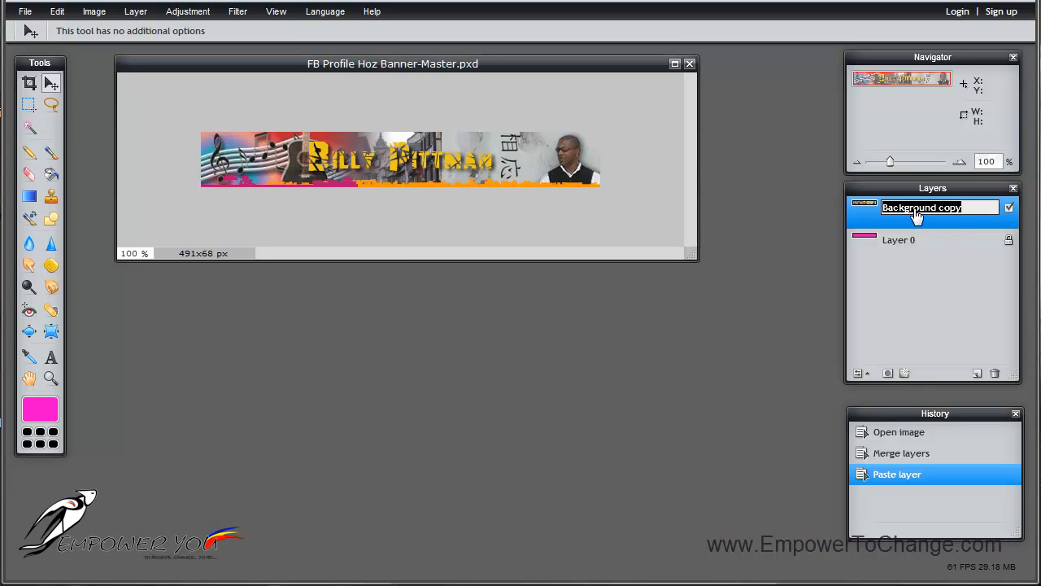
type("frid")
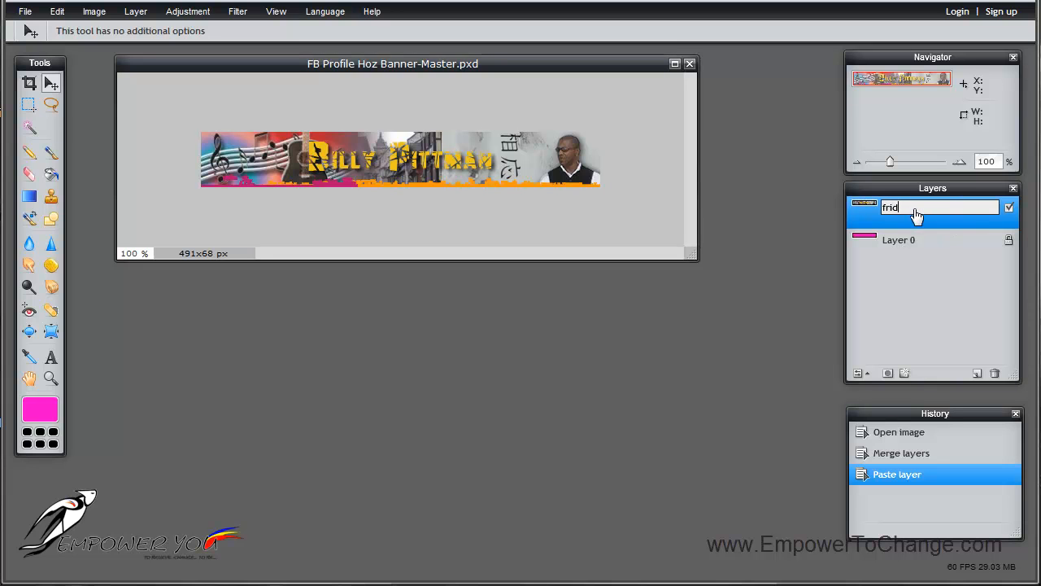
type("en")
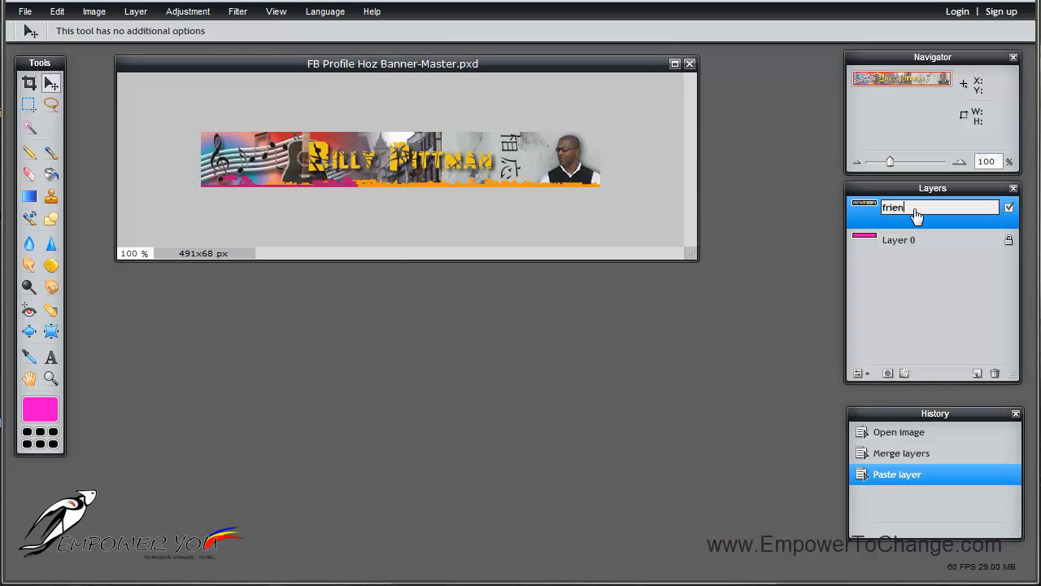
type("d")
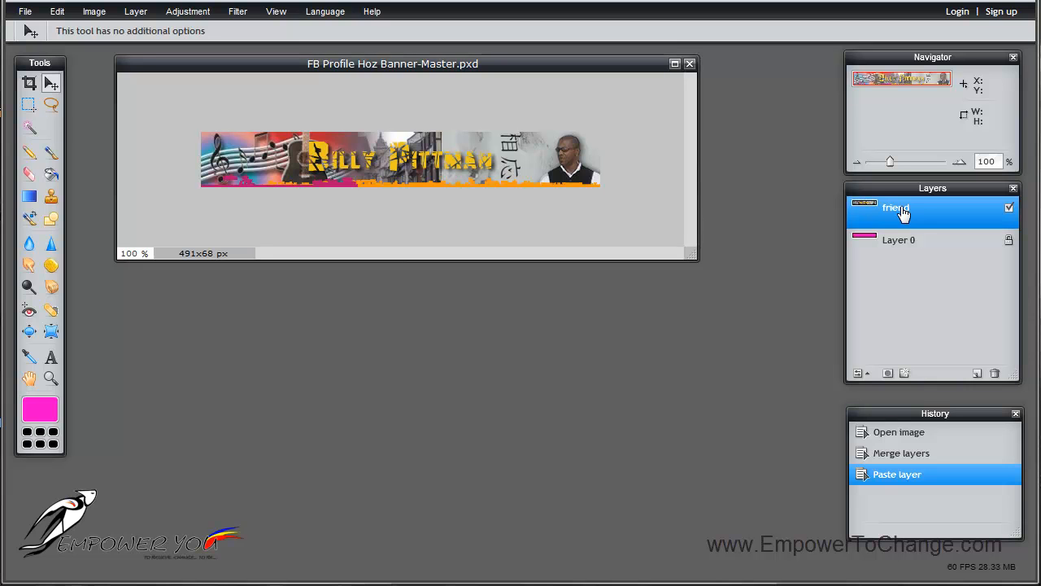
mouse_move(957, 304)
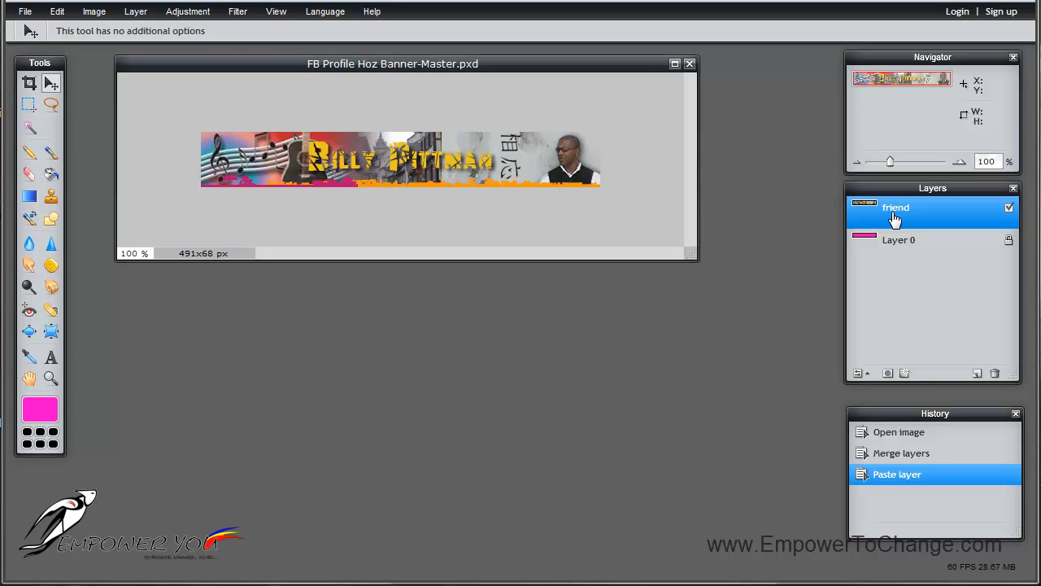
mouse_move(371, 171)
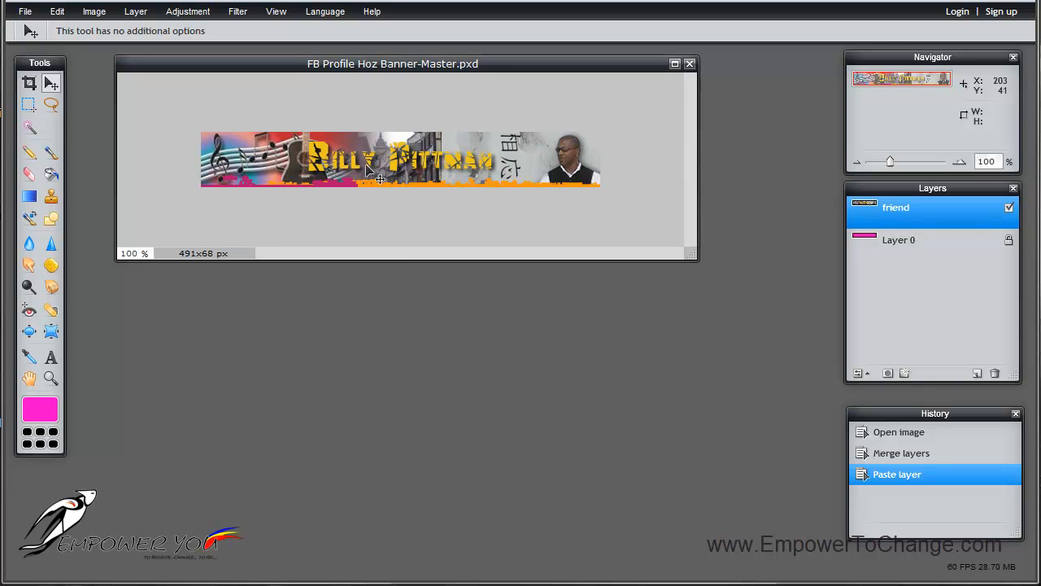
mouse_move(302, 153)
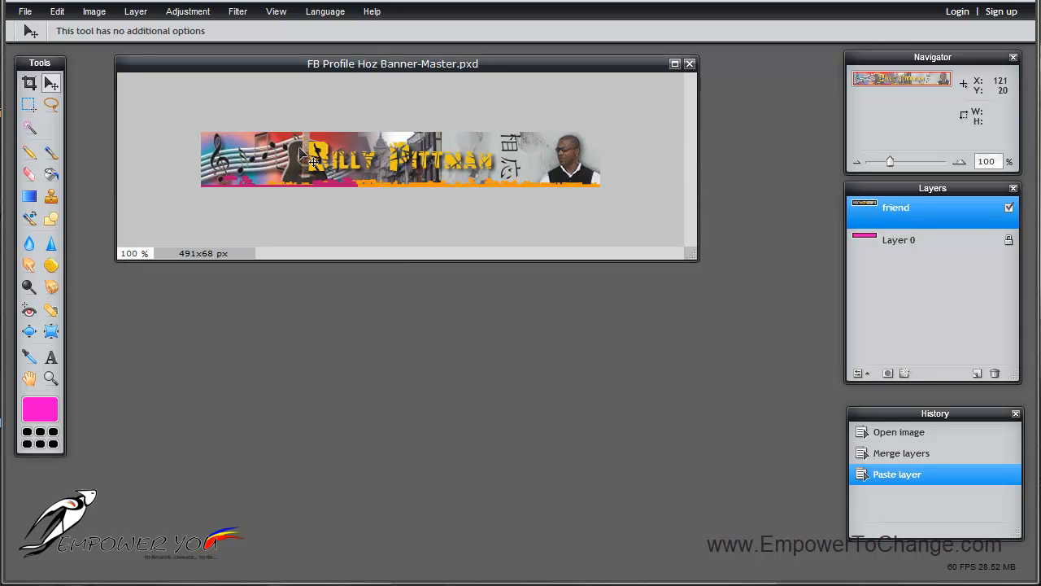
mouse_move(407, 179)
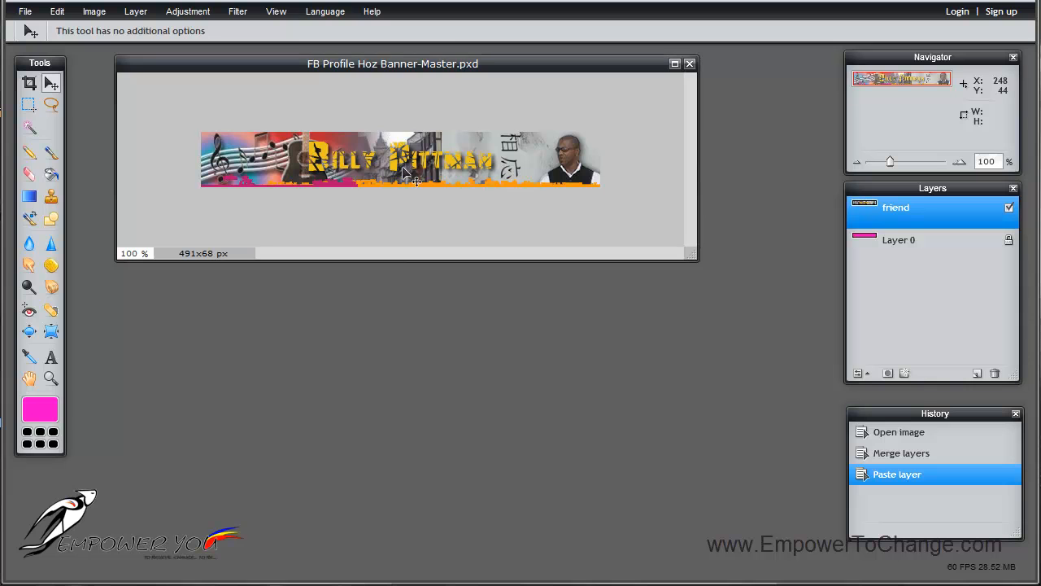
mouse_move(465, 185)
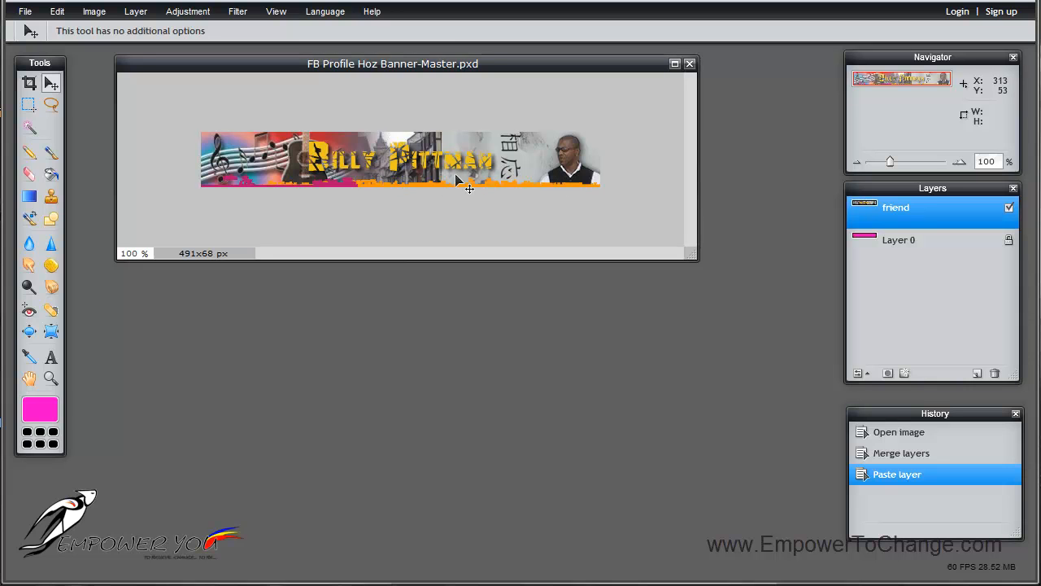
mouse_move(478, 182)
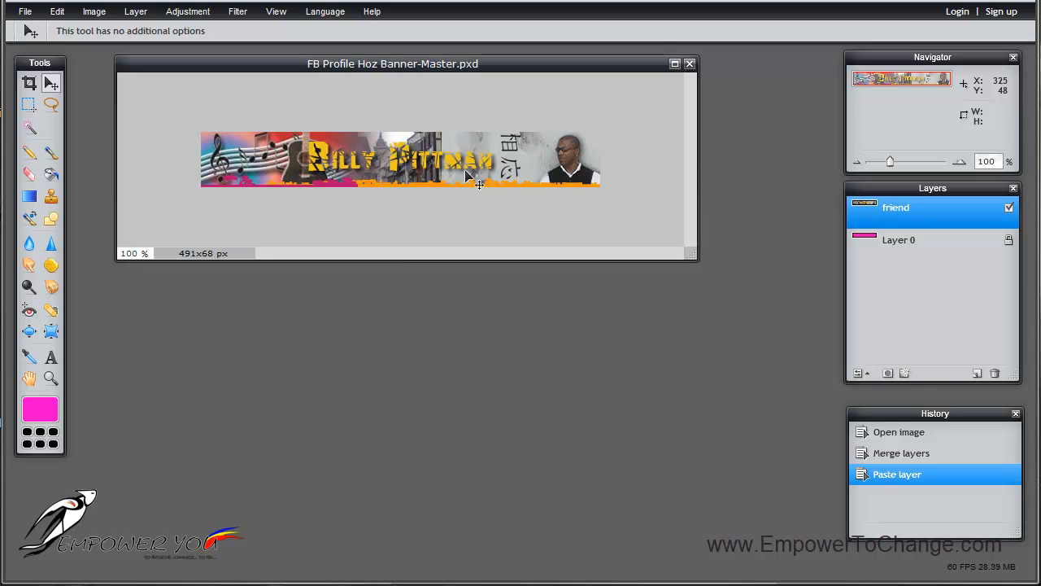
mouse_move(569, 179)
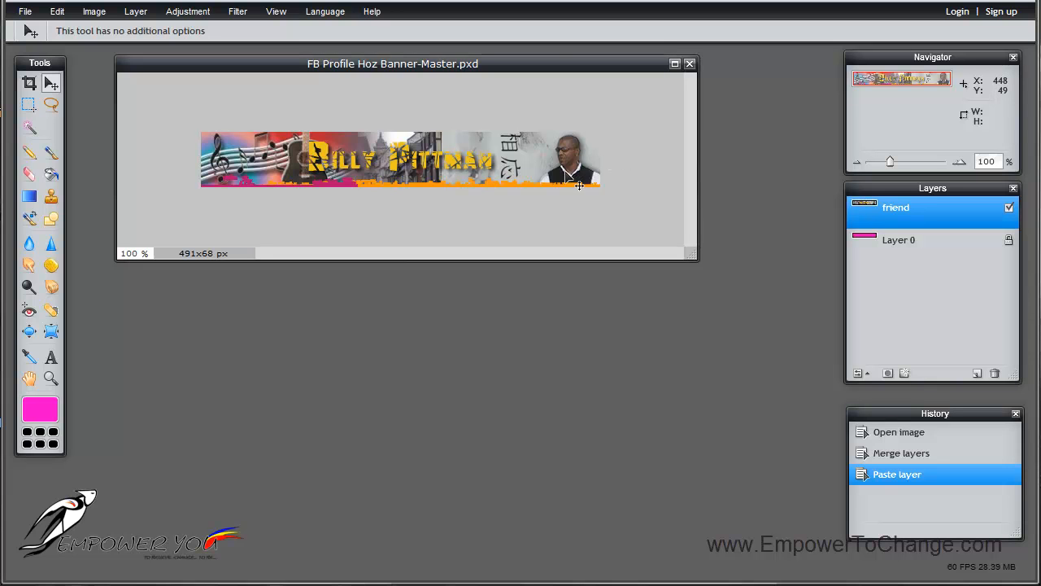
mouse_move(575, 208)
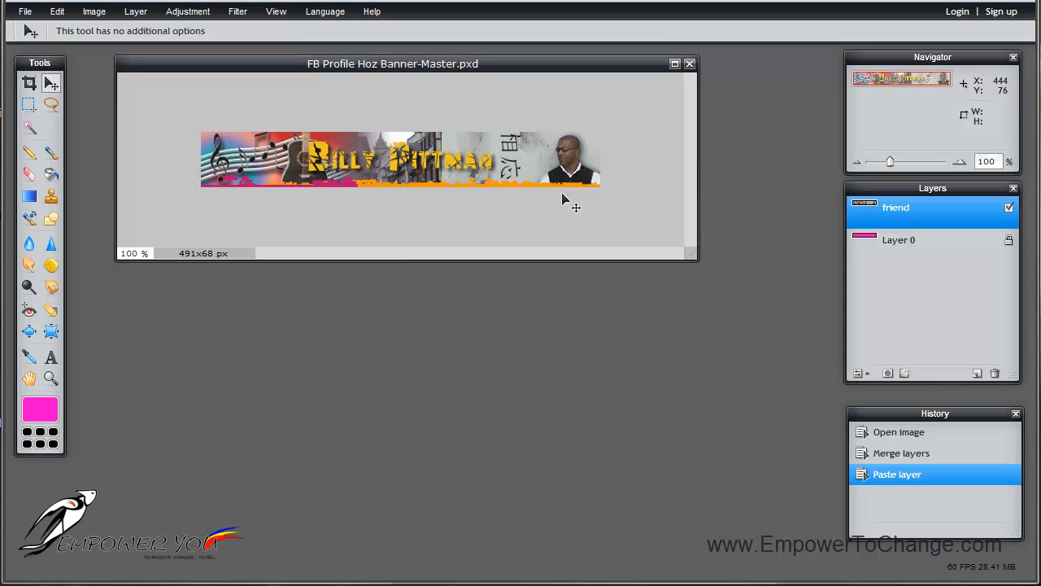
mouse_move(566, 202)
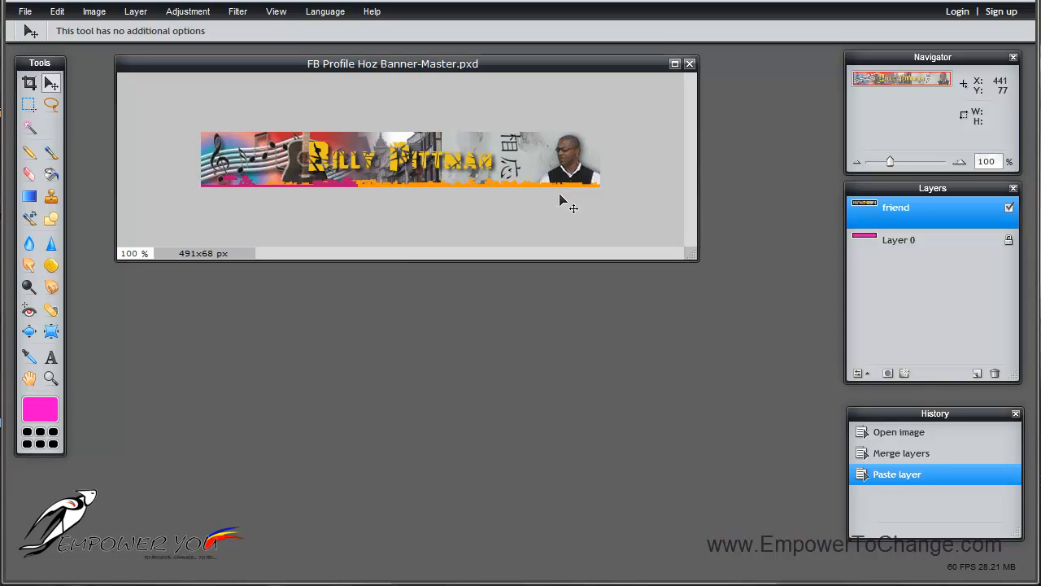
Copy a fixed-size 97x68 marquee selection from the banner's left end via Edit > Copy.
left_click(29, 104)
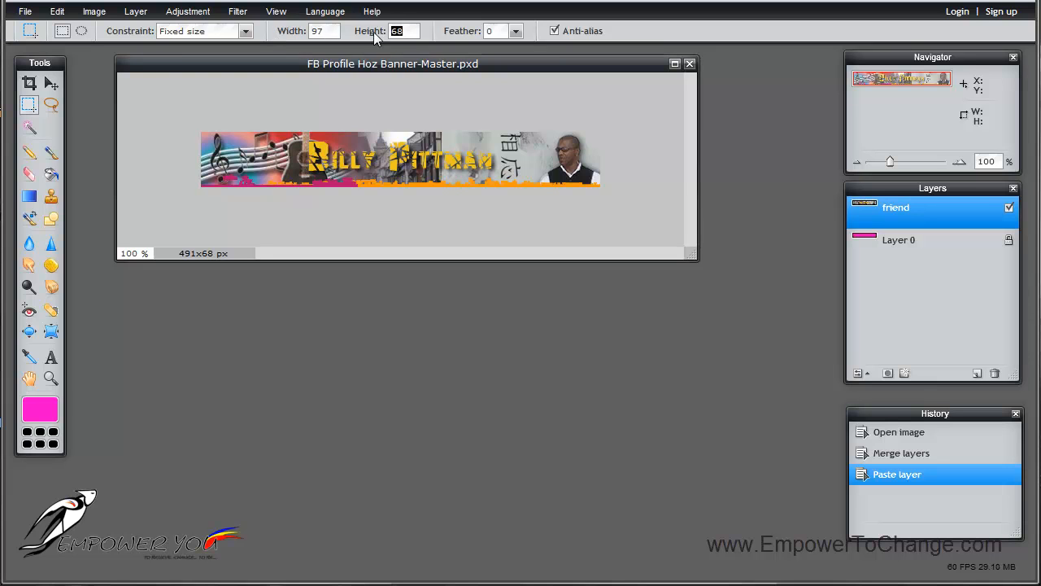
mouse_move(199, 129)
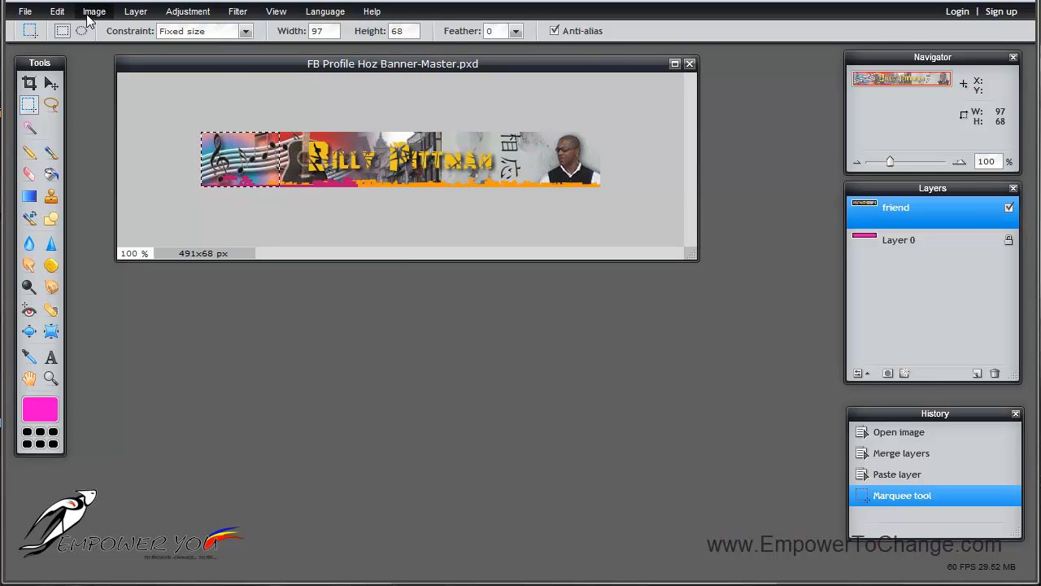
left_click(57, 10)
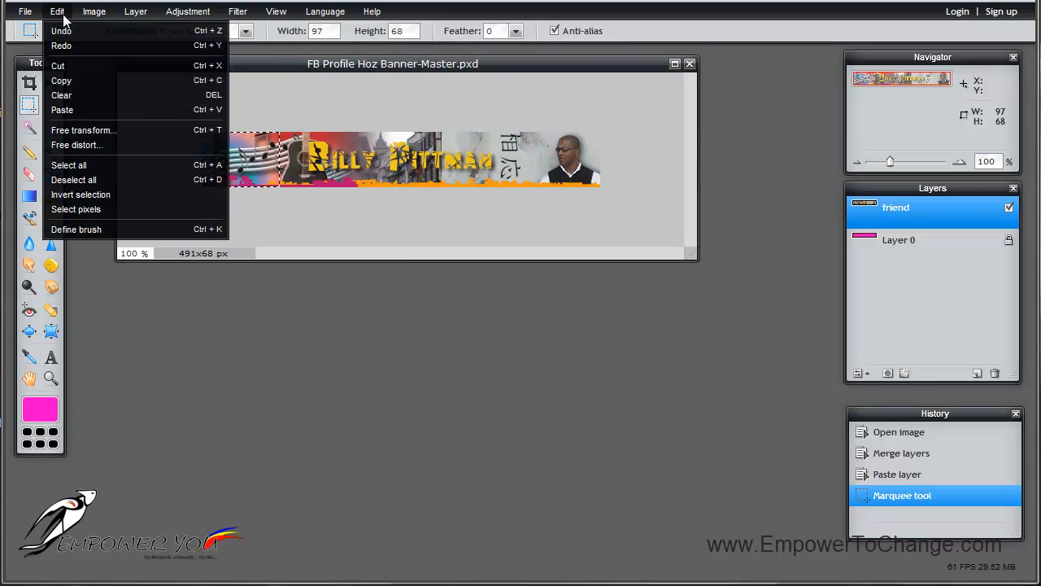
mouse_move(61, 79)
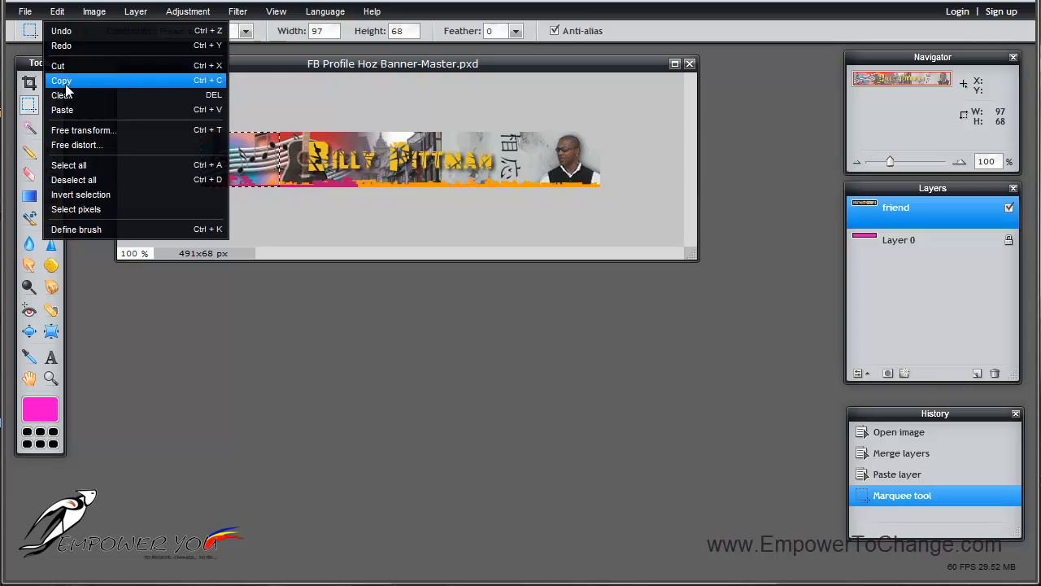
left_click(62, 80)
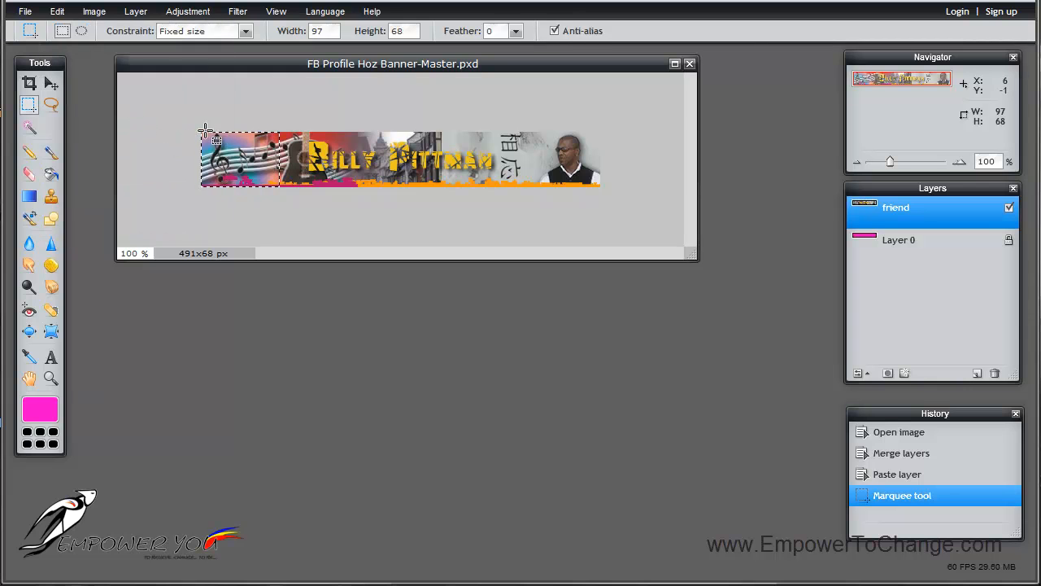
mouse_move(97, 93)
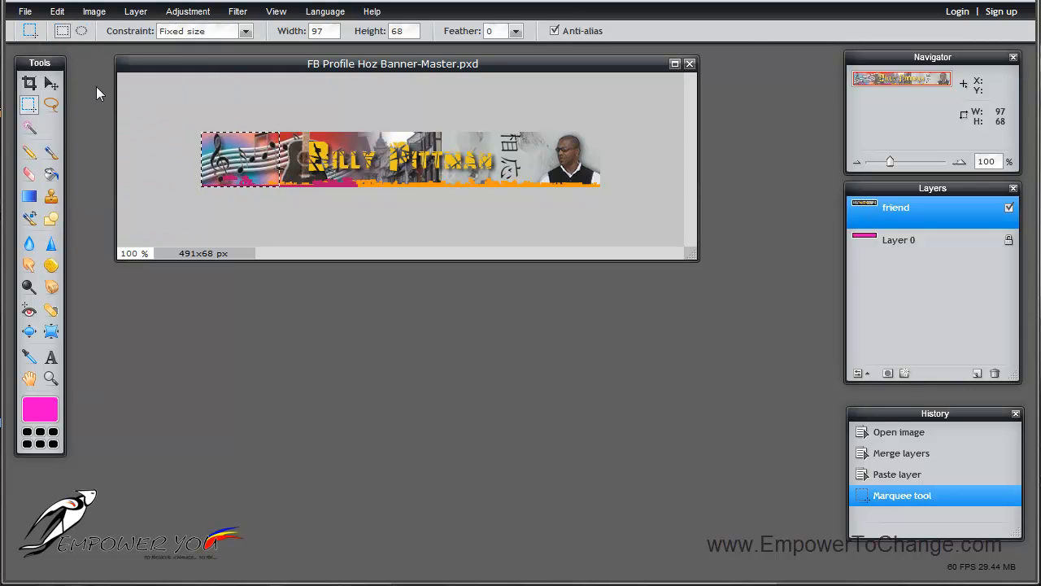
Create a new 97x68 image from the clipboard holding the first banner piece.
left_click(26, 10)
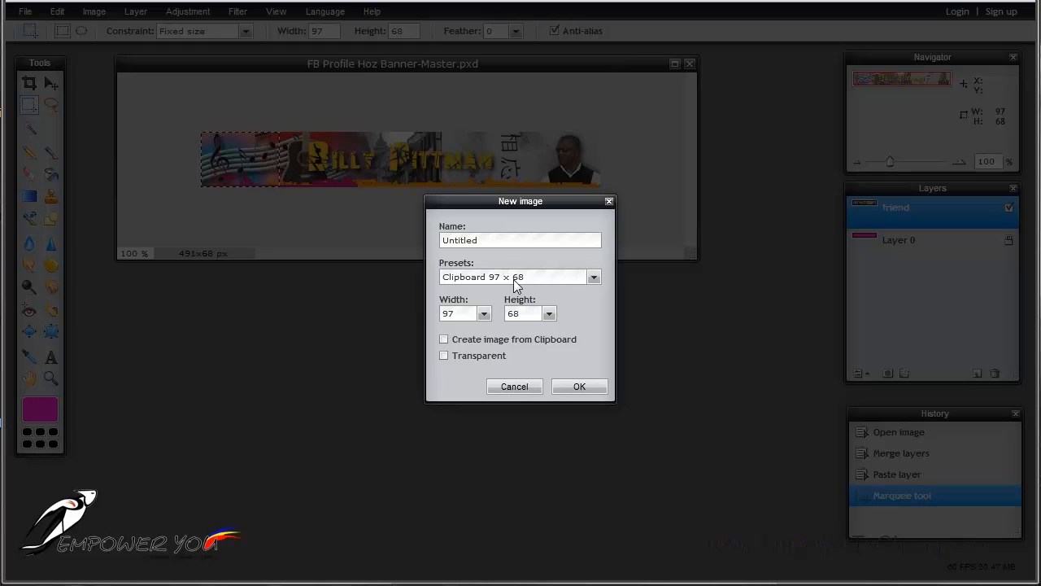
mouse_move(472, 286)
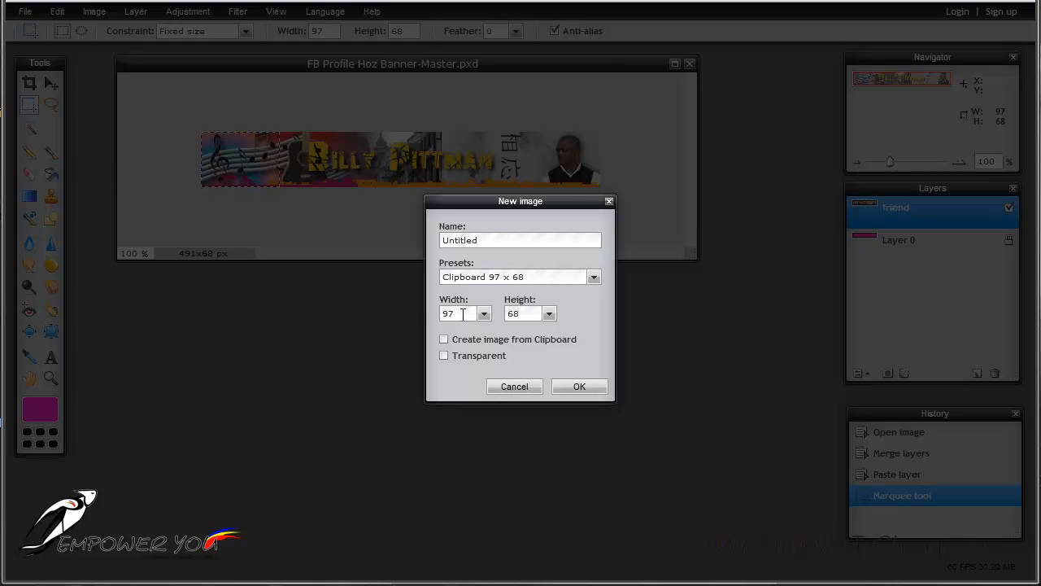
triple_click(522, 312)
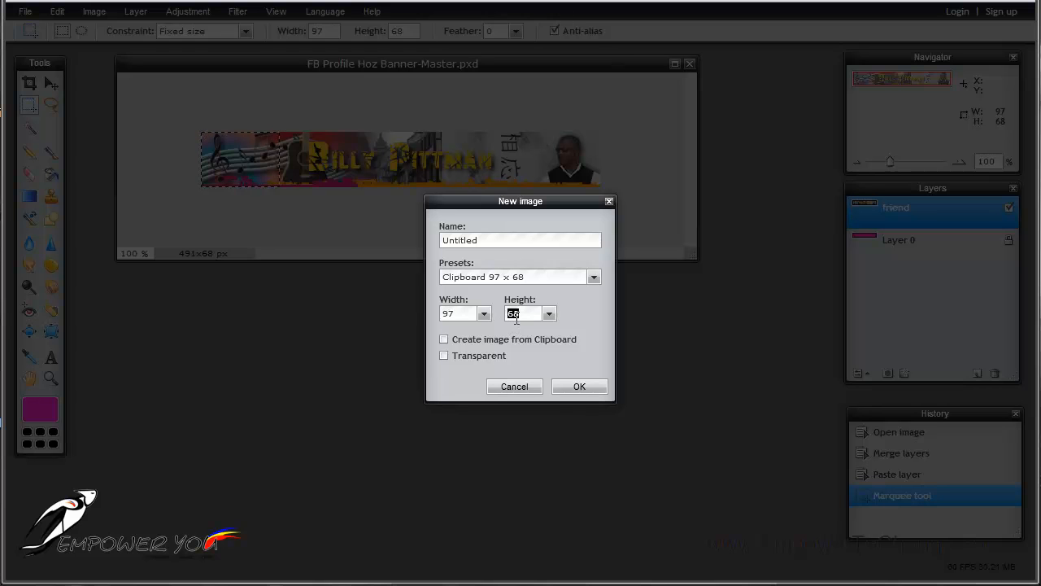
mouse_move(452, 357)
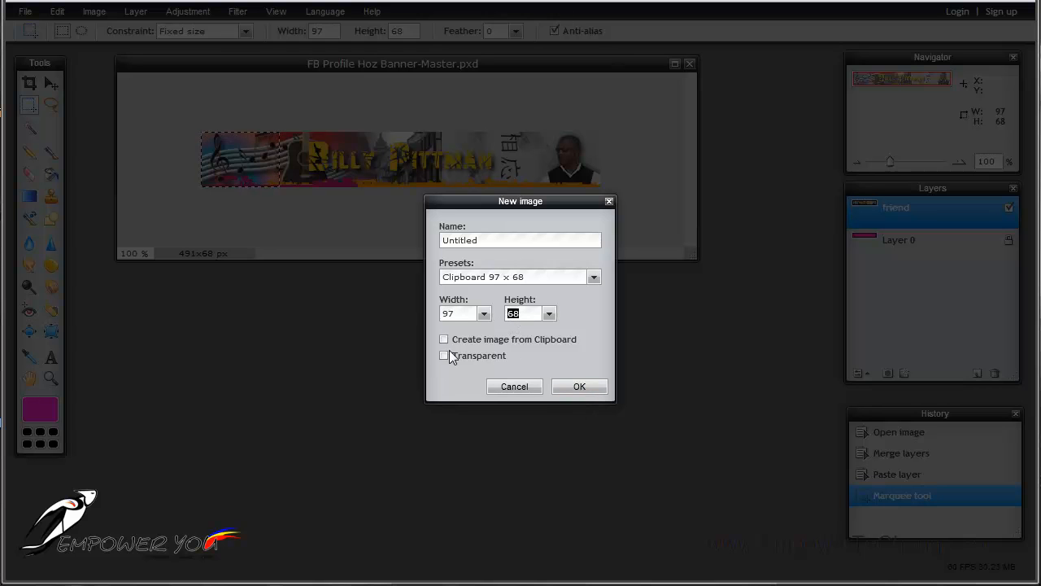
left_click(444, 340)
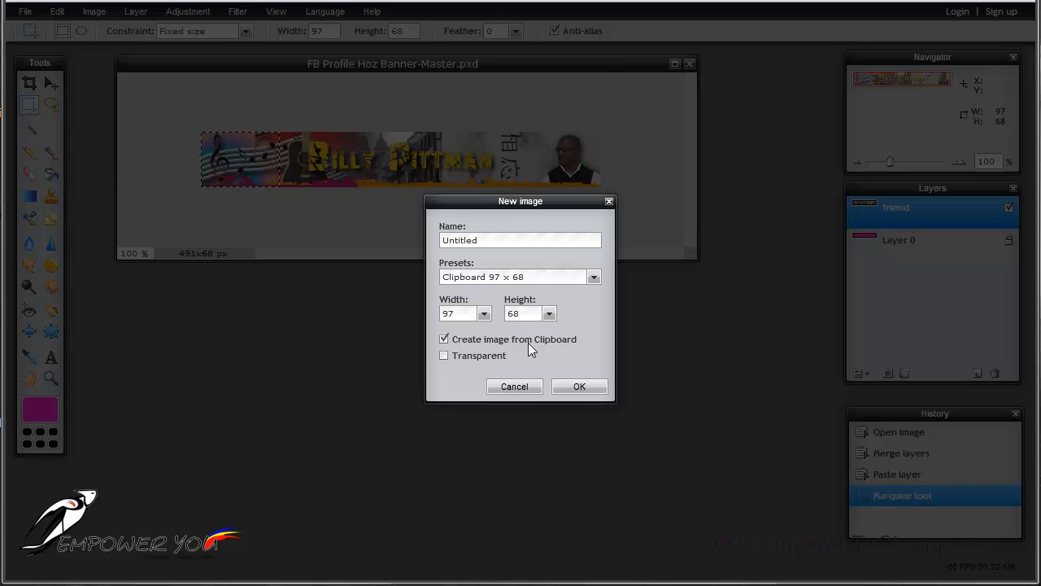
mouse_move(571, 350)
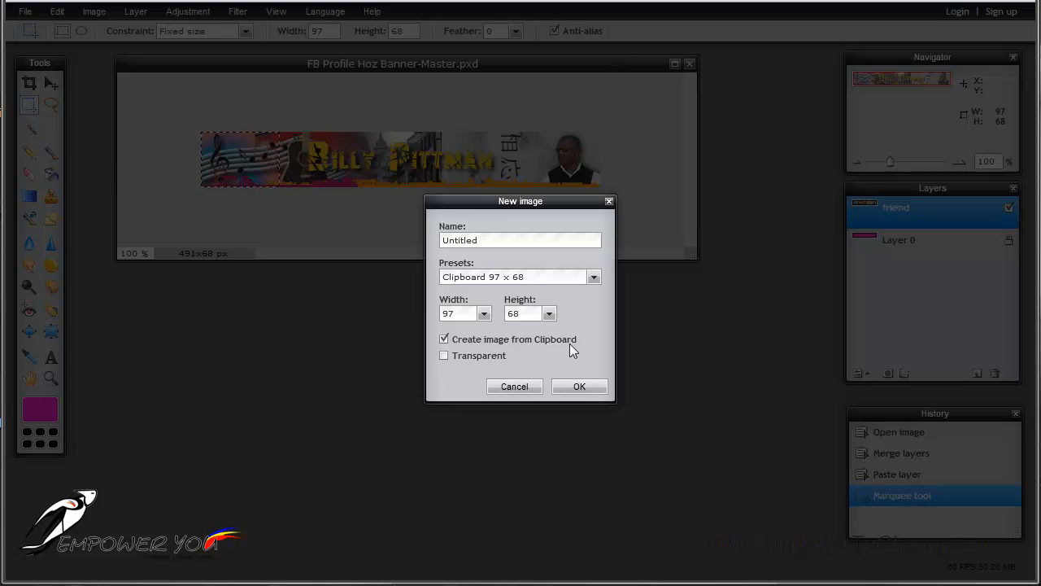
mouse_move(579, 387)
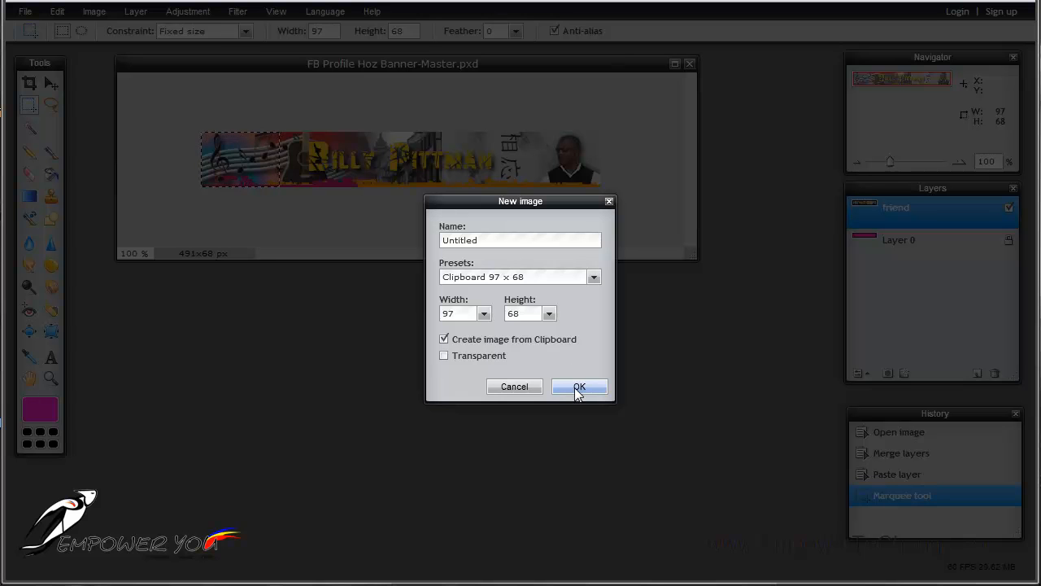
left_click(579, 388)
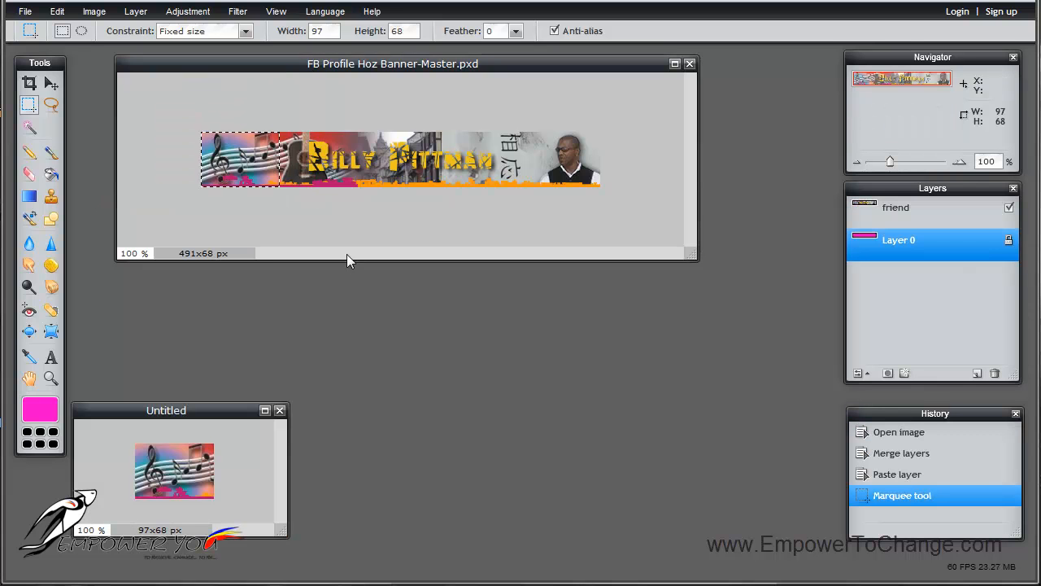
mouse_move(211, 419)
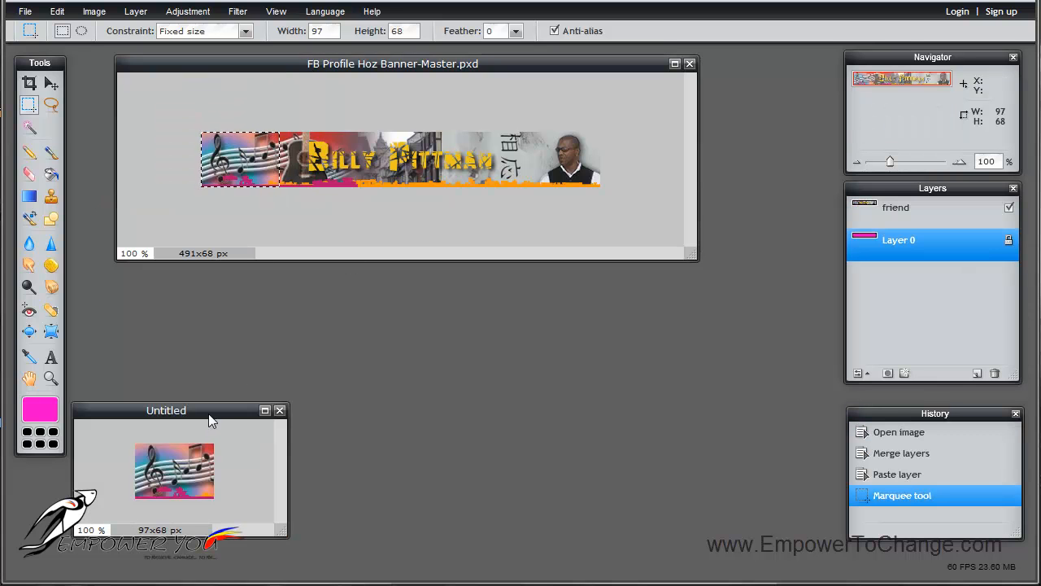
mouse_move(310, 171)
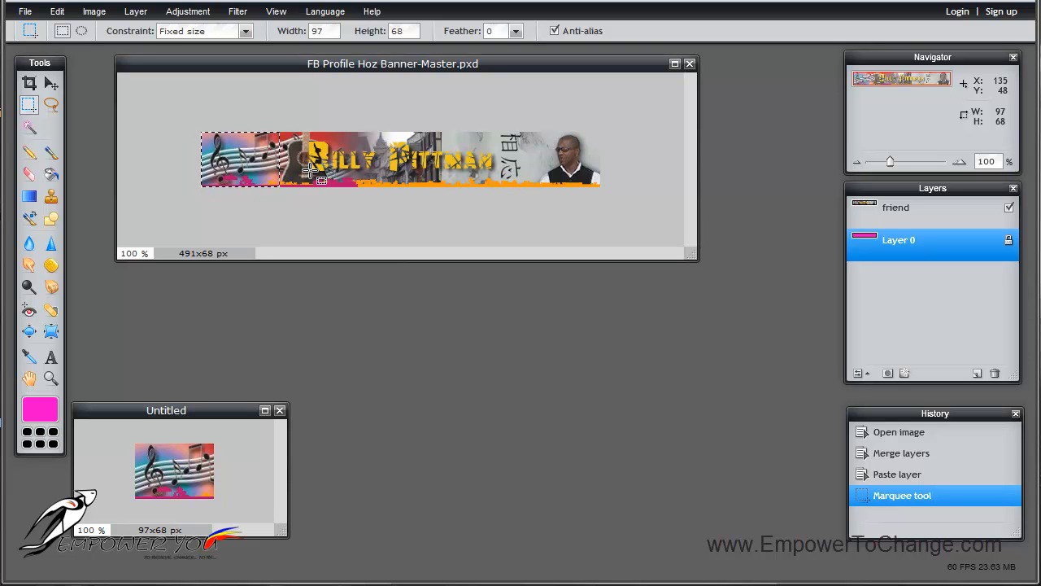
mouse_move(454, 167)
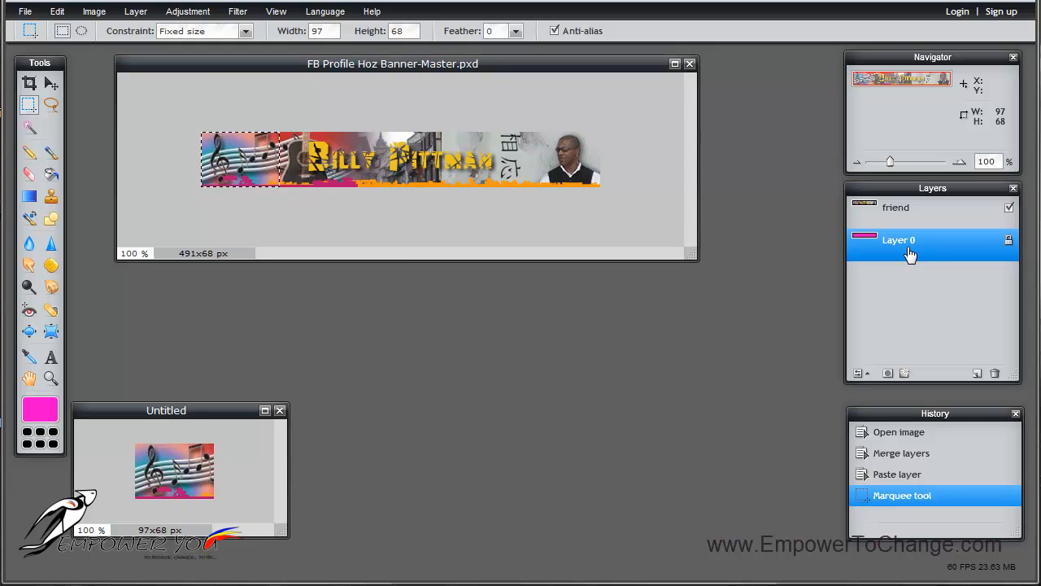
mouse_move(1010, 241)
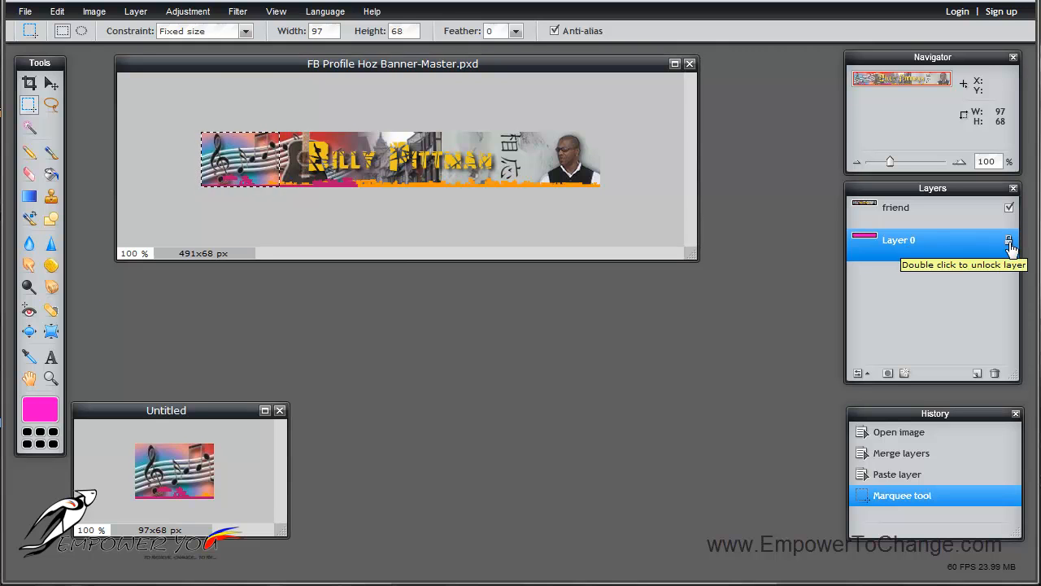
mouse_move(947, 244)
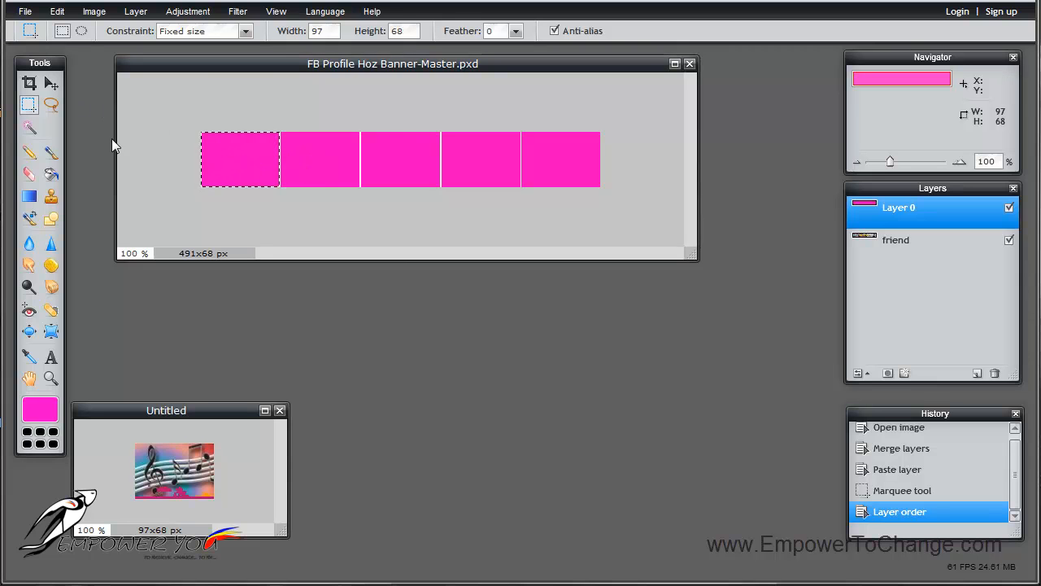
mouse_move(173, 146)
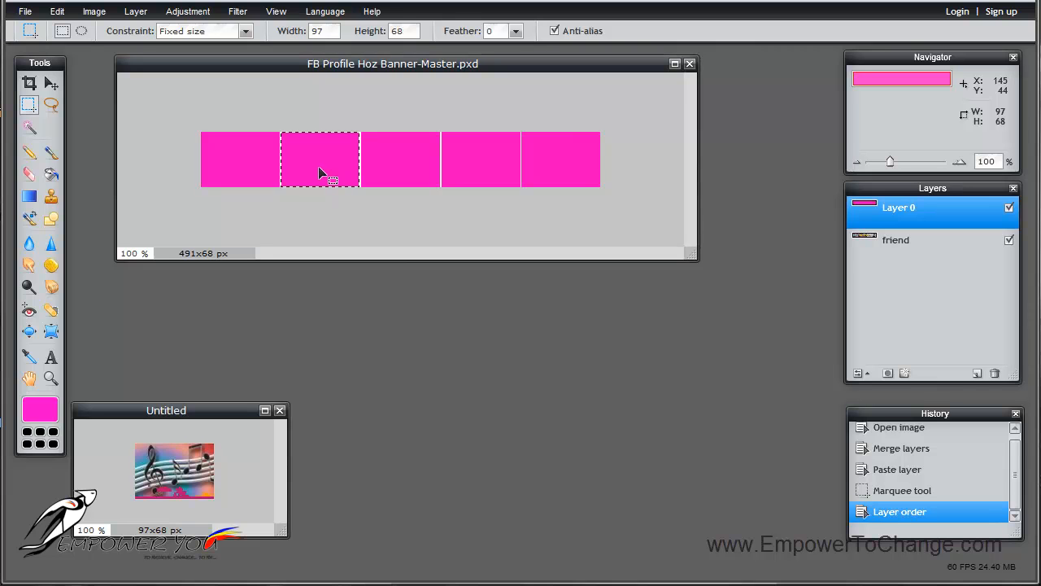
Shift the 97x68 selection outline onto the second pink block.
left_click_drag(329, 178, 319, 171)
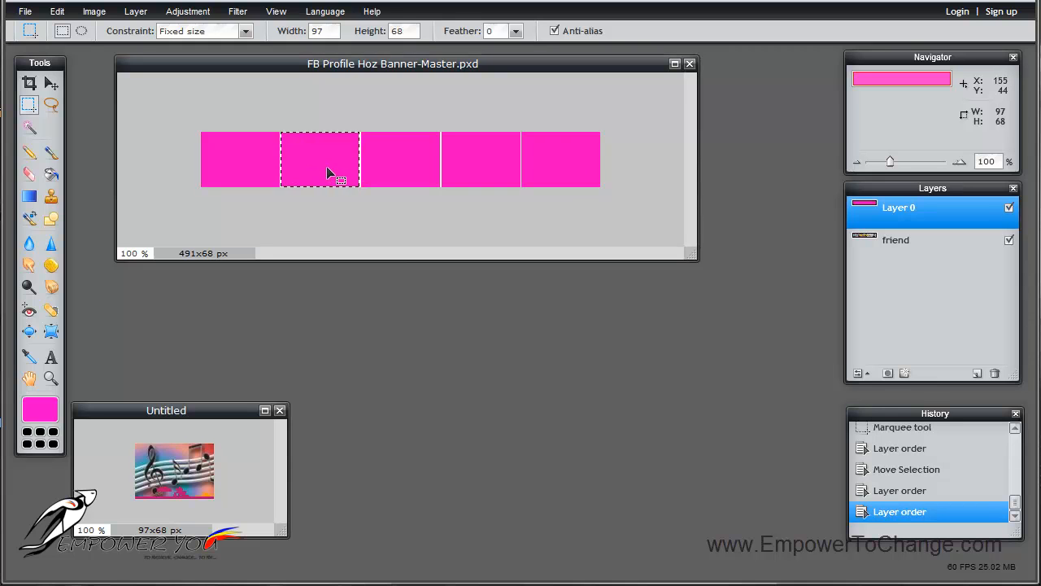
mouse_move(348, 171)
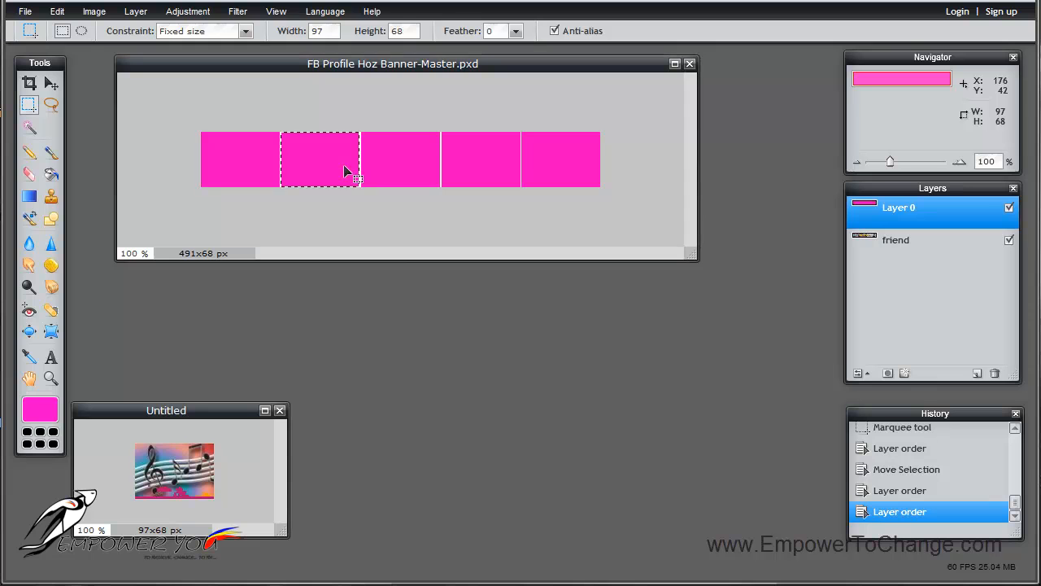
mouse_move(303, 163)
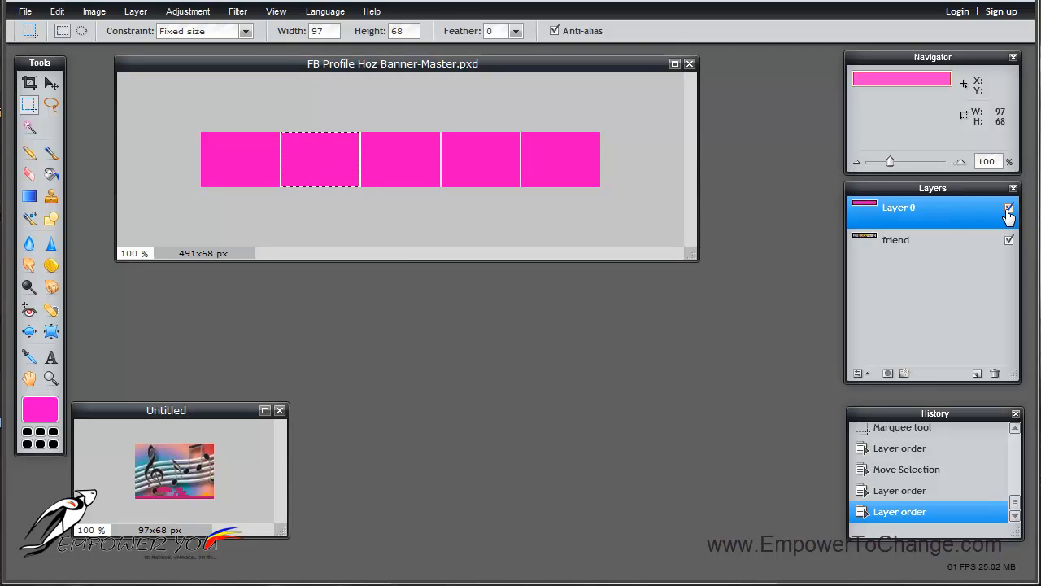
left_click(1008, 209)
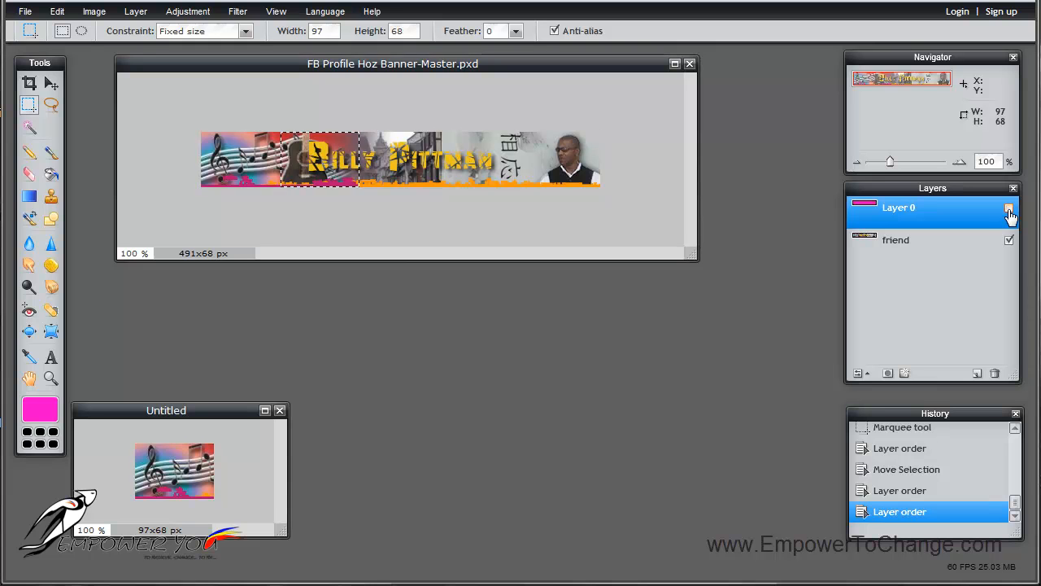
mouse_move(918, 247)
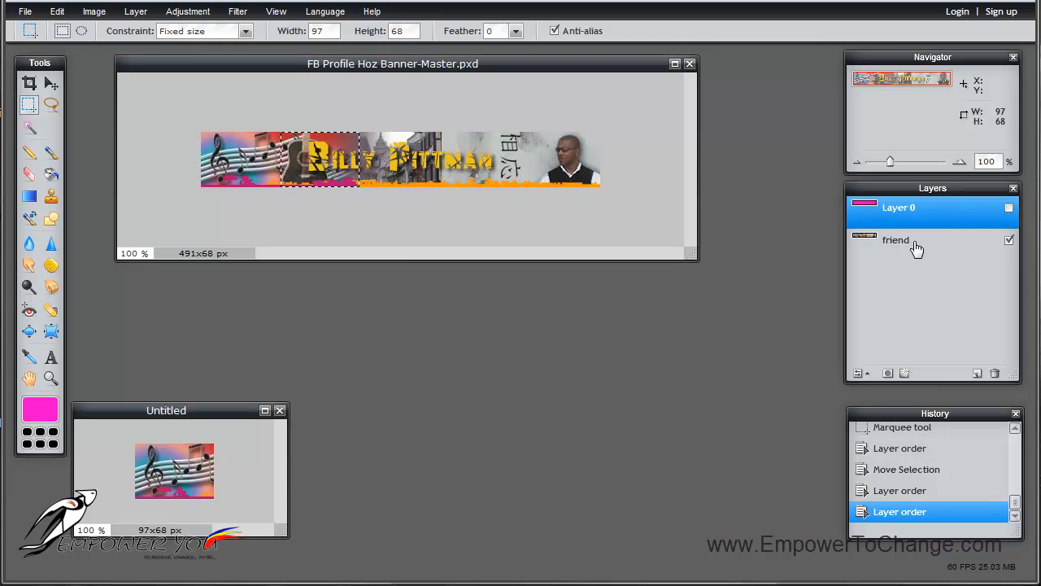
left_click(894, 241)
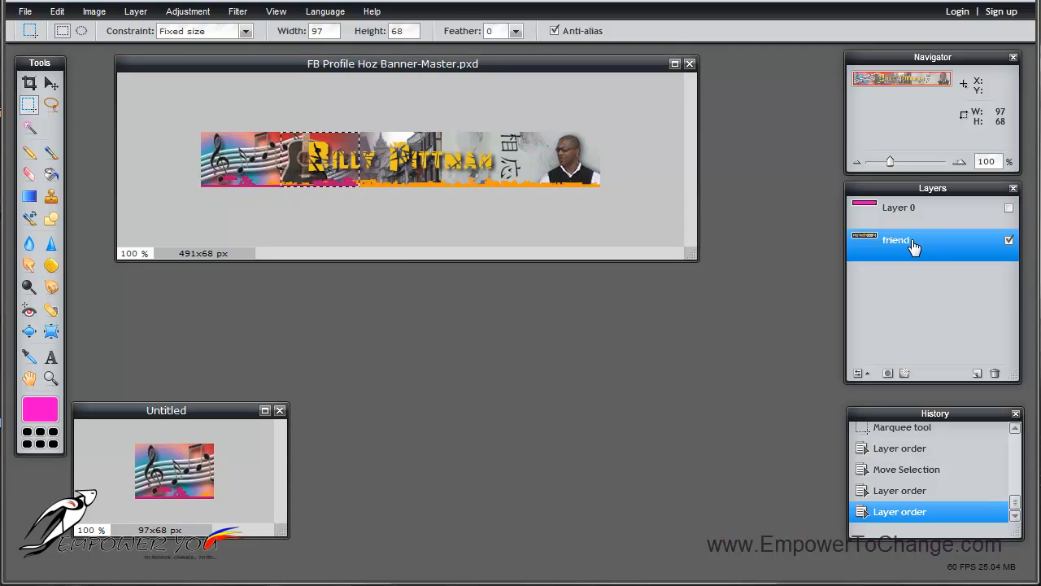
mouse_move(930, 218)
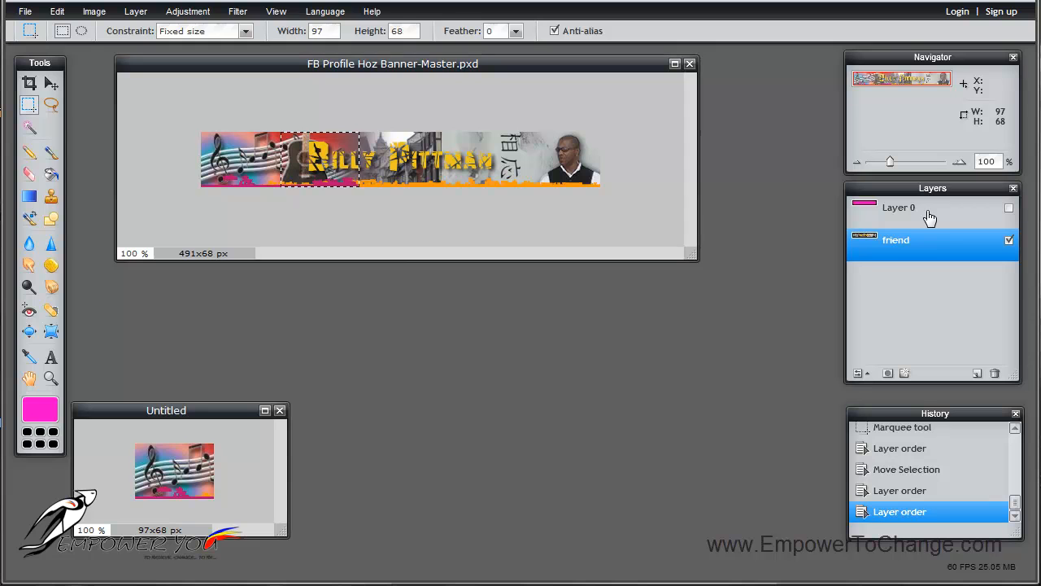
left_click(898, 208)
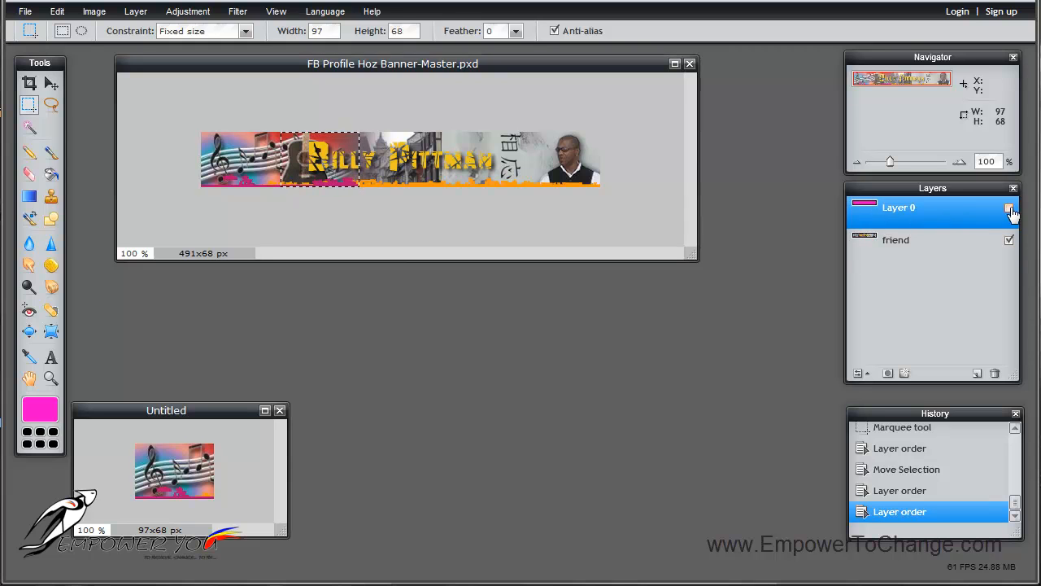
mouse_move(924, 218)
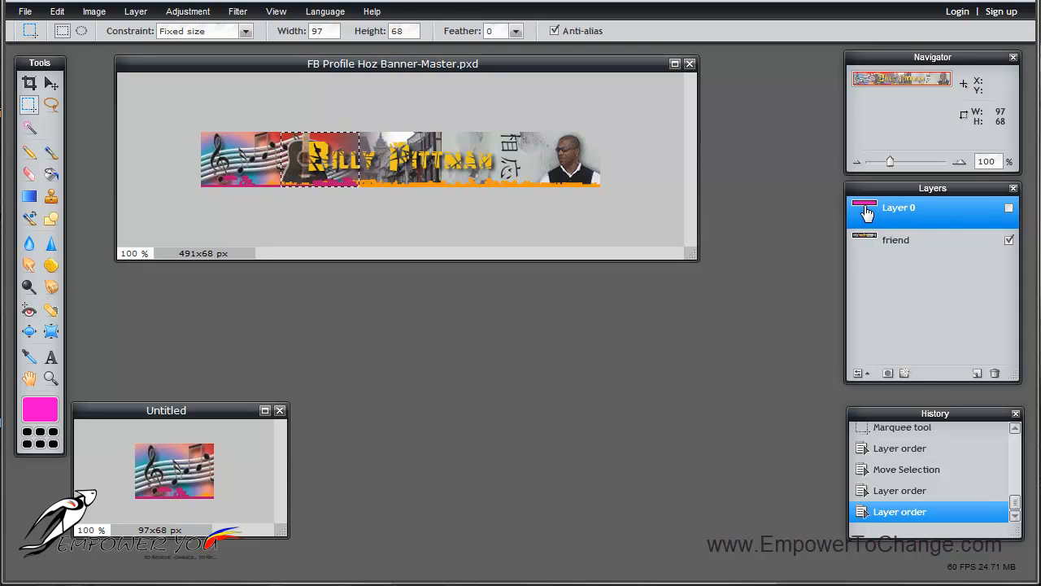
mouse_move(943, 218)
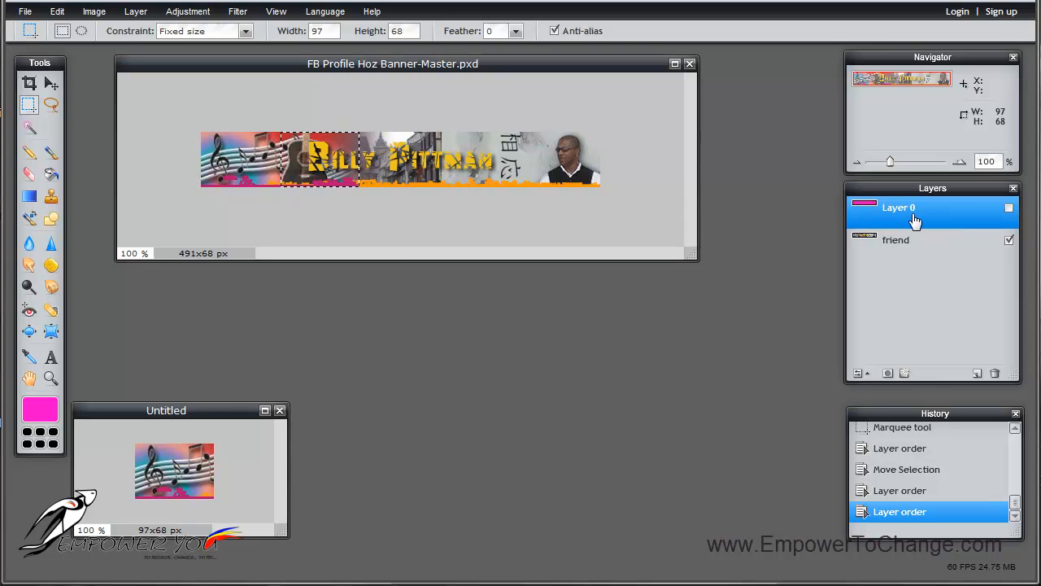
left_click(895, 241)
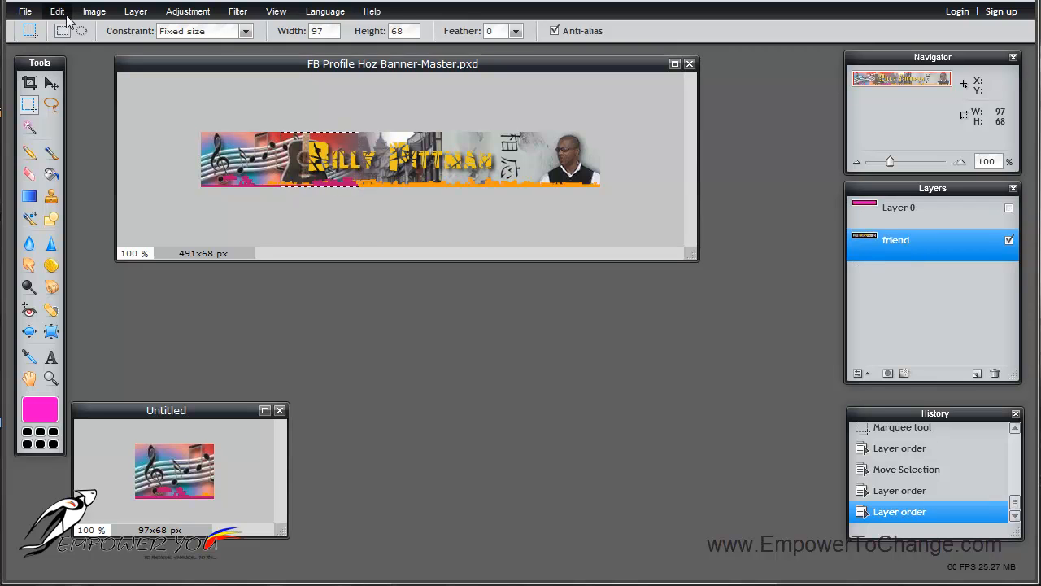
Copy the second slice into a new clipboard image and place its window below the first slice.
left_click(57, 10)
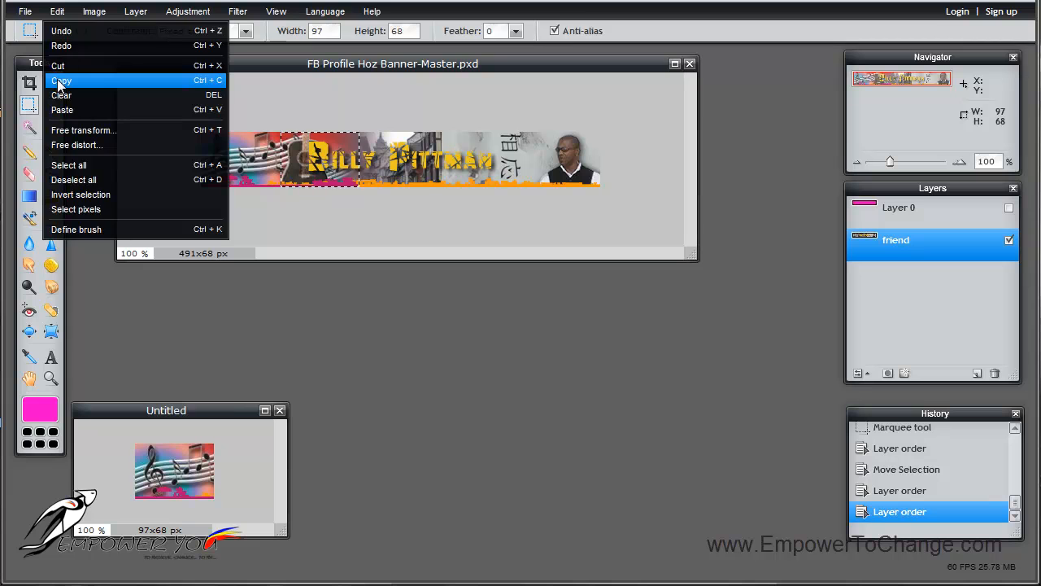
left_click(26, 10)
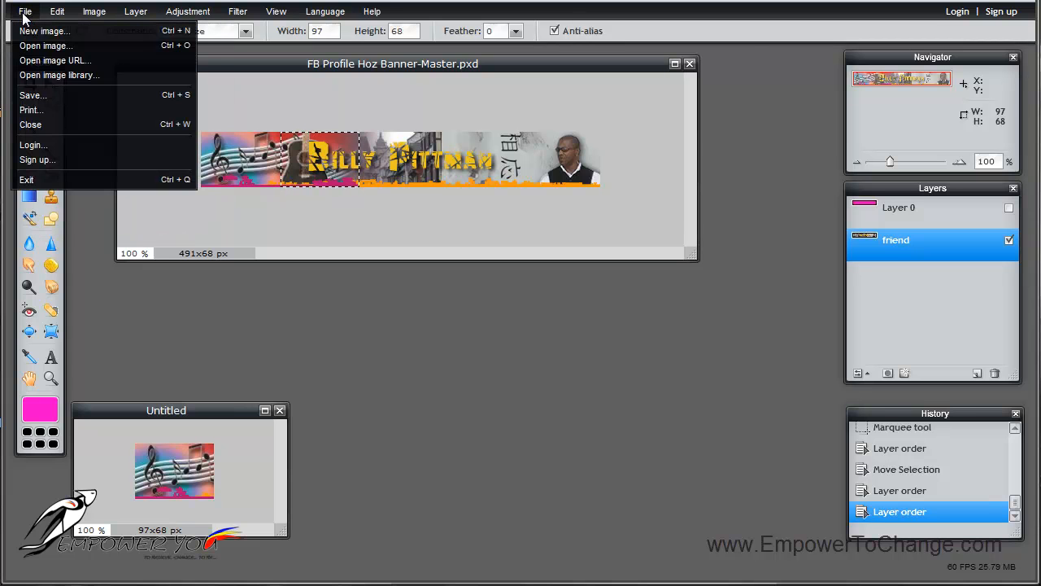
left_click(44, 31)
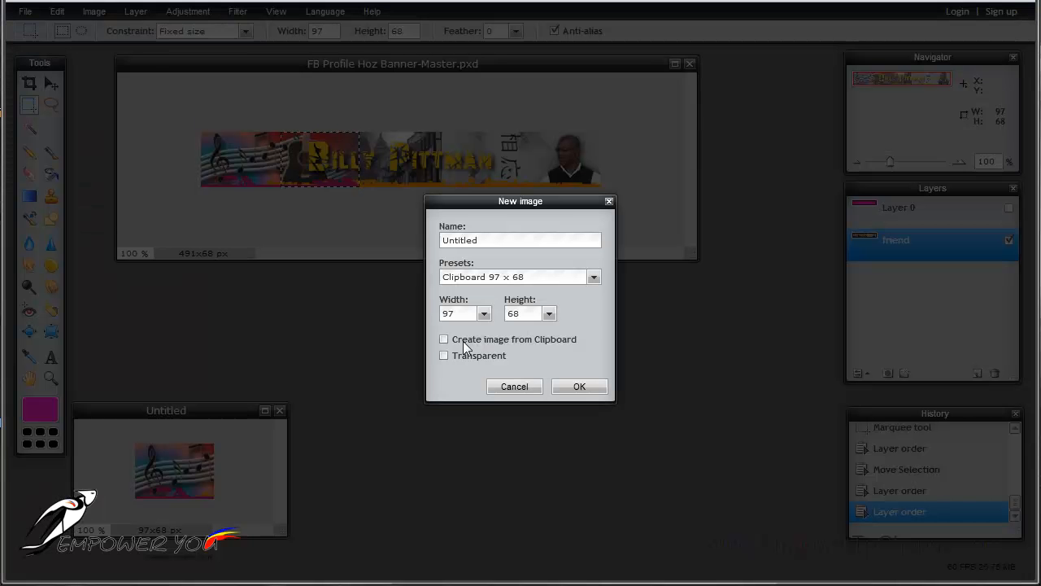
left_click(445, 340)
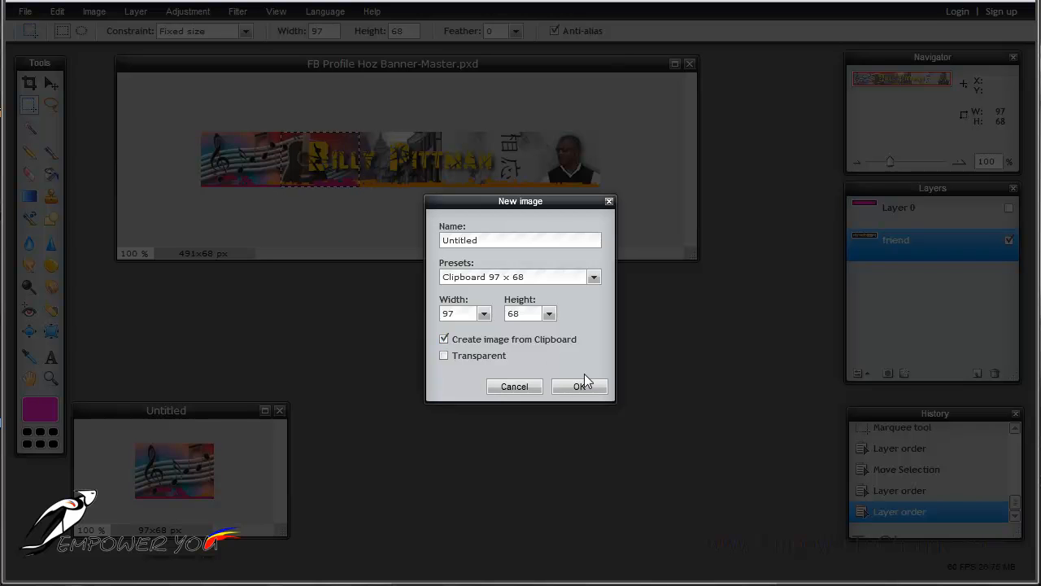
left_click(579, 385)
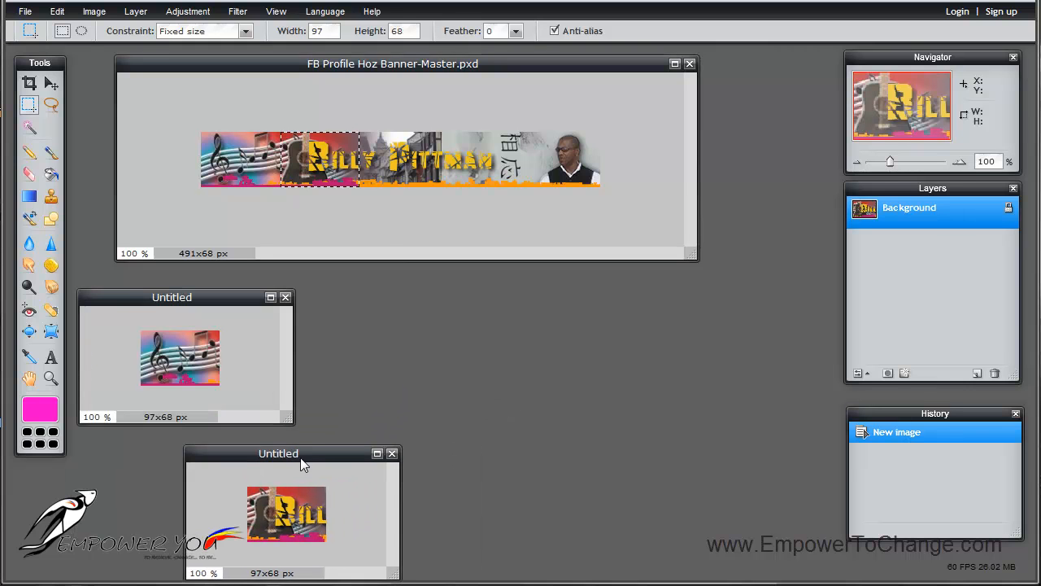
left_click_drag(278, 452, 171, 438)
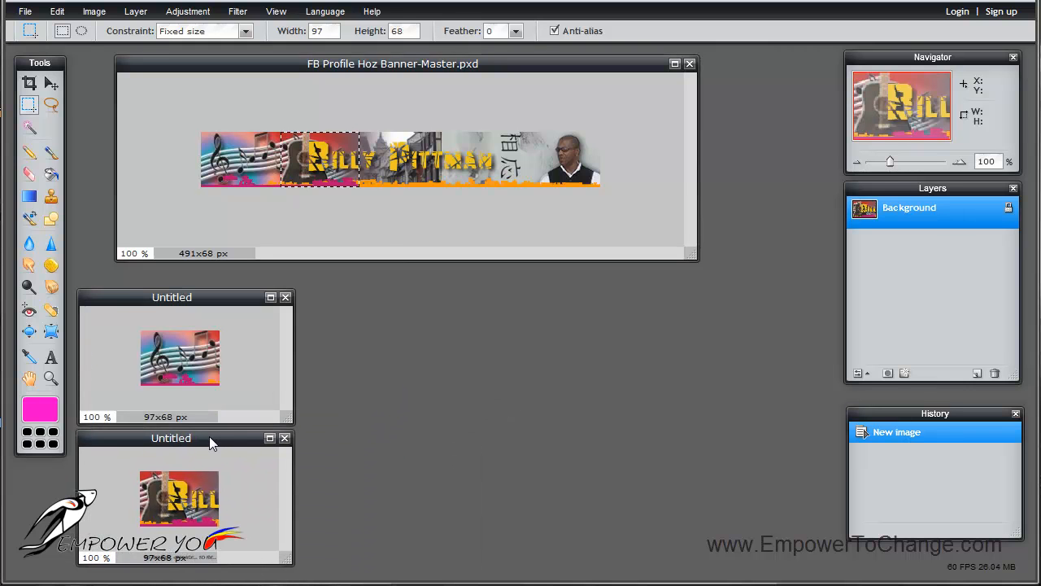
mouse_move(452, 154)
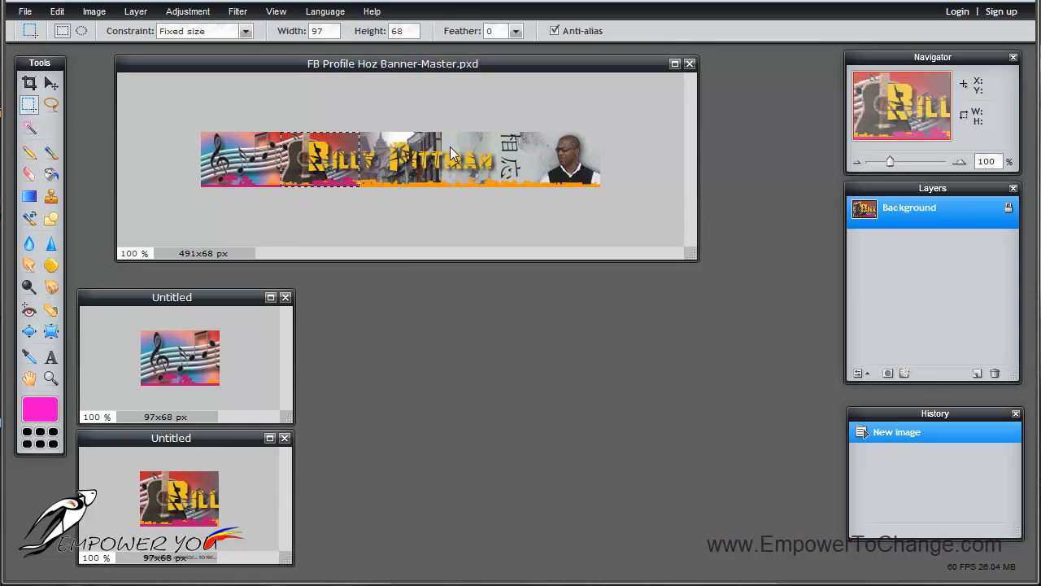
mouse_move(480, 81)
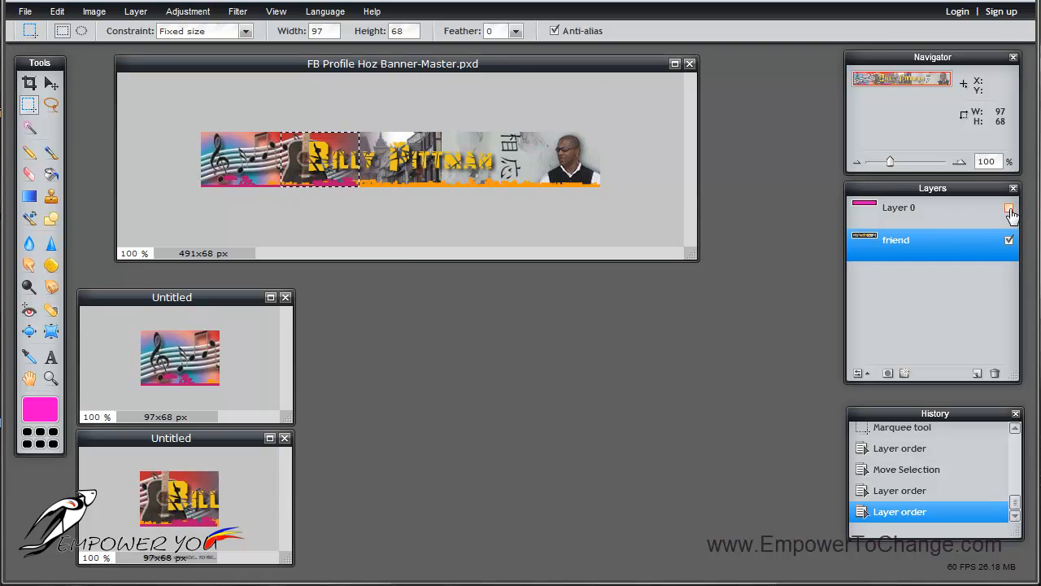
Show Layer 0, align the selection with the third pink block, then hide Layer 0 again.
left_click(1008, 206)
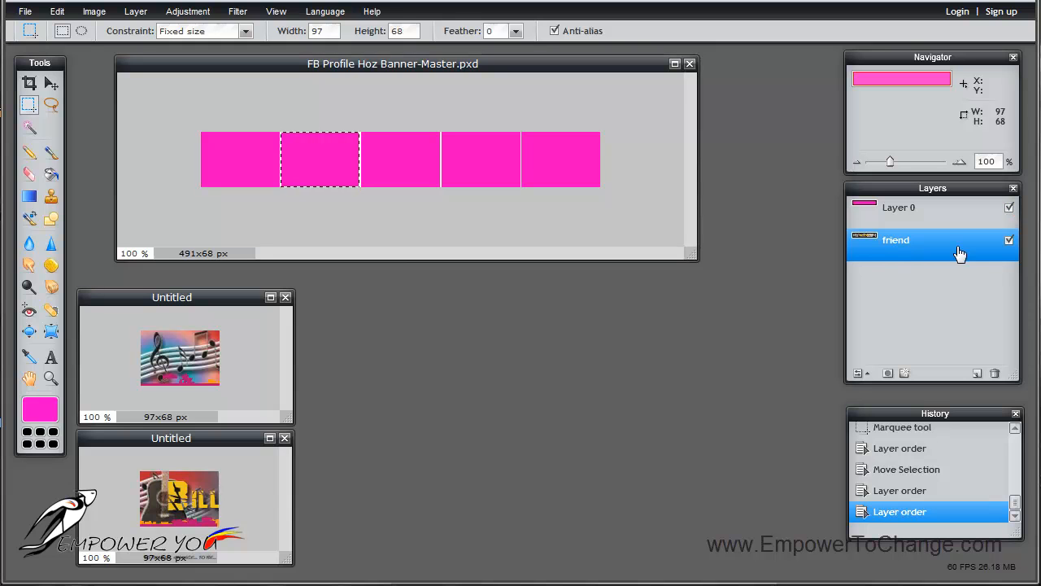
mouse_move(487, 163)
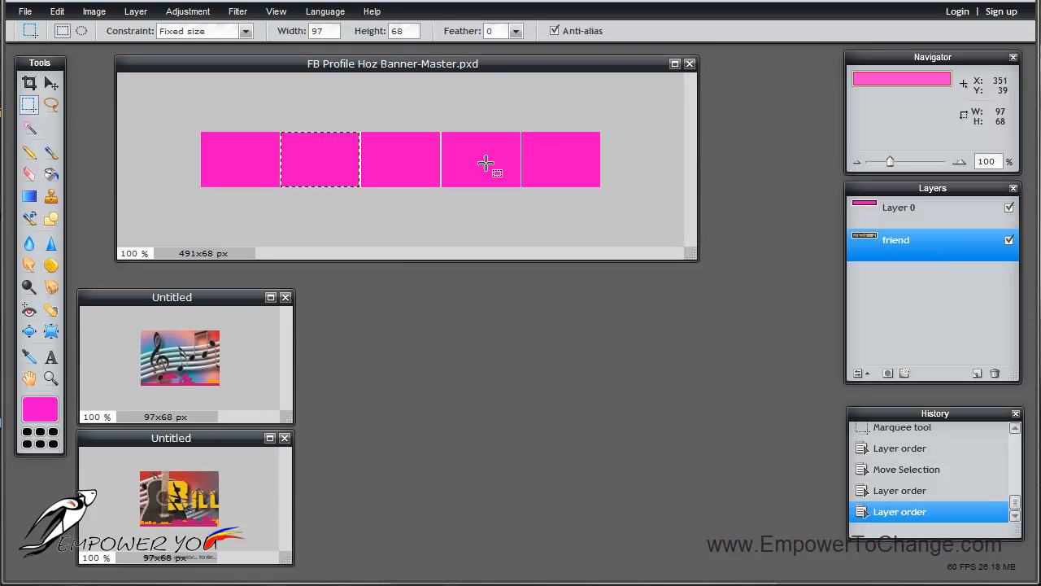
mouse_move(308, 168)
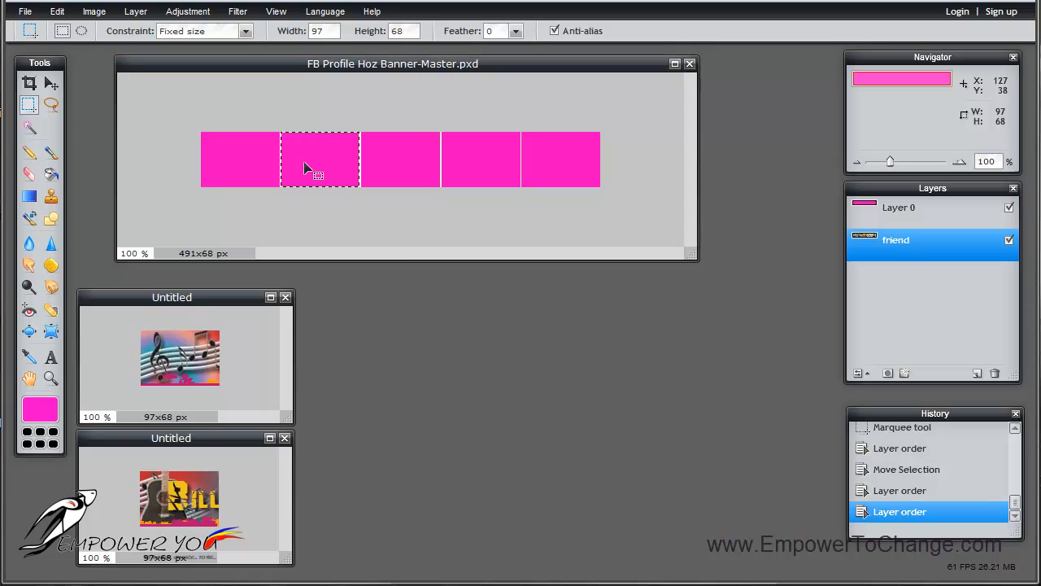
left_click_drag(319, 159, 398, 159)
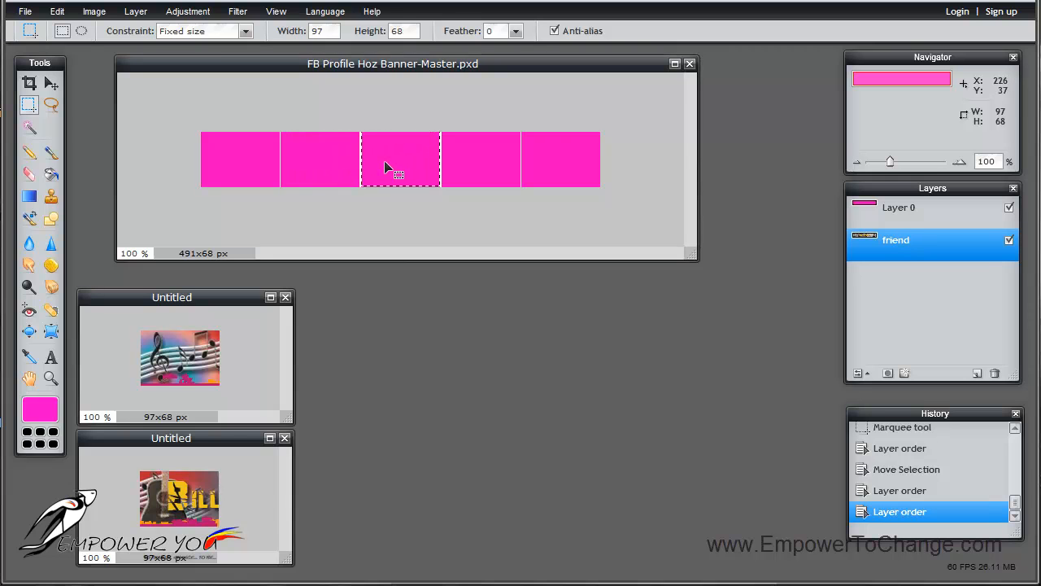
left_click_drag(398, 166, 431, 218)
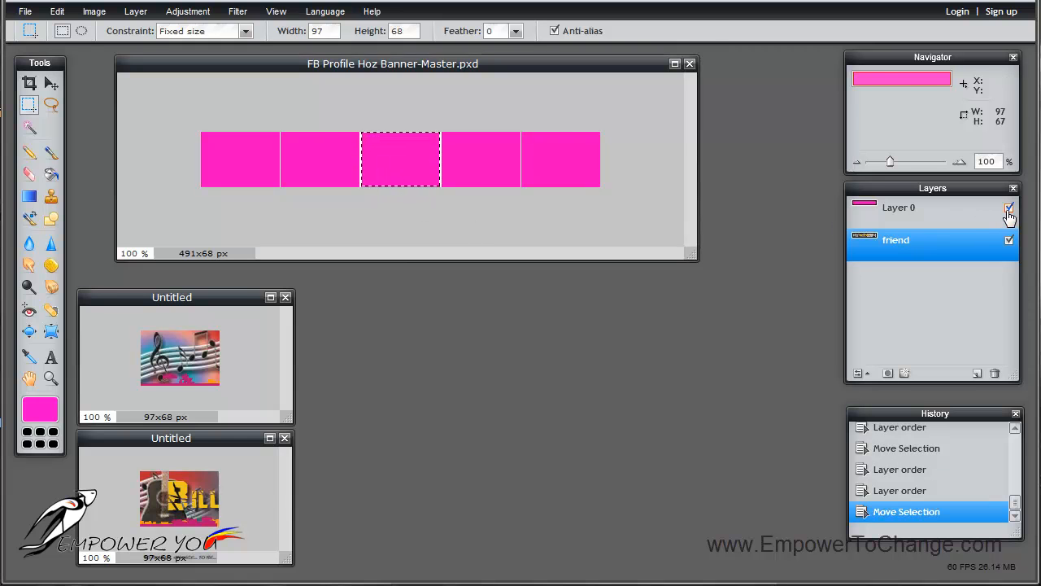
left_click(1008, 208)
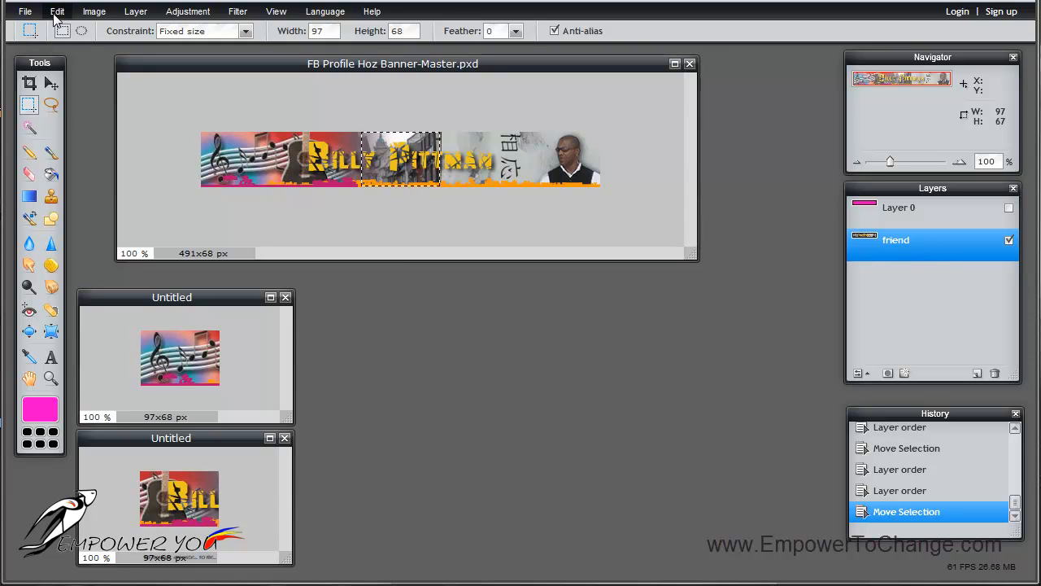
Copy the third slice and create a new image from the clipboard with it.
left_click(57, 10)
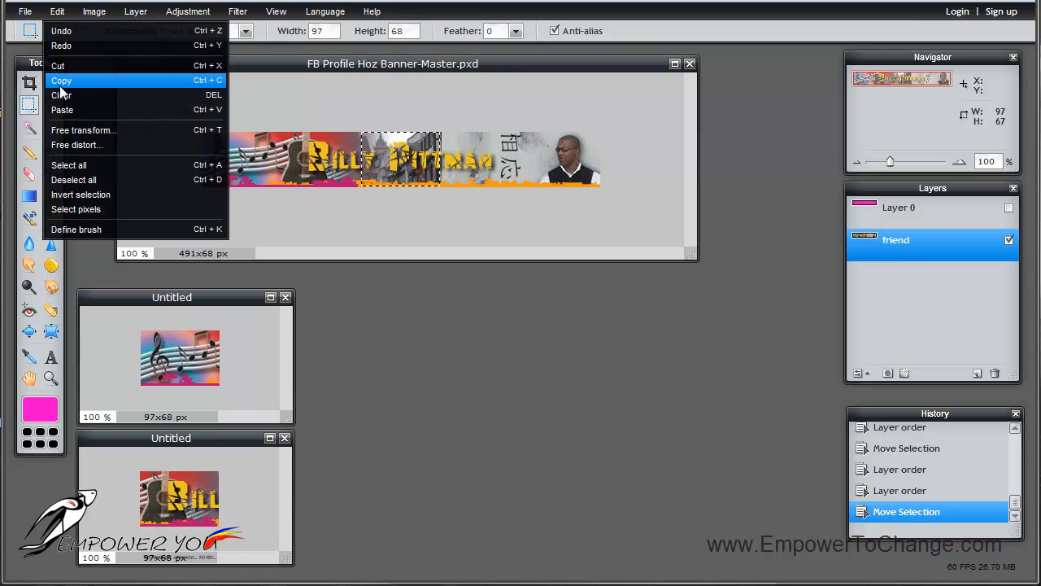
left_click(26, 10)
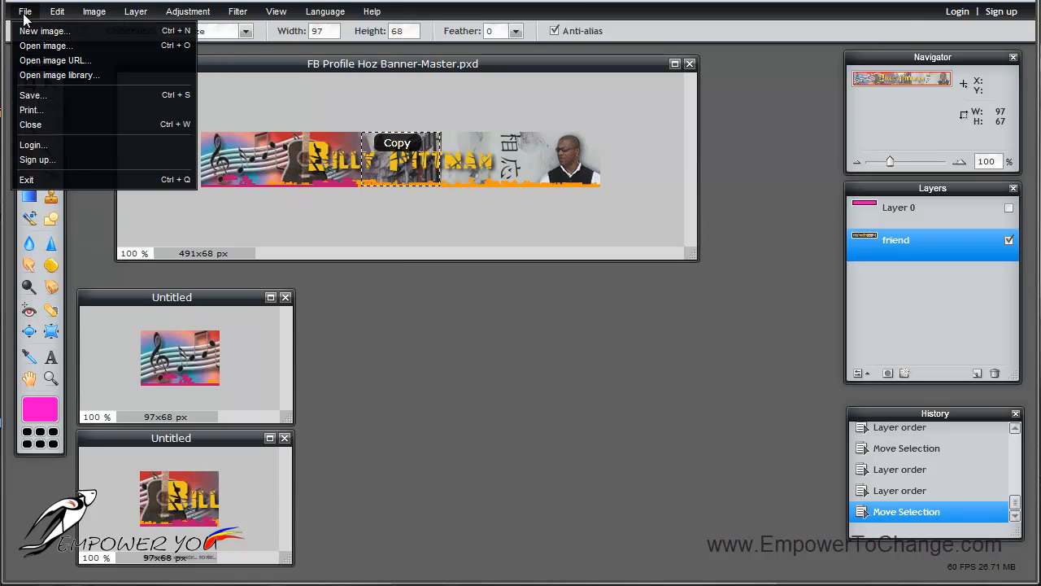
left_click(46, 31)
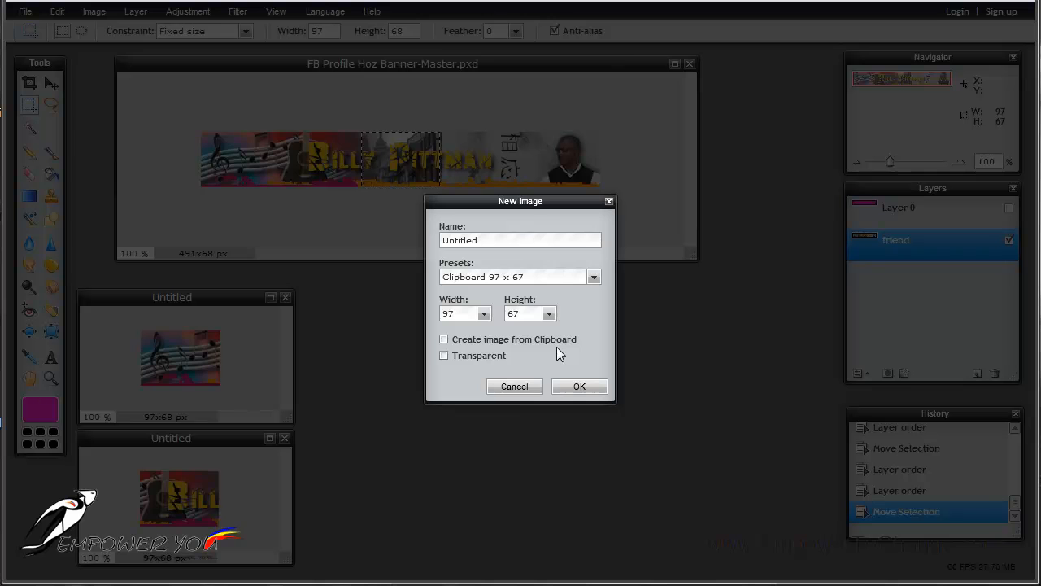
left_click(445, 340)
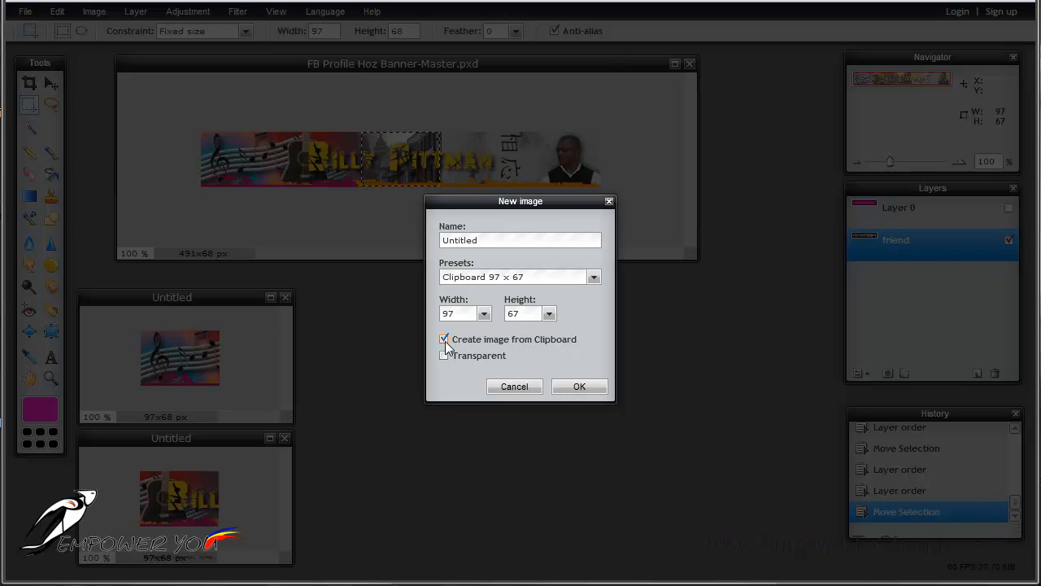
left_click(579, 386)
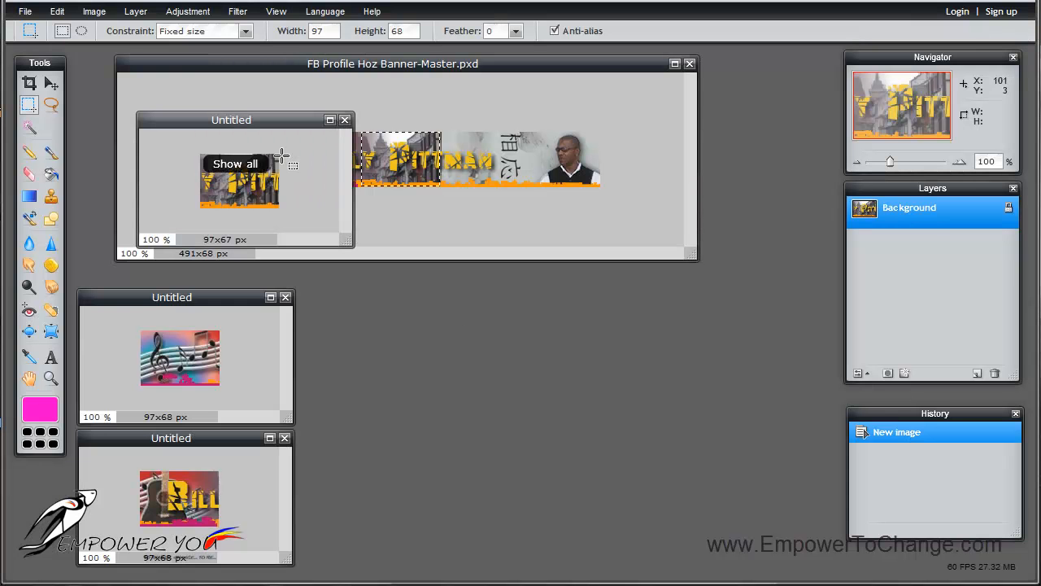
Line the third slice's window up beside the earlier slices.
left_click_drag(231, 121, 399, 420)
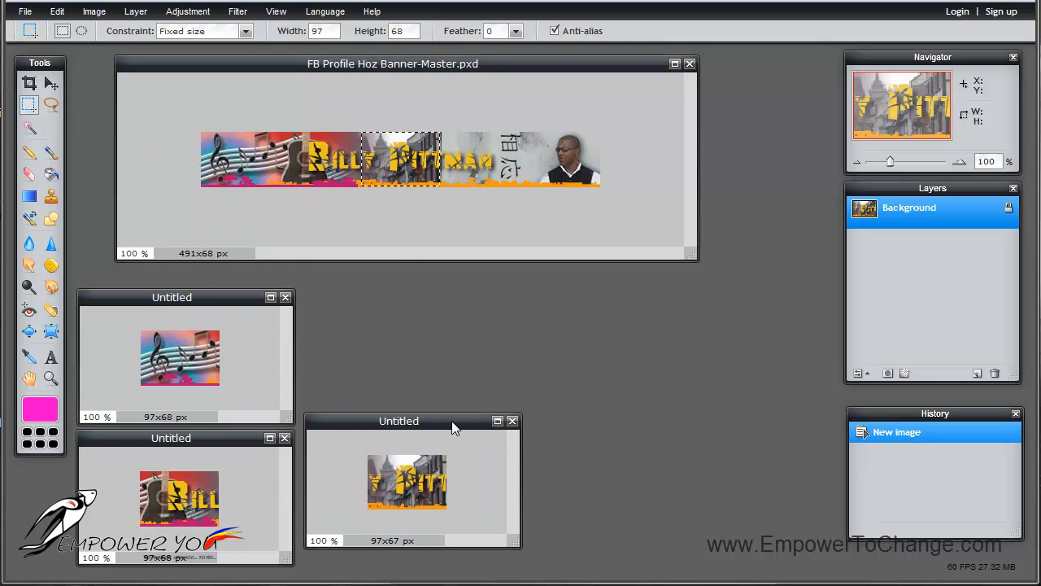
left_click_drag(398, 420, 397, 437)
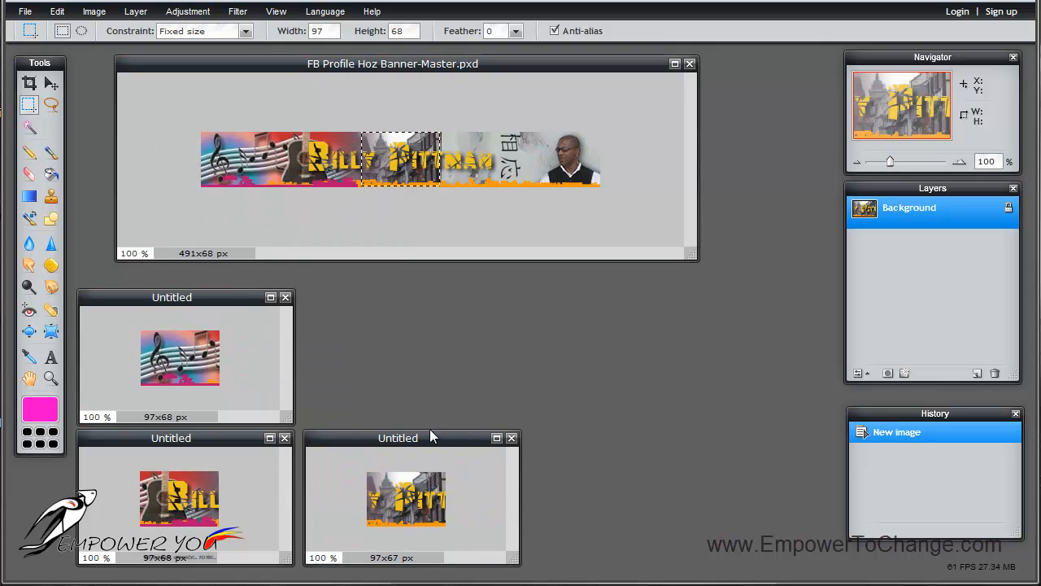
left_click_drag(397, 438, 393, 299)
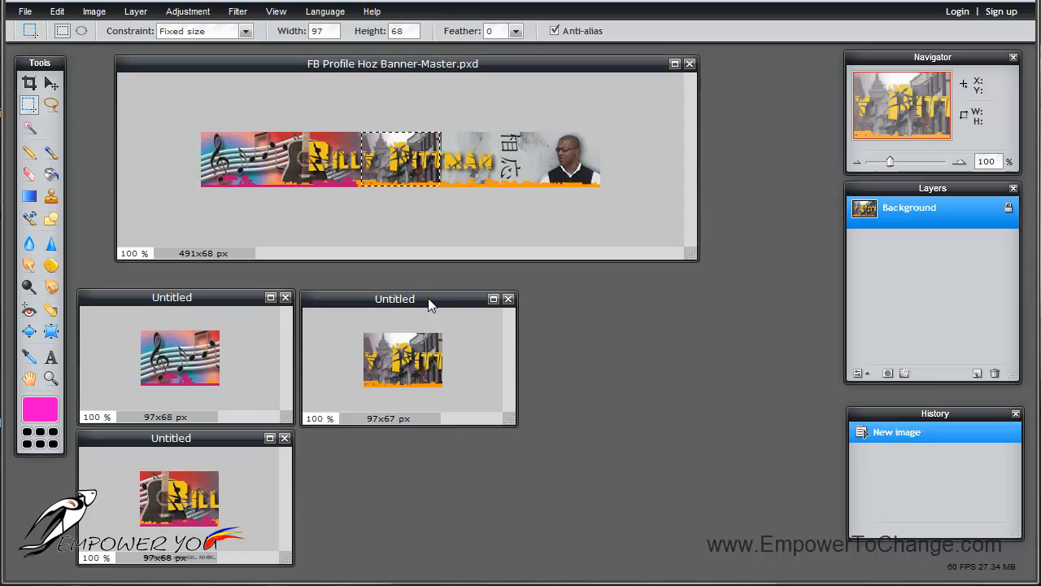
mouse_move(643, 153)
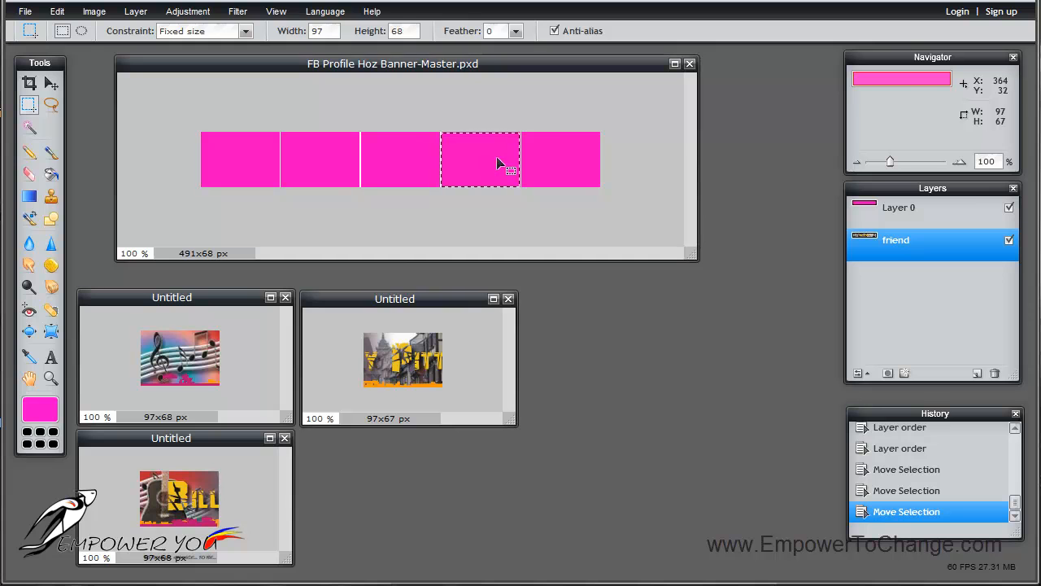
Hide Layer 0, copy the fourth slice and create a new image from the clipboard.
left_click(1009, 208)
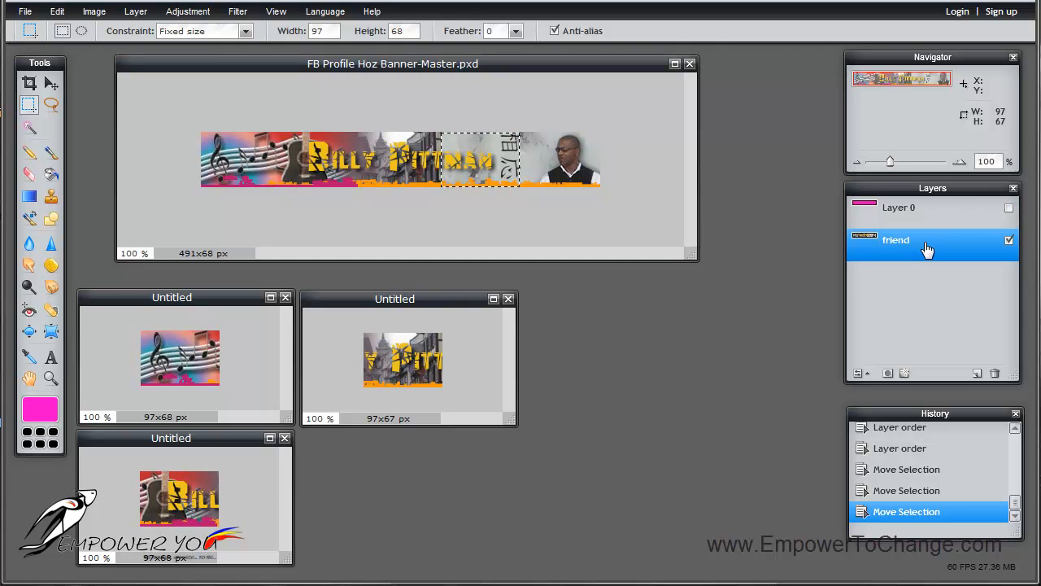
mouse_move(252, 84)
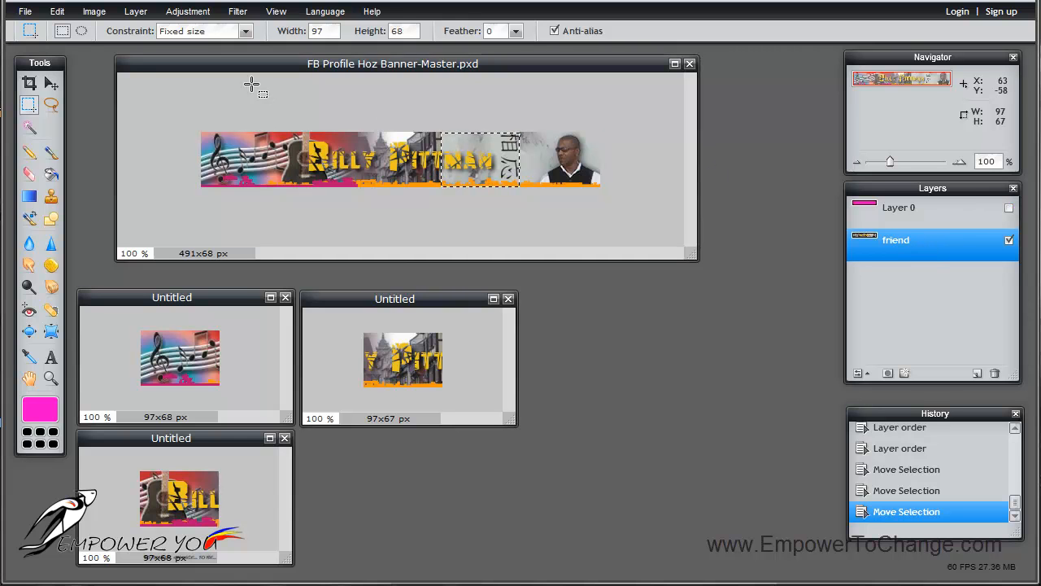
left_click(55, 9)
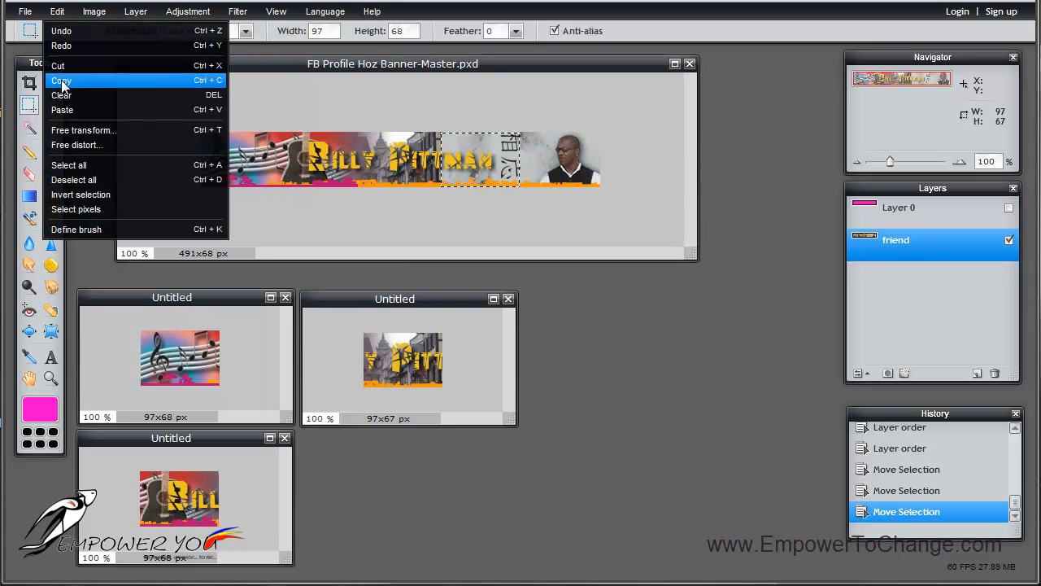
left_click(26, 10)
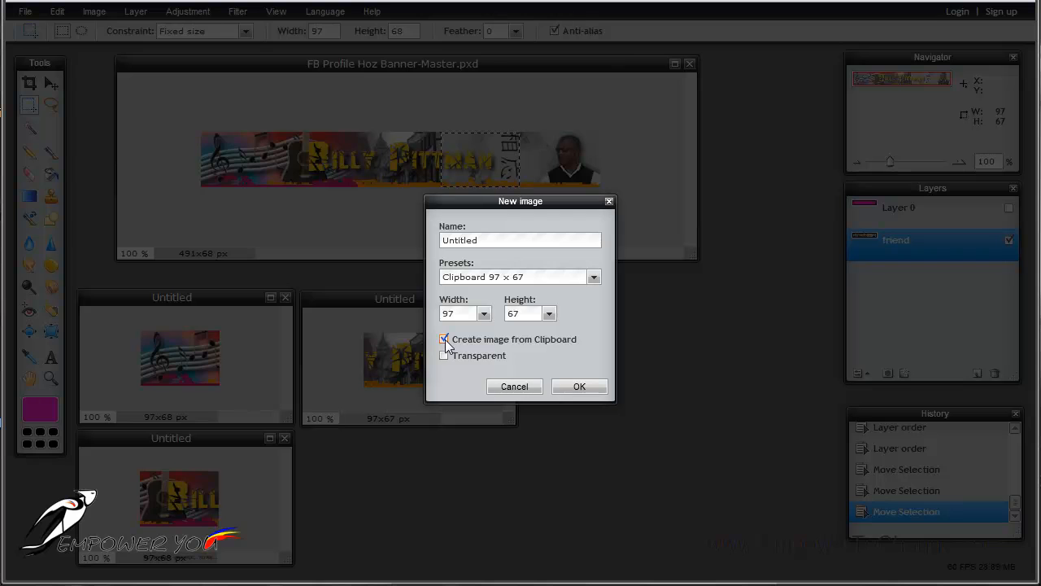
left_click(579, 386)
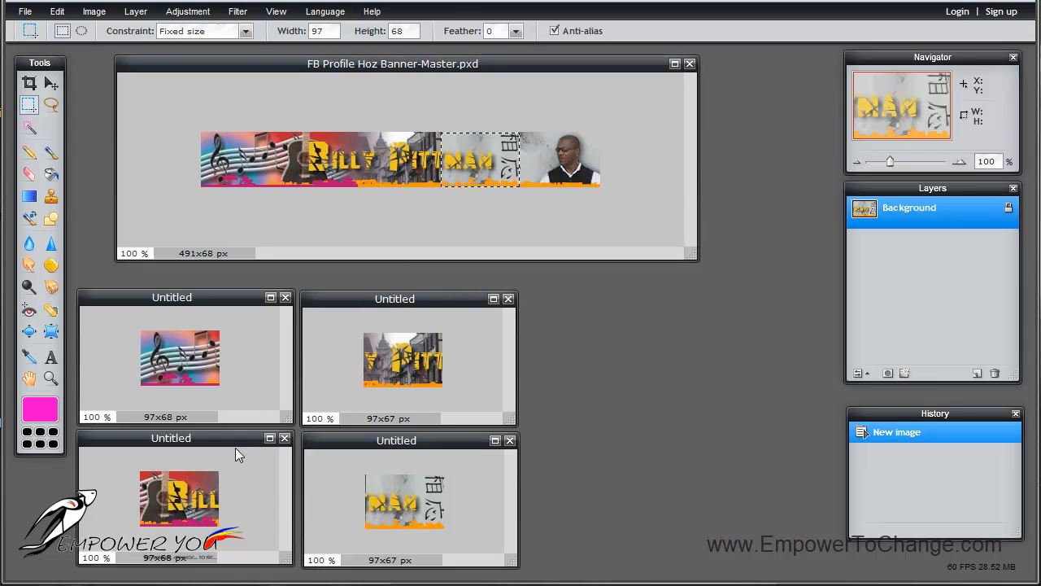
mouse_move(332, 485)
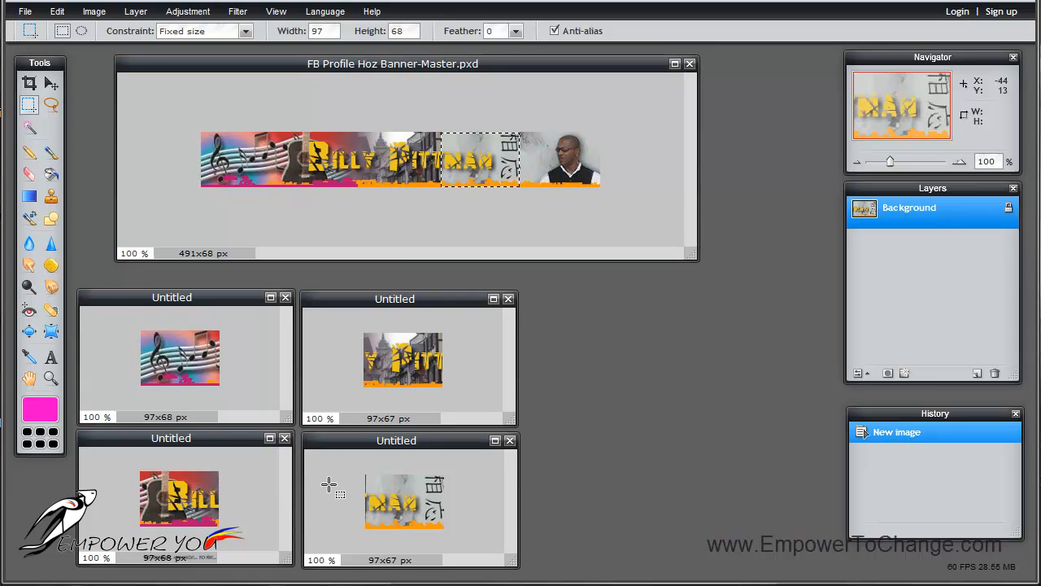
mouse_move(437, 213)
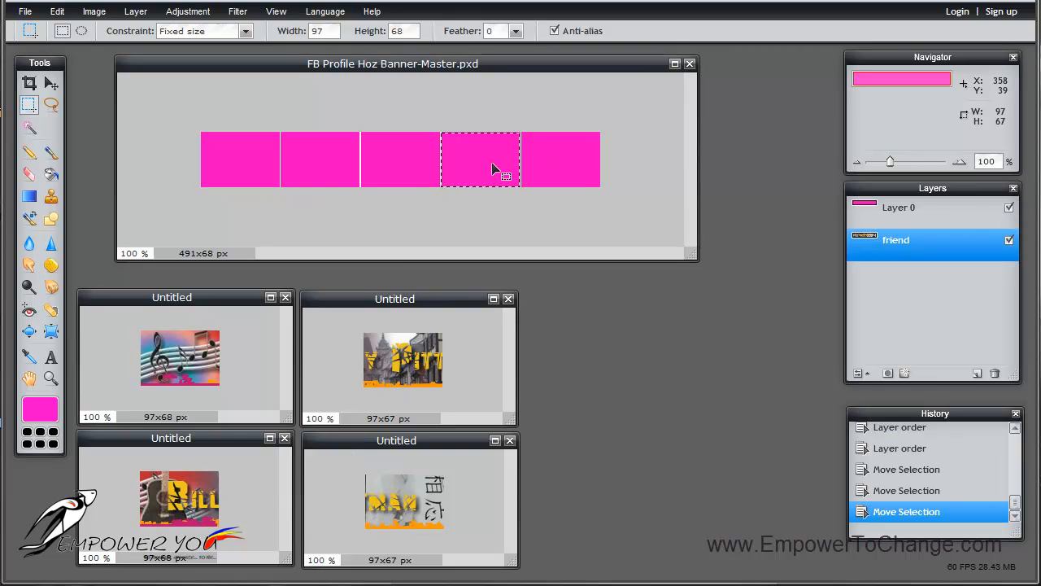
Move the selection to the fifth block, hide Layer 0, and copy the slice into a new clipboard image.
left_click_drag(480, 159, 559, 159)
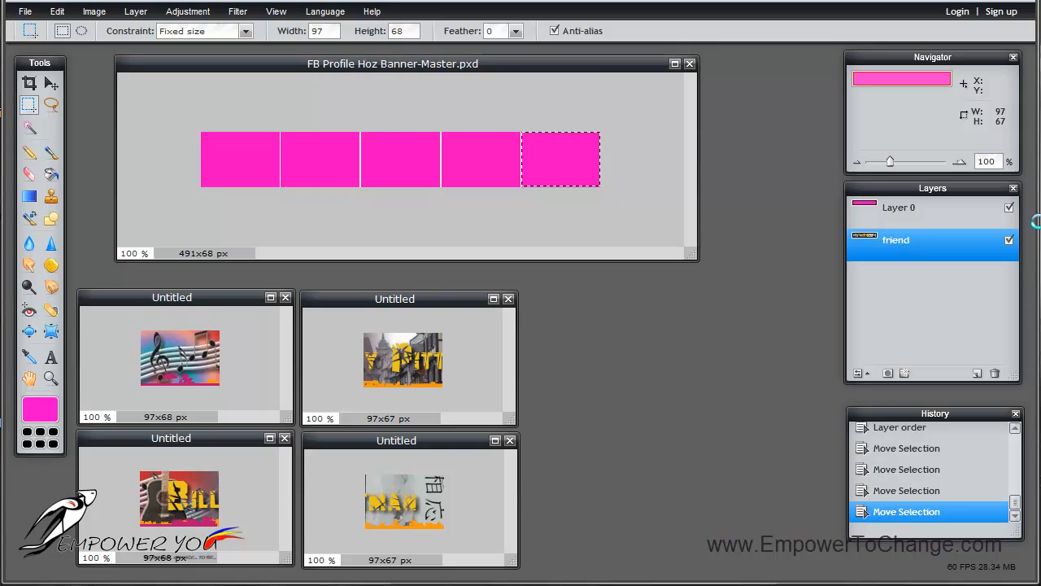
left_click(1008, 206)
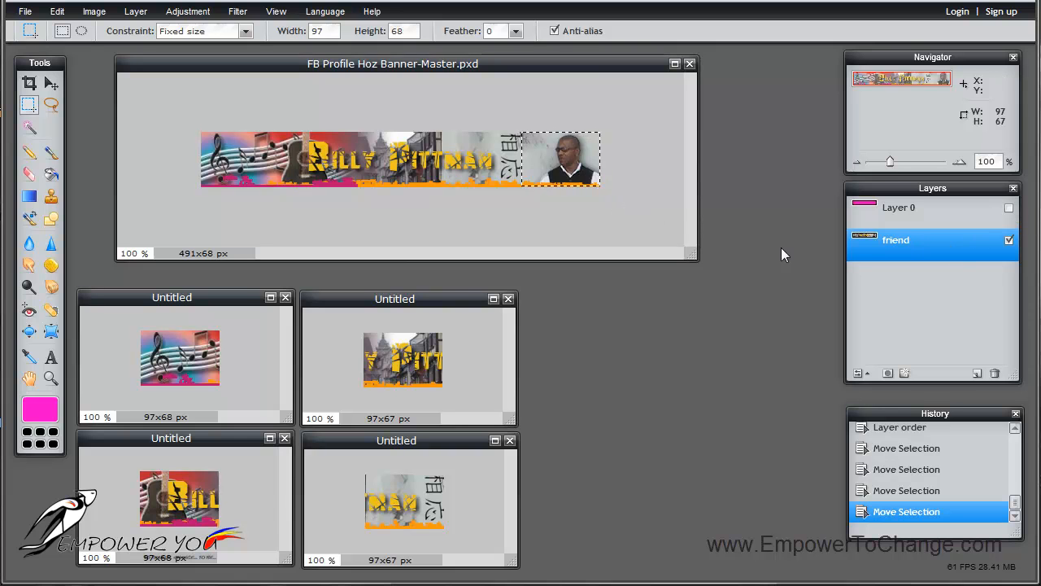
left_click(56, 10)
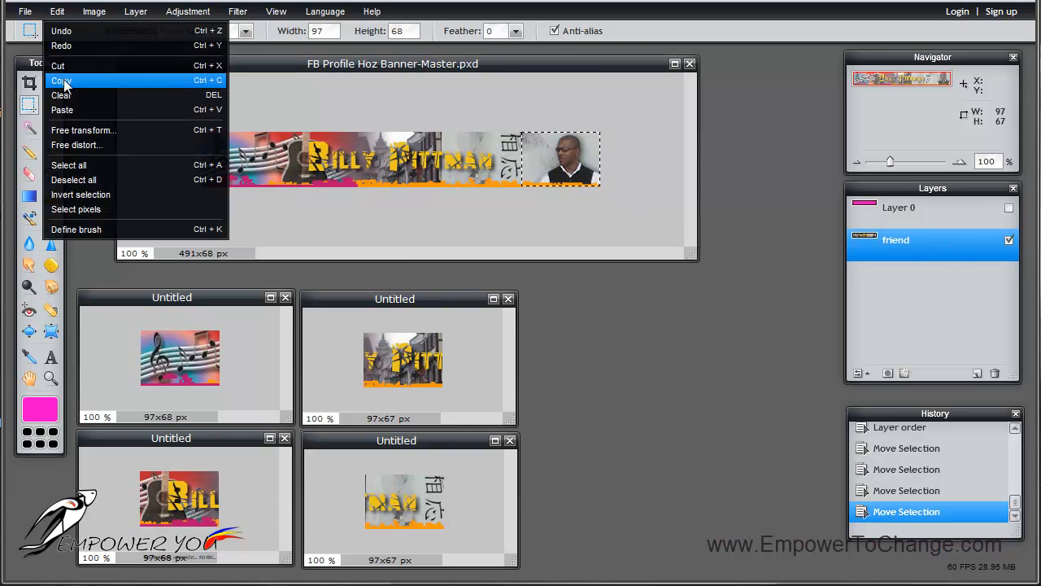
left_click(26, 10)
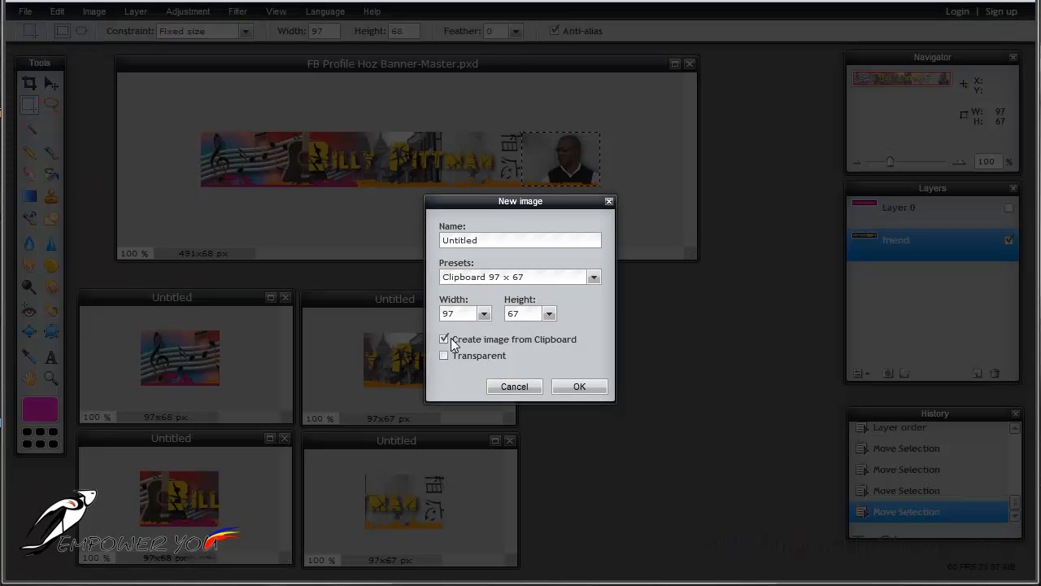
left_click(579, 386)
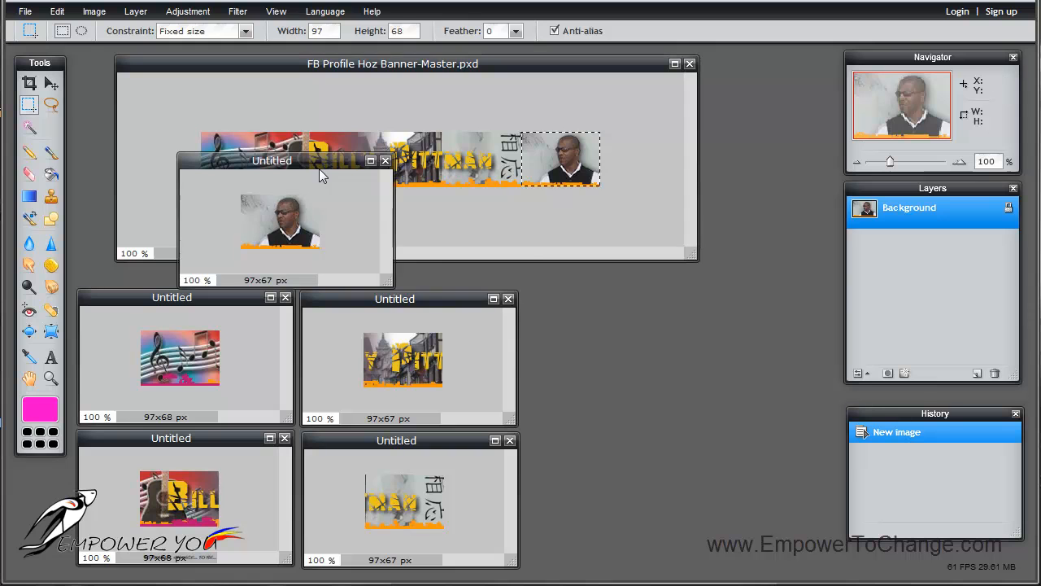
Move the fifth slice's window aside next to the others.
left_click_drag(272, 161, 643, 348)
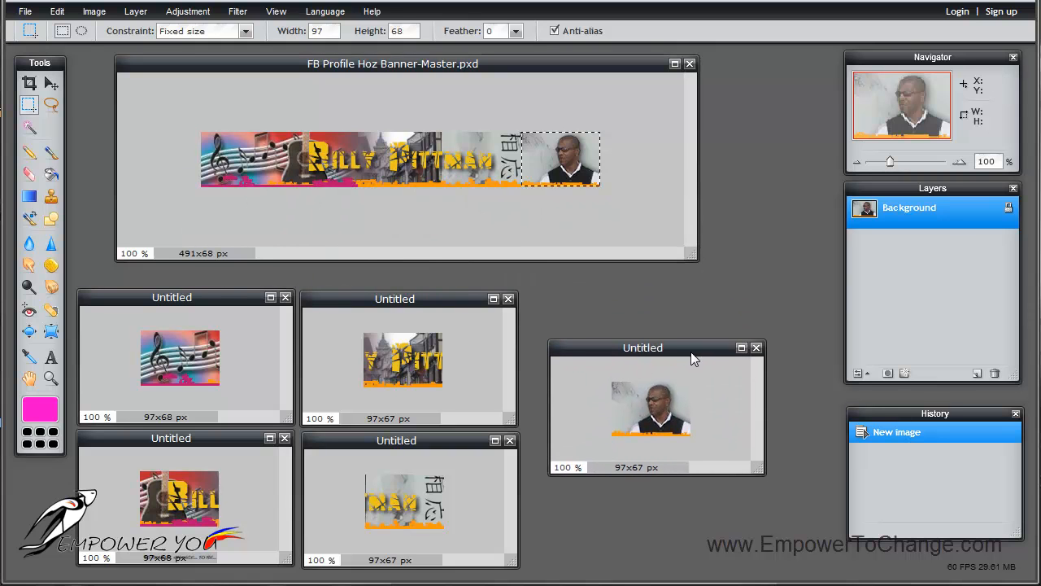
left_click_drag(642, 348, 636, 358)
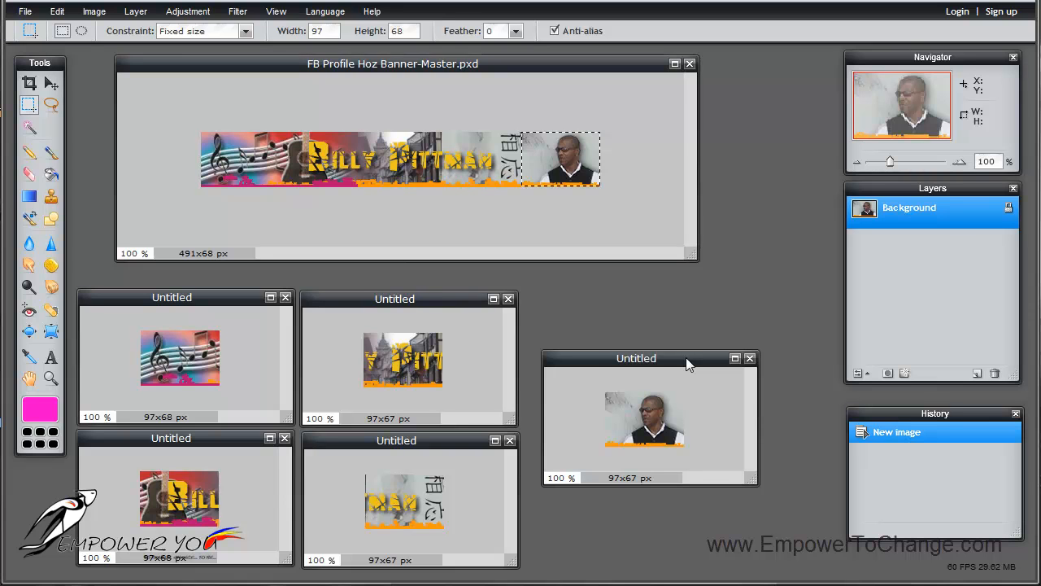
mouse_move(687, 345)
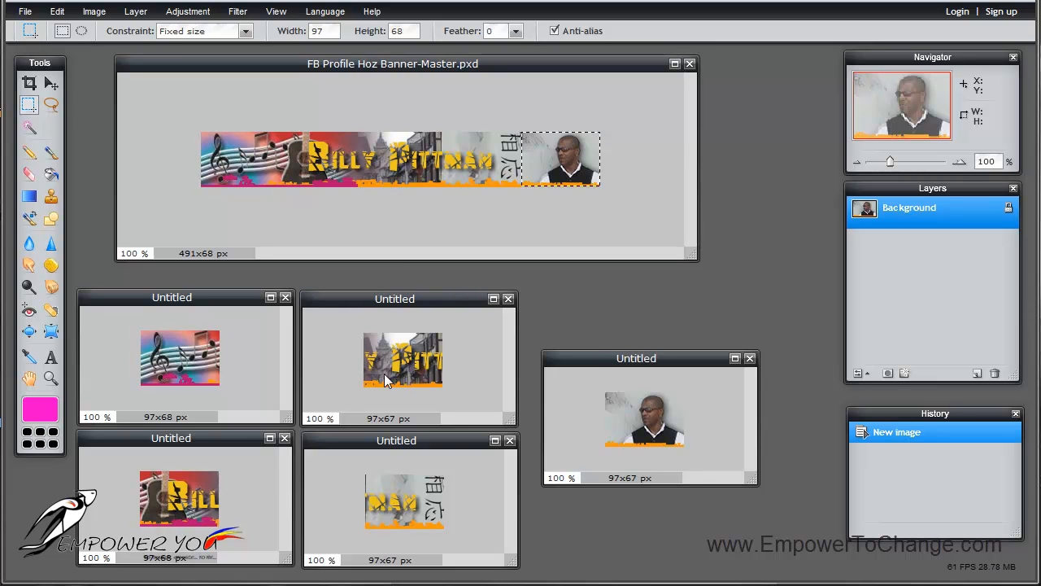
mouse_move(605, 420)
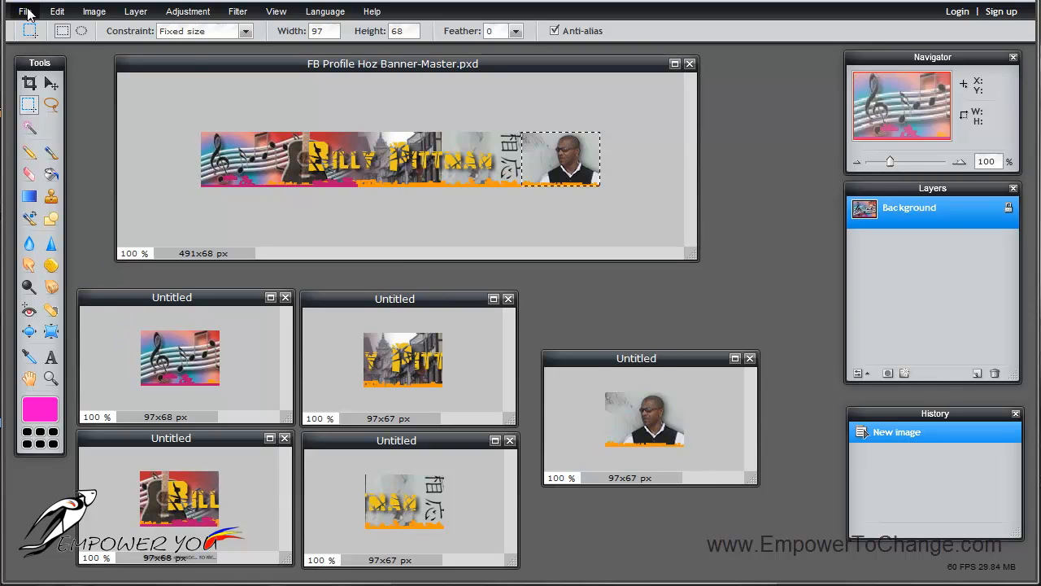
Save the first slice as JPEG 01fbbanner at quality 100.
left_click(26, 9)
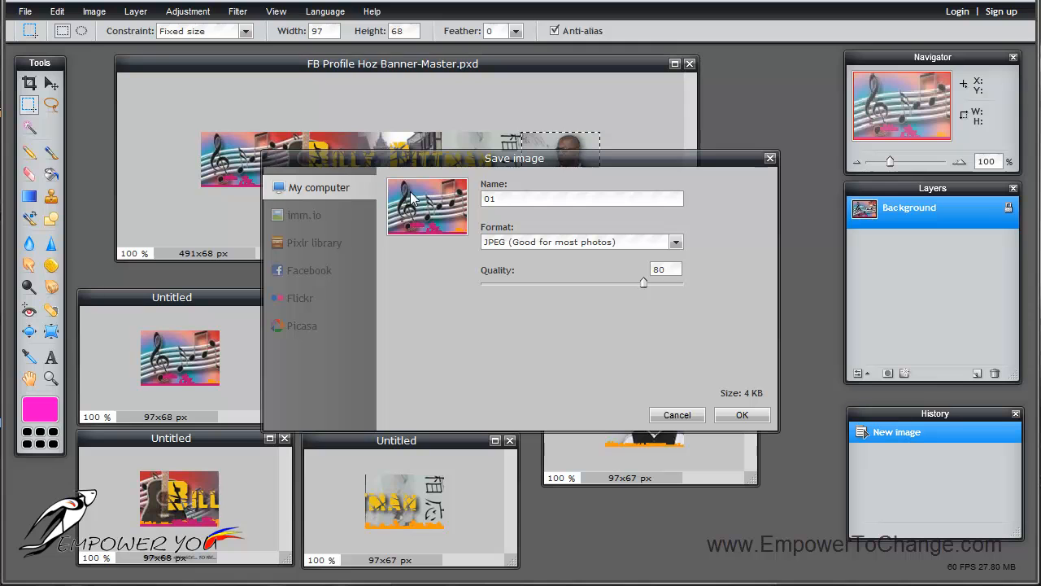
type("f")
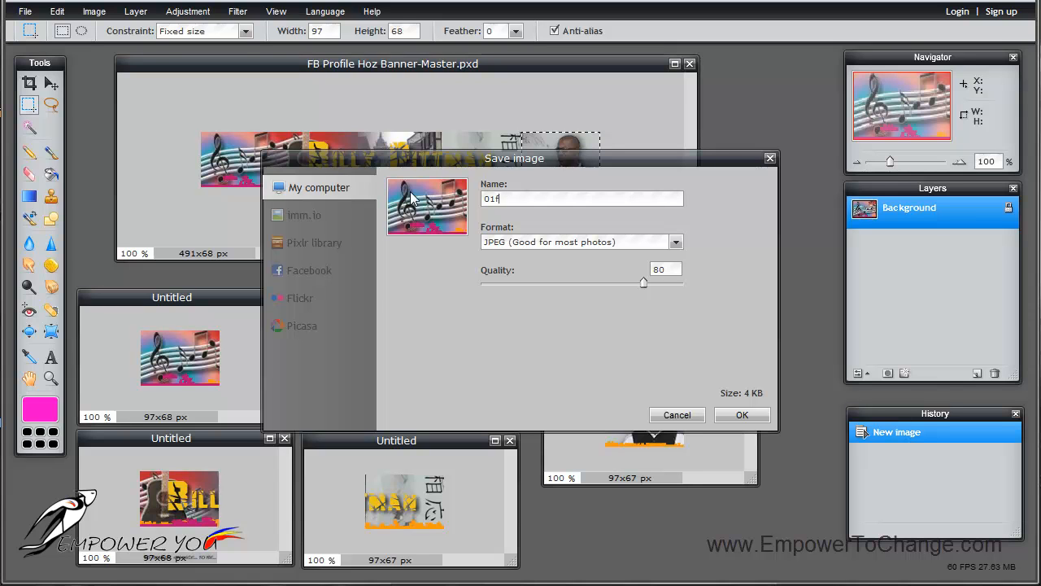
type("bbanner")
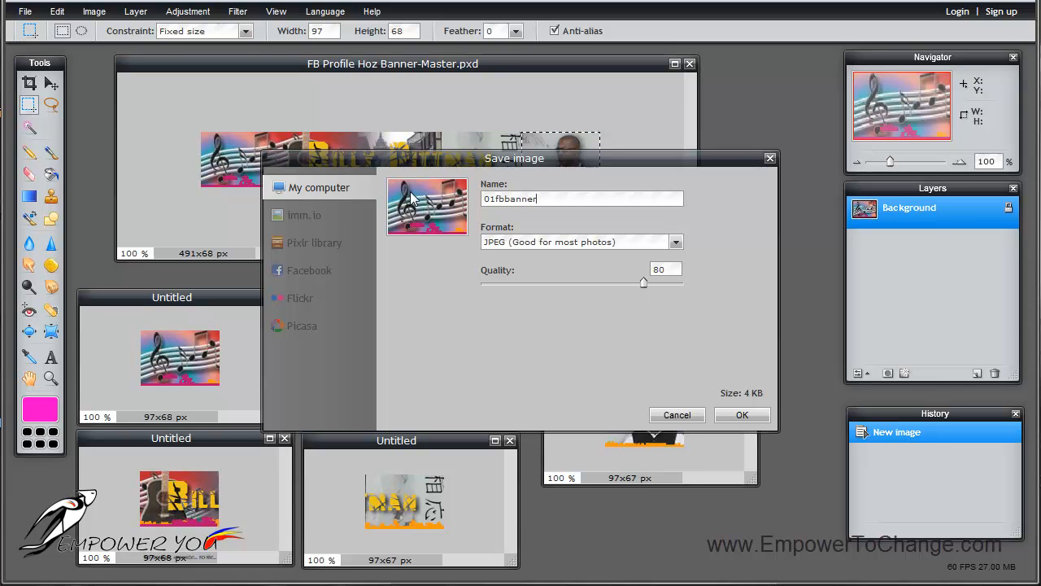
triple_click(582, 198)
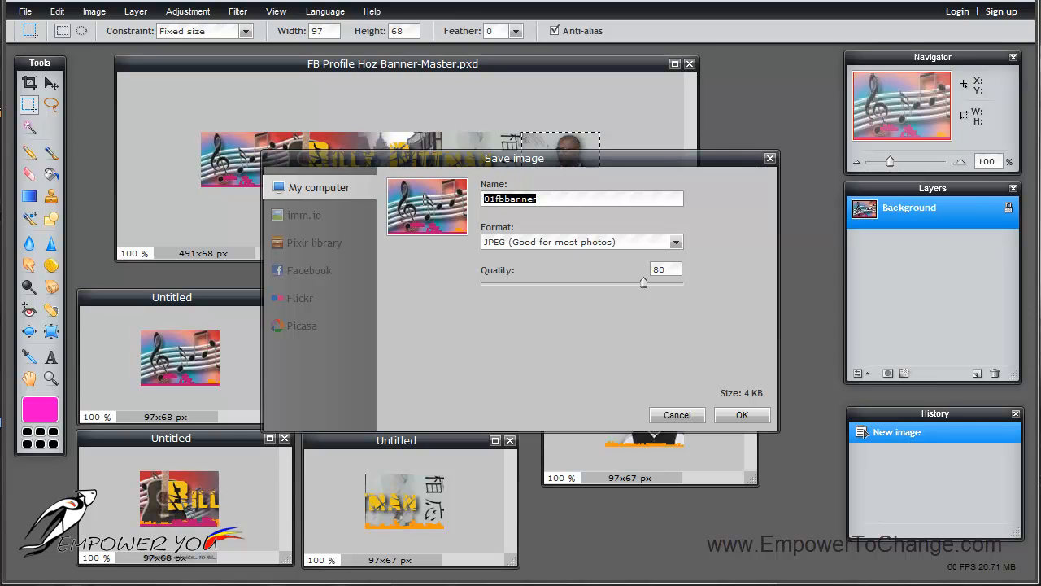
mouse_move(635, 285)
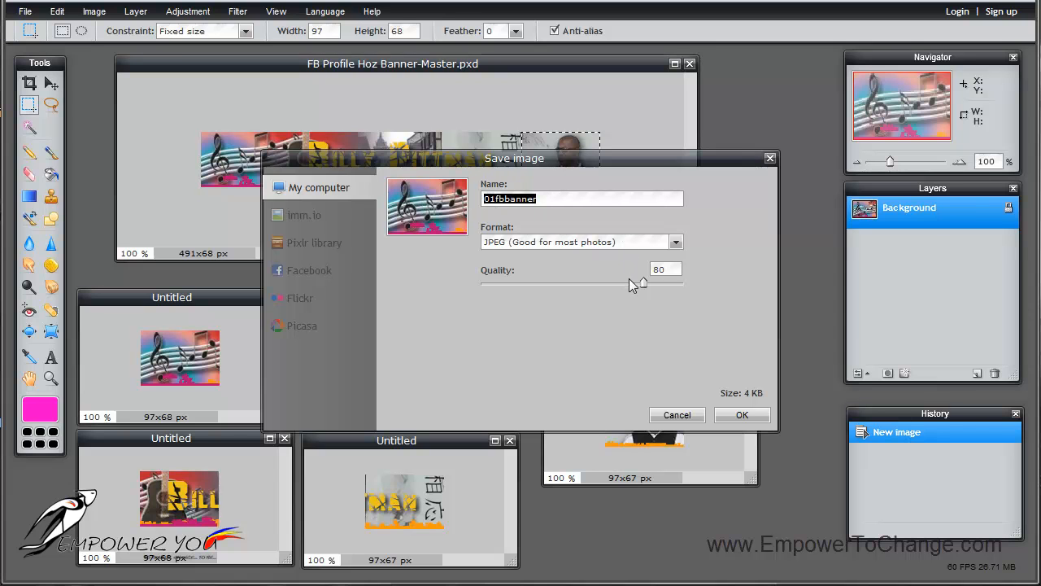
left_click_drag(643, 283, 685, 284)
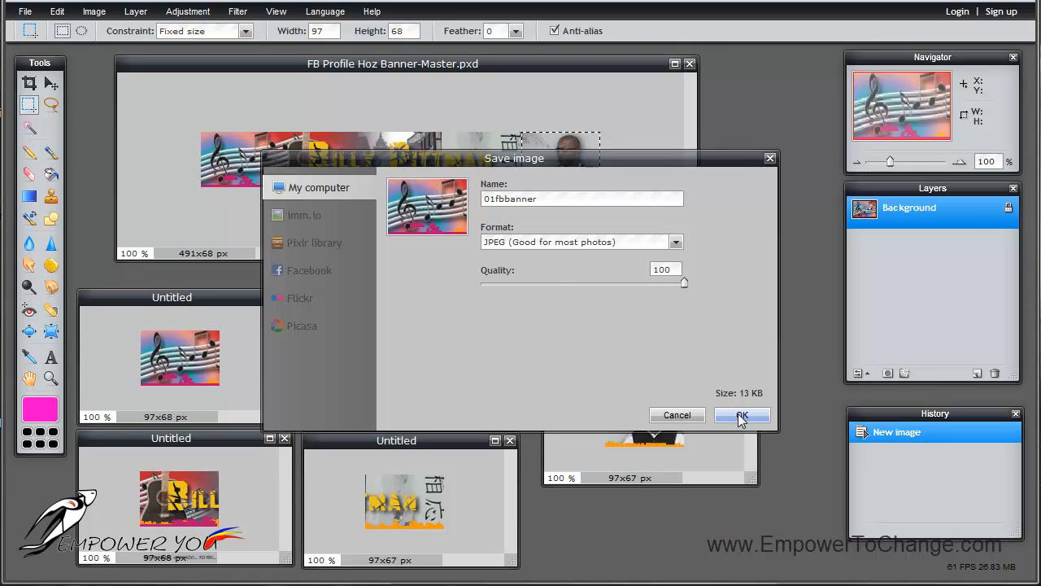
left_click(742, 415)
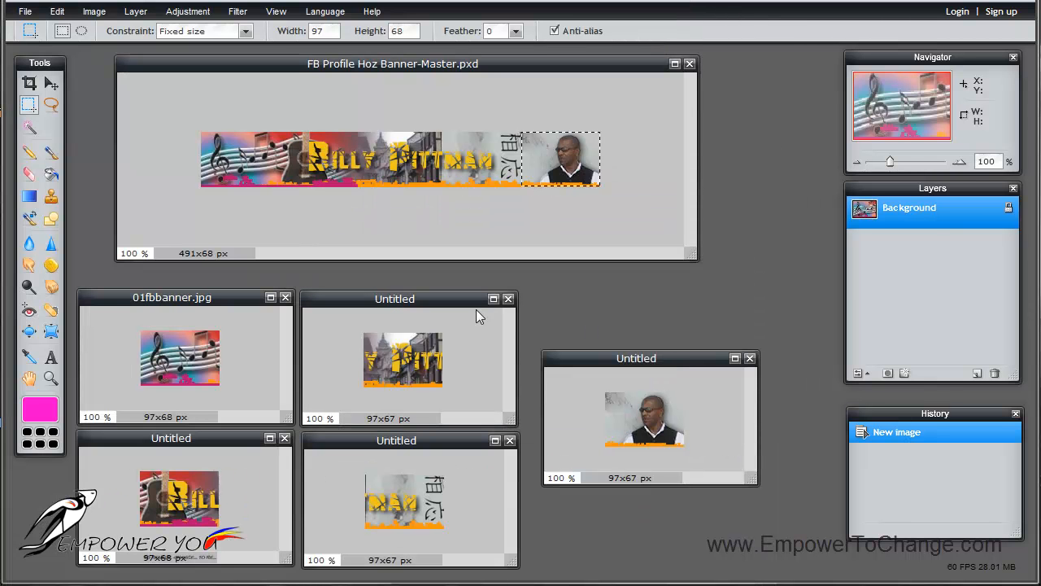
Save the slice as 02fbbanner.jpg at JPEG quality 100, then close its window.
left_click(26, 10)
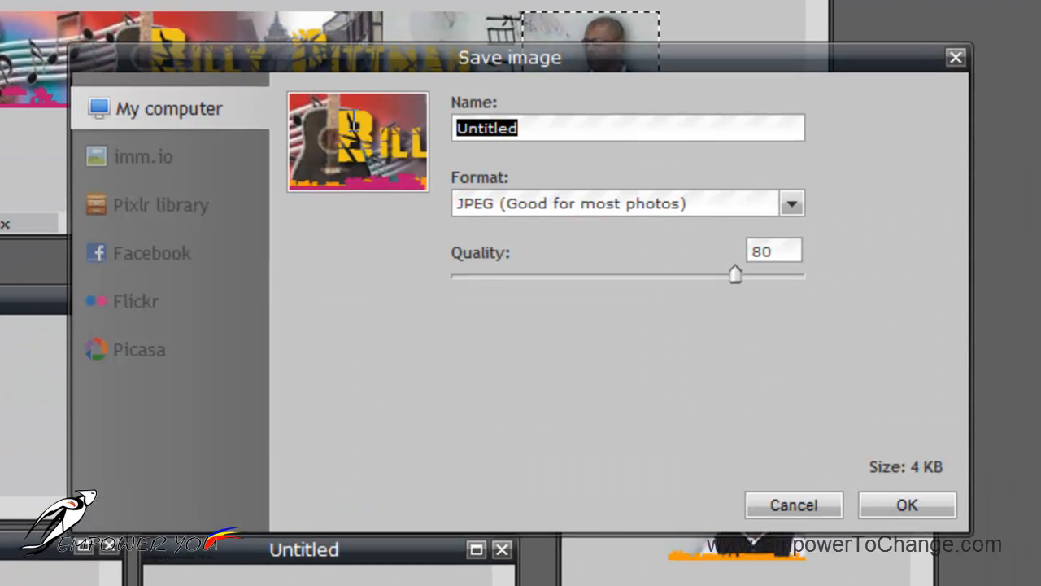
type("0fbbanner")
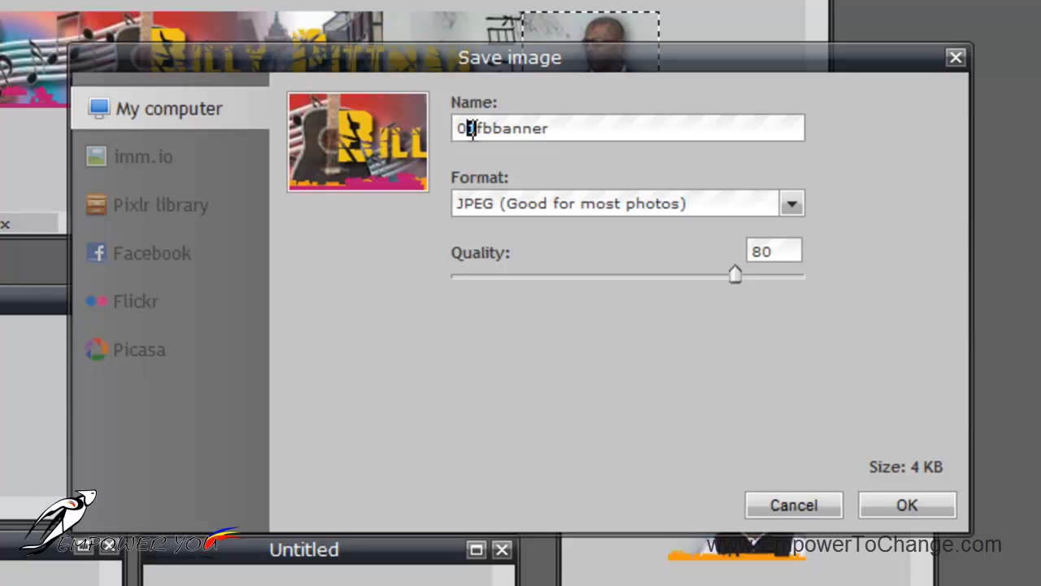
type("2")
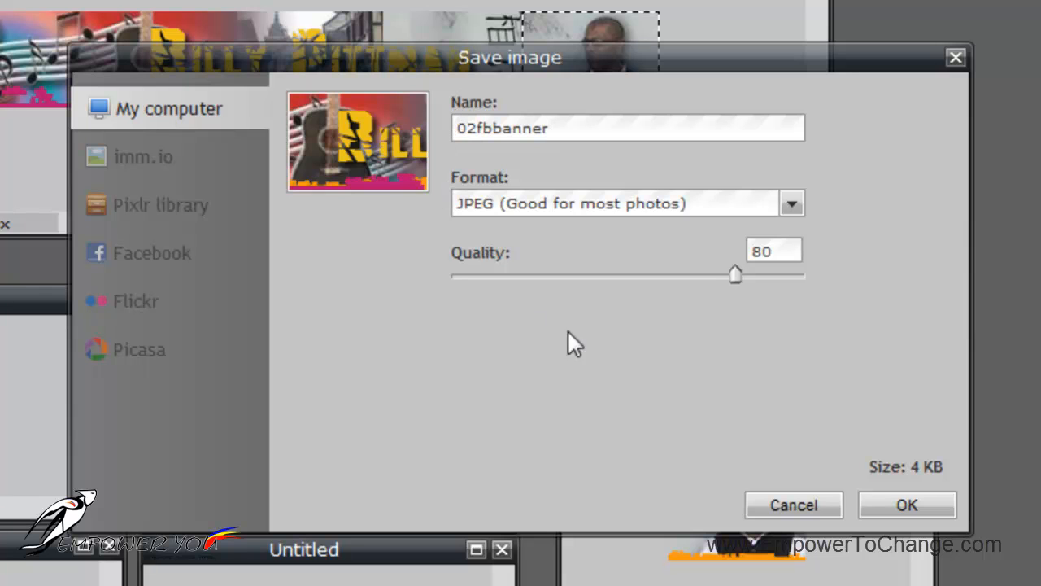
left_click_drag(735, 274, 803, 273)
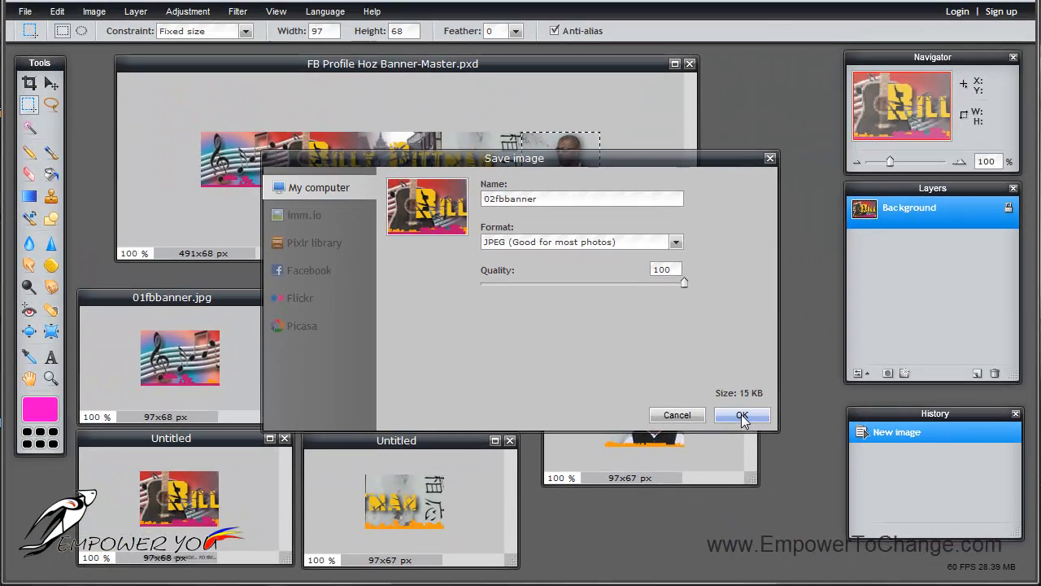
left_click(741, 415)
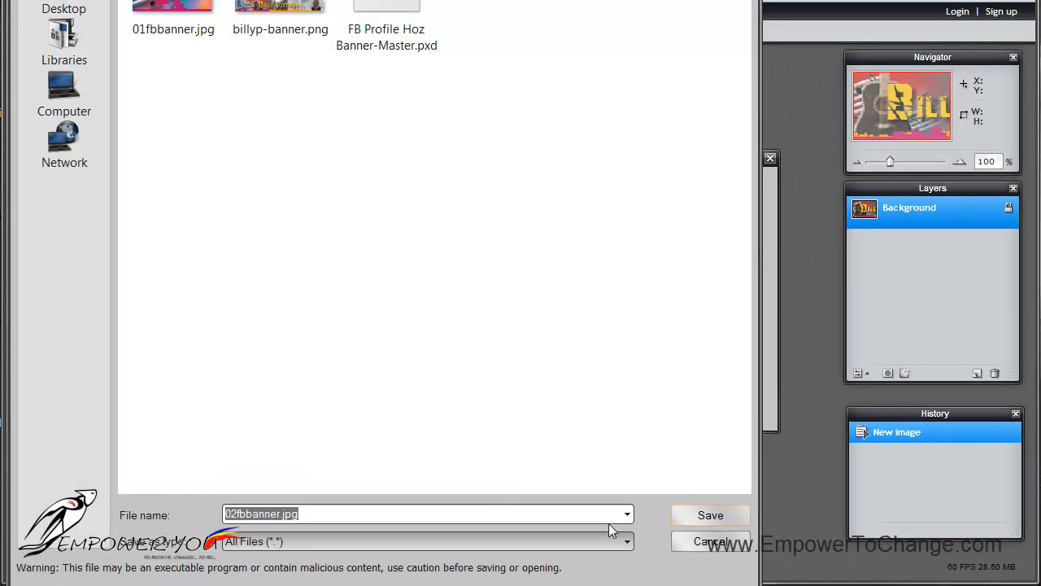
left_click(709, 514)
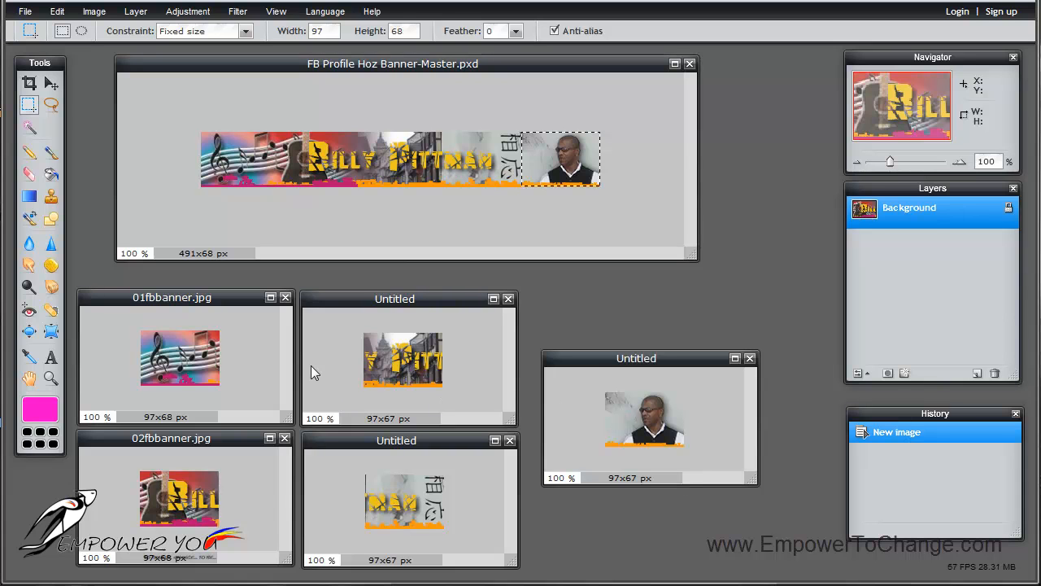
left_click(286, 297)
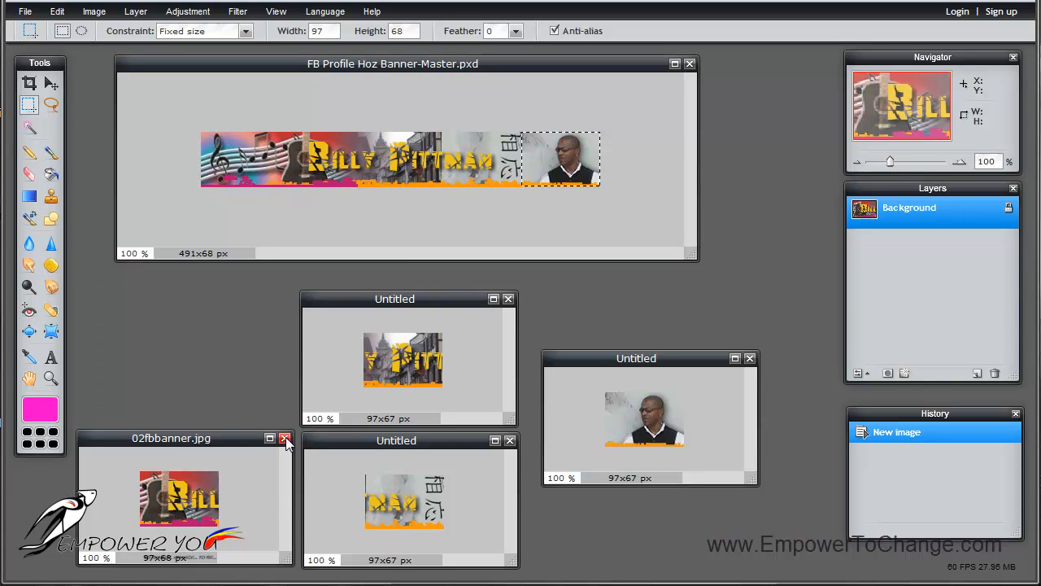
Save the third slice as 03fbbanner.jpg at JPEG quality 100 and close it.
left_click(285, 438)
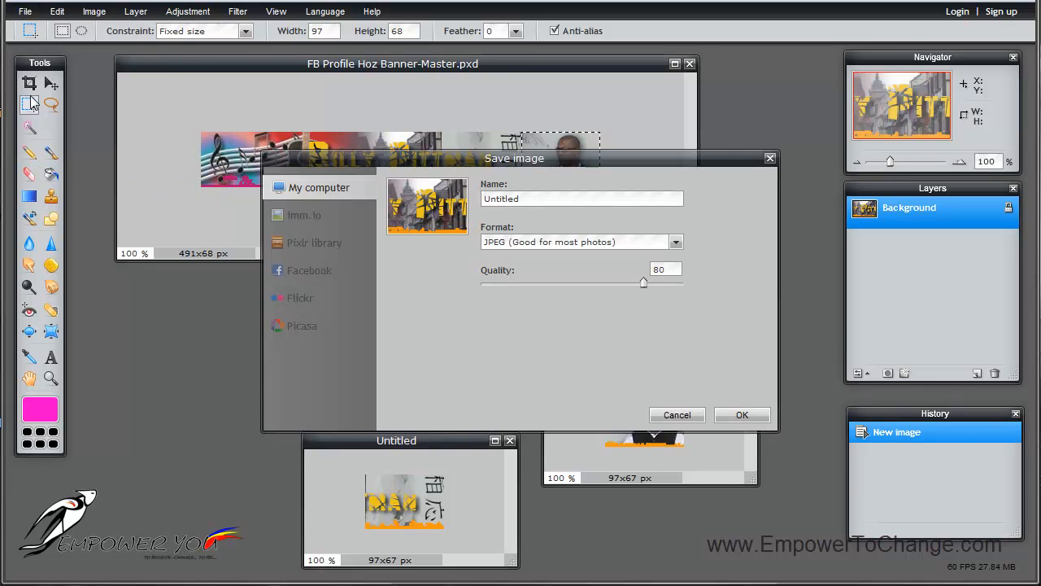
type("01fbbanner")
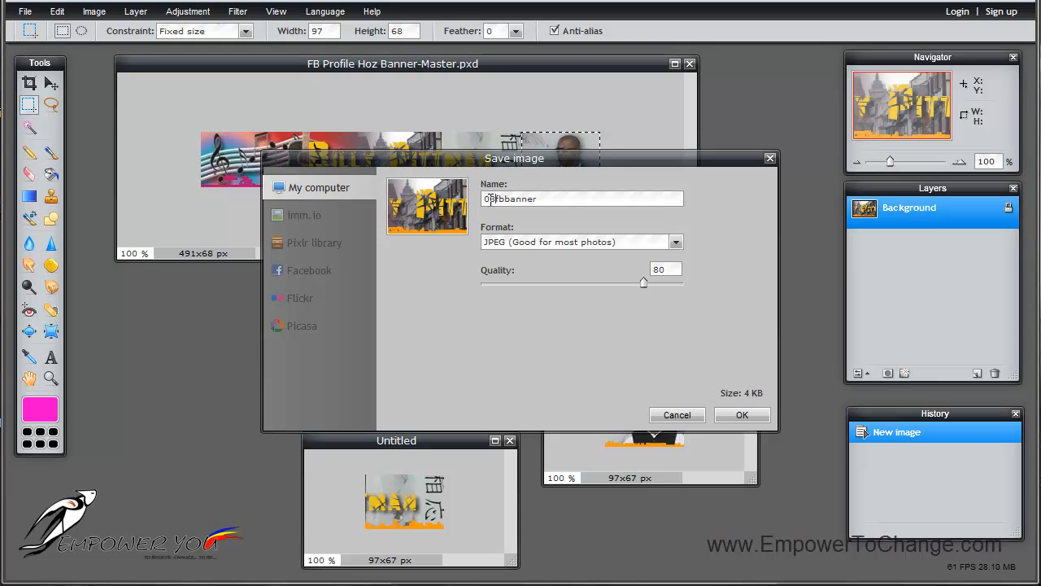
left_click_drag(645, 283, 683, 283)
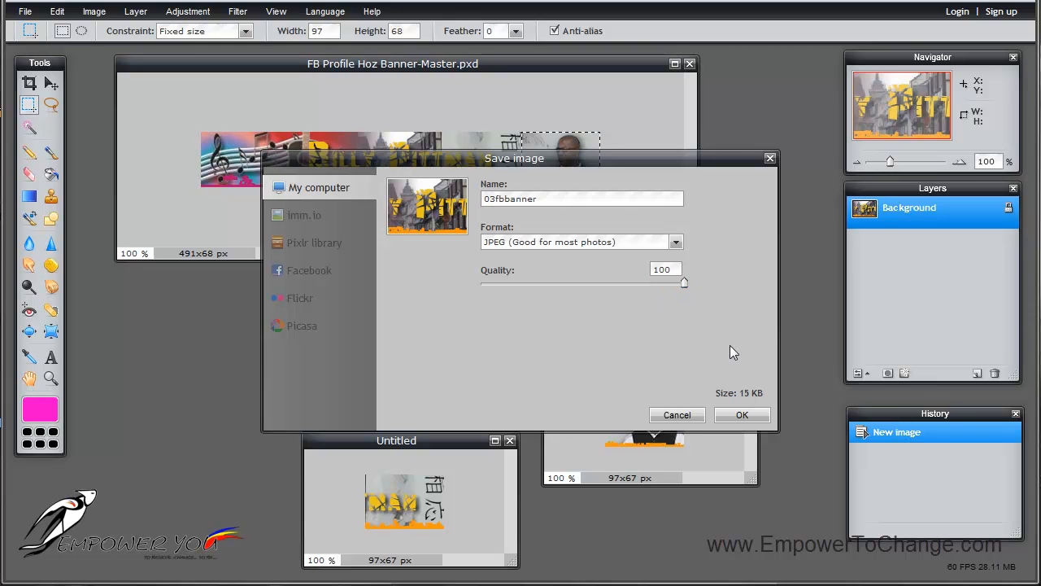
left_click(741, 415)
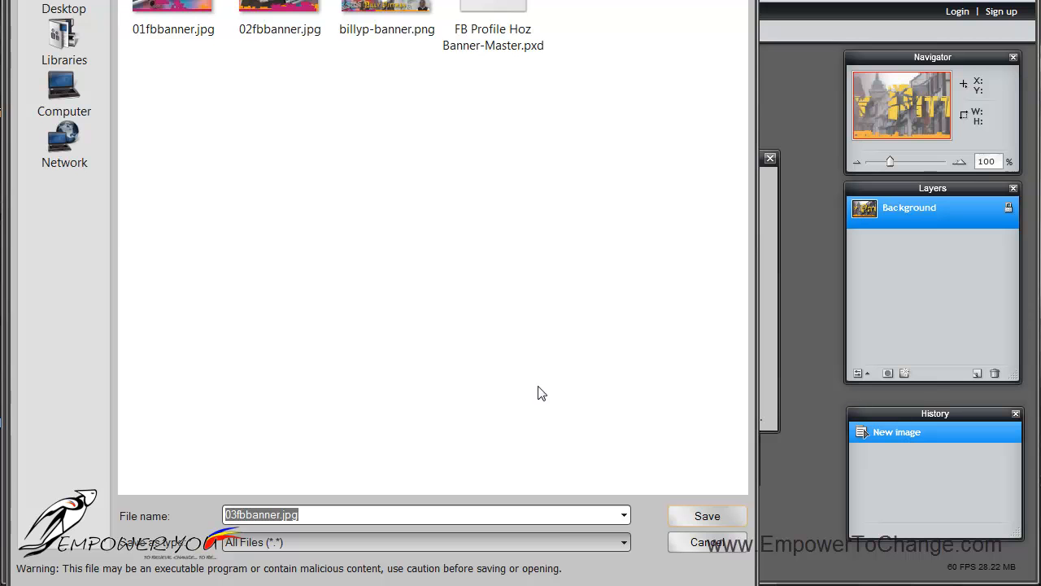
left_click(706, 514)
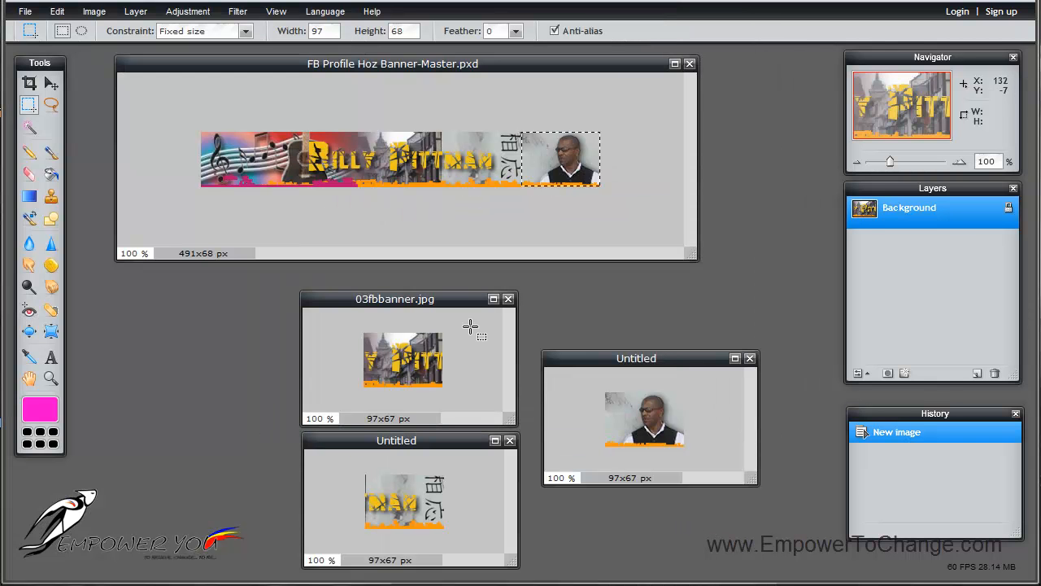
left_click(507, 299)
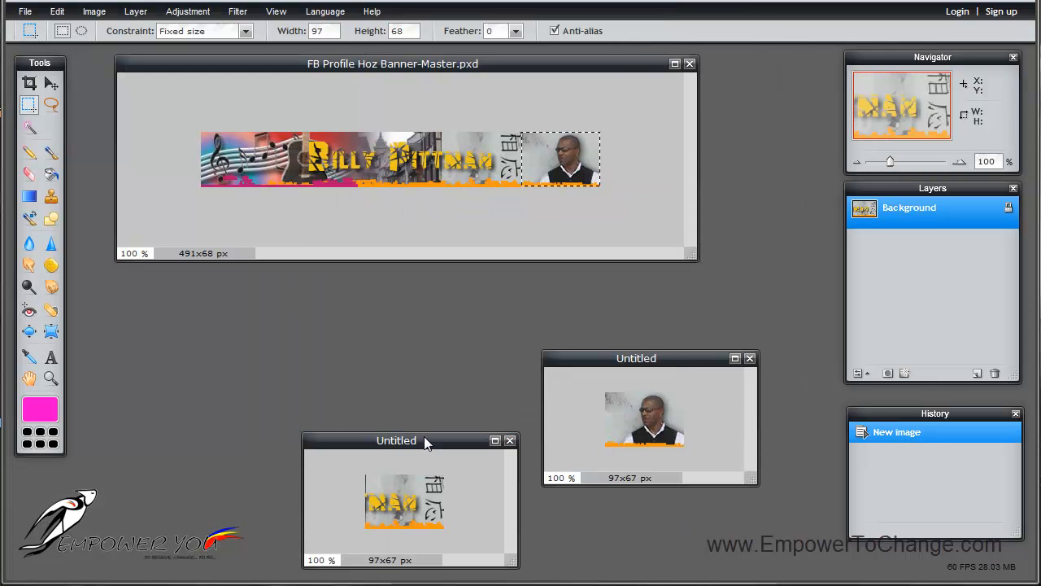
Save the fourth slice as 04fbbanner.jpg.
left_click(26, 10)
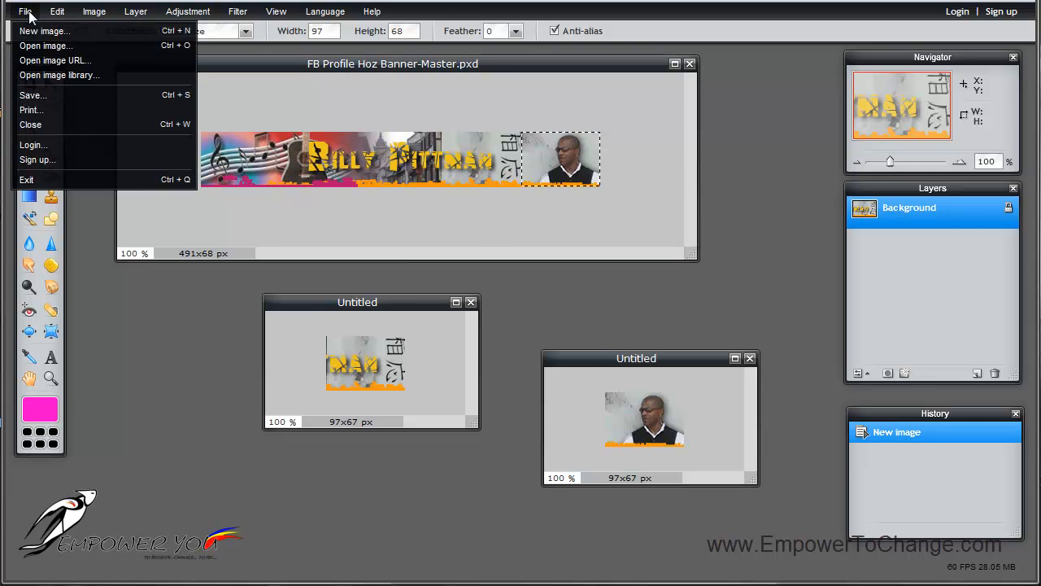
left_click(33, 94)
type("04fbbanner")
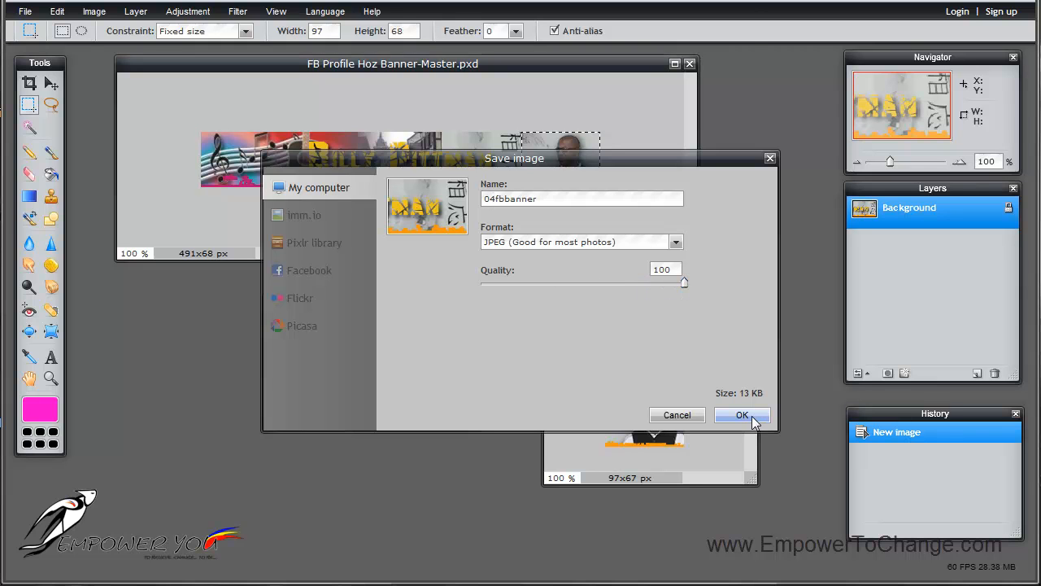
left_click(742, 414)
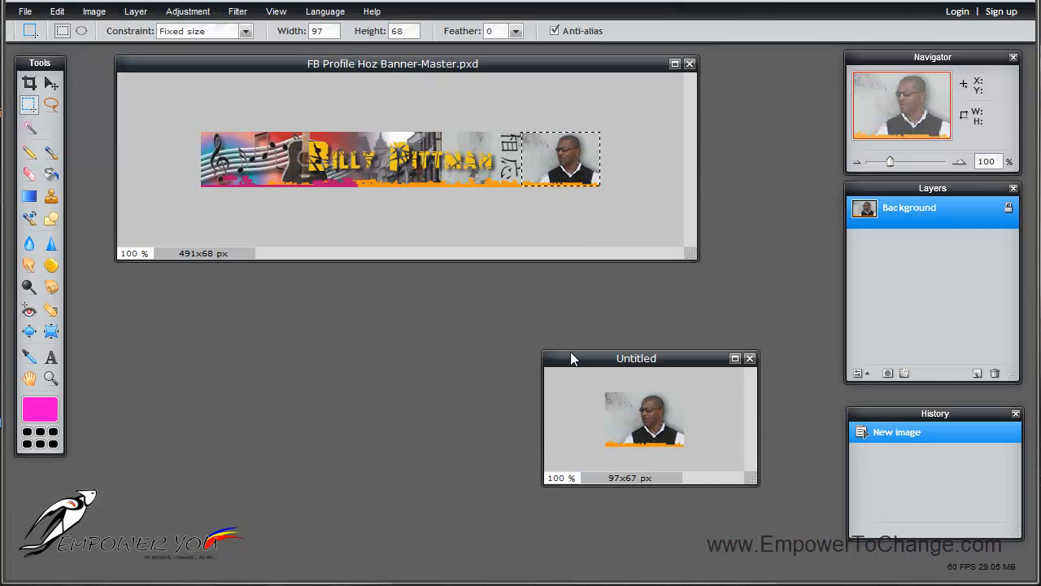
Save the fifth slice as 05fbbanner.jpg at JPEG quality 100.
left_click(26, 10)
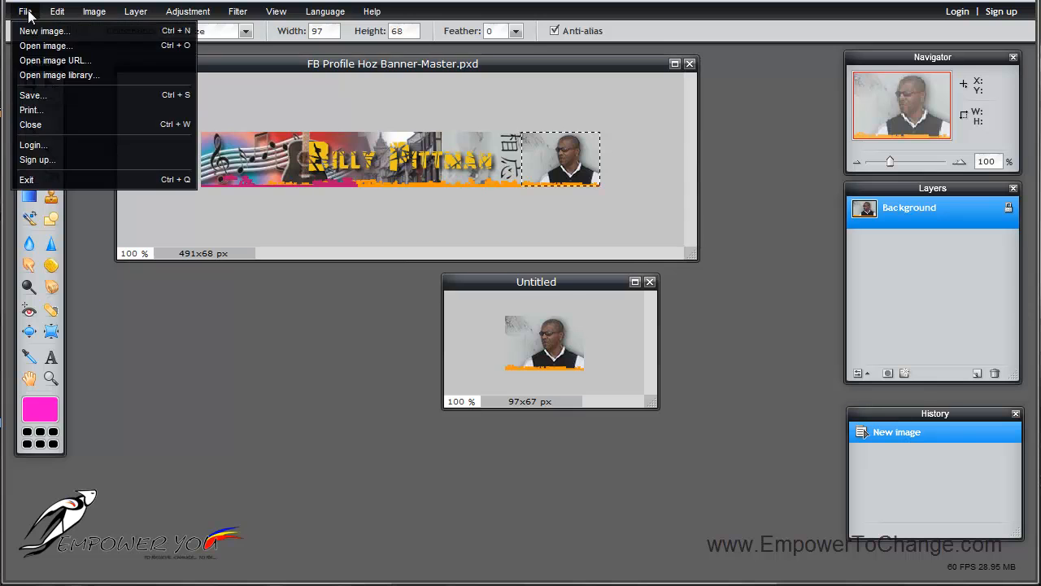
left_click(32, 94)
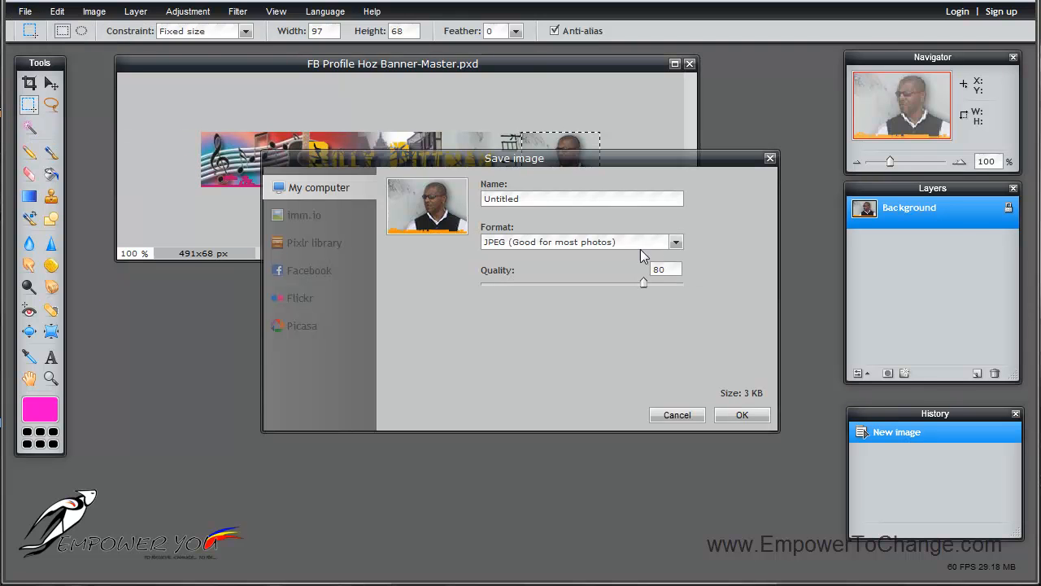
left_click_drag(644, 283, 685, 283)
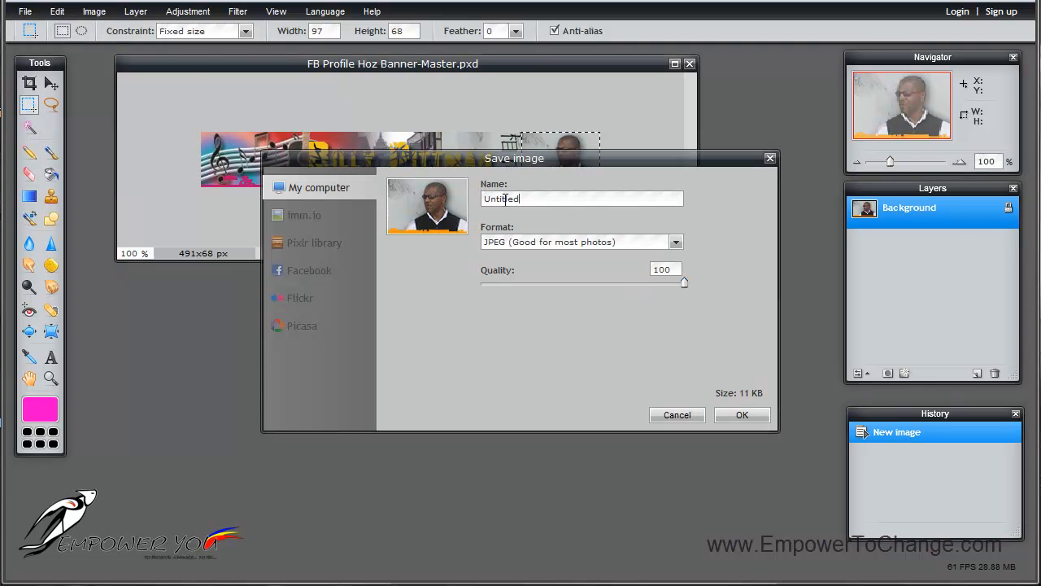
type("Ofbbanner")
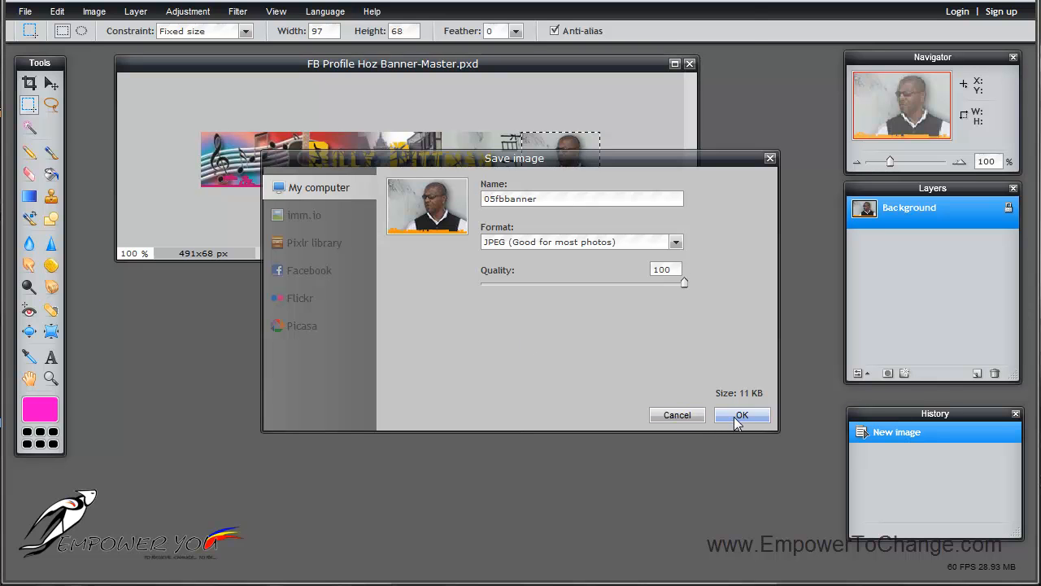
left_click(741, 415)
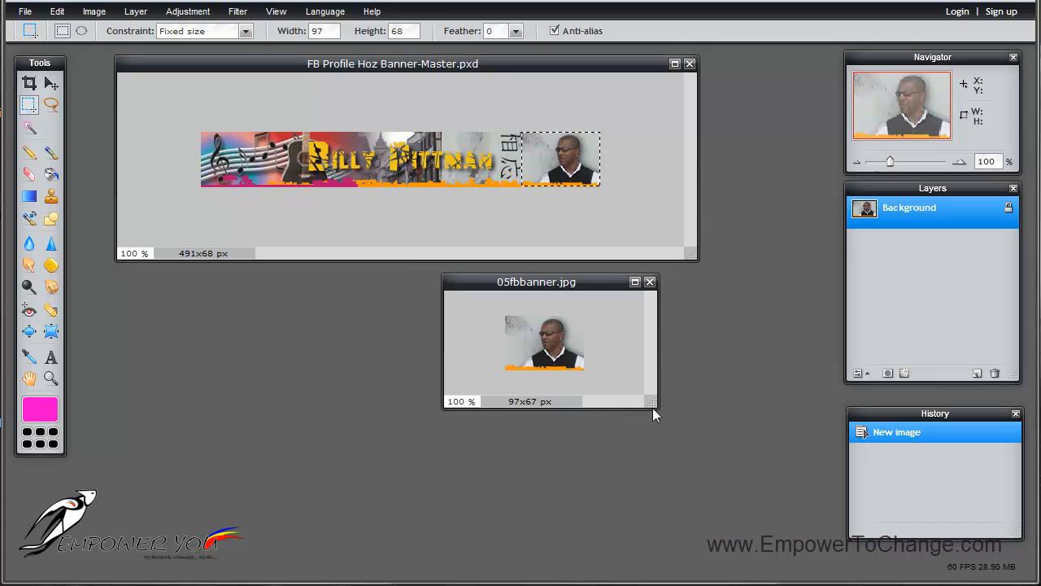
left_click(651, 281)
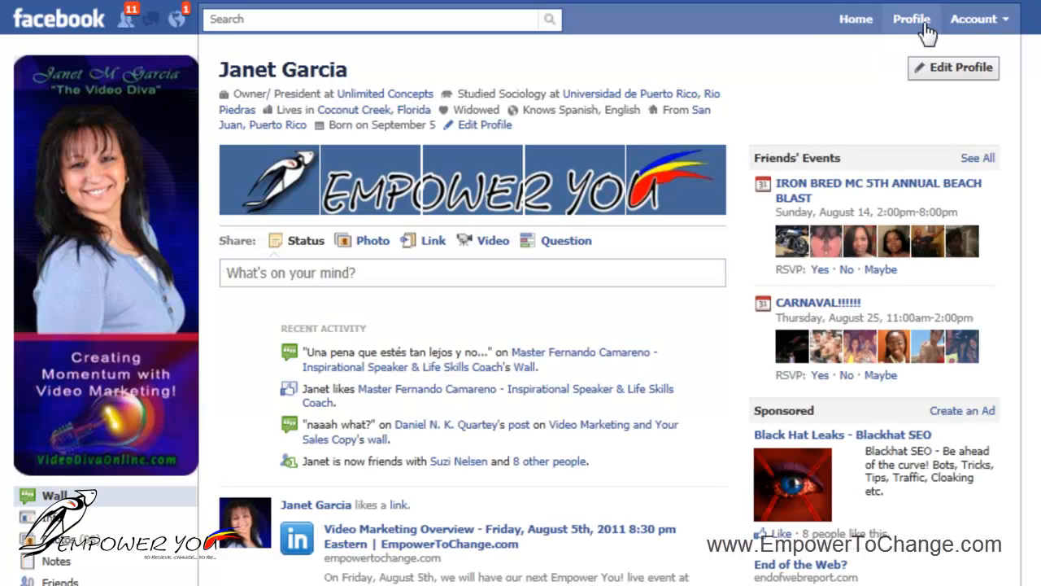
mouse_move(364, 316)
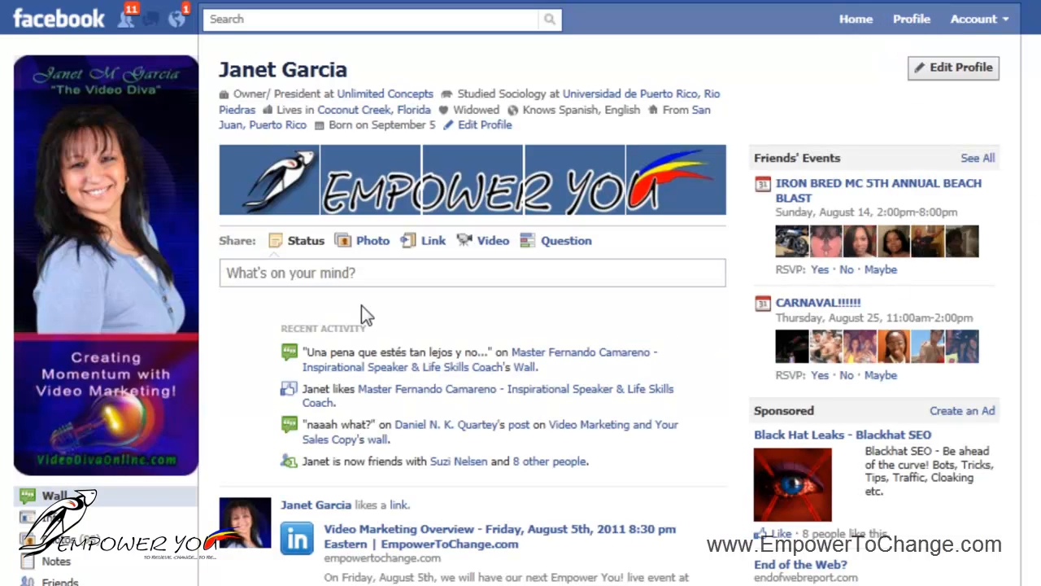
mouse_move(372, 241)
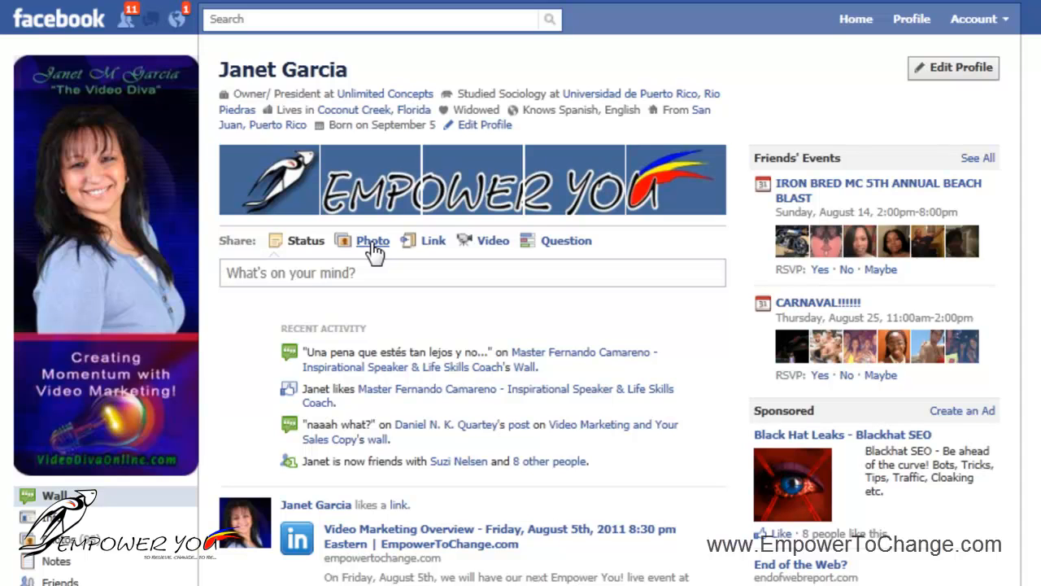
mouse_move(378, 544)
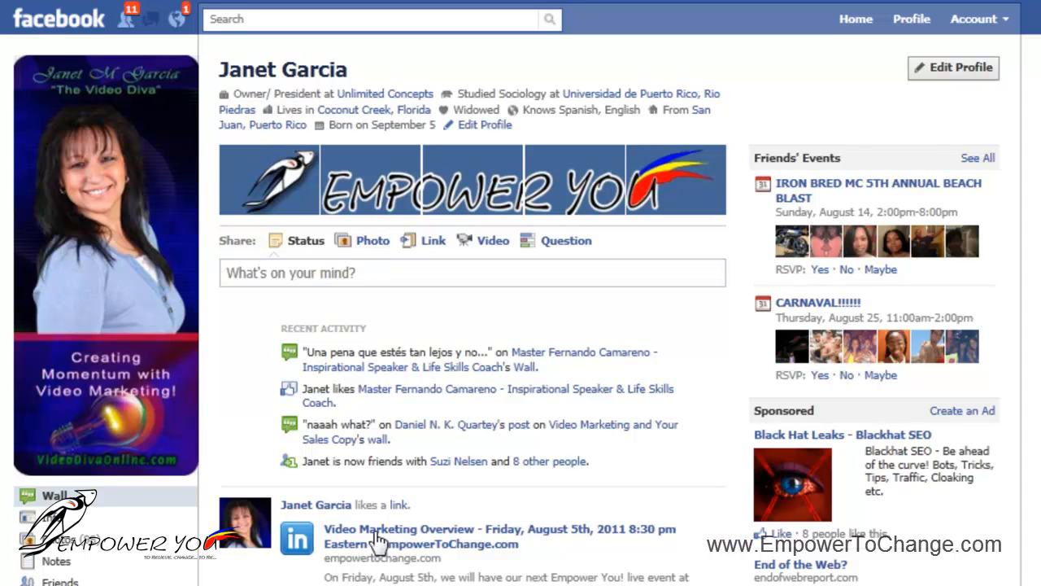
mouse_move(377, 543)
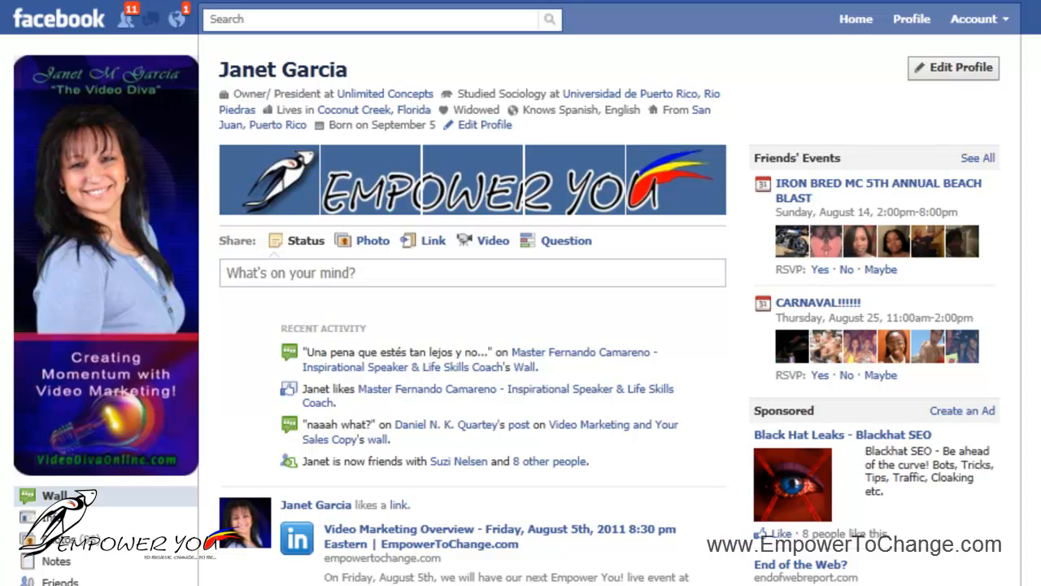
mouse_move(311, 387)
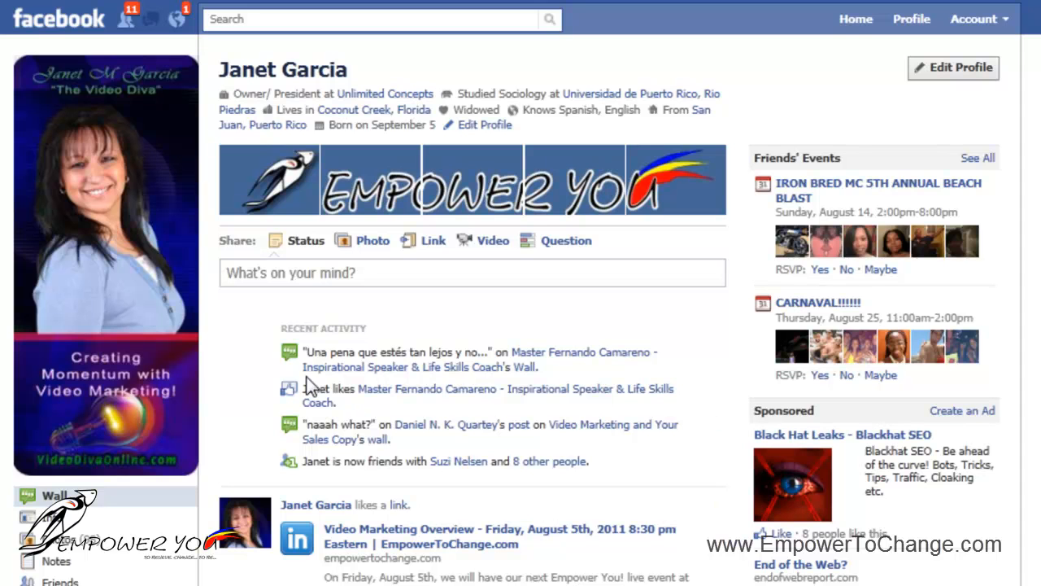
mouse_move(309, 388)
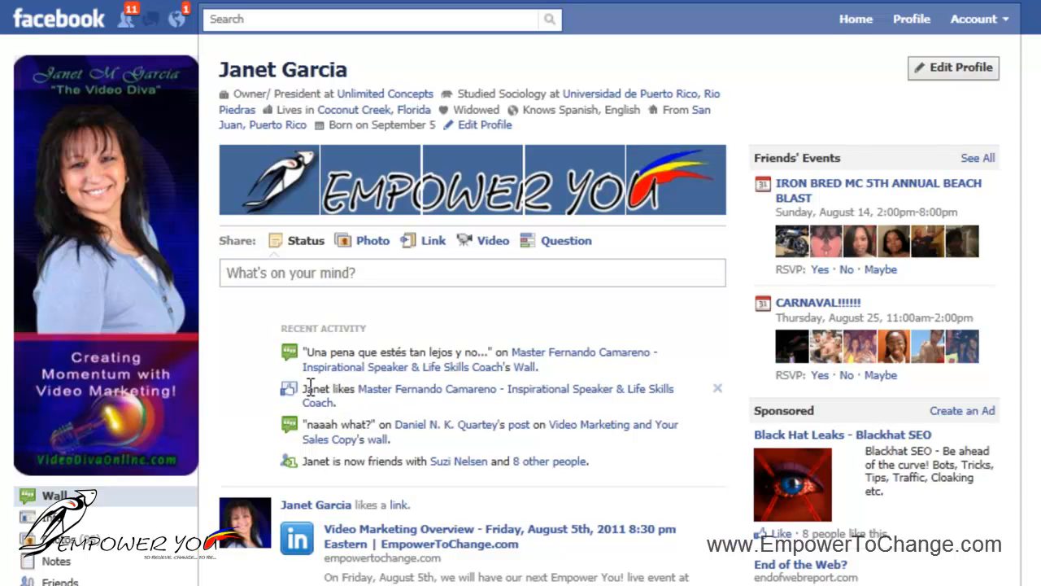
mouse_move(276, 195)
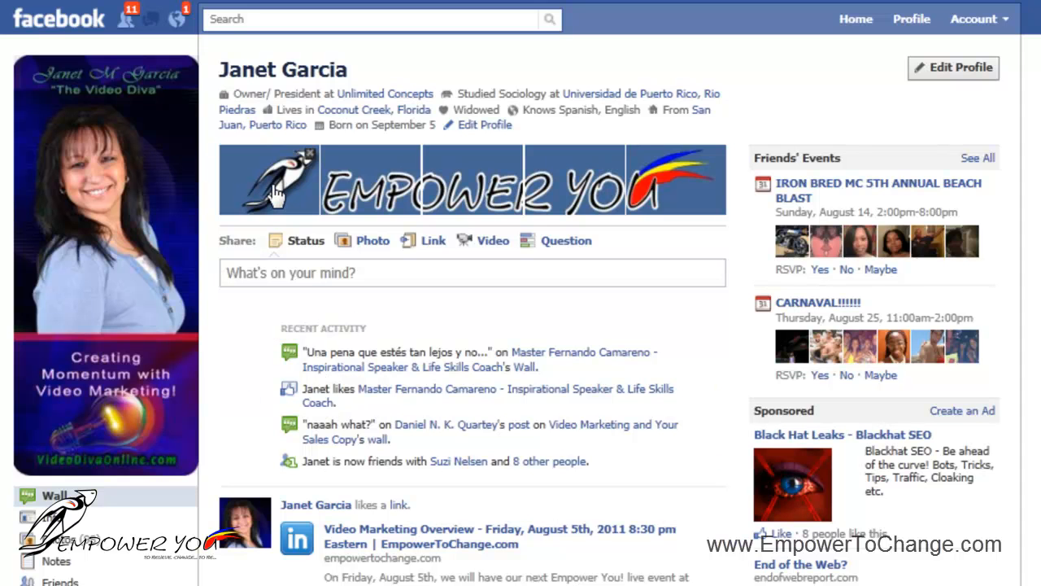
mouse_move(270, 185)
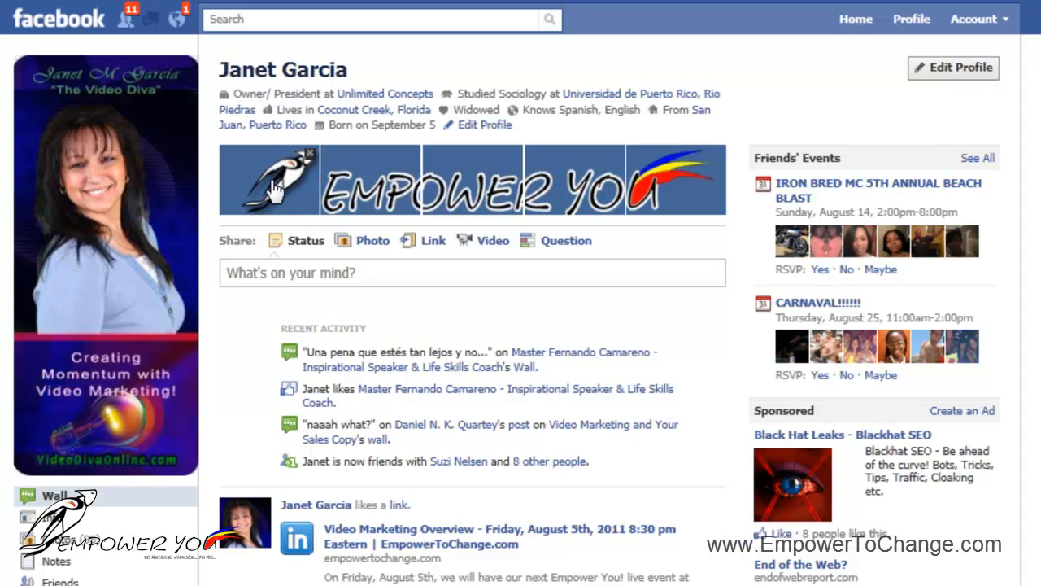
mouse_move(291, 201)
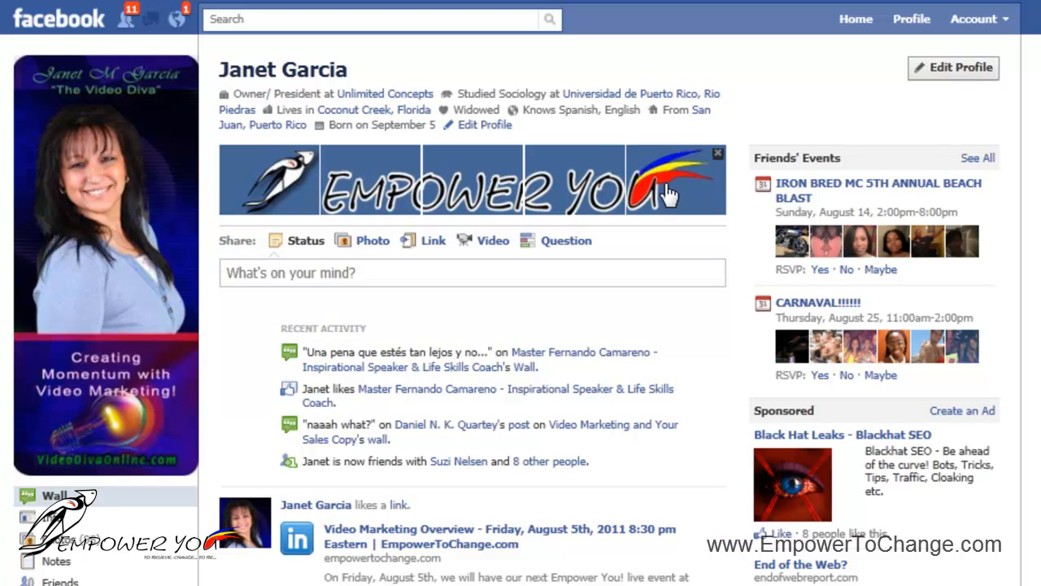
mouse_move(675, 199)
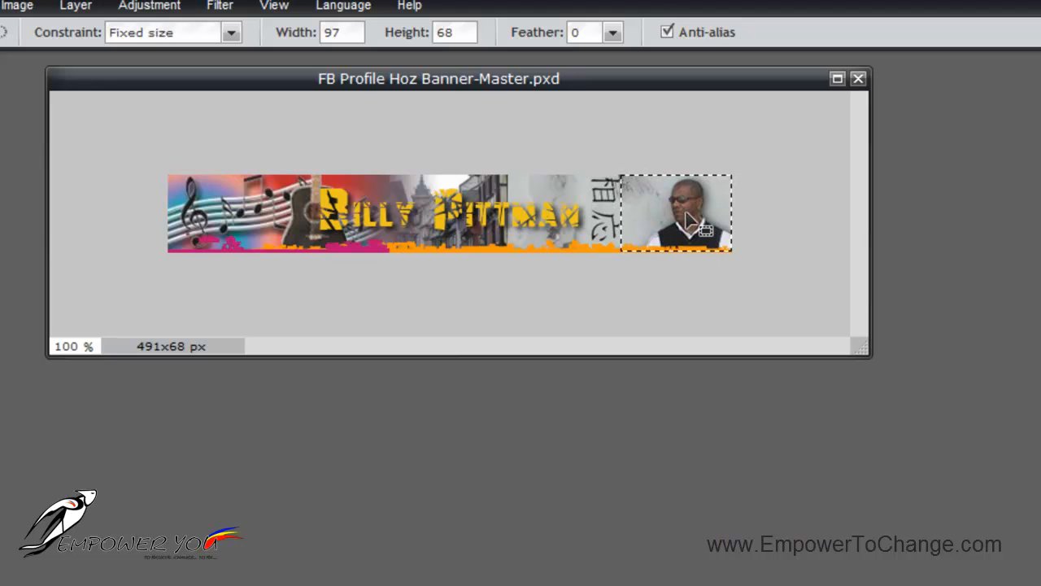
mouse_move(691, 228)
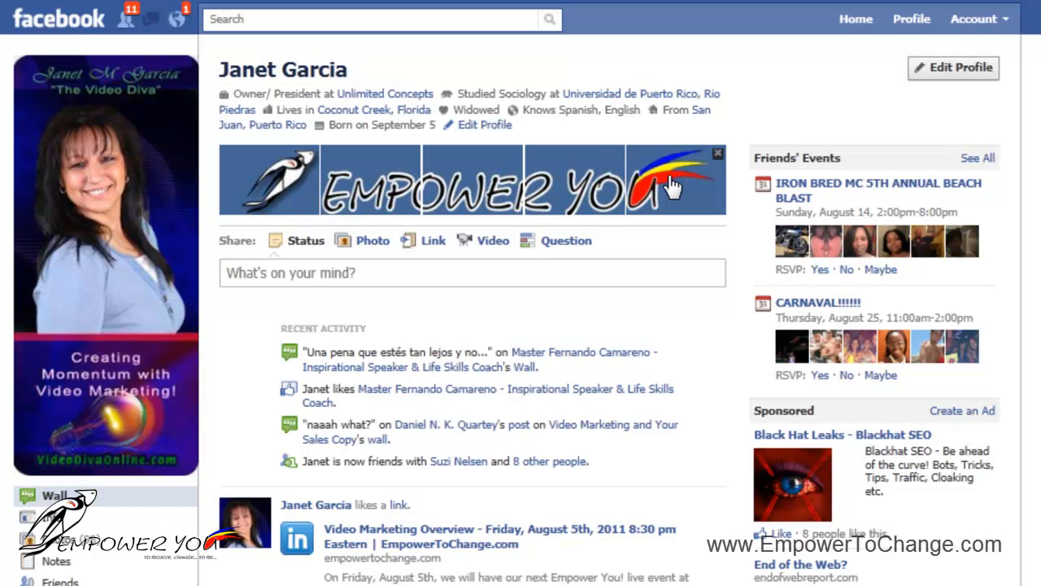
mouse_move(310, 211)
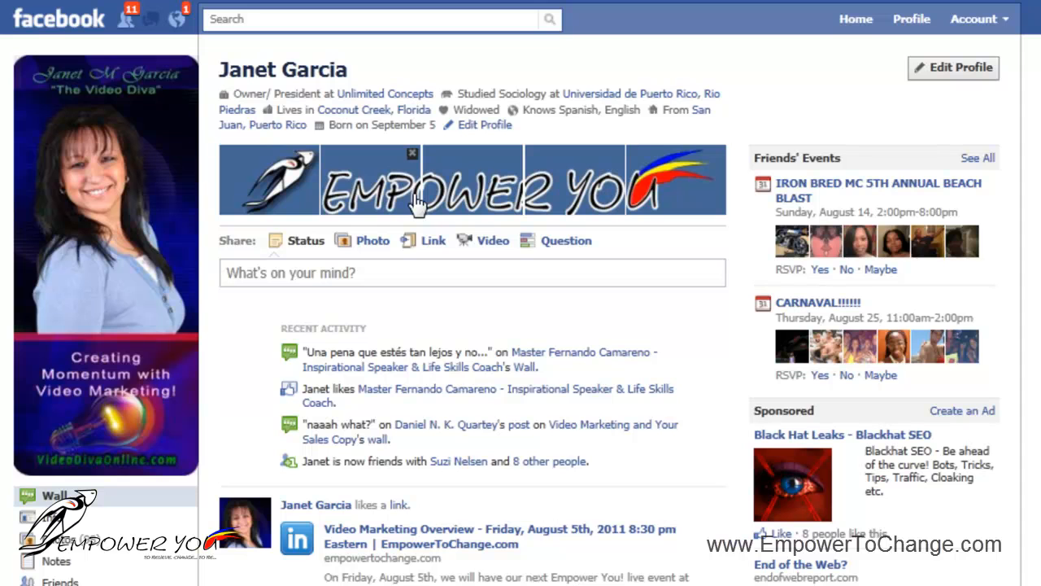
mouse_move(416, 211)
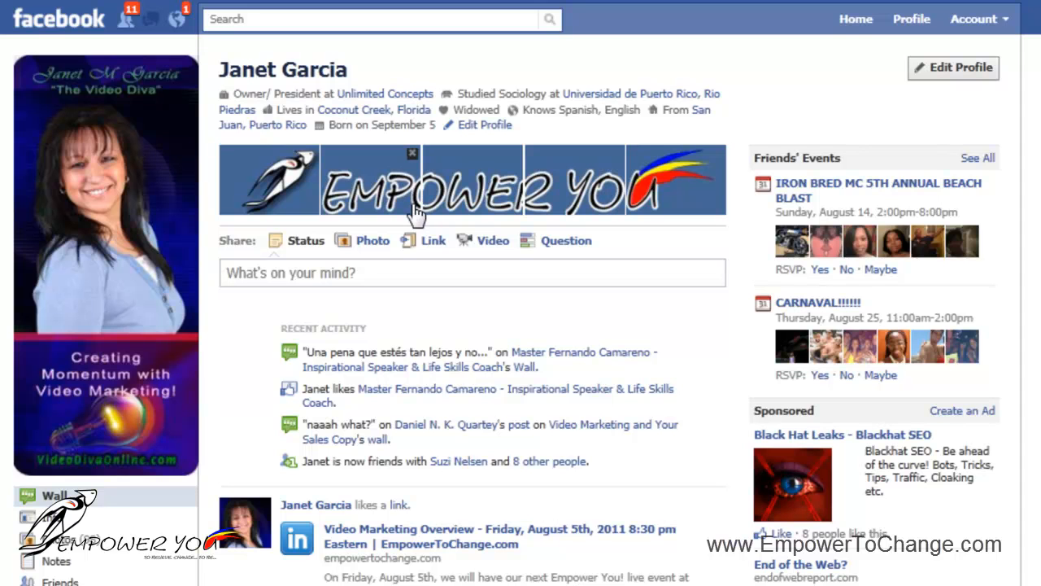
mouse_move(433, 241)
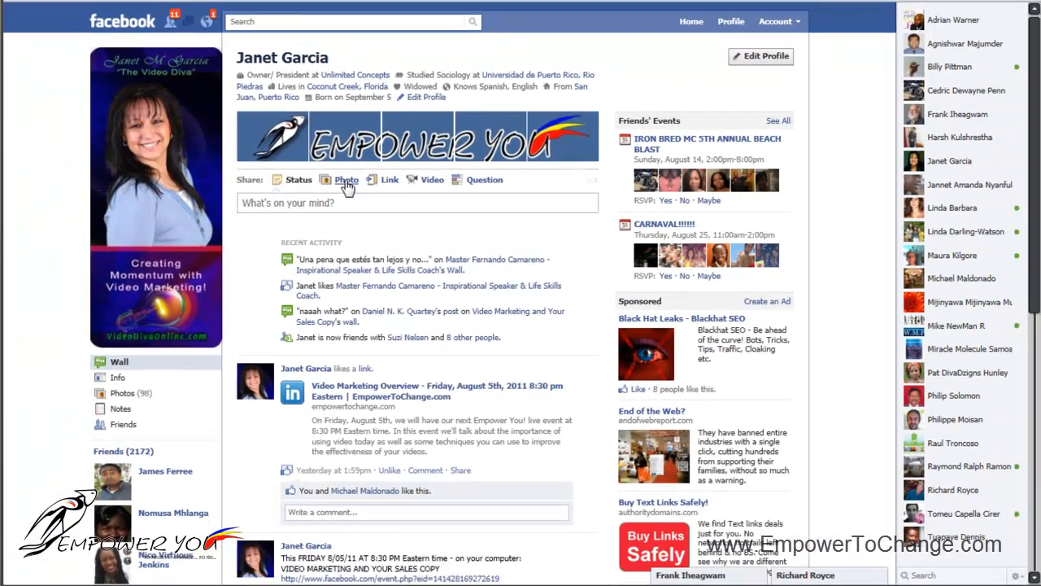
View the vertical profile picture full size from Profile Pictures, finish tagging, and close the viewer.
left_click(123, 390)
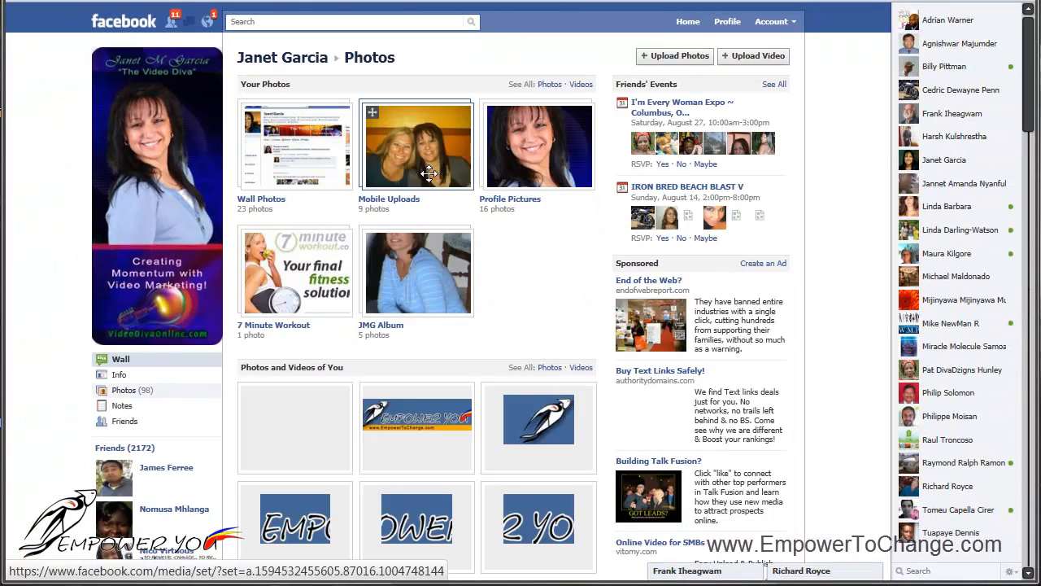
left_click(538, 144)
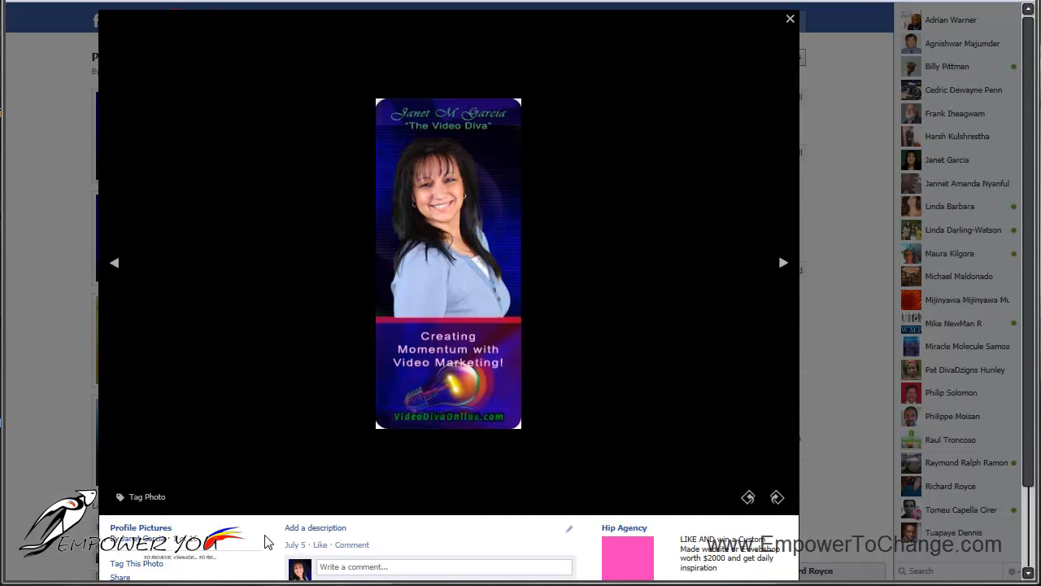
mouse_move(138, 569)
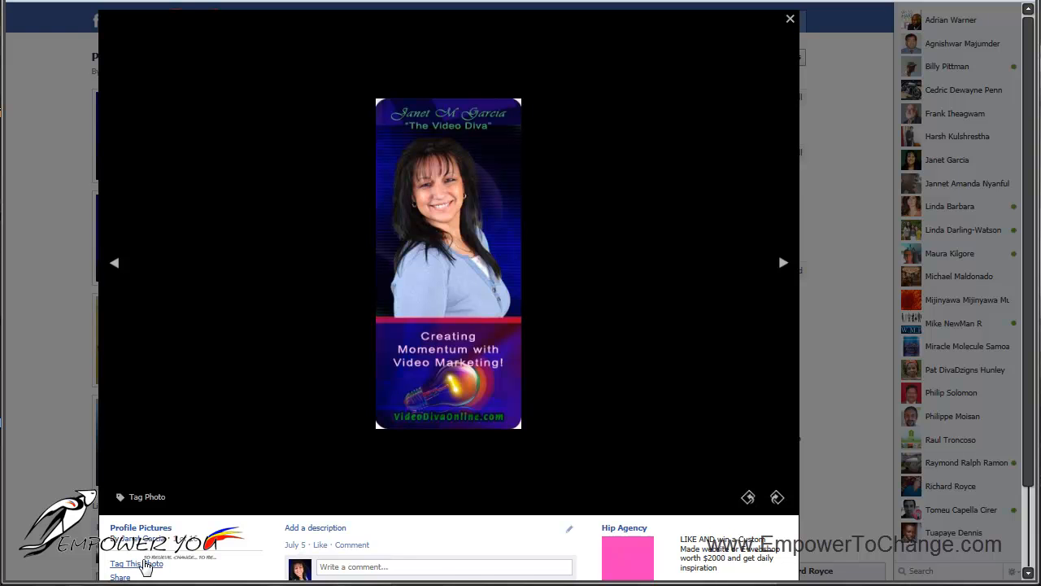
left_click(137, 563)
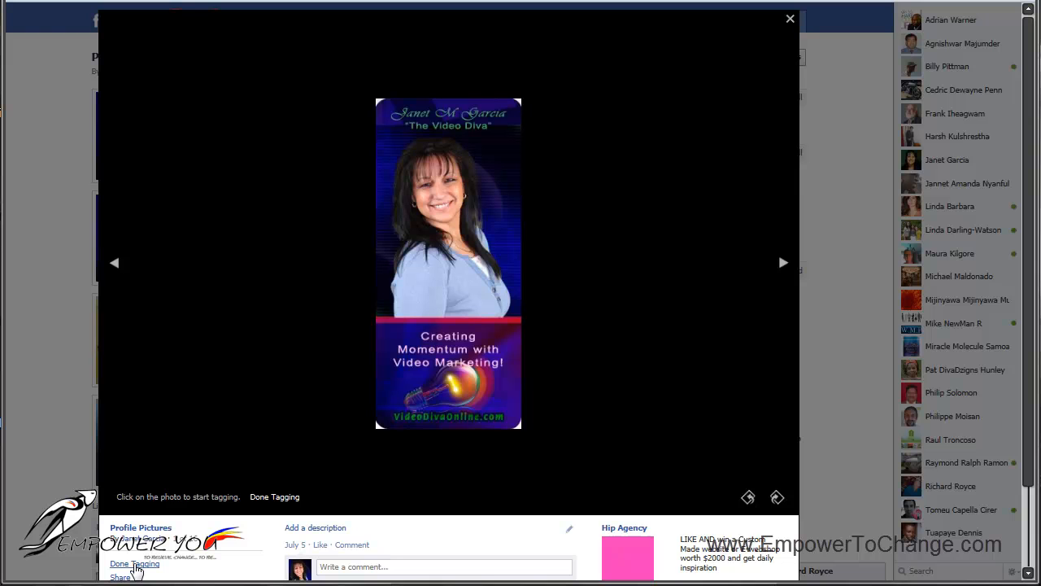
left_click(273, 496)
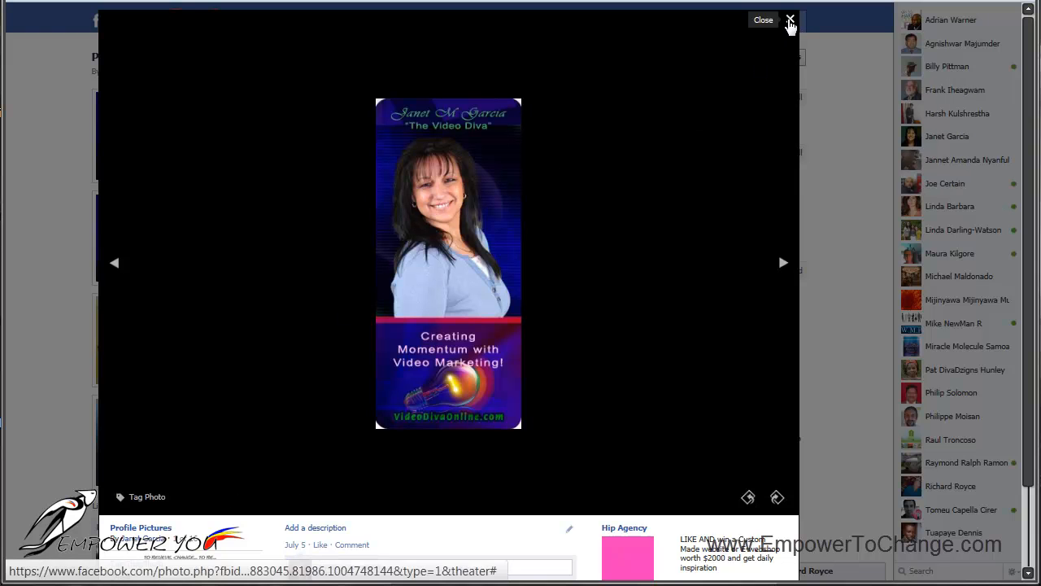
left_click(789, 20)
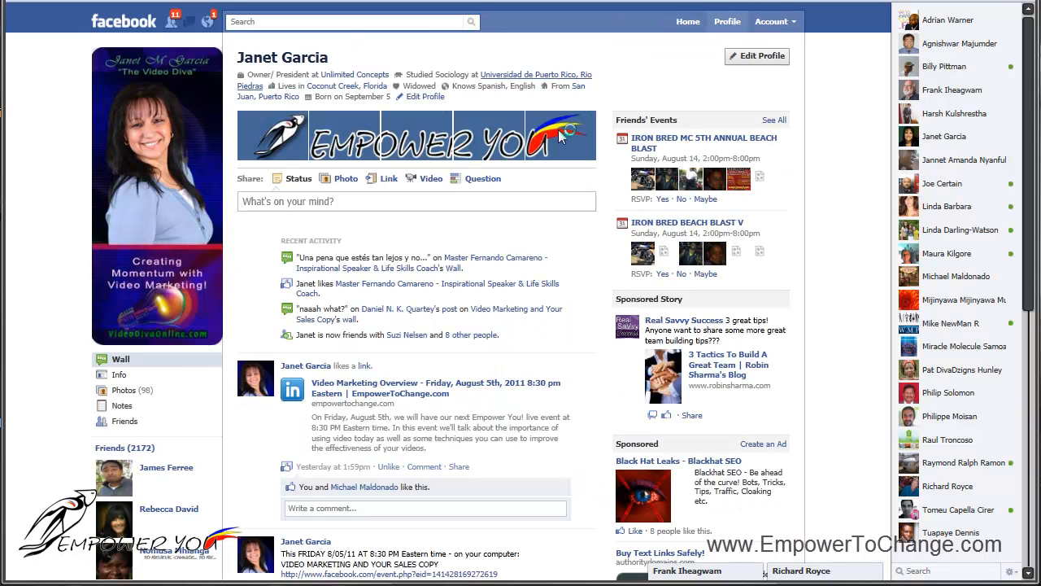
mouse_move(290, 270)
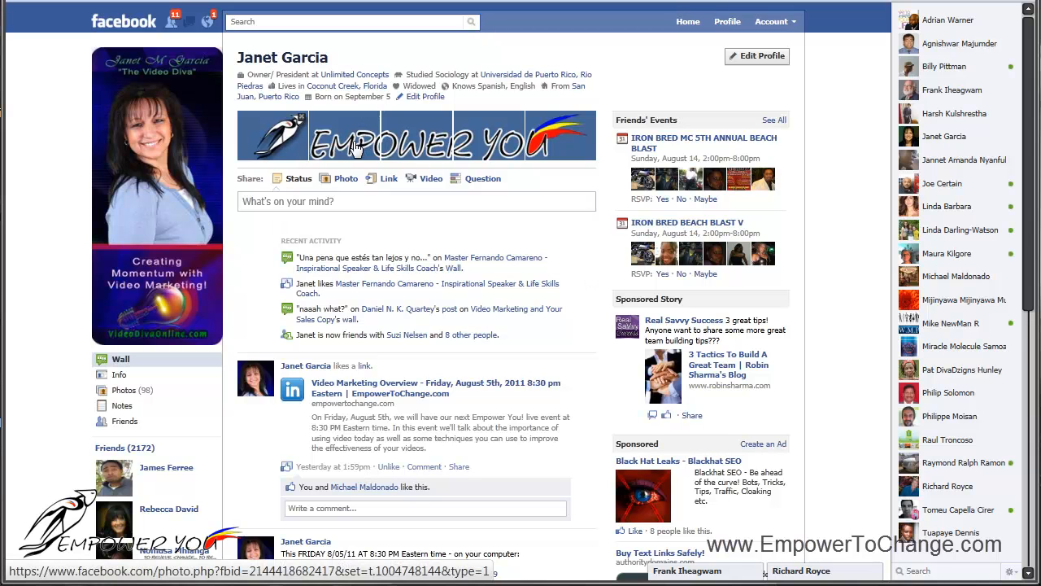
mouse_move(299, 145)
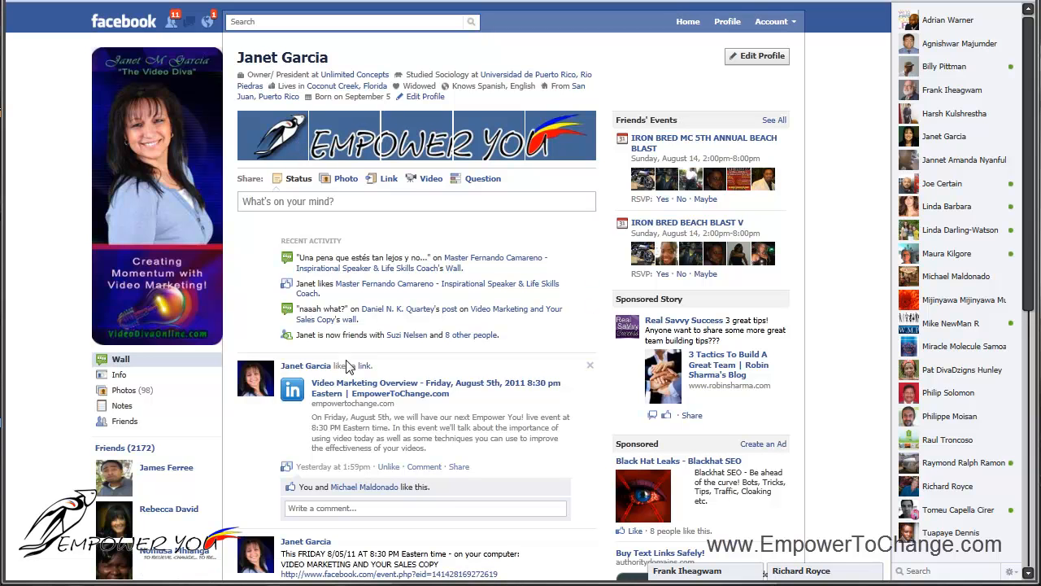
mouse_move(352, 365)
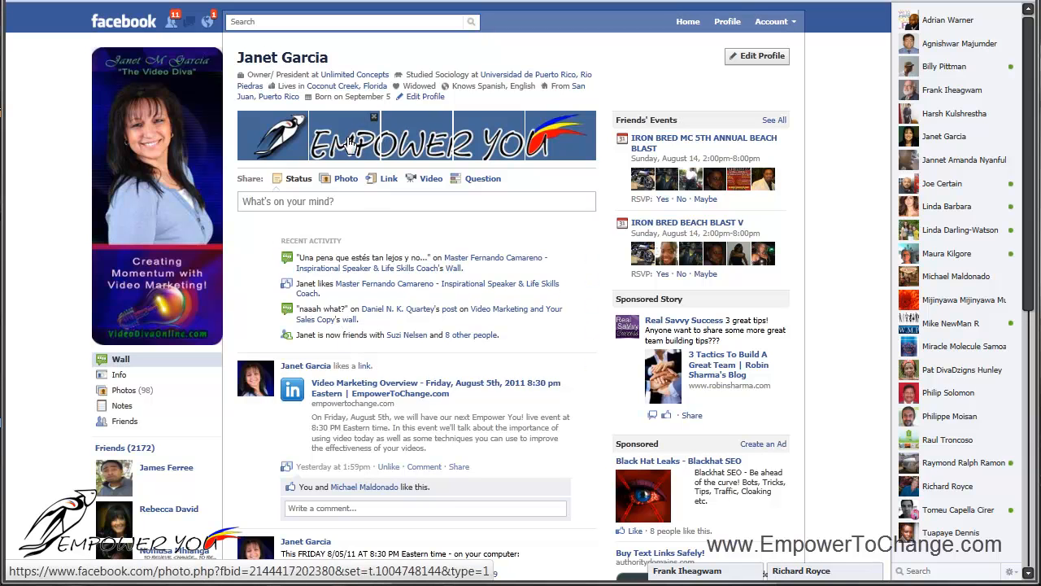
mouse_move(425, 146)
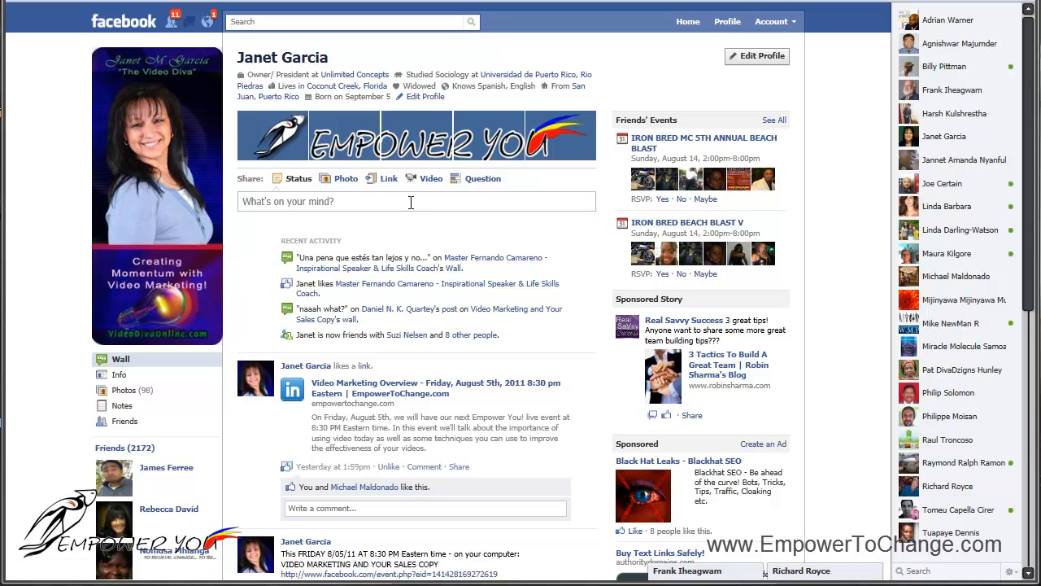
mouse_move(414, 283)
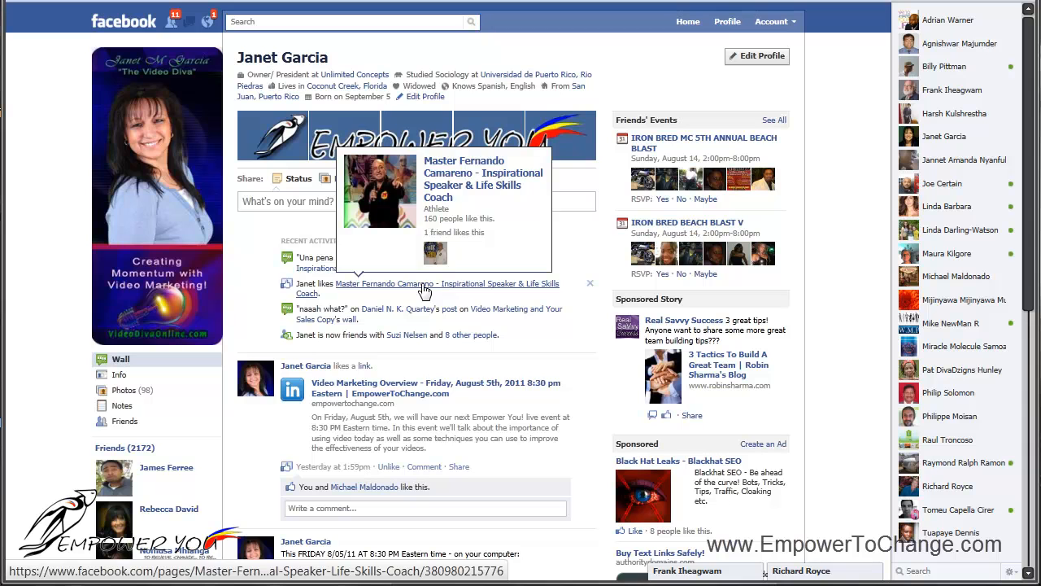
mouse_move(257, 291)
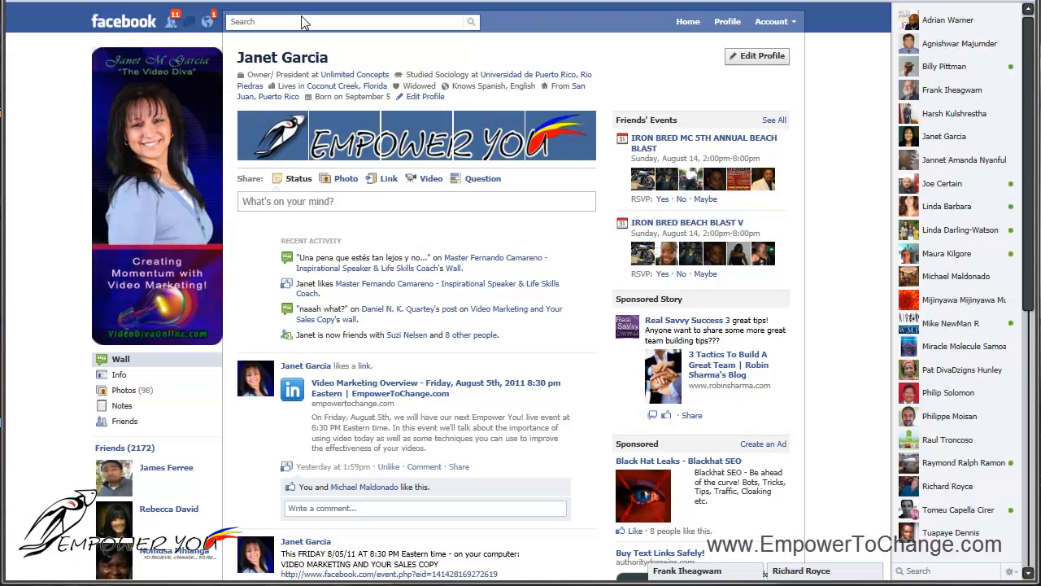
left_click(342, 21)
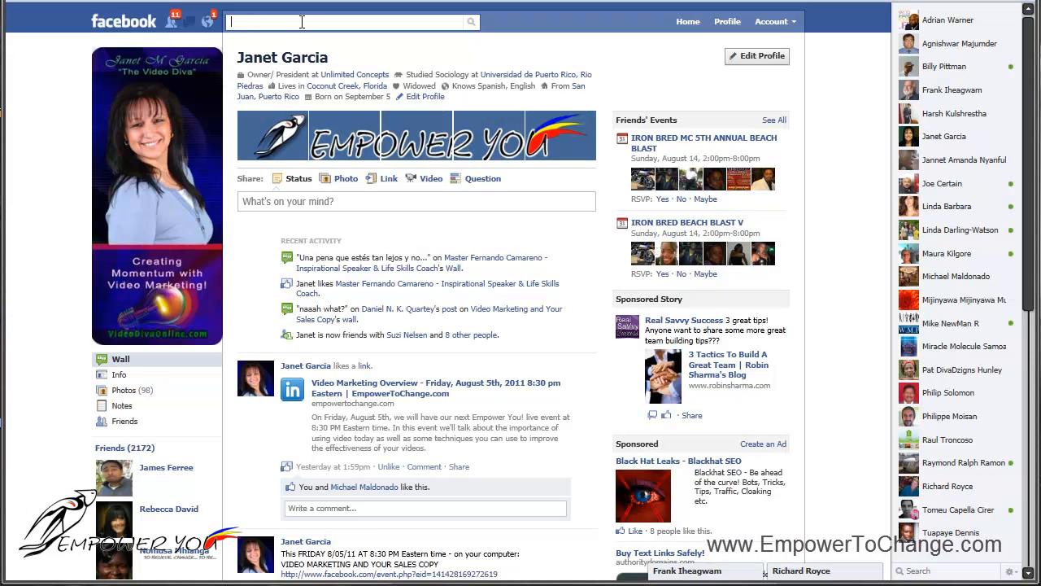
left_click(950, 66)
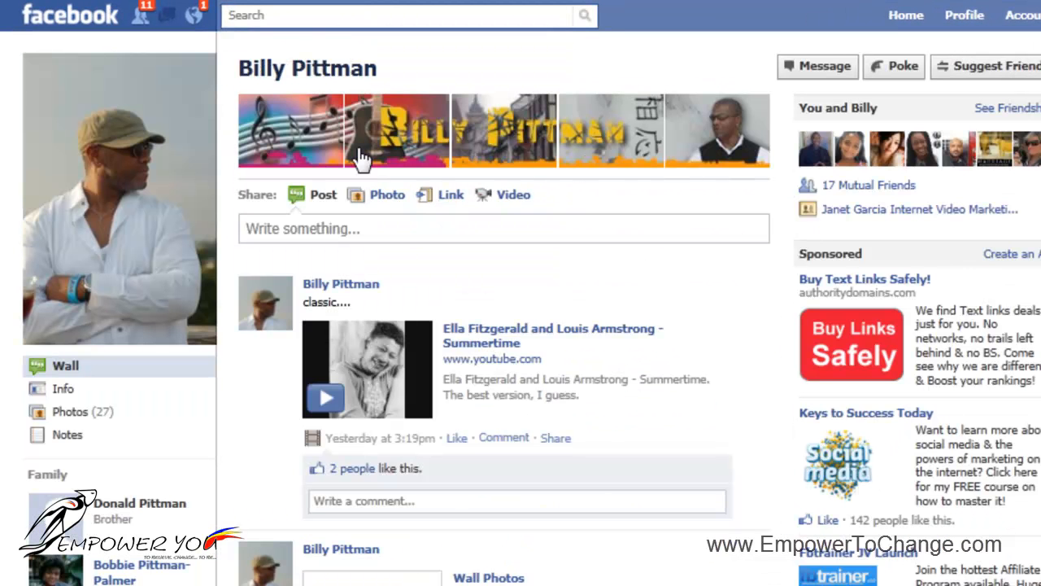
mouse_move(626, 179)
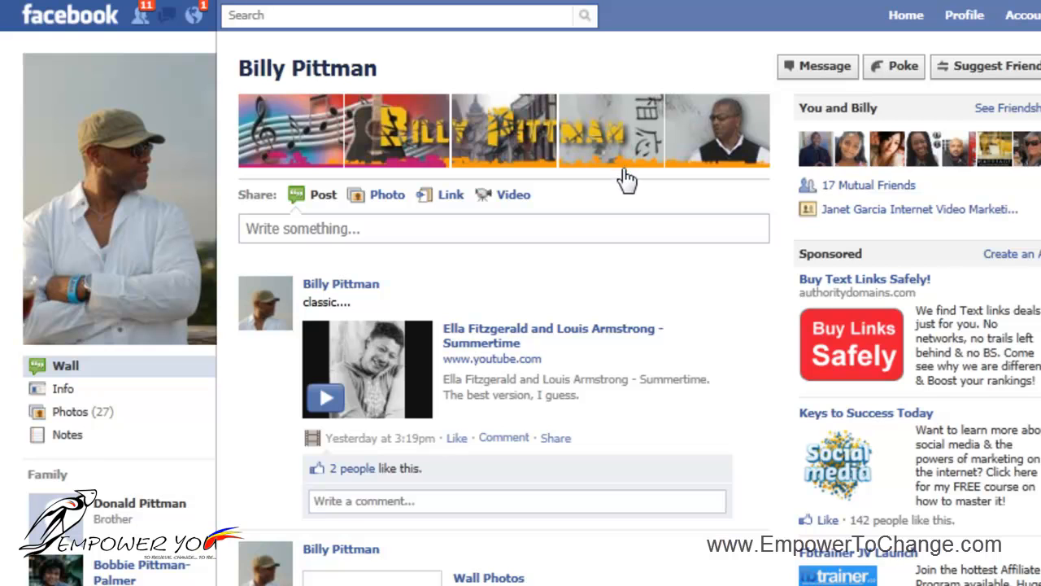
mouse_move(724, 159)
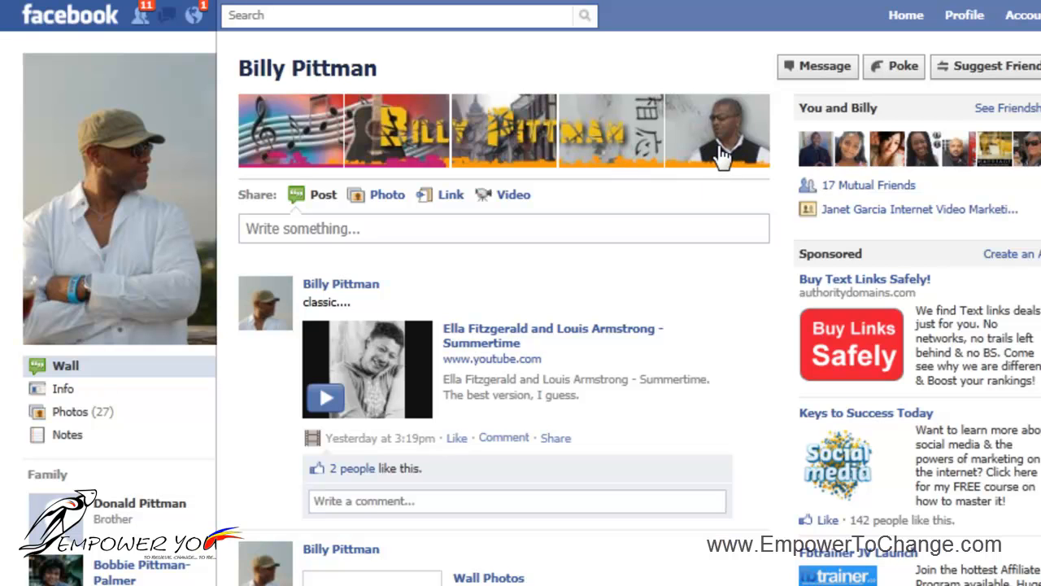
mouse_move(520, 143)
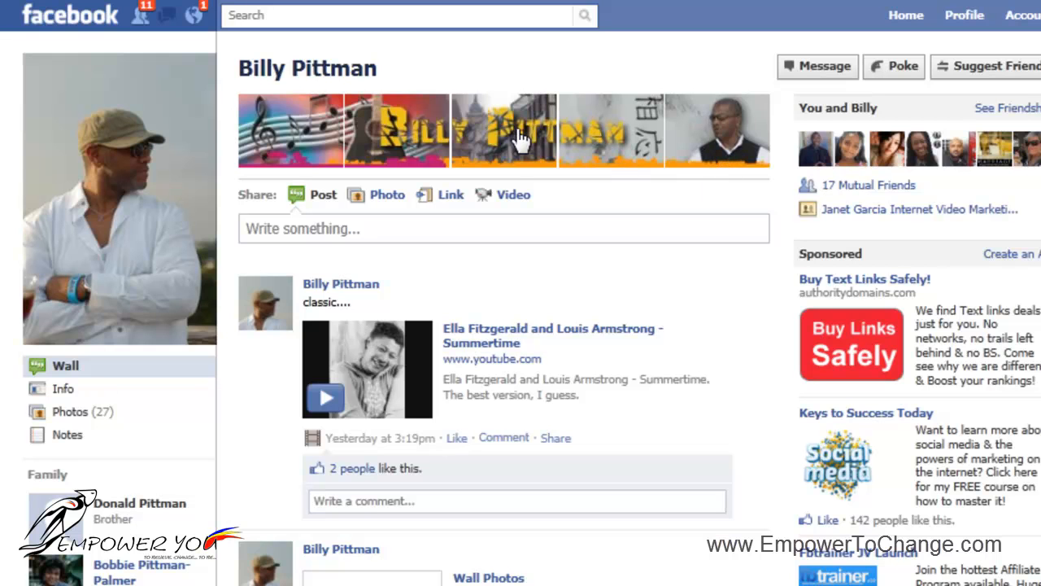
mouse_move(285, 149)
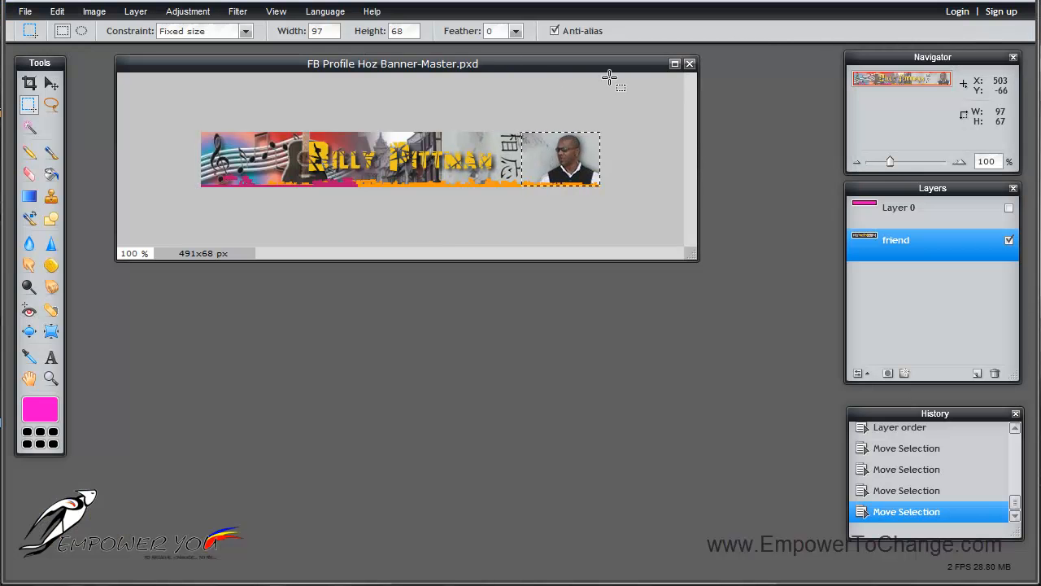
mouse_move(714, 244)
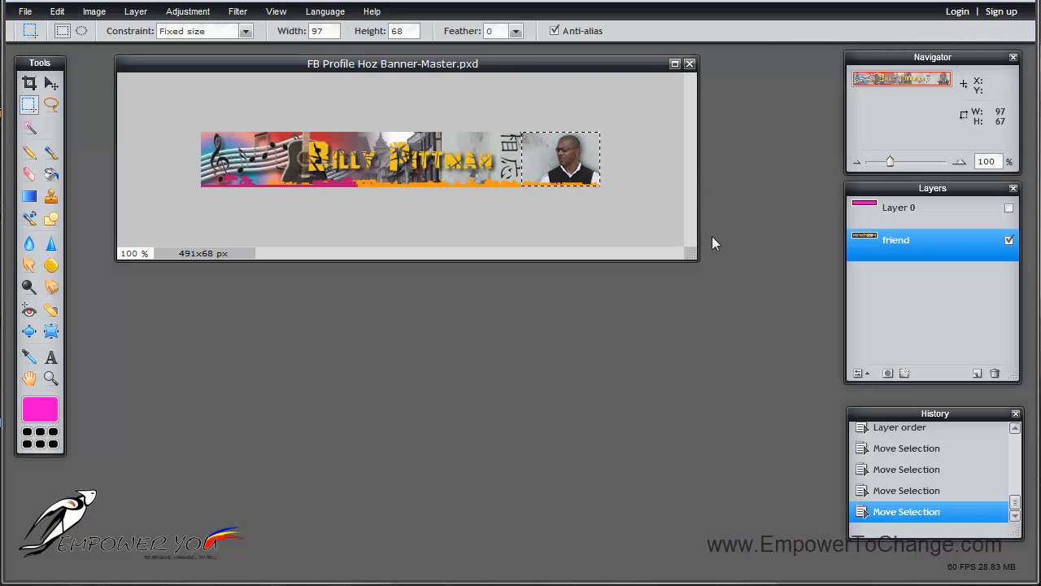
Delete the friend's banner layer, leaving the five pink template blocks, with the Marquee tool ready.
left_click(50, 83)
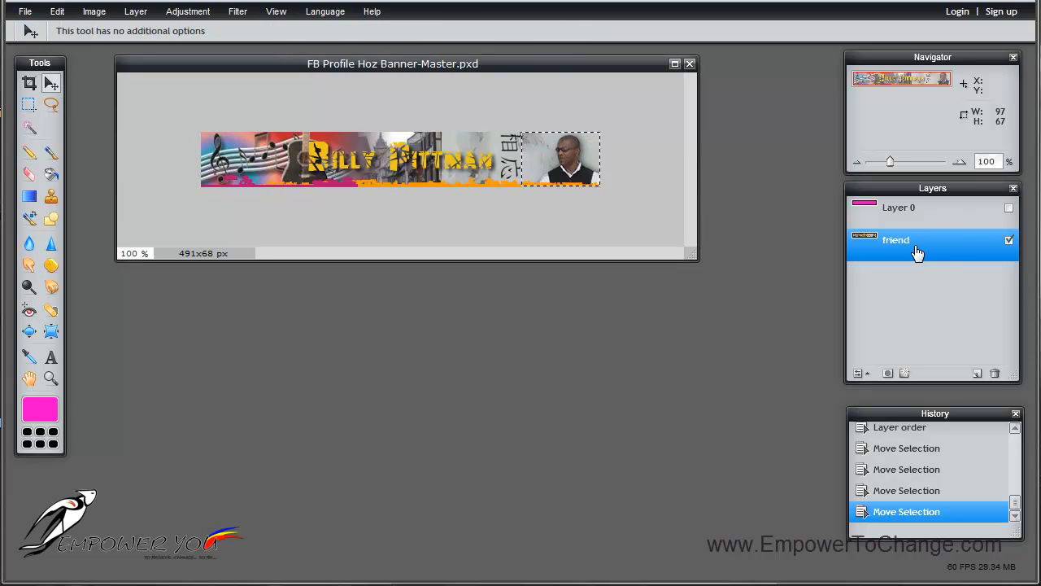
left_click(995, 373)
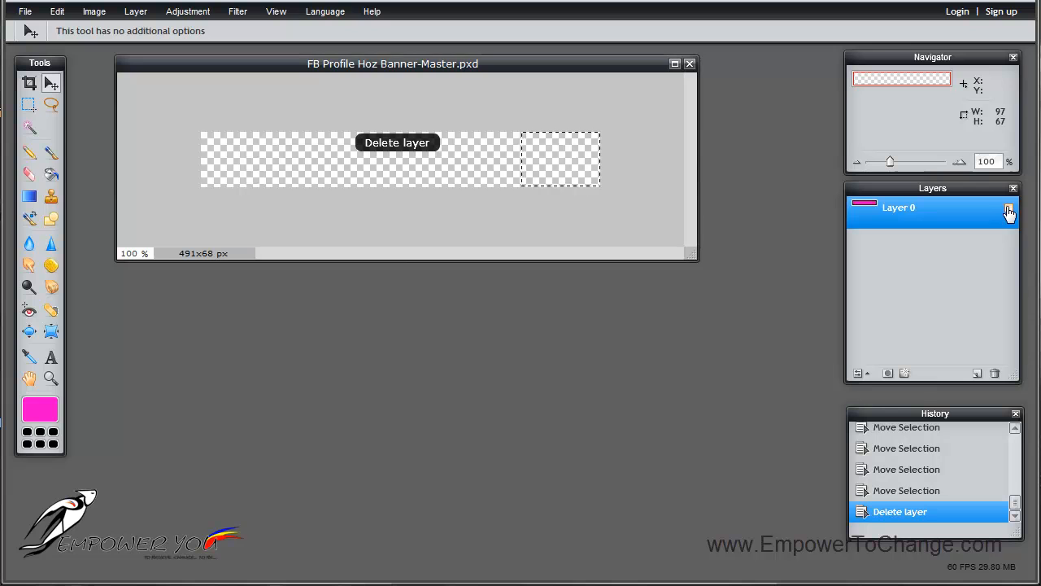
left_click(1008, 208)
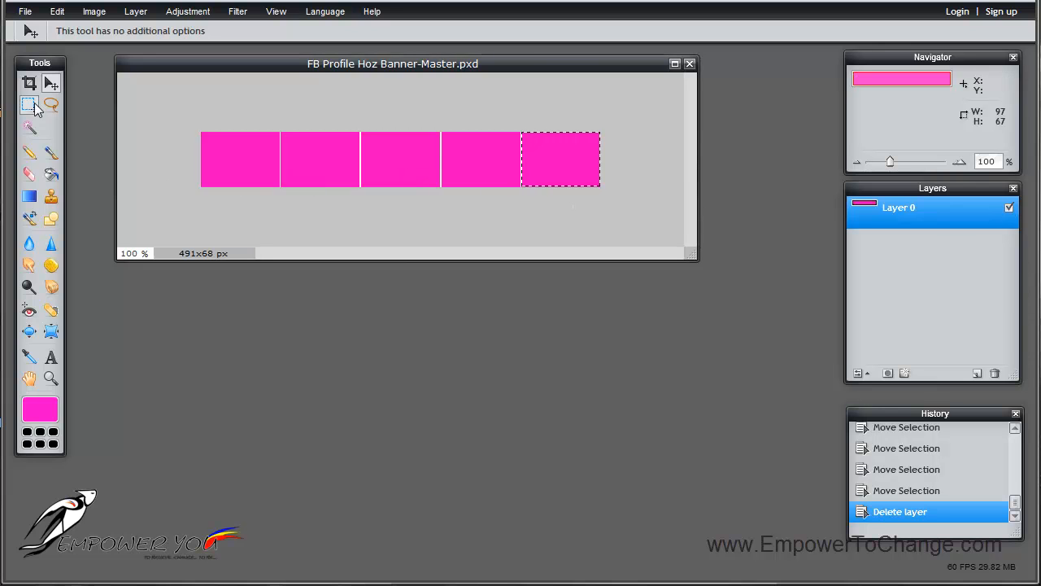